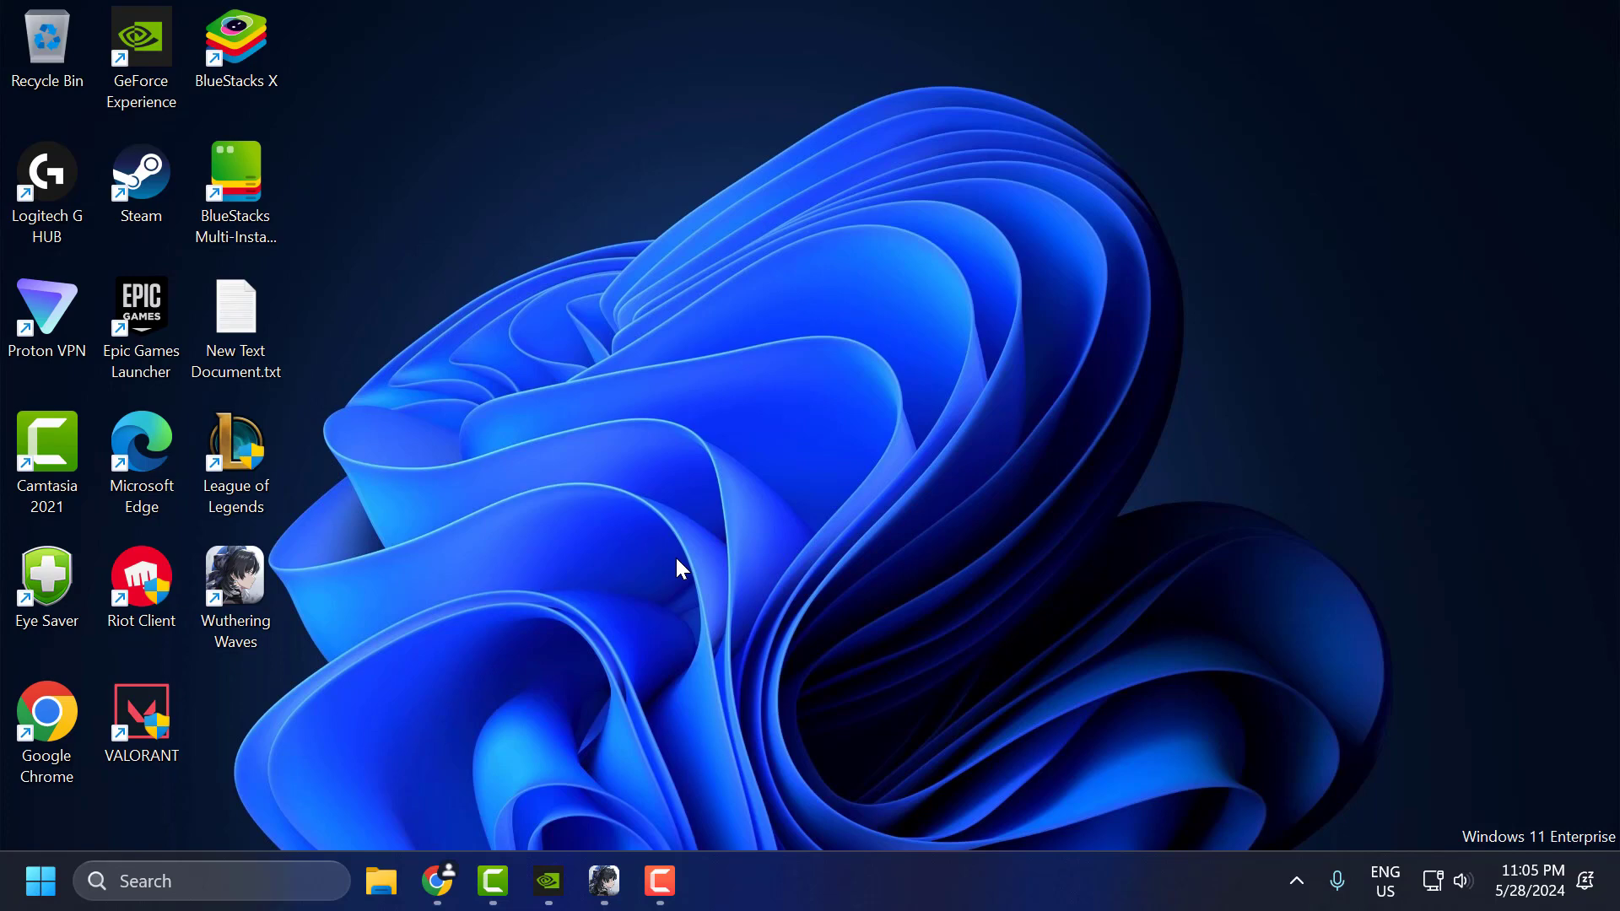
pyautogui.moveTo(602, 550)
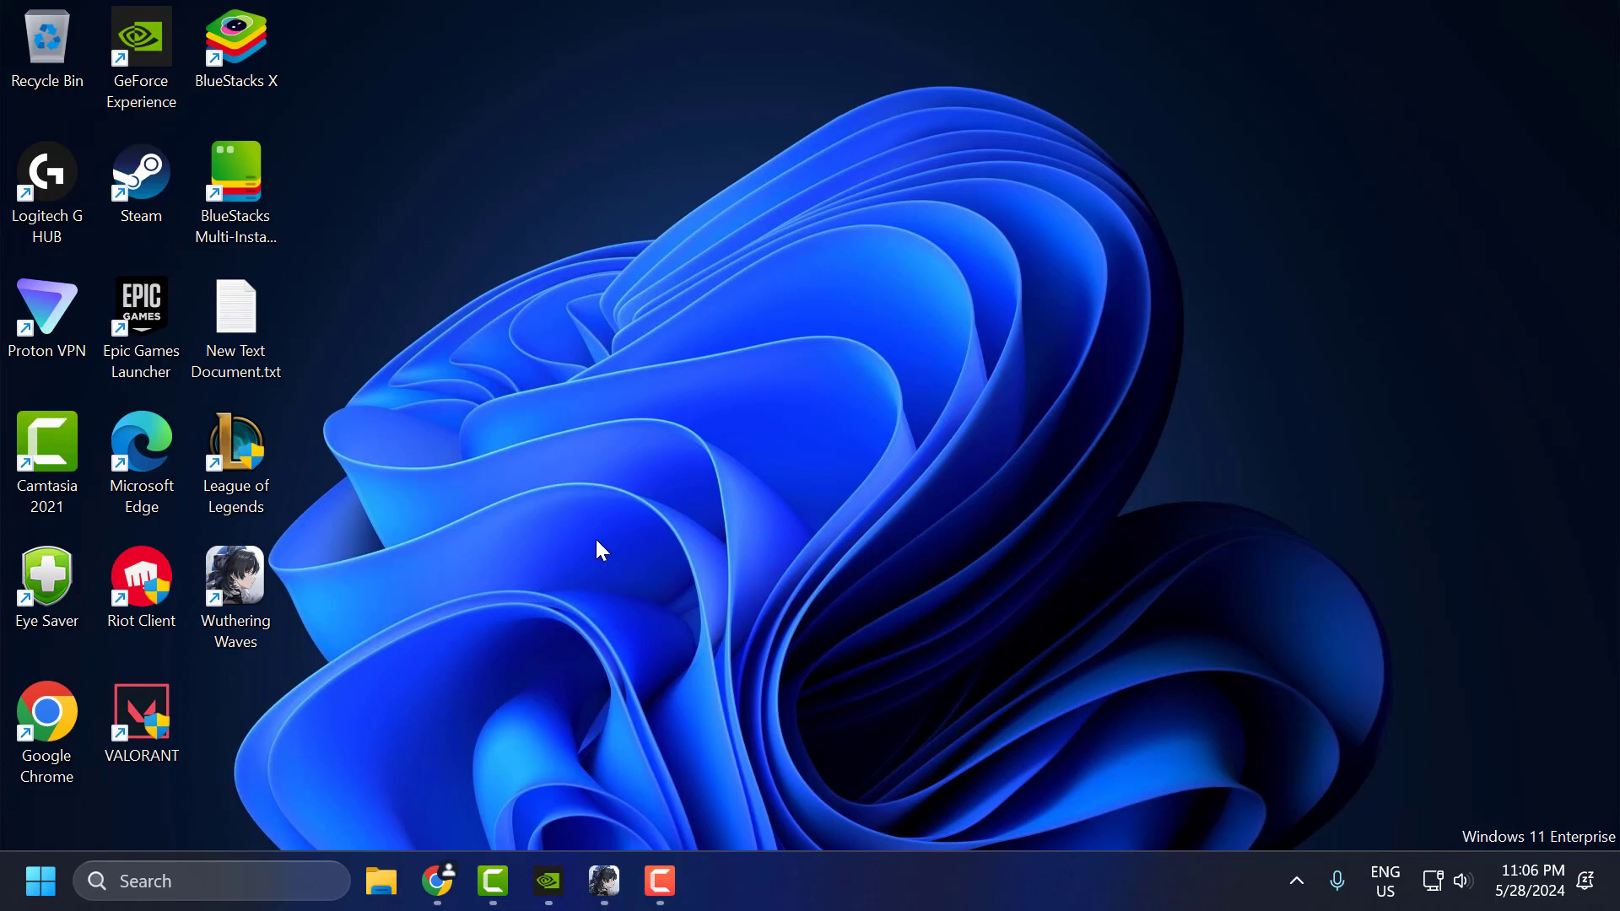
pyautogui.moveTo(548, 573)
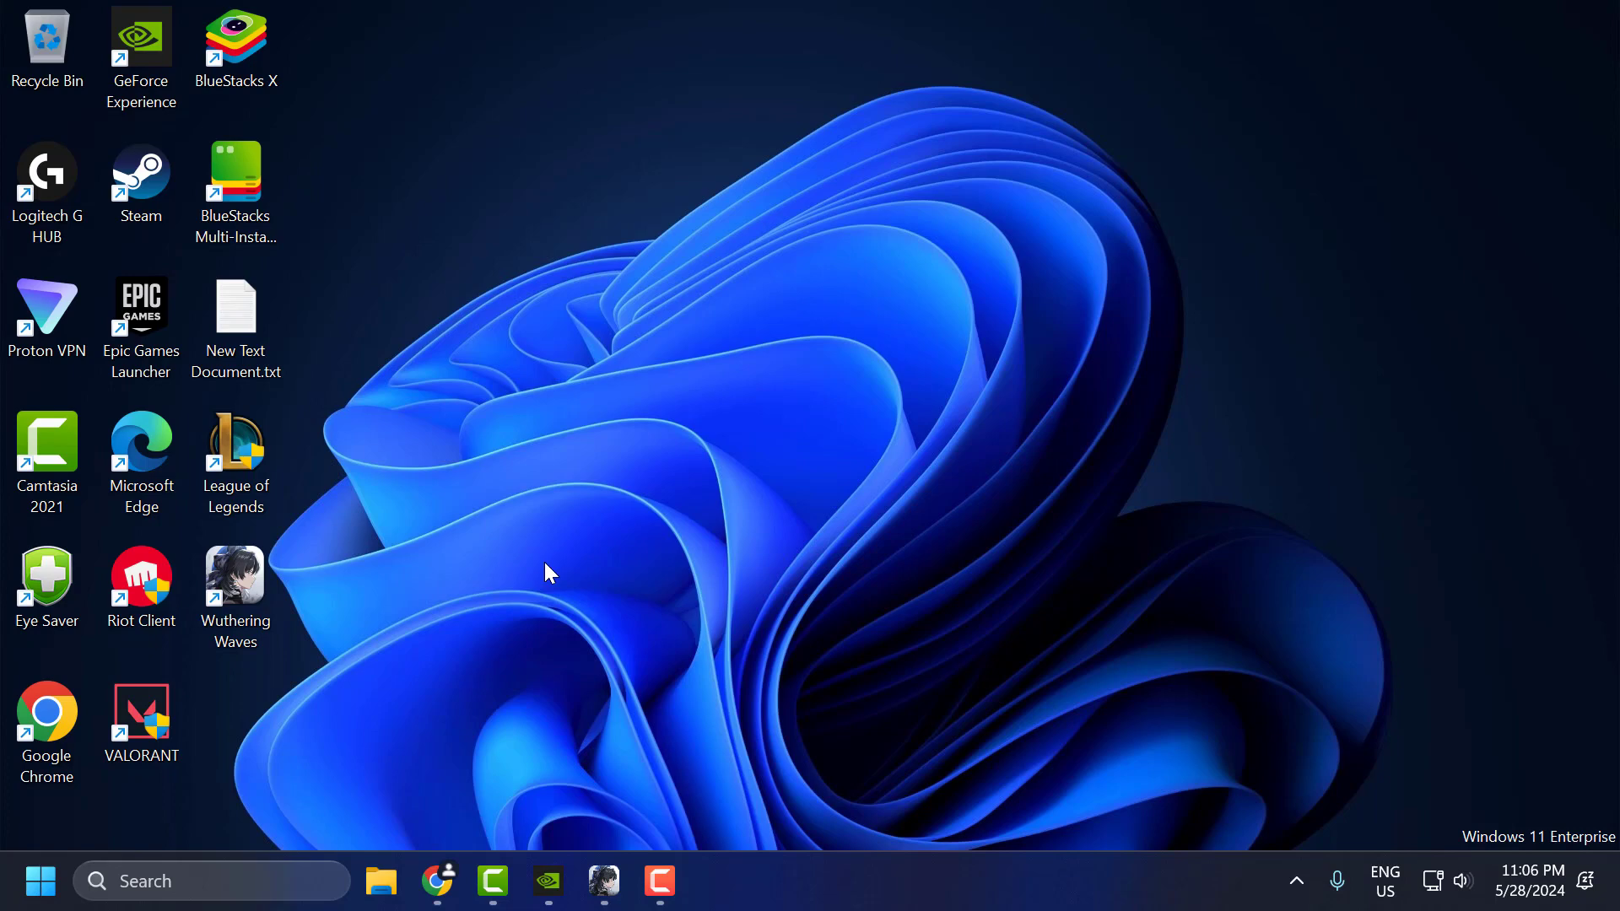
pyautogui.moveTo(485, 712)
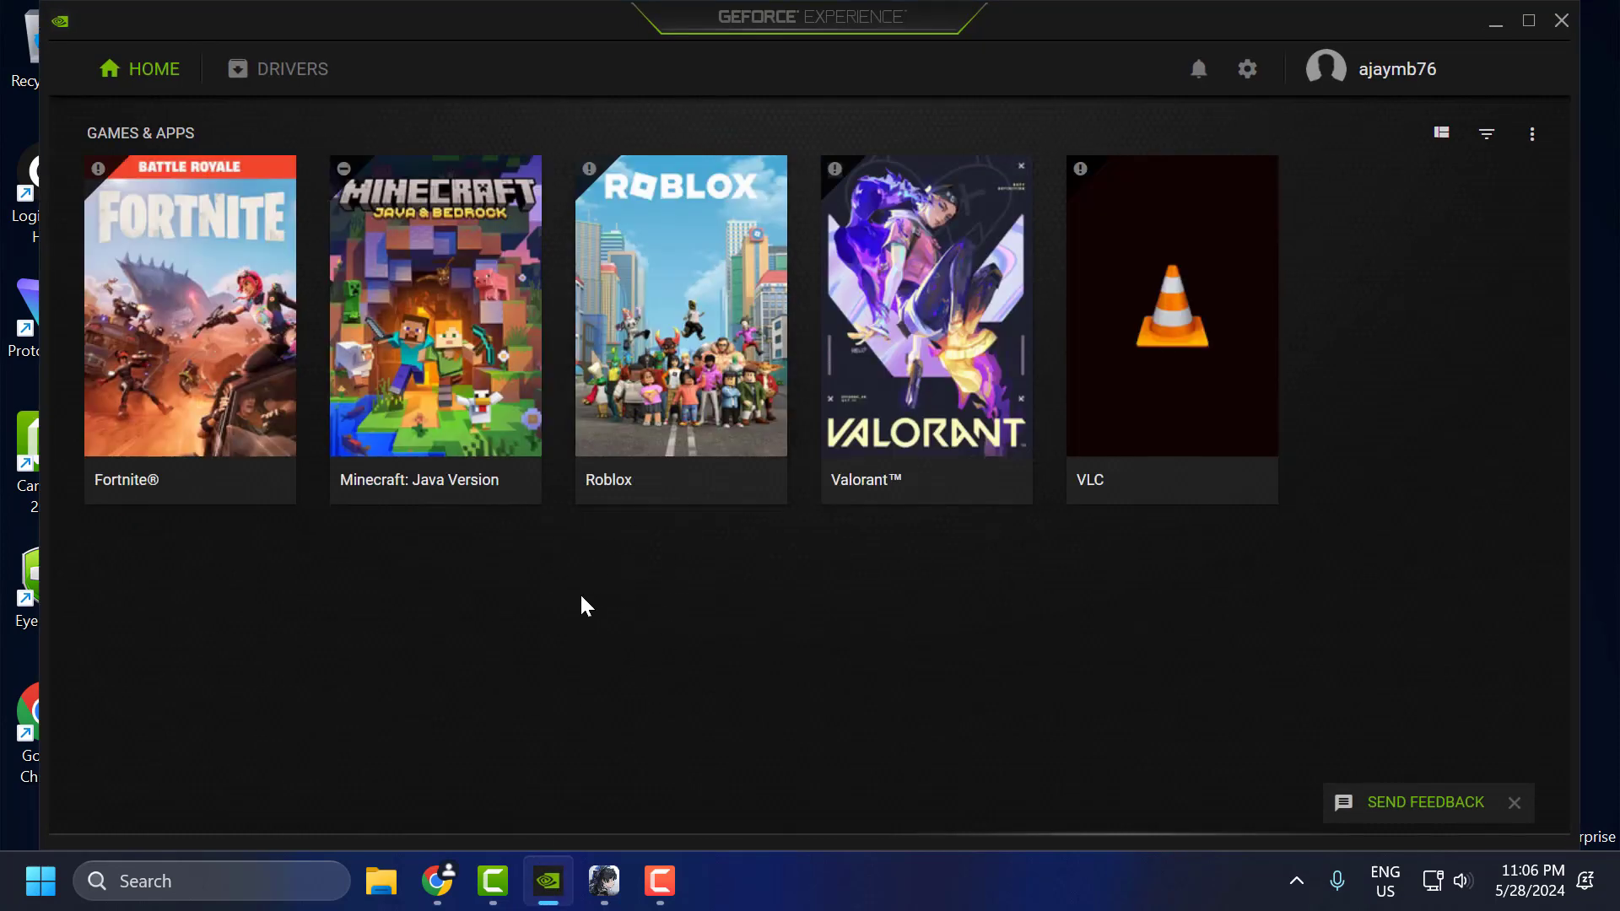
pyautogui.moveTo(609, 610)
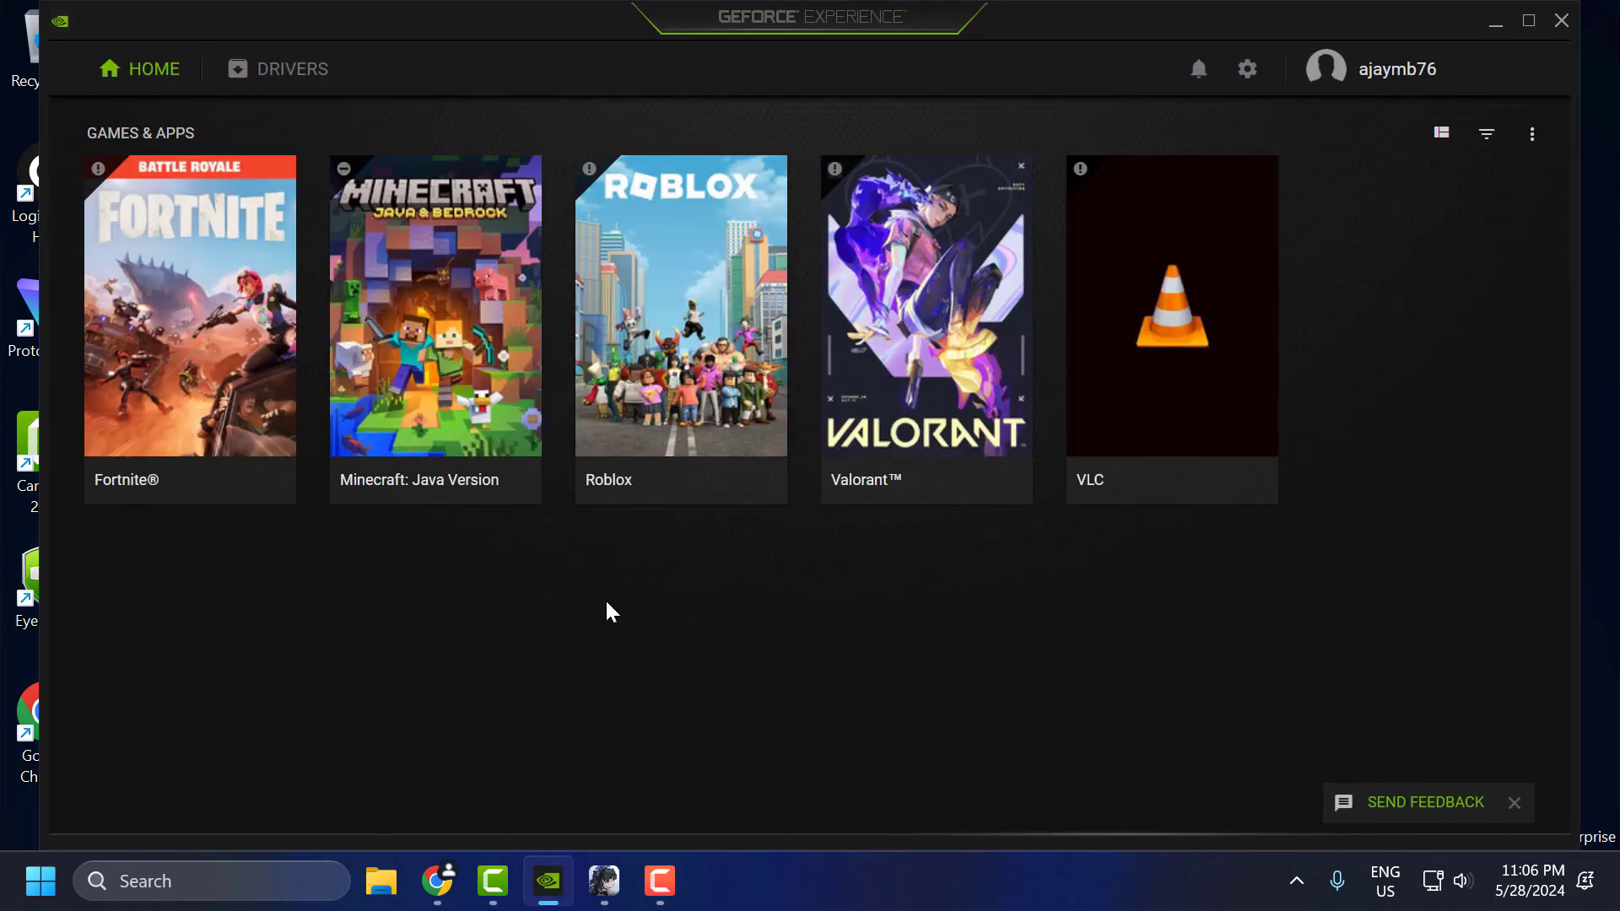
pyautogui.moveTo(633, 641)
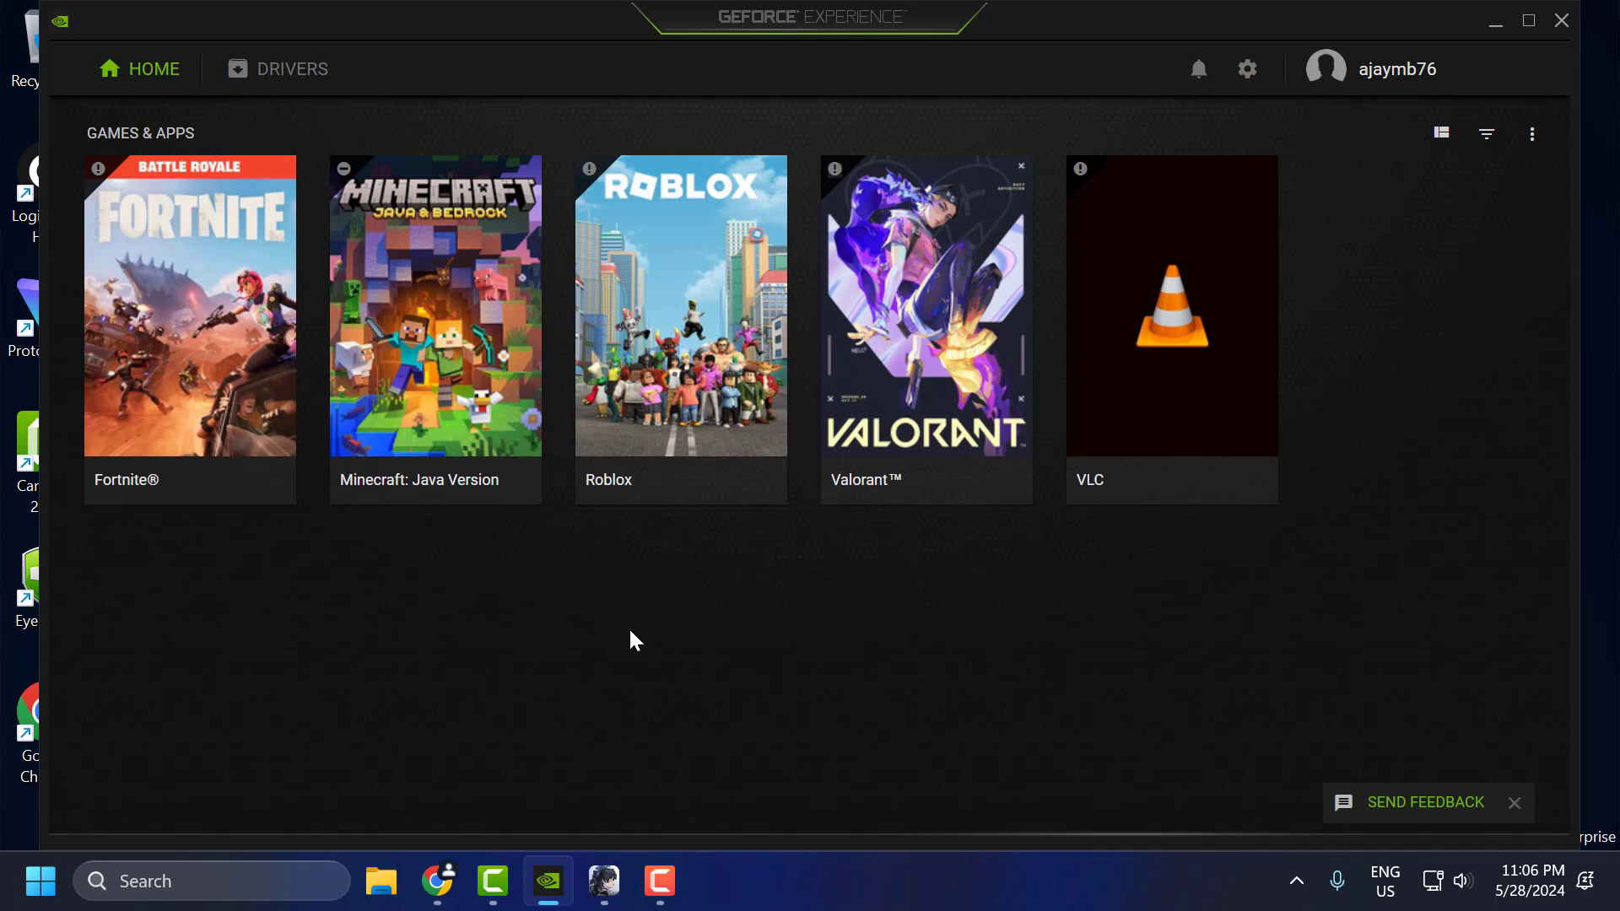
pyautogui.moveTo(555, 472)
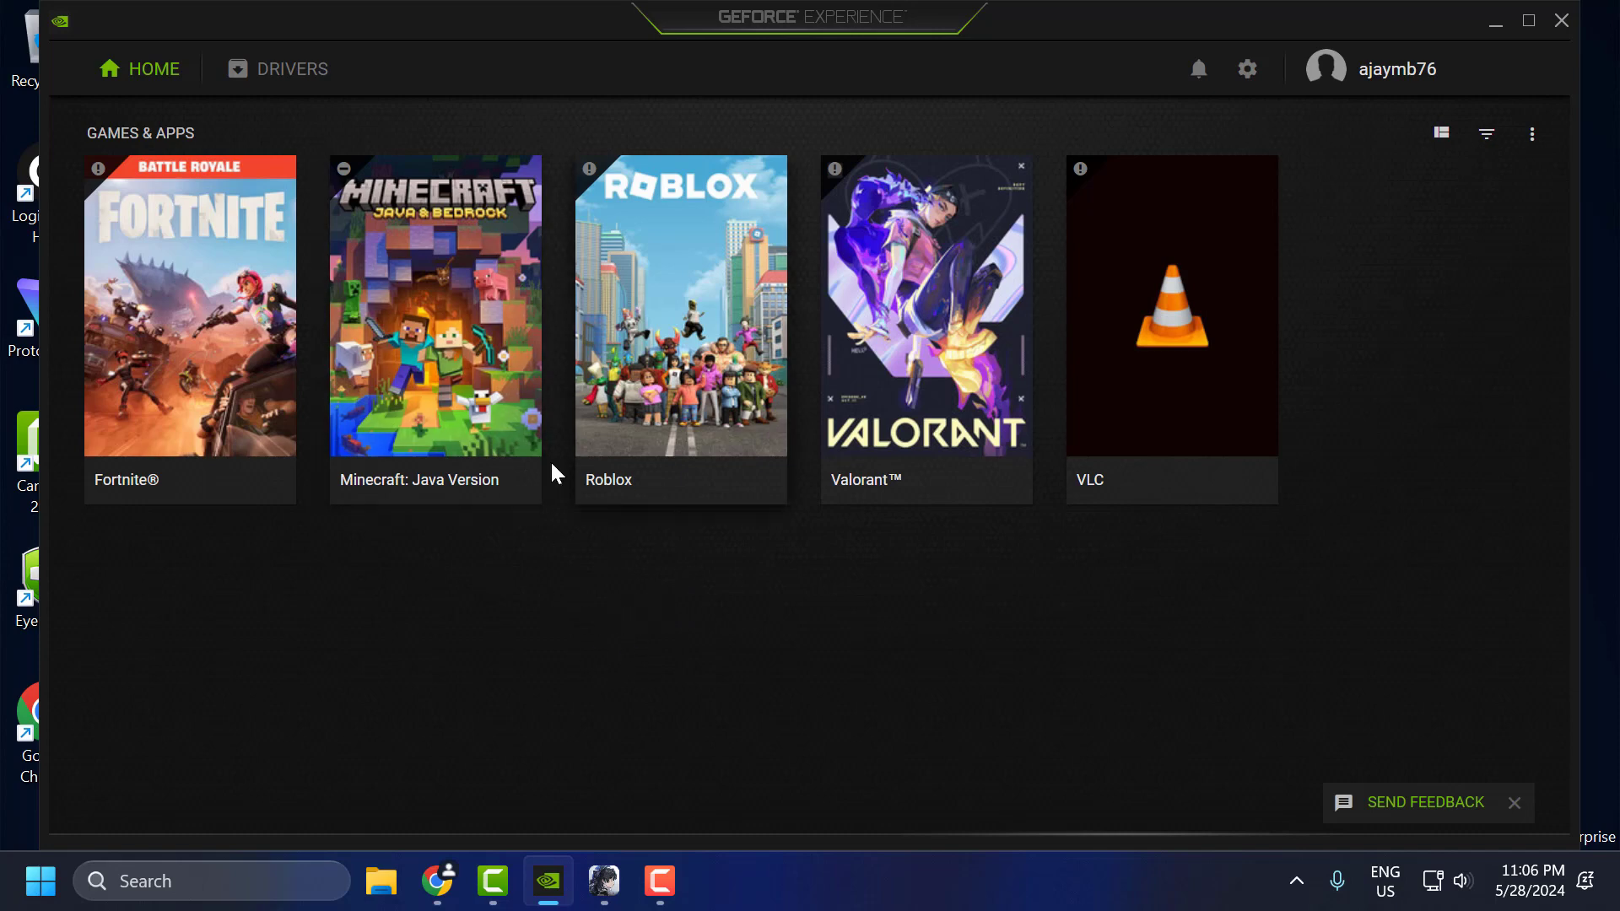
pyautogui.moveTo(598, 532)
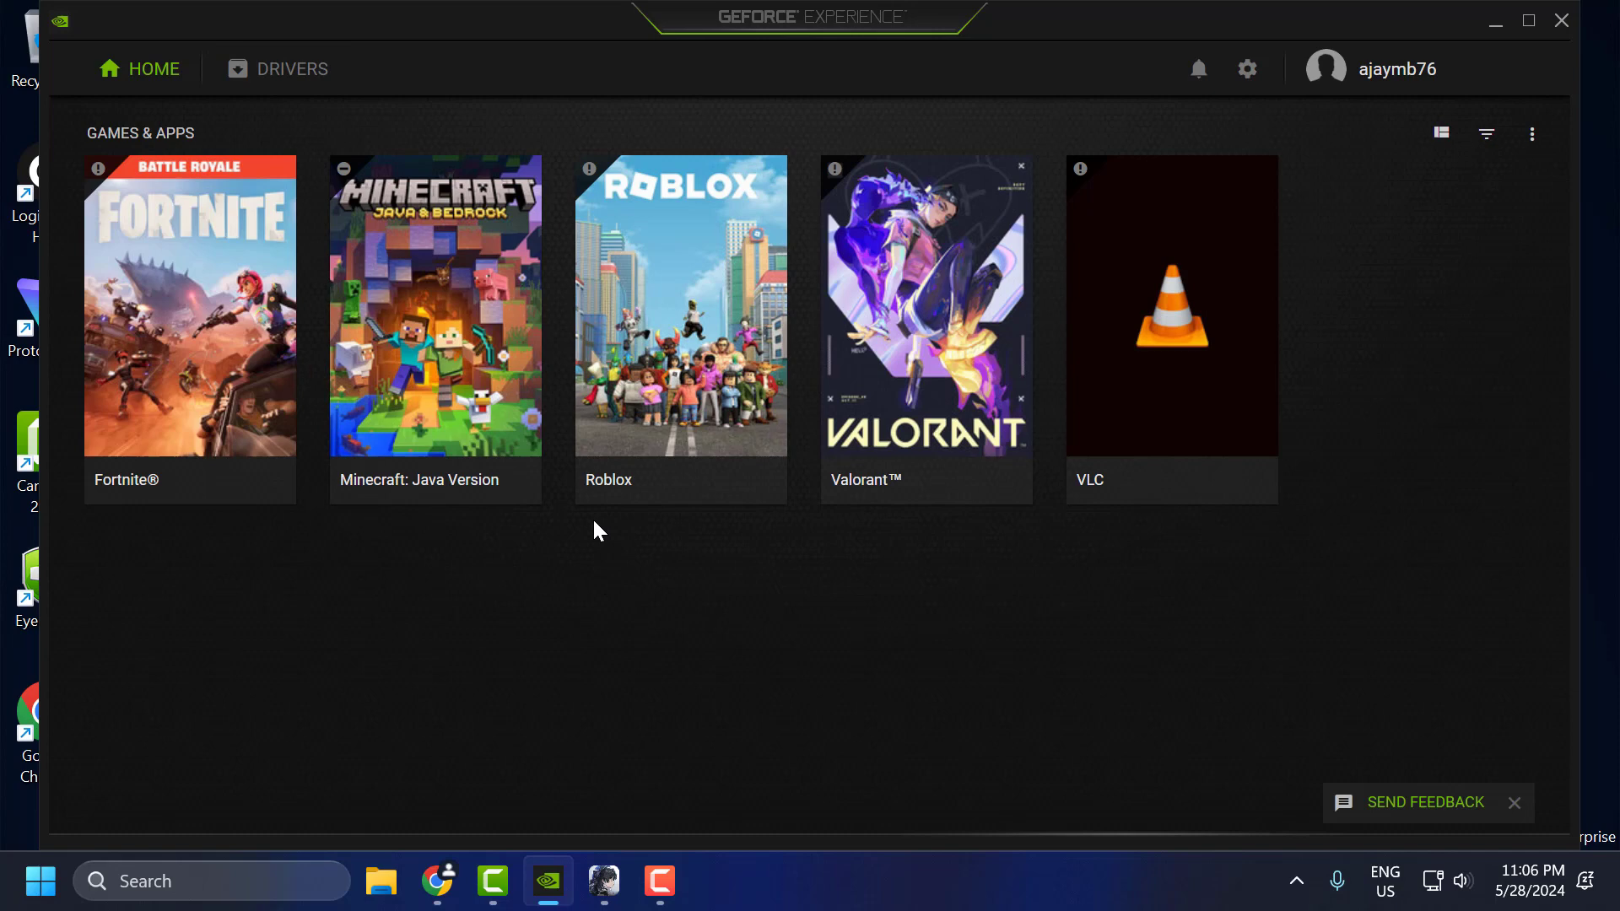
pyautogui.moveTo(501, 427)
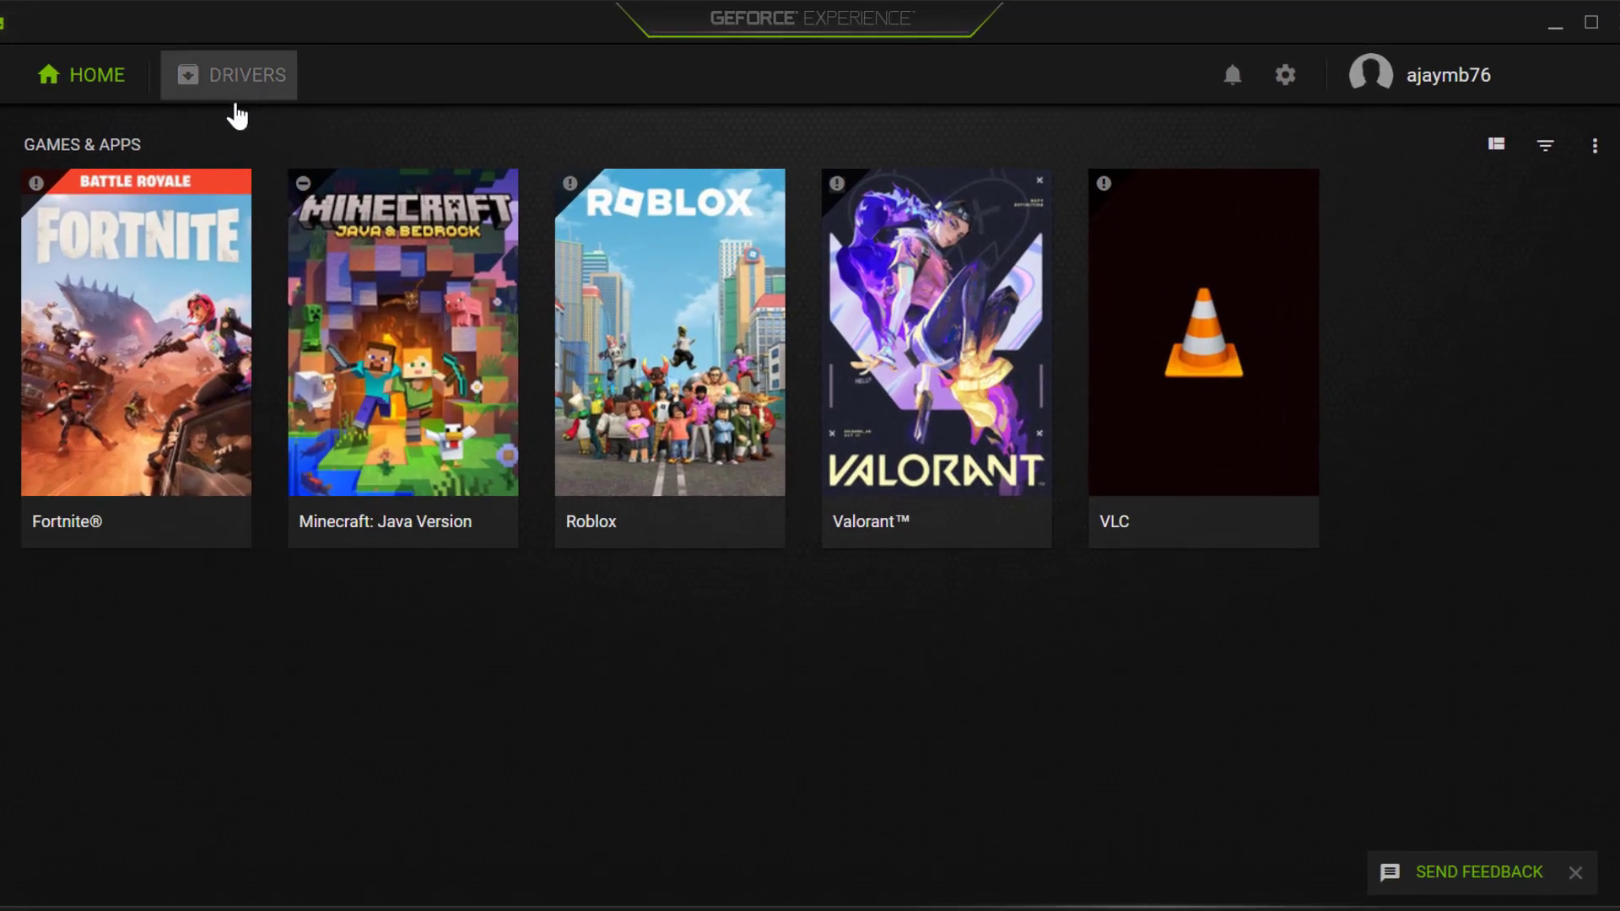
# - View the Drivers page confirming the latest GeForce Game Ready driver is installed
pyautogui.click(245, 74)
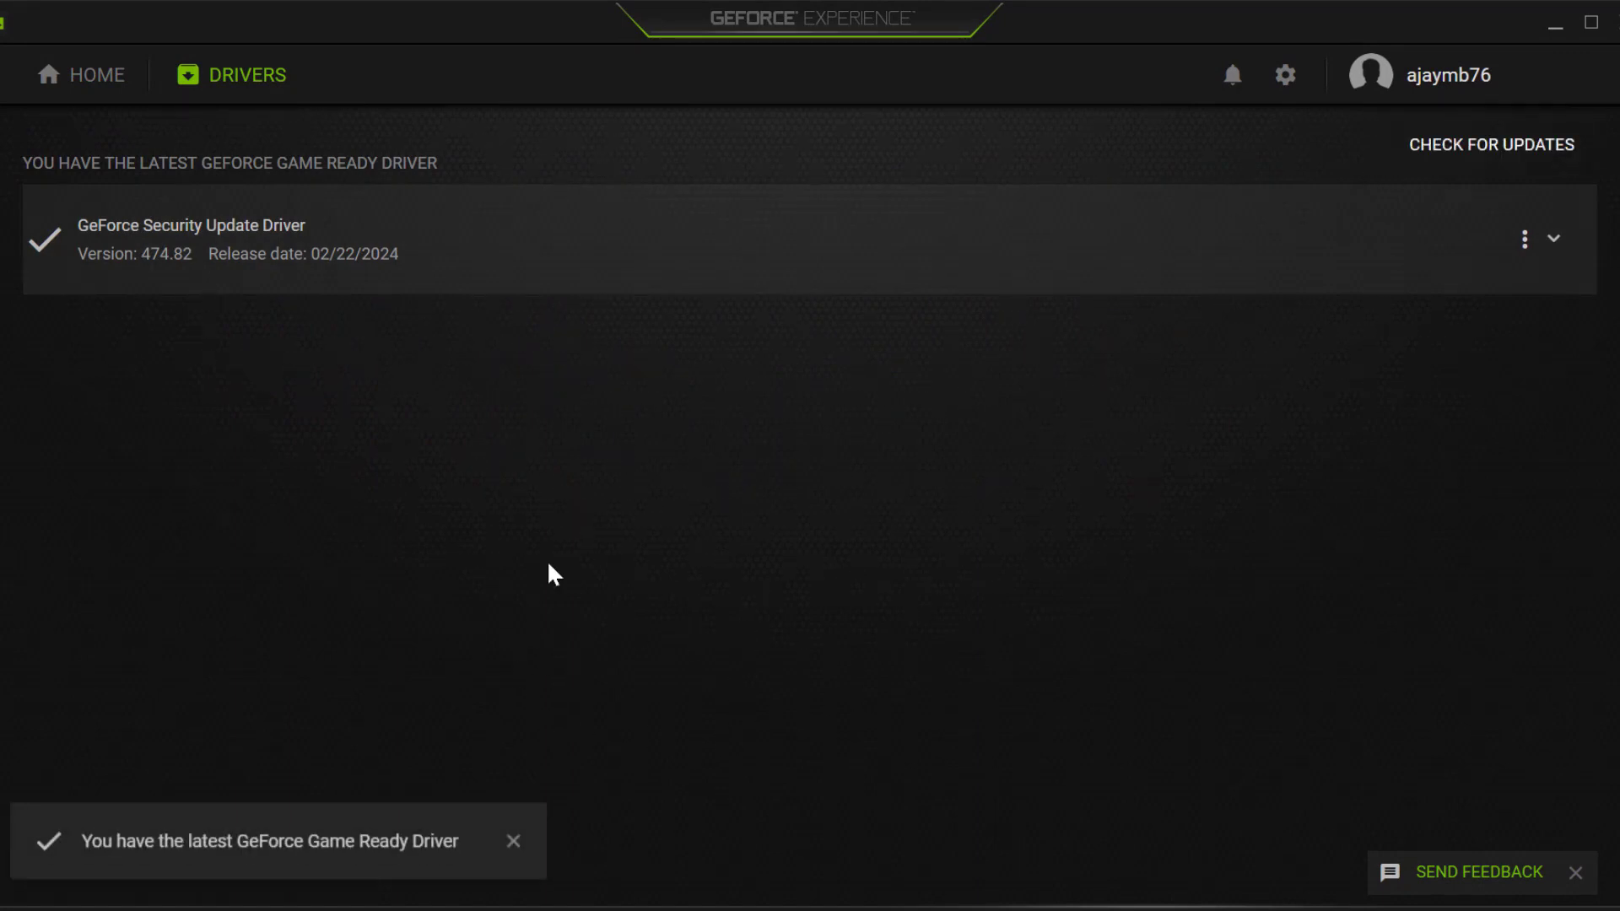
pyautogui.moveTo(681, 516)
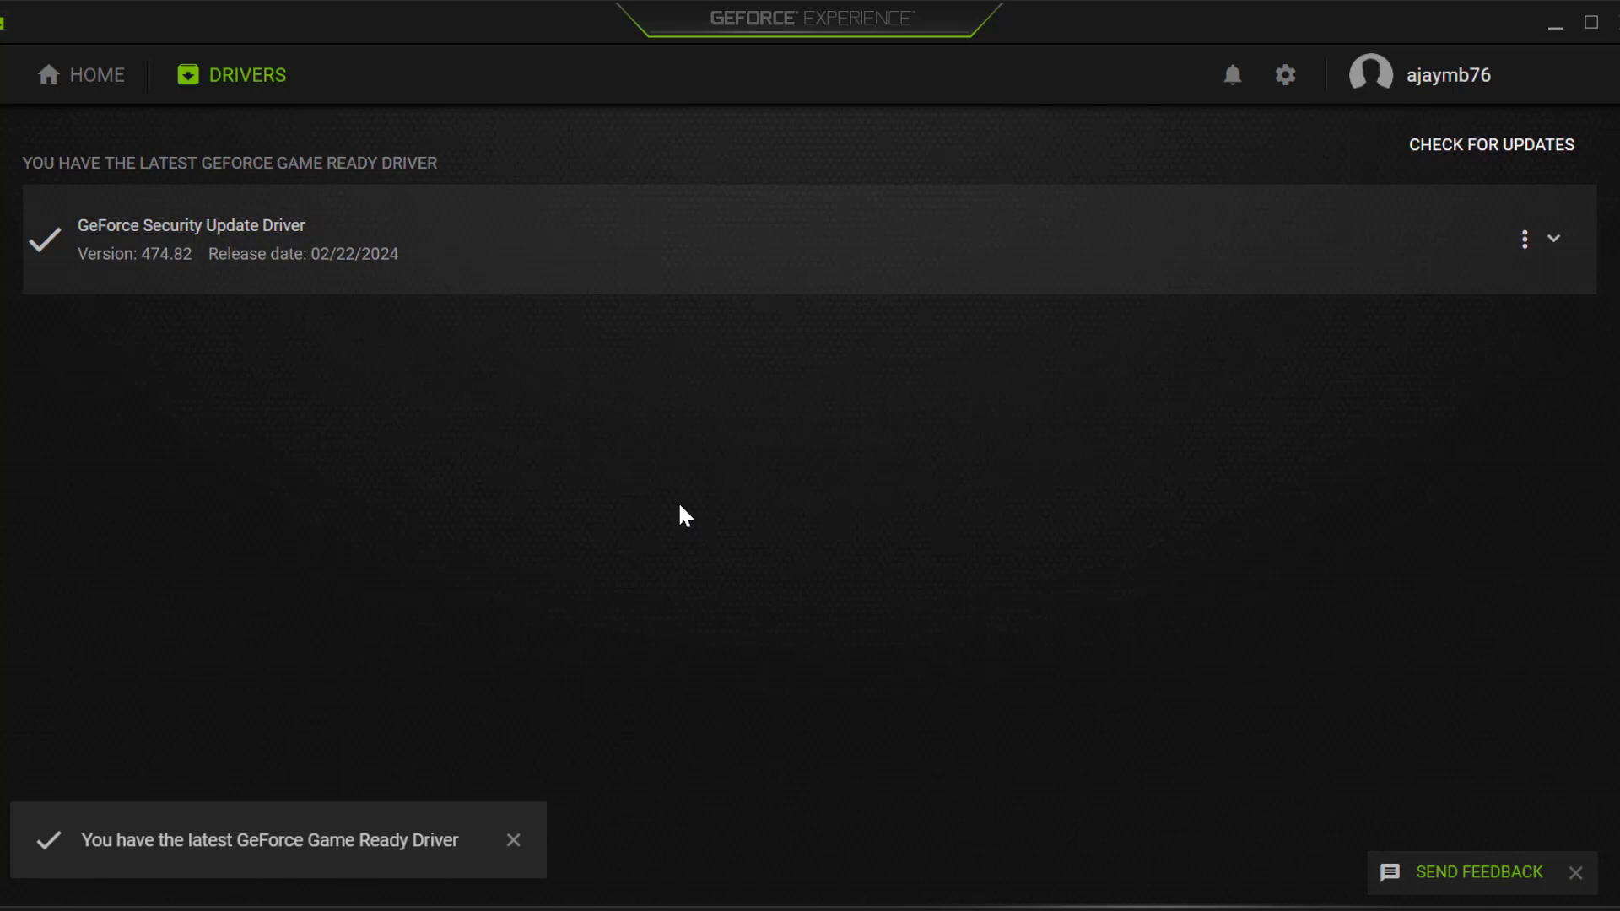
pyautogui.click(512, 840)
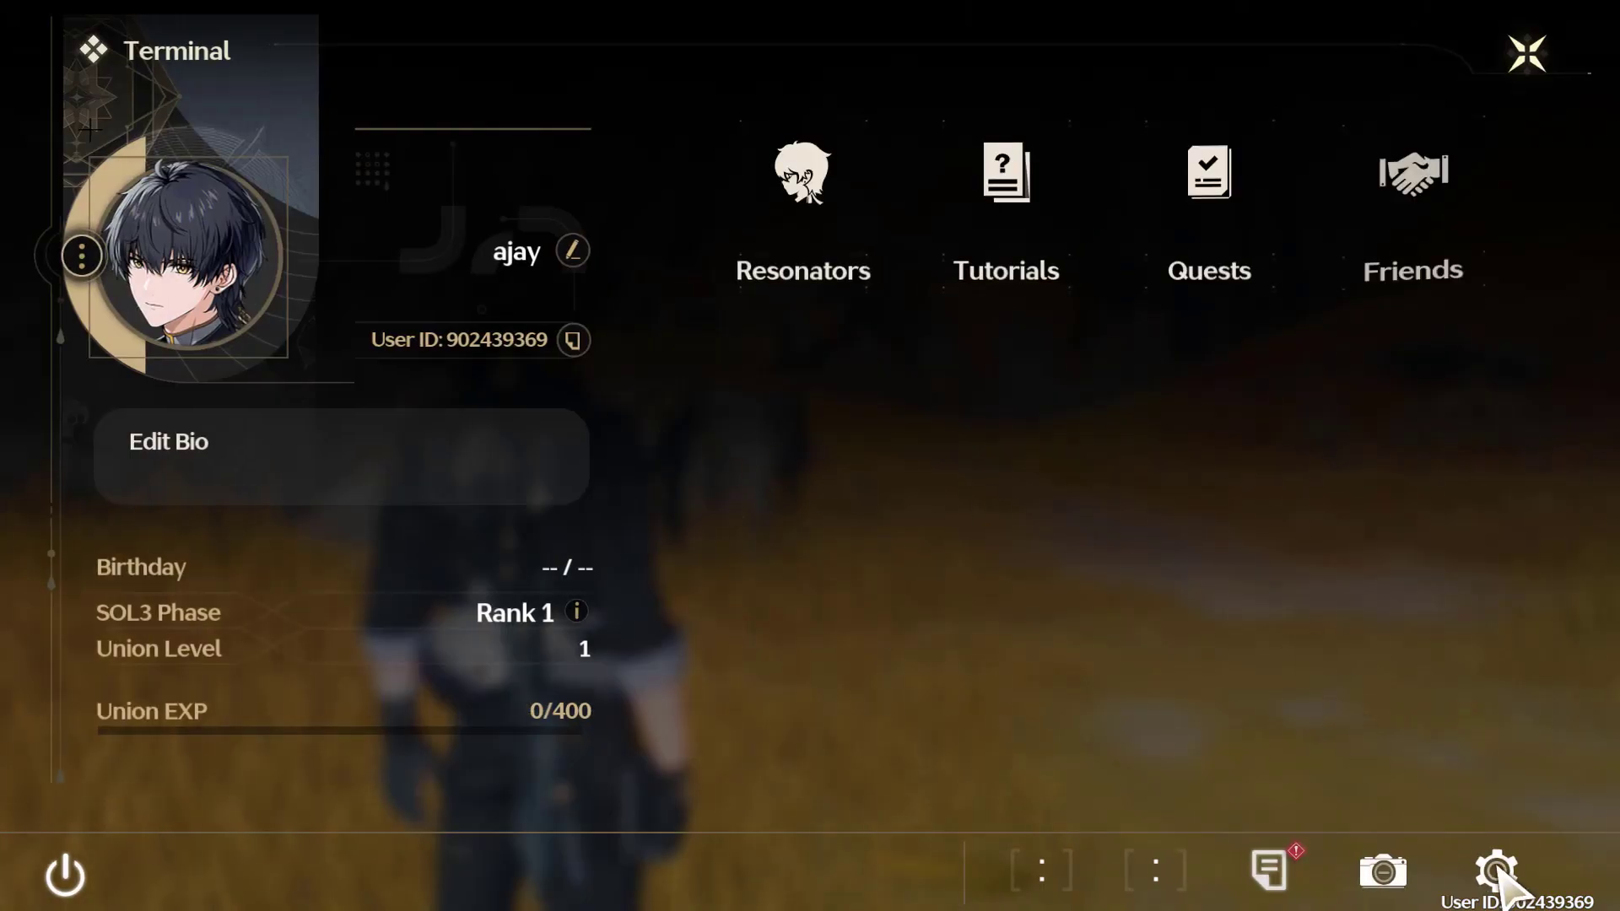
# - Reach the Graphic Settings page from the game's Terminal settings
pyautogui.click(1498, 871)
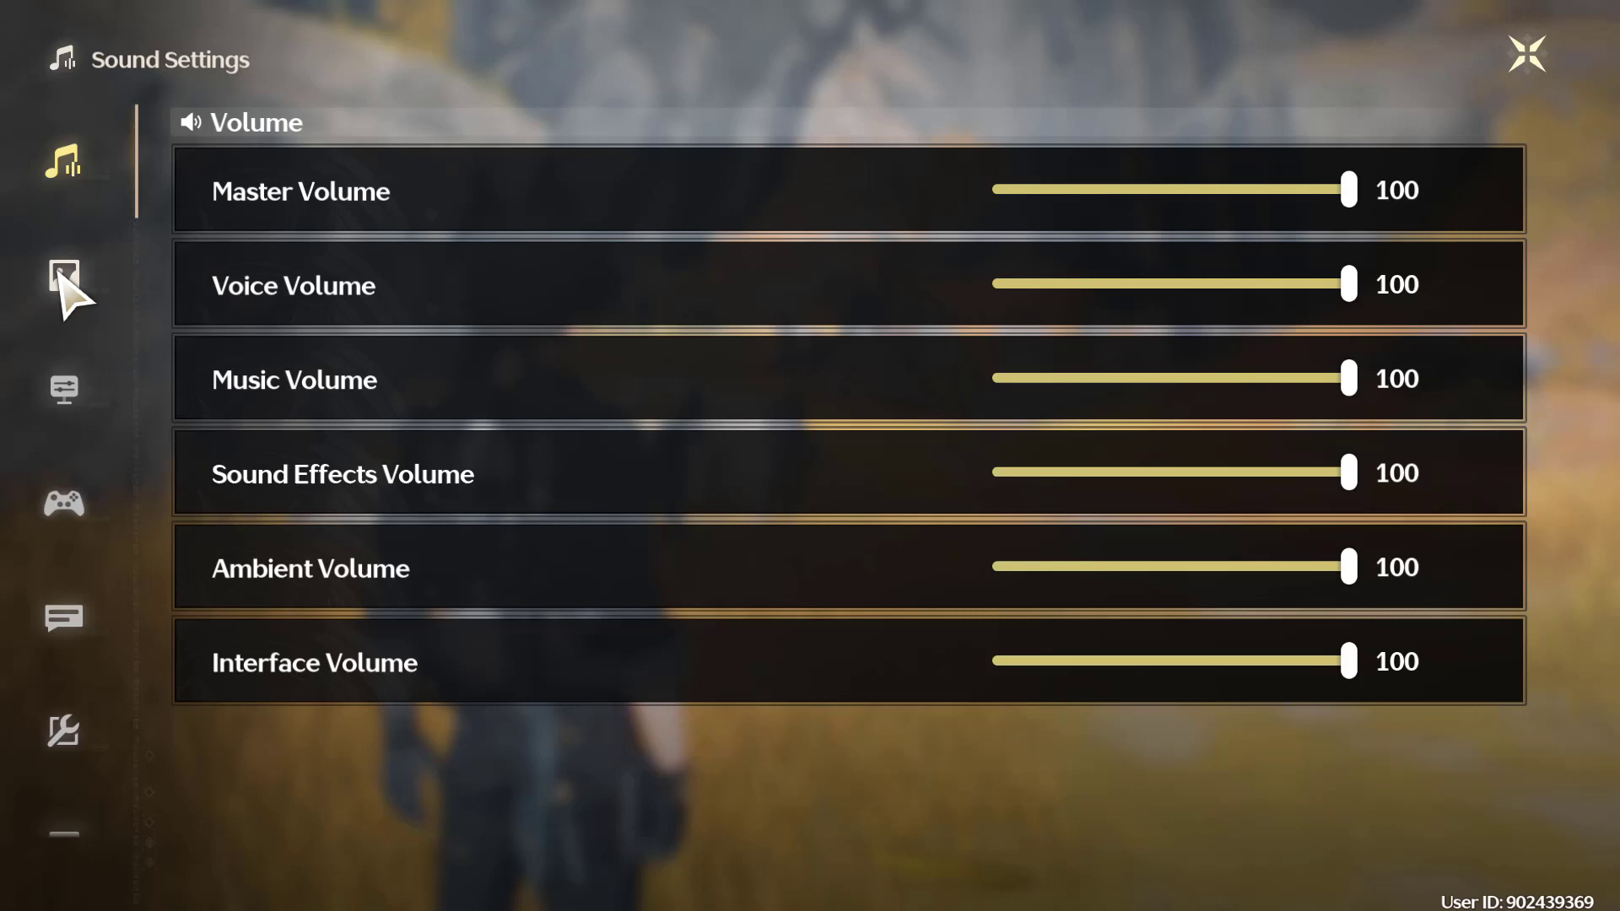
pyautogui.click(64, 273)
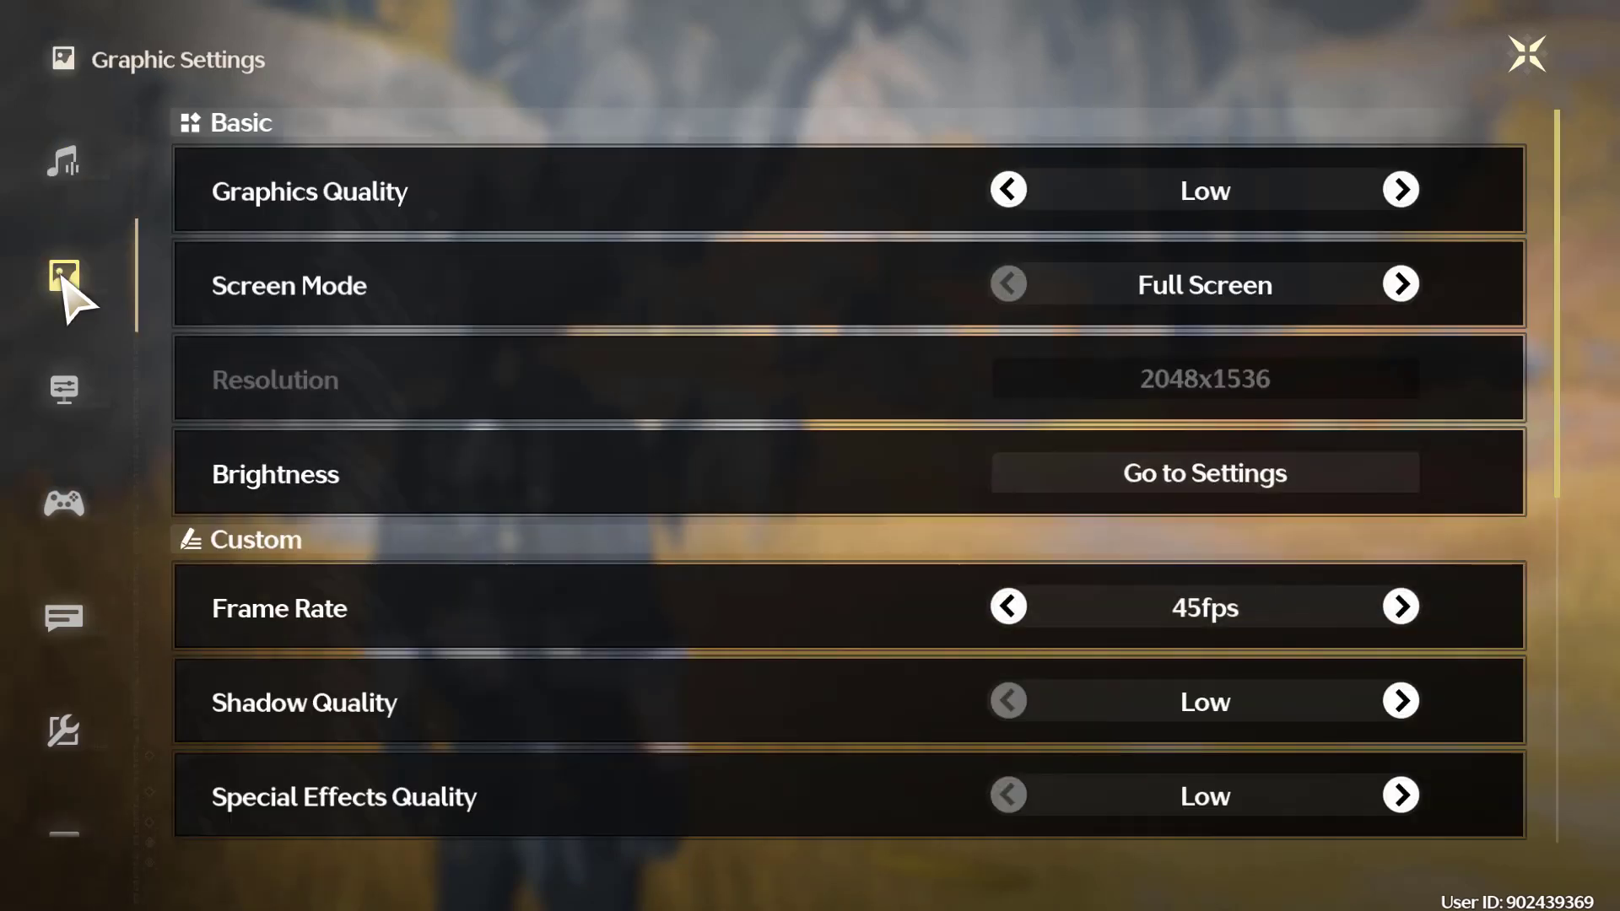
pyautogui.moveTo(1110, 486)
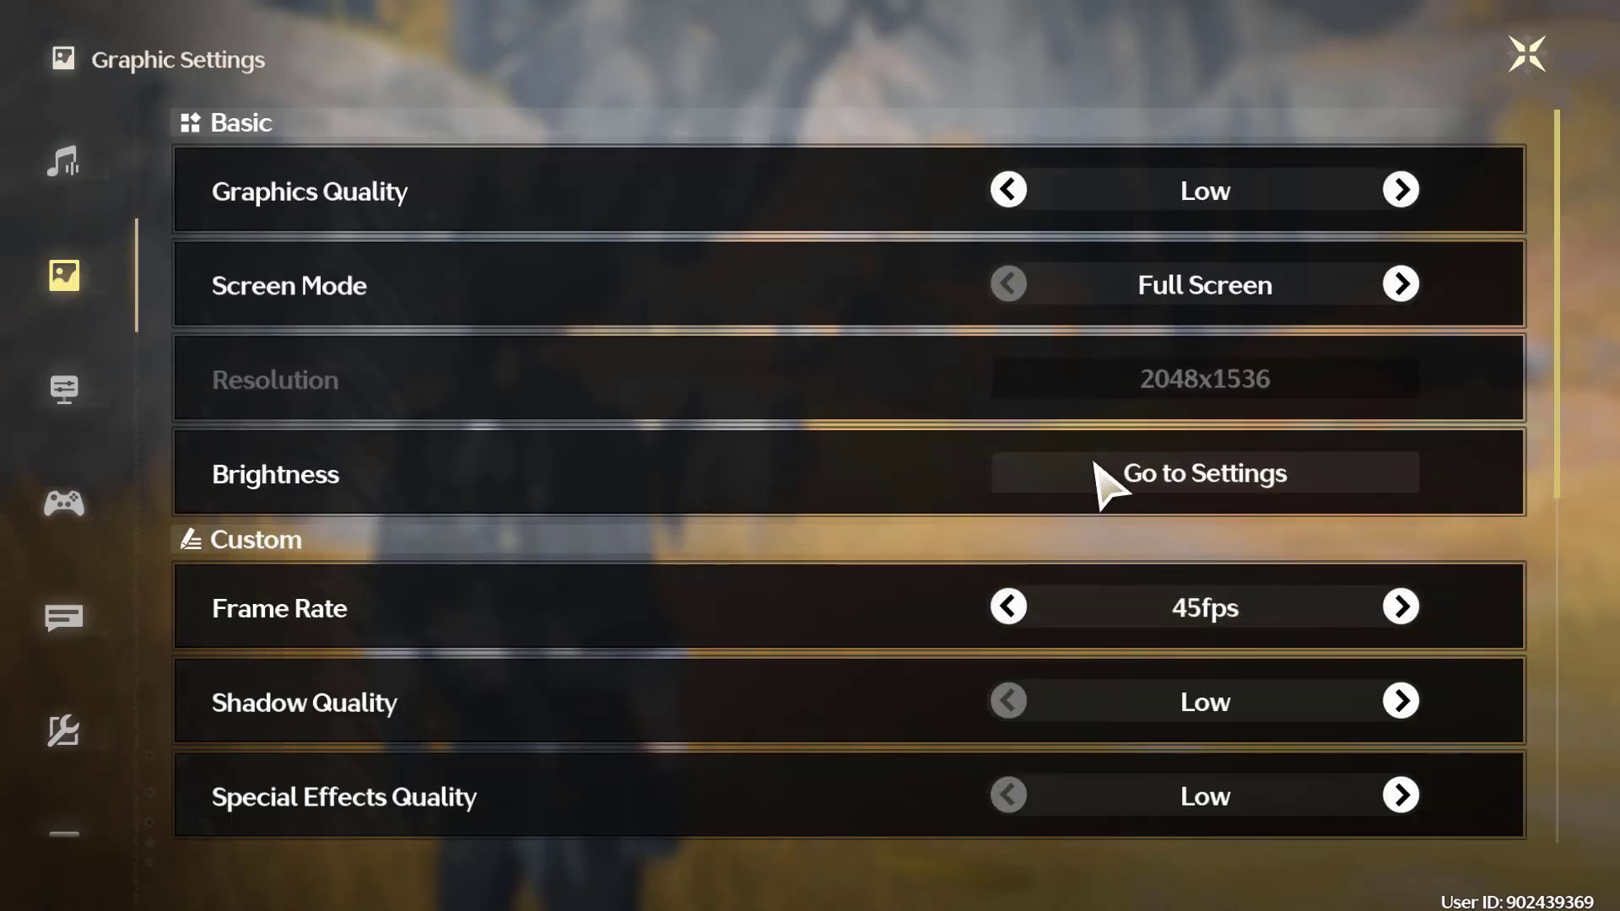
pyautogui.moveTo(1084, 481)
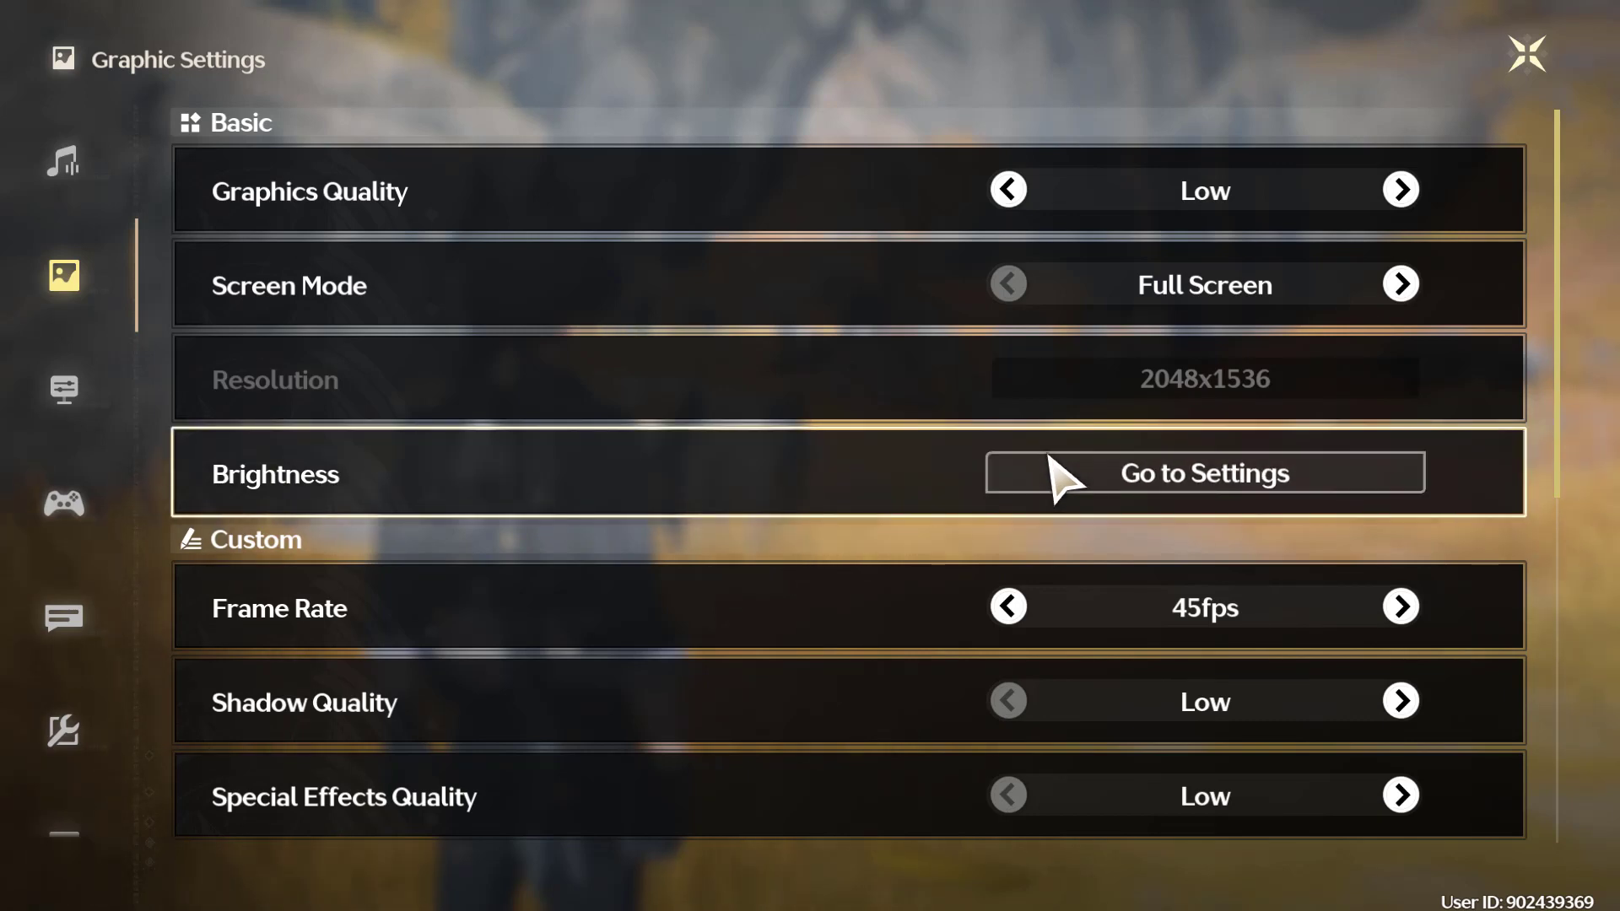
pyautogui.moveTo(877, 388)
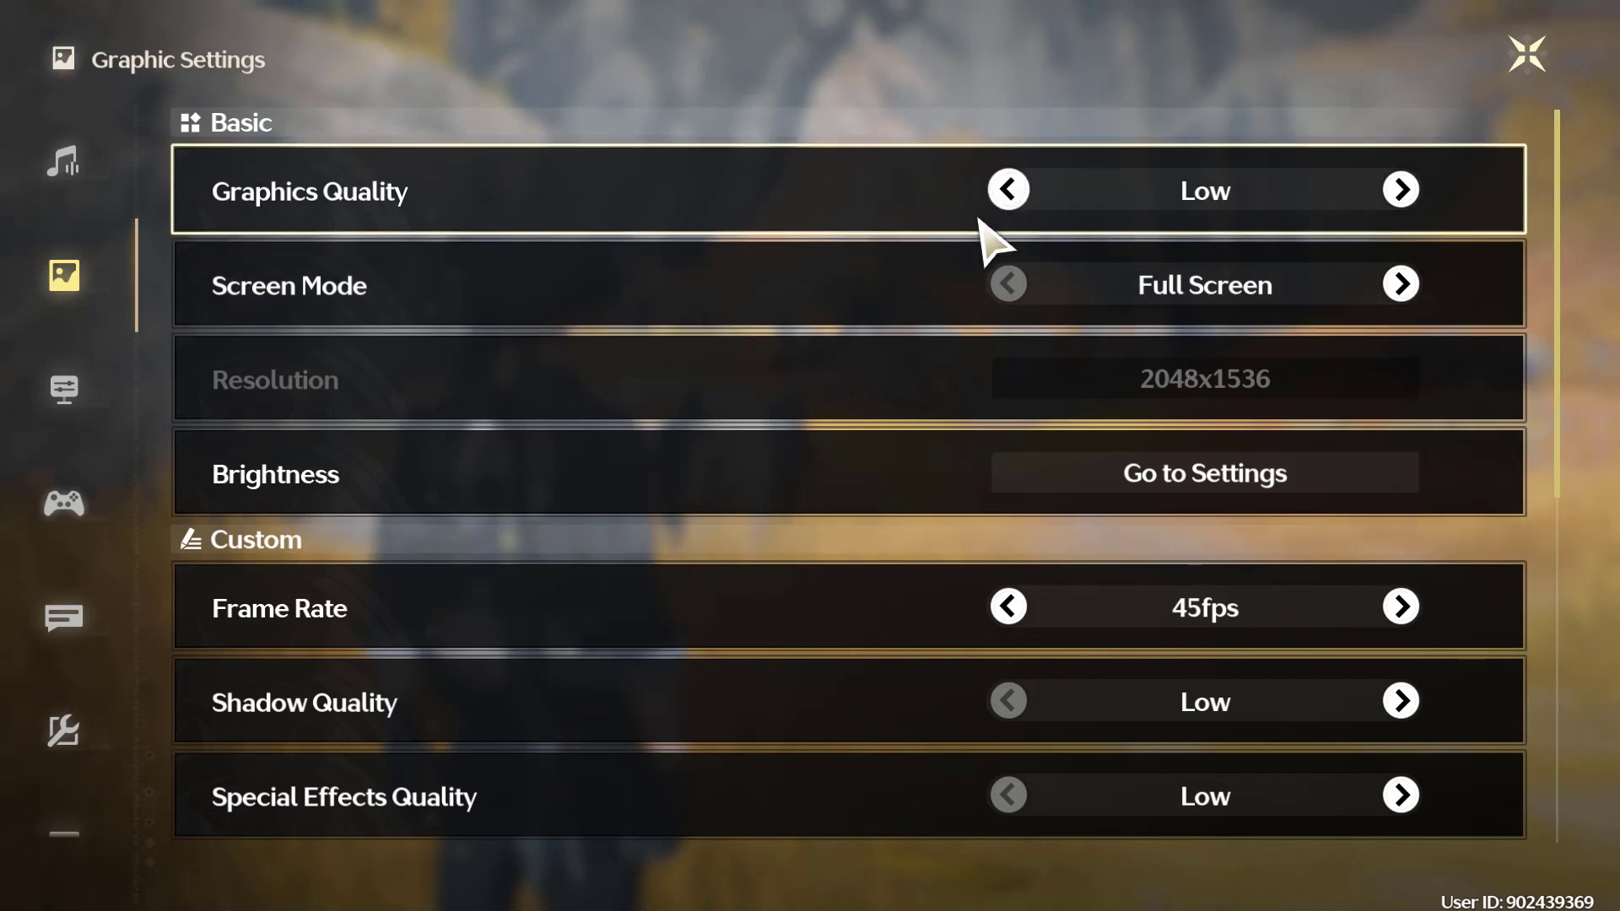
pyautogui.moveTo(1405, 310)
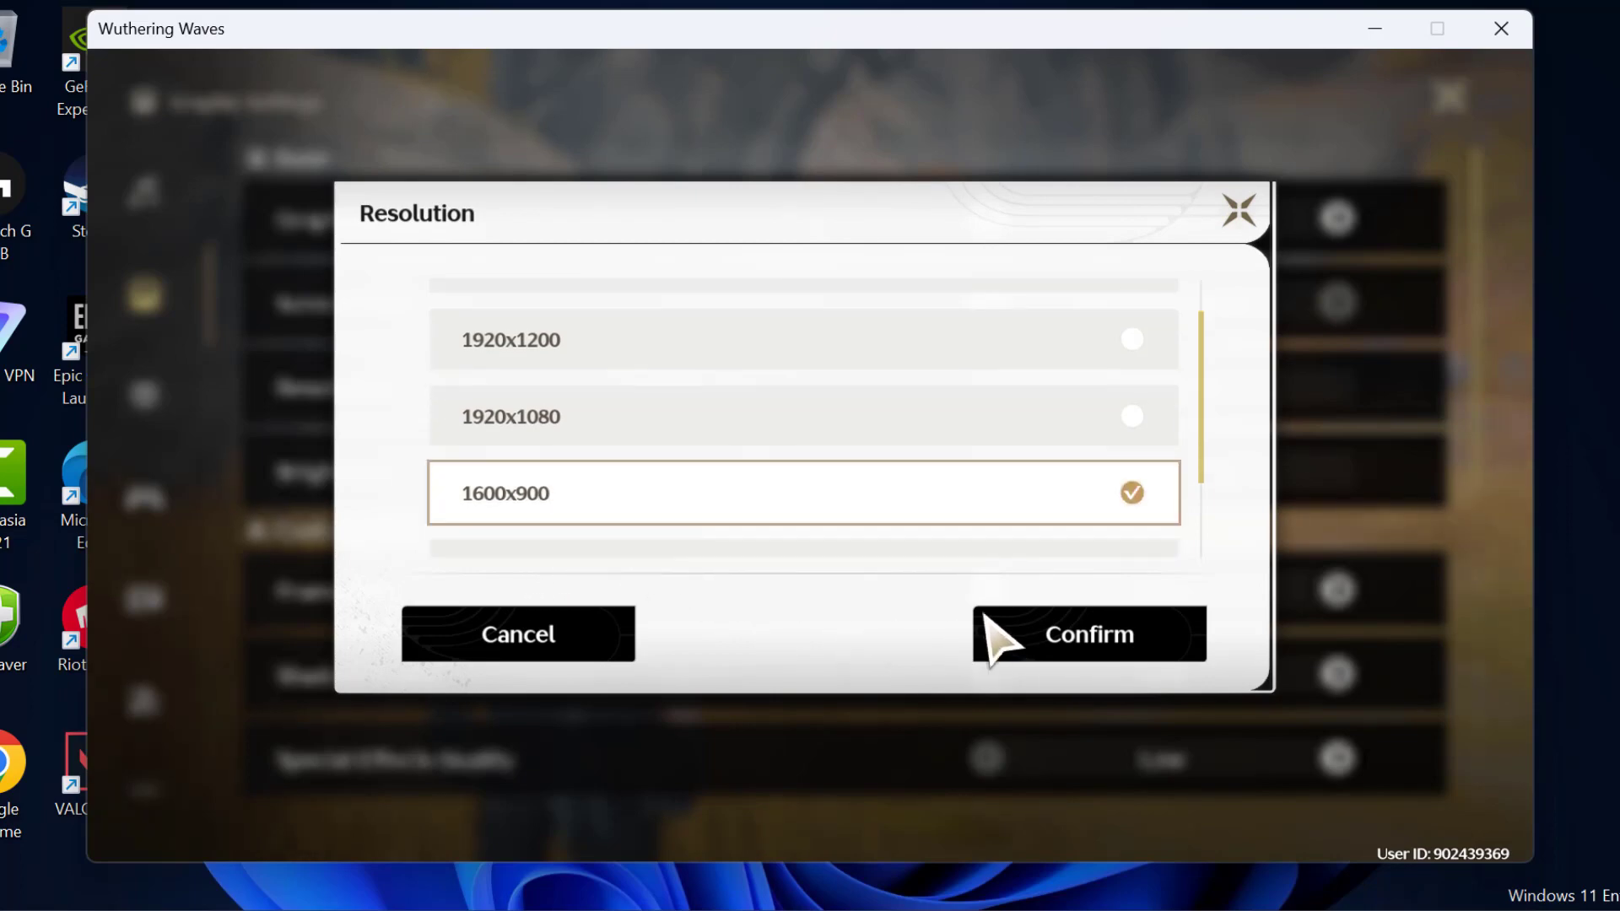
pyautogui.click(1085, 633)
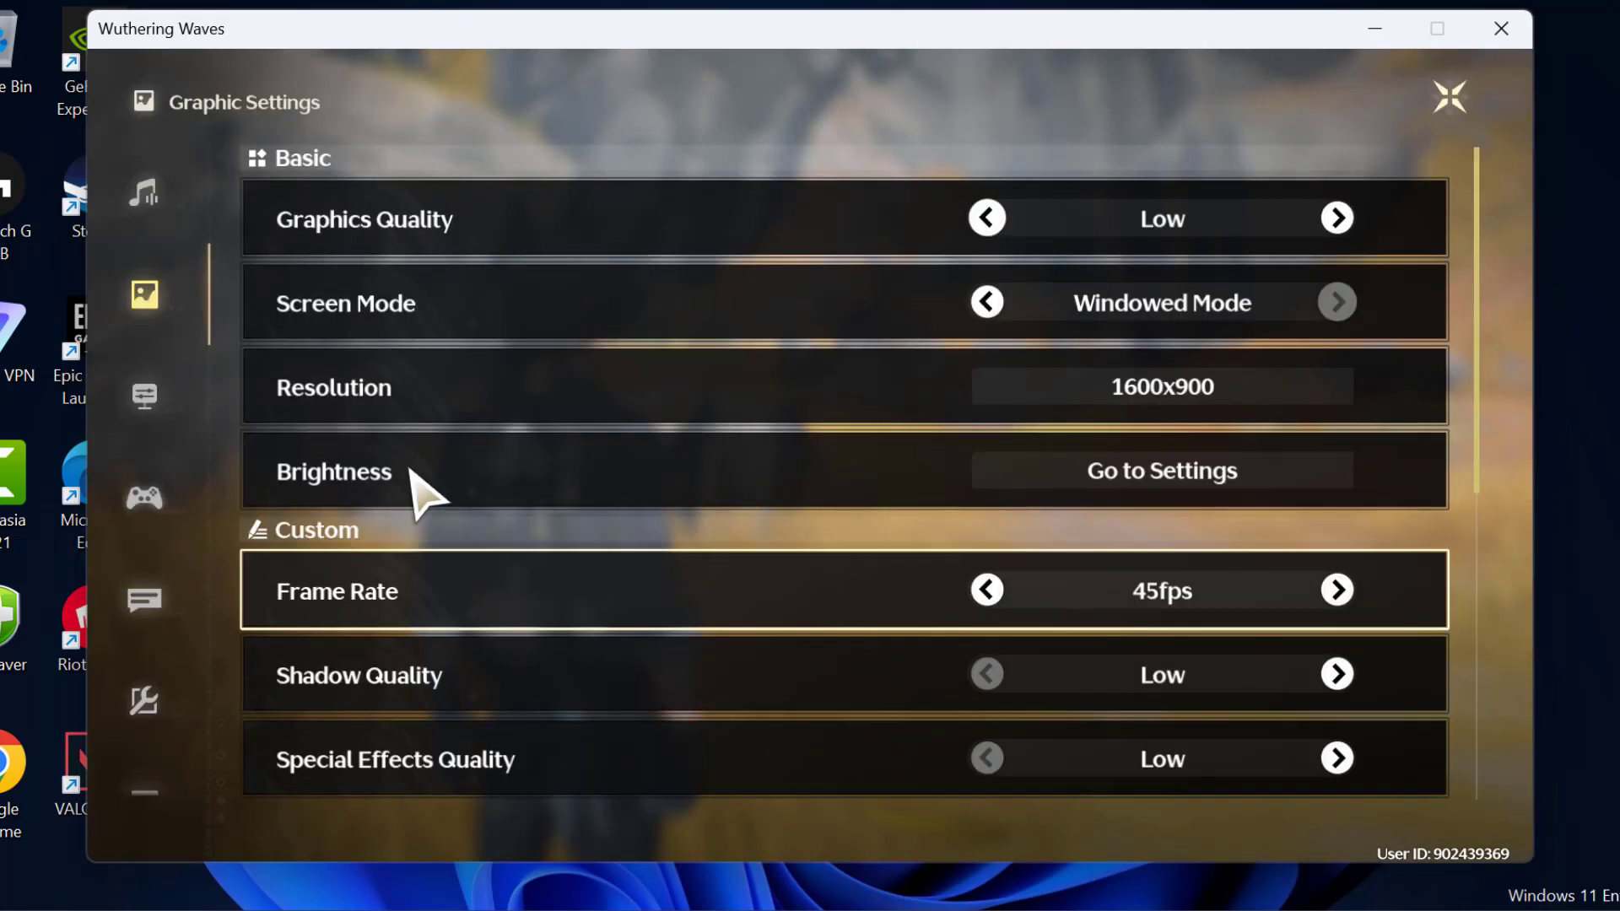
pyautogui.scroll(-3)
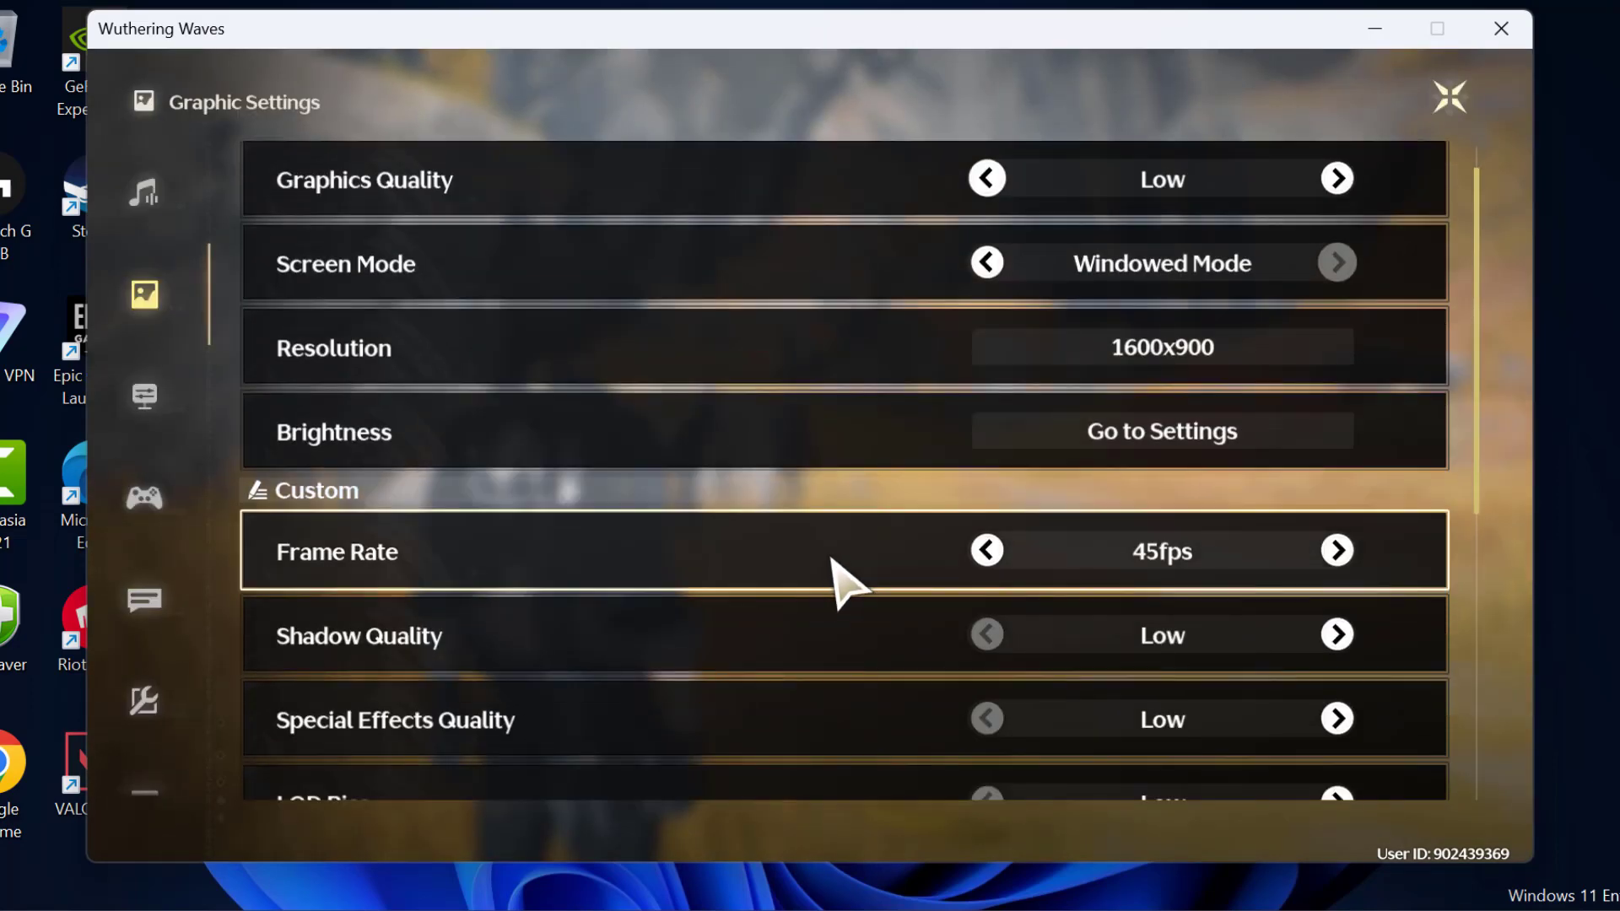
pyautogui.scroll(-3)
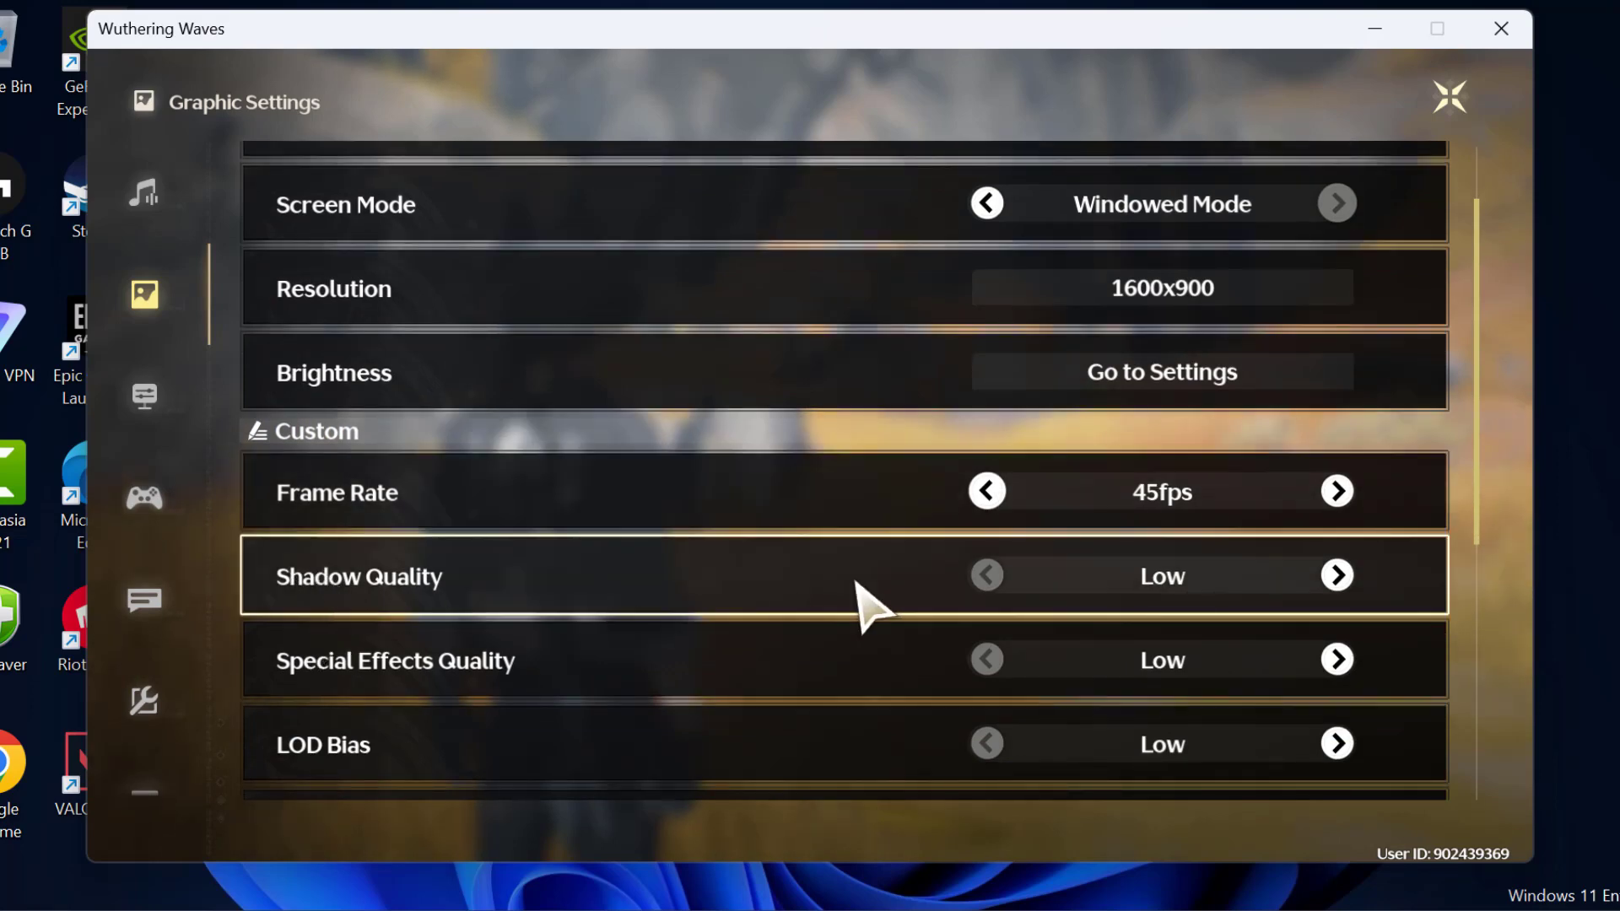
pyautogui.scroll(-3)
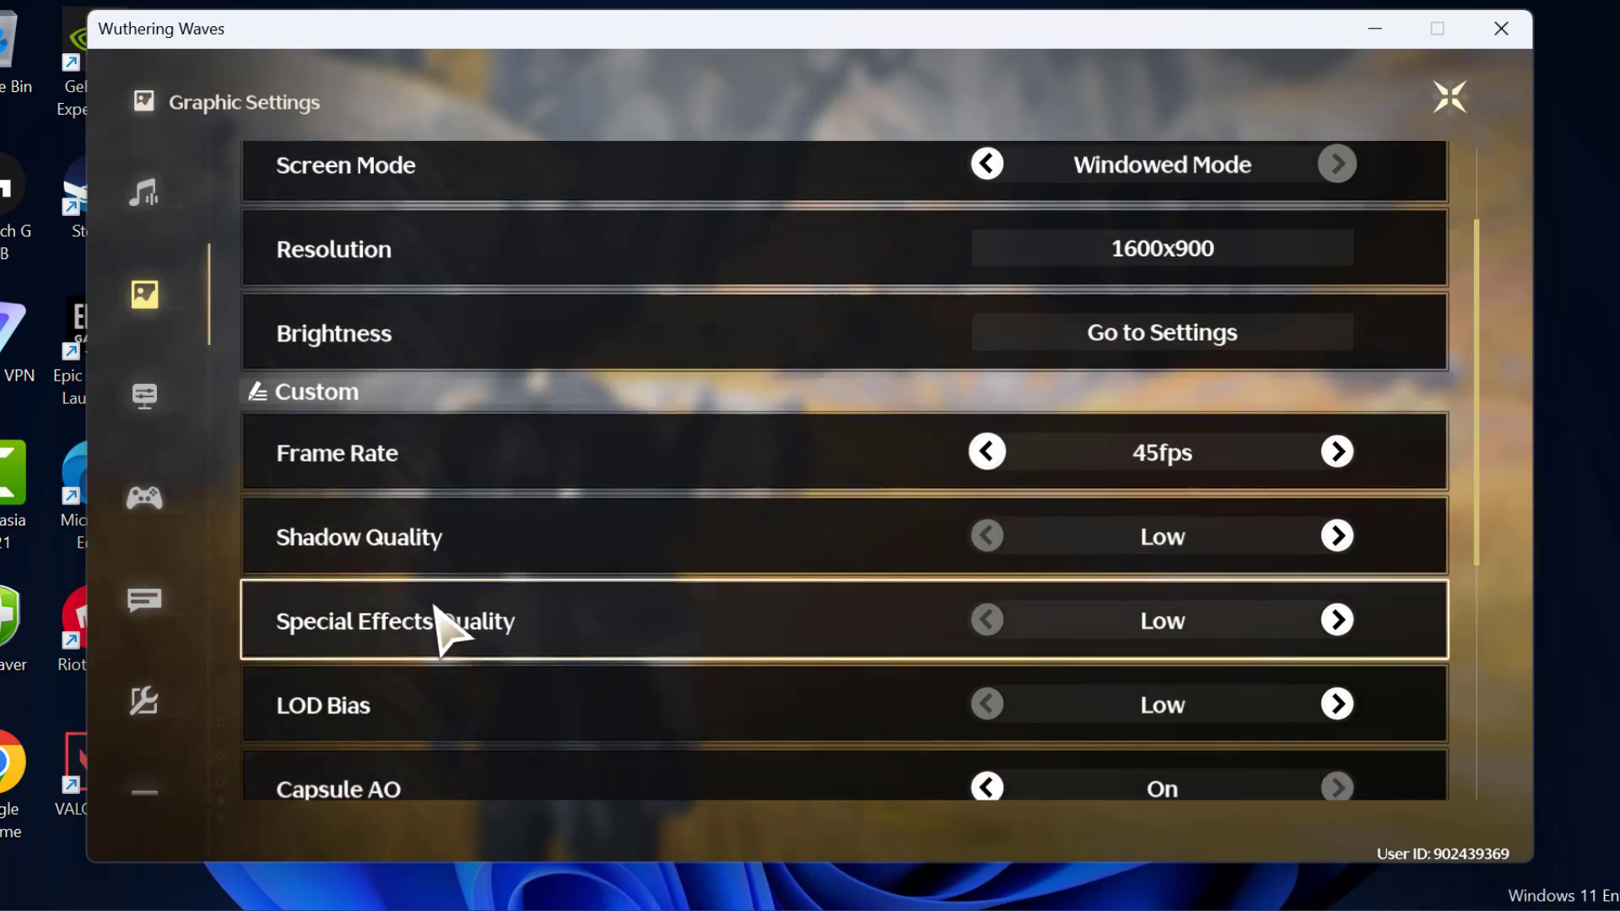
pyautogui.scroll(-3)
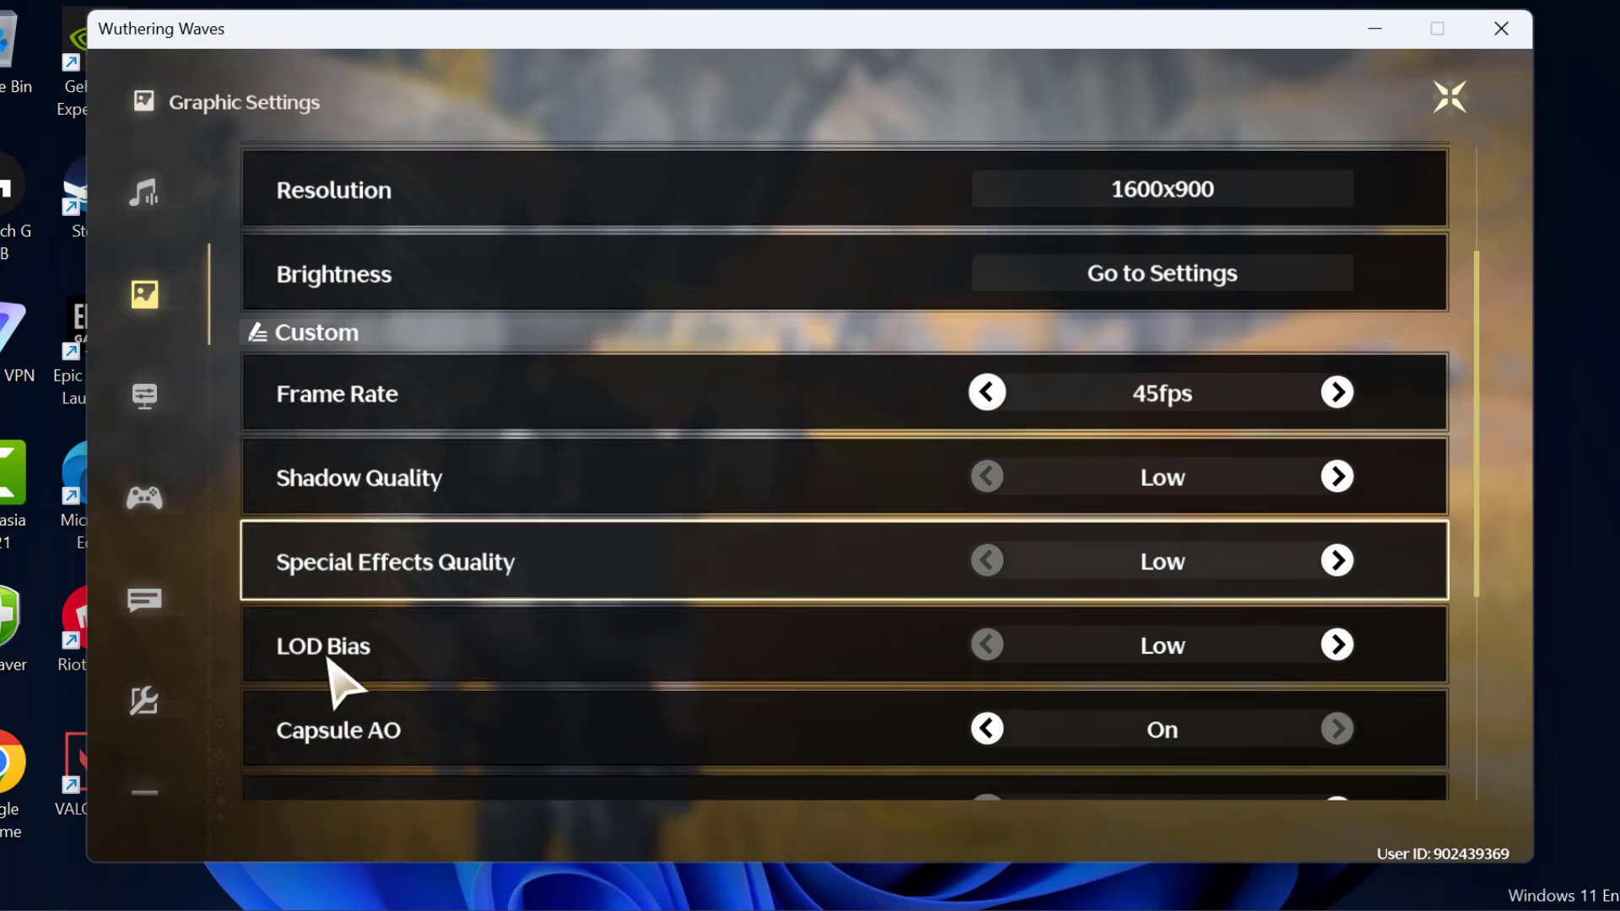
pyautogui.scroll(-3)
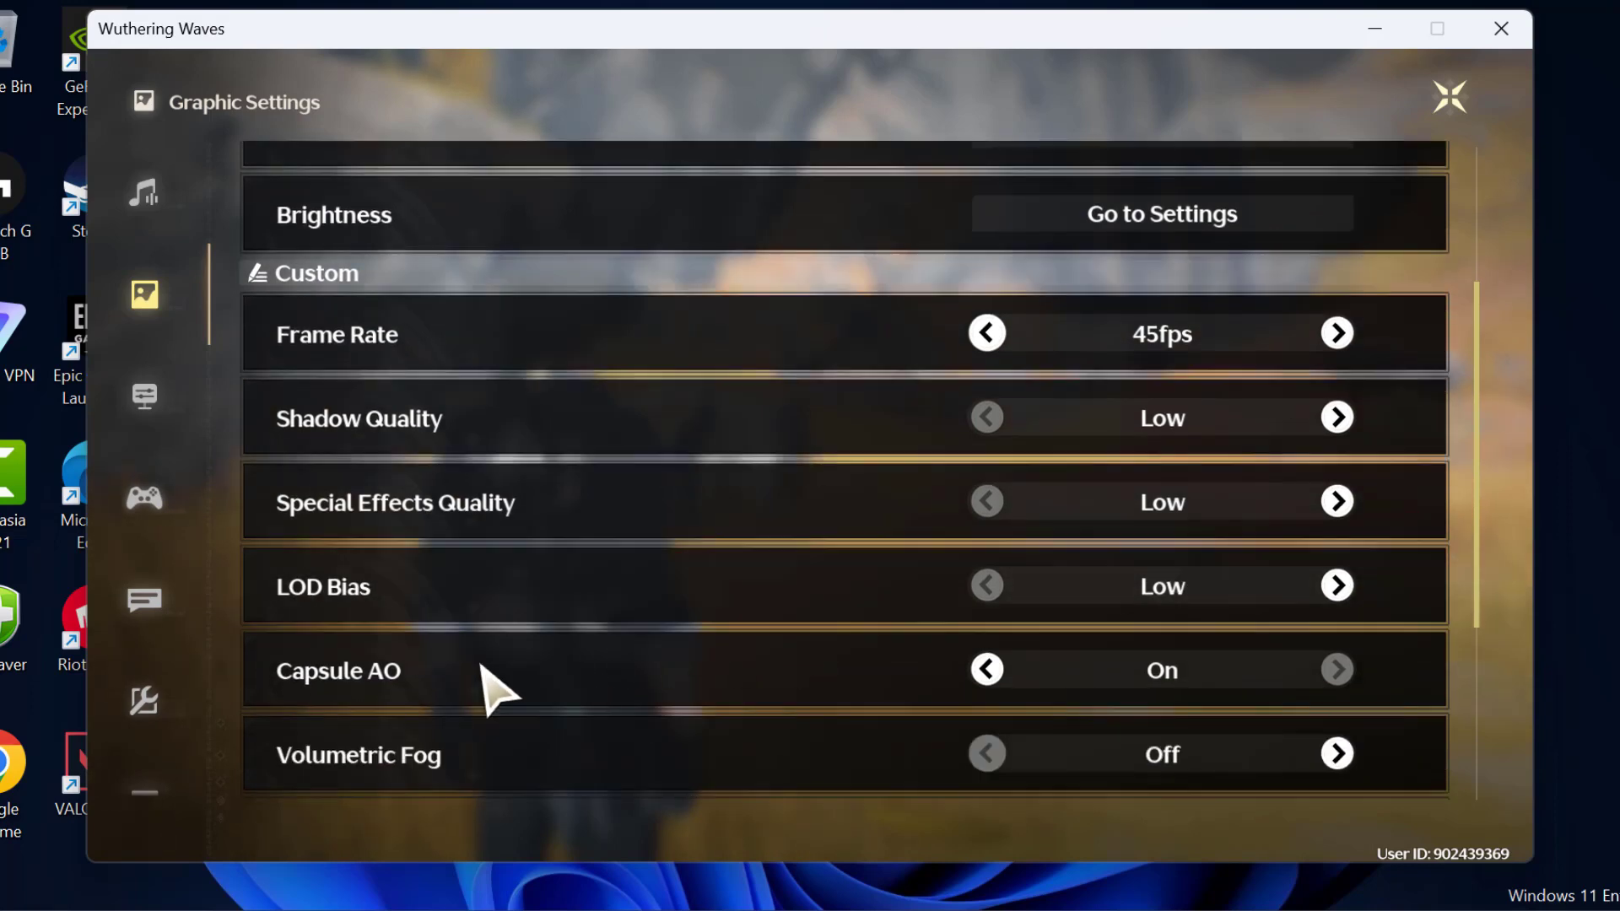
pyautogui.scroll(-3)
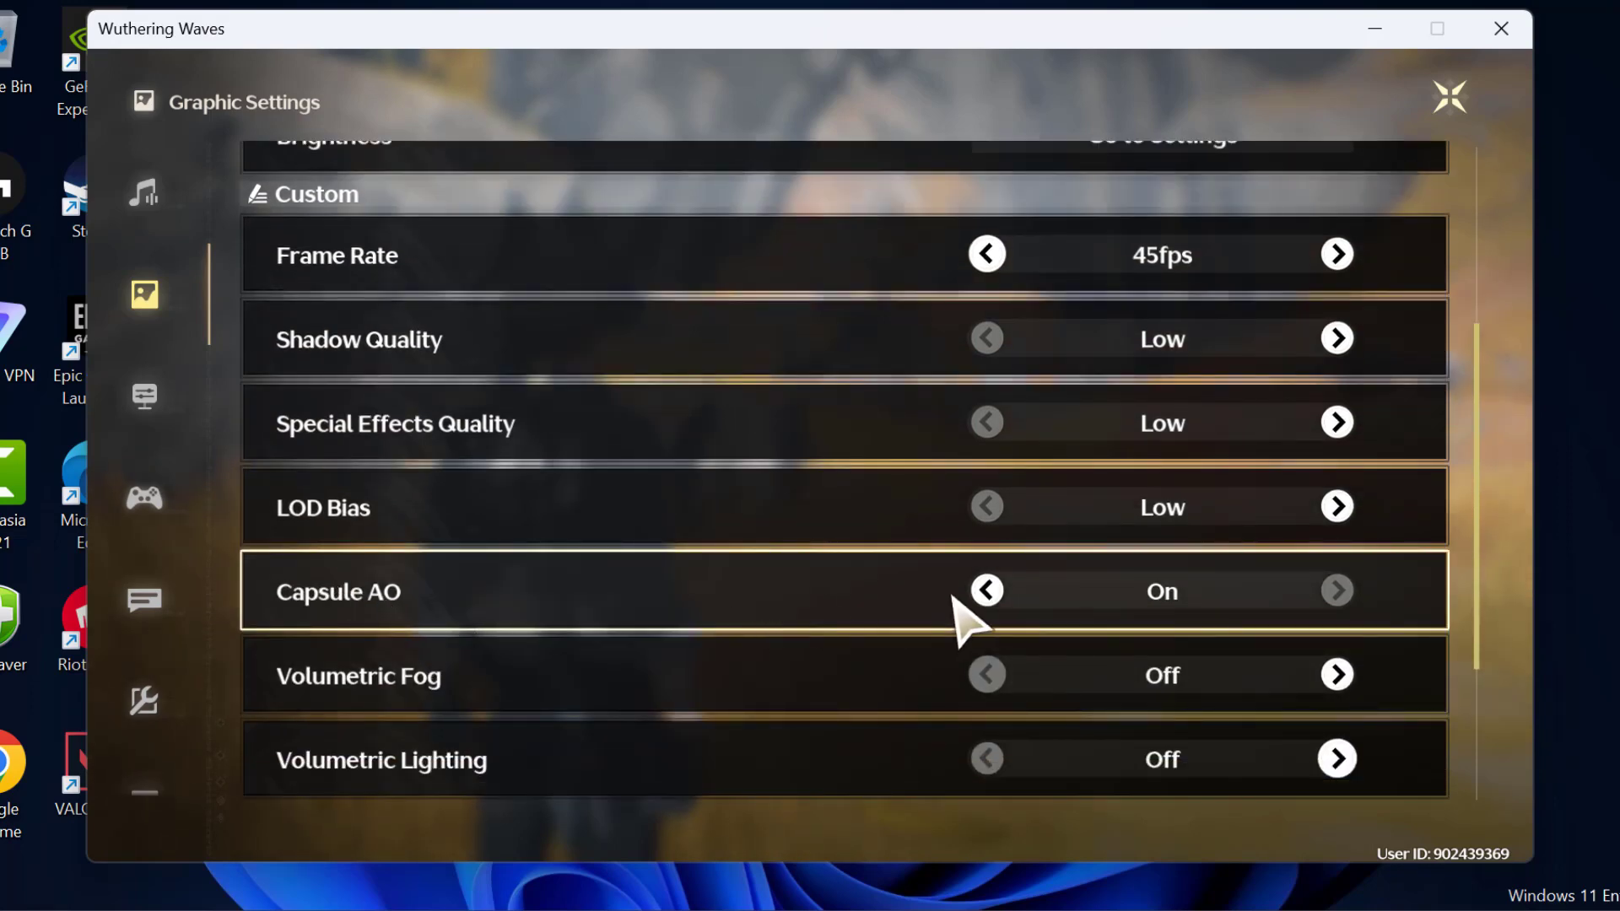
pyautogui.scroll(-3)
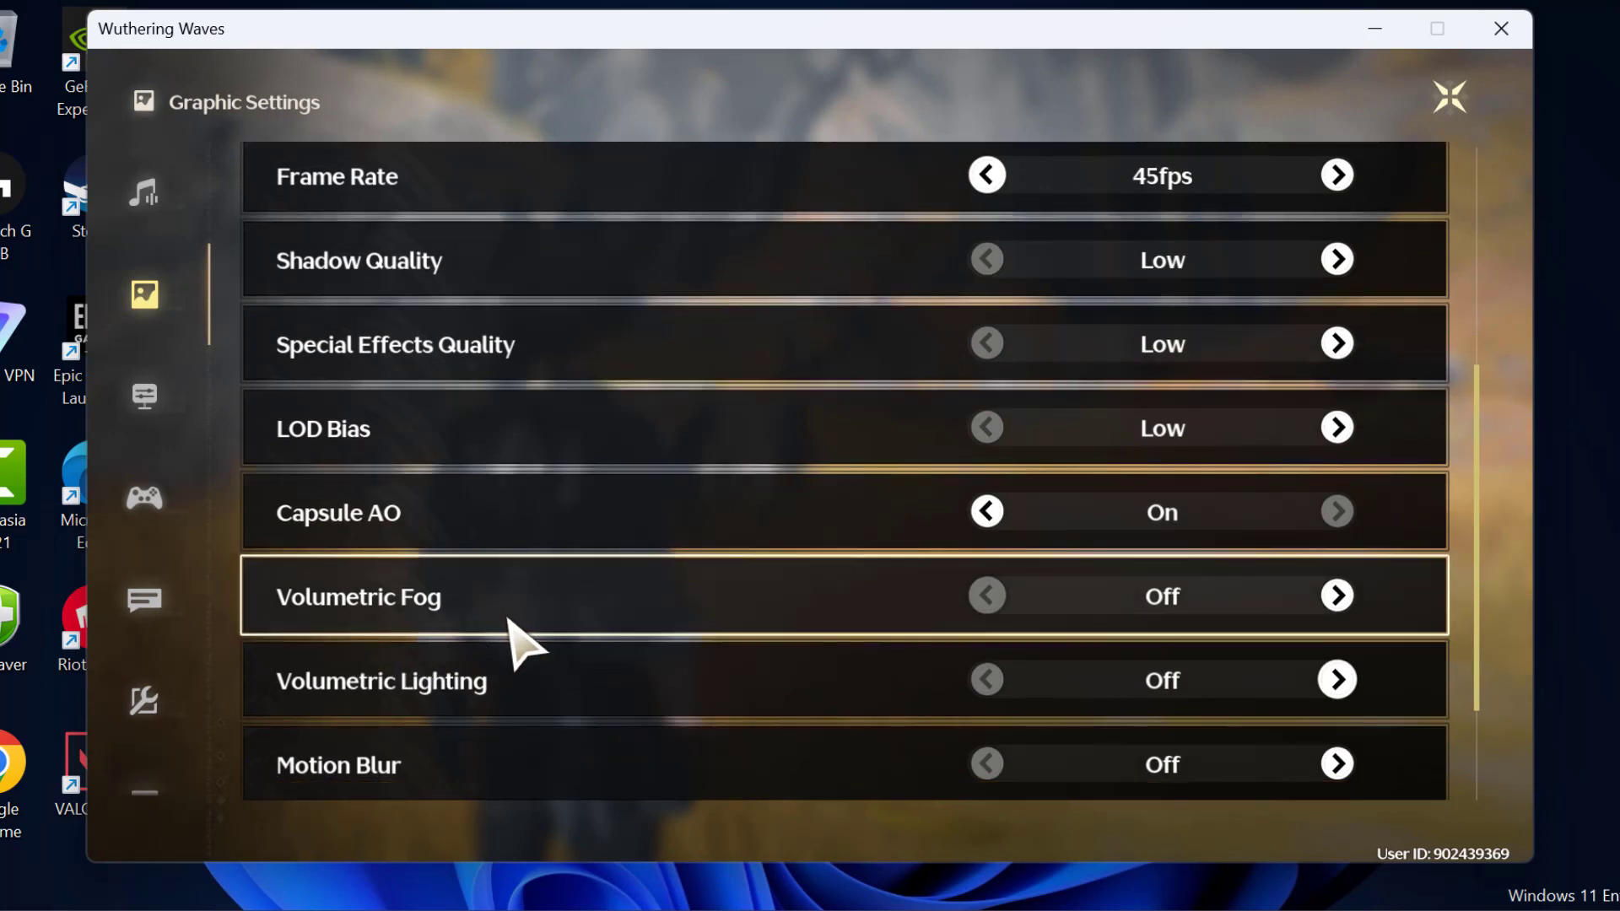
pyautogui.moveTo(428, 686)
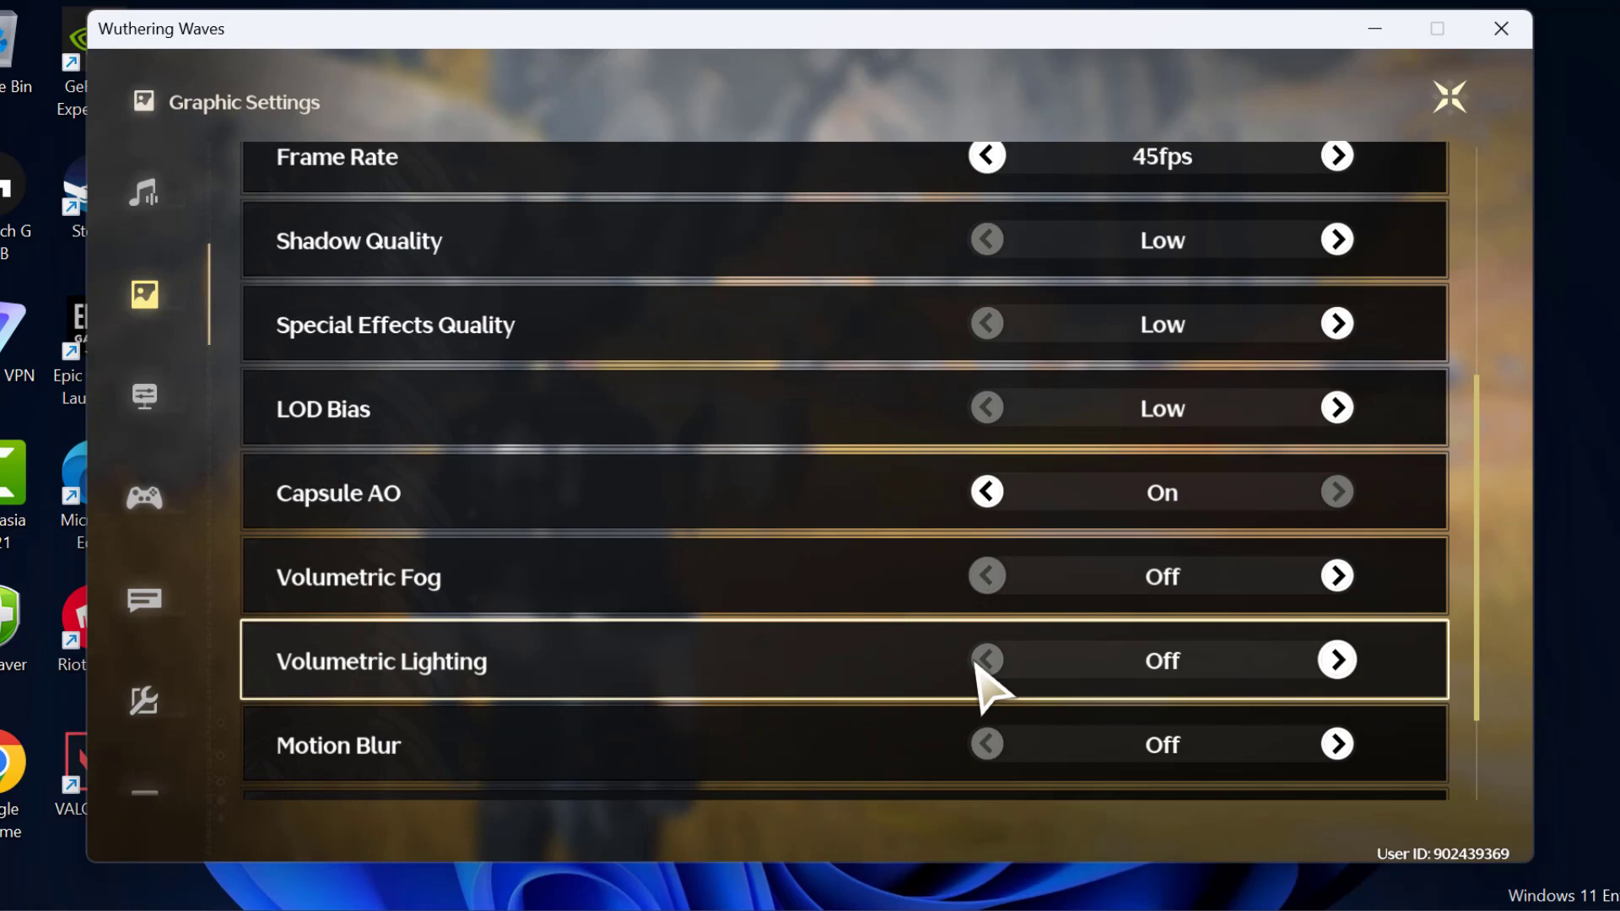
pyautogui.scroll(-3)
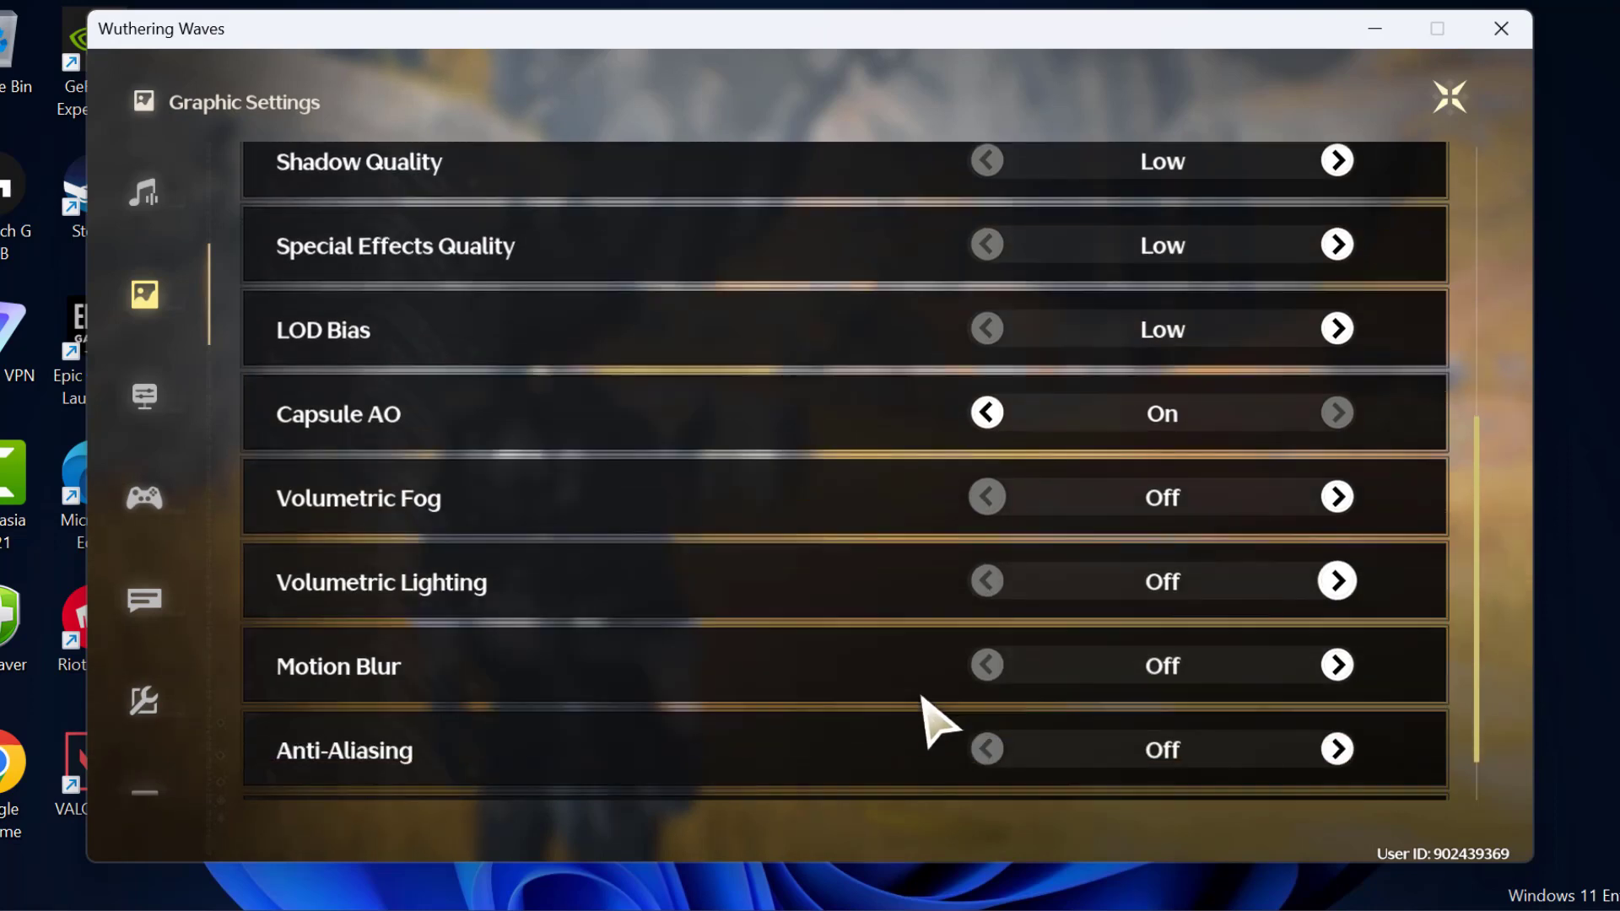
pyautogui.scroll(-3)
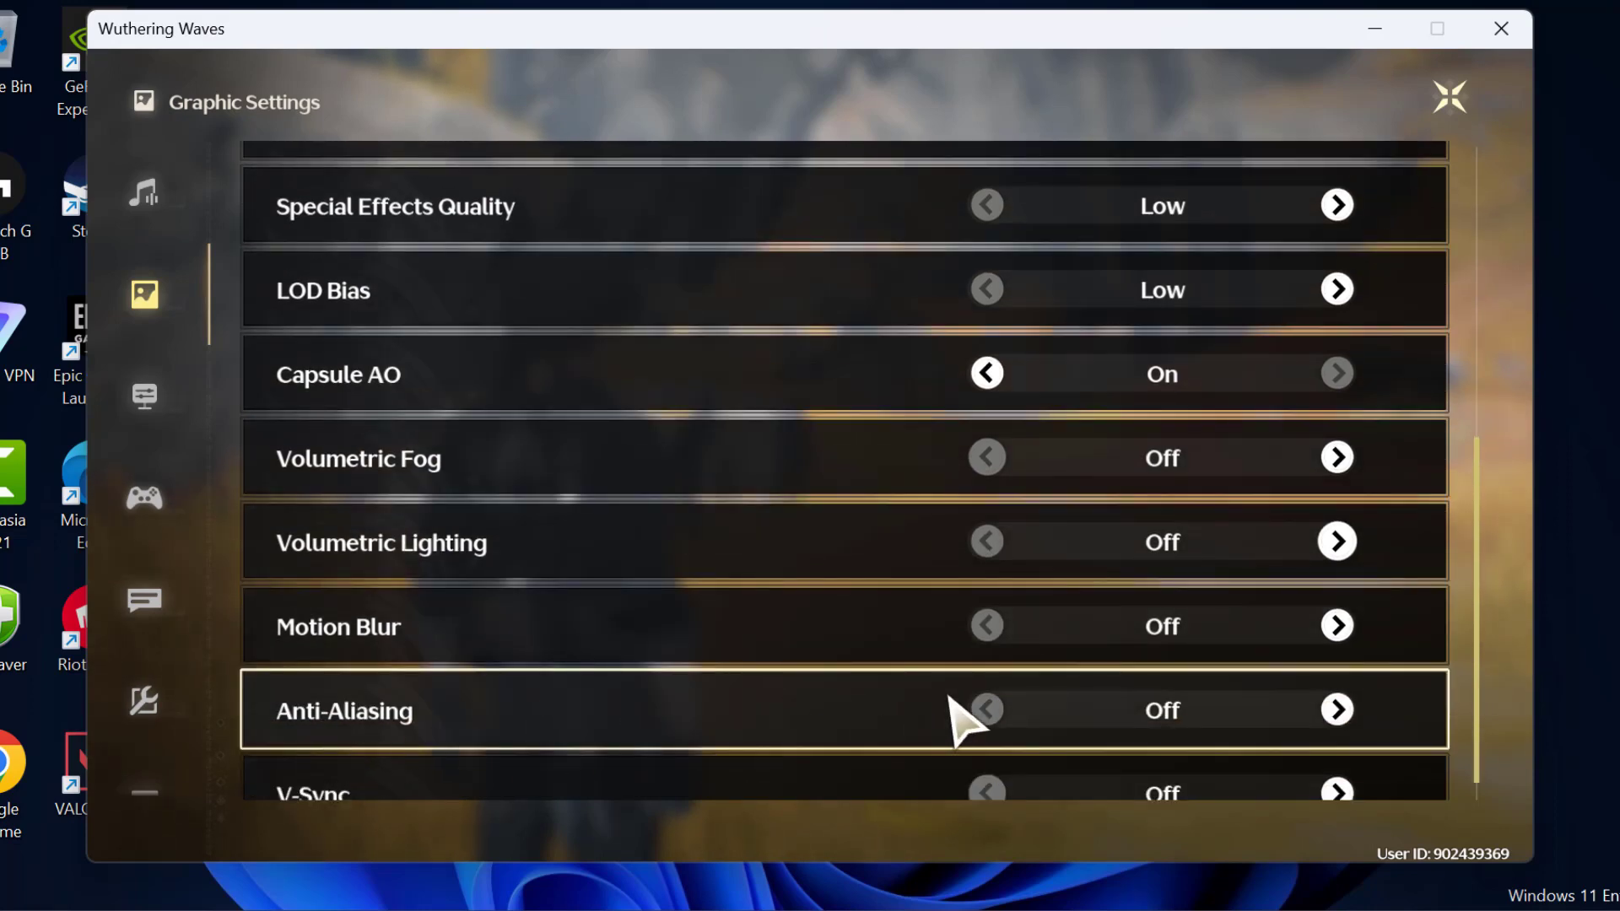
pyautogui.scroll(-3)
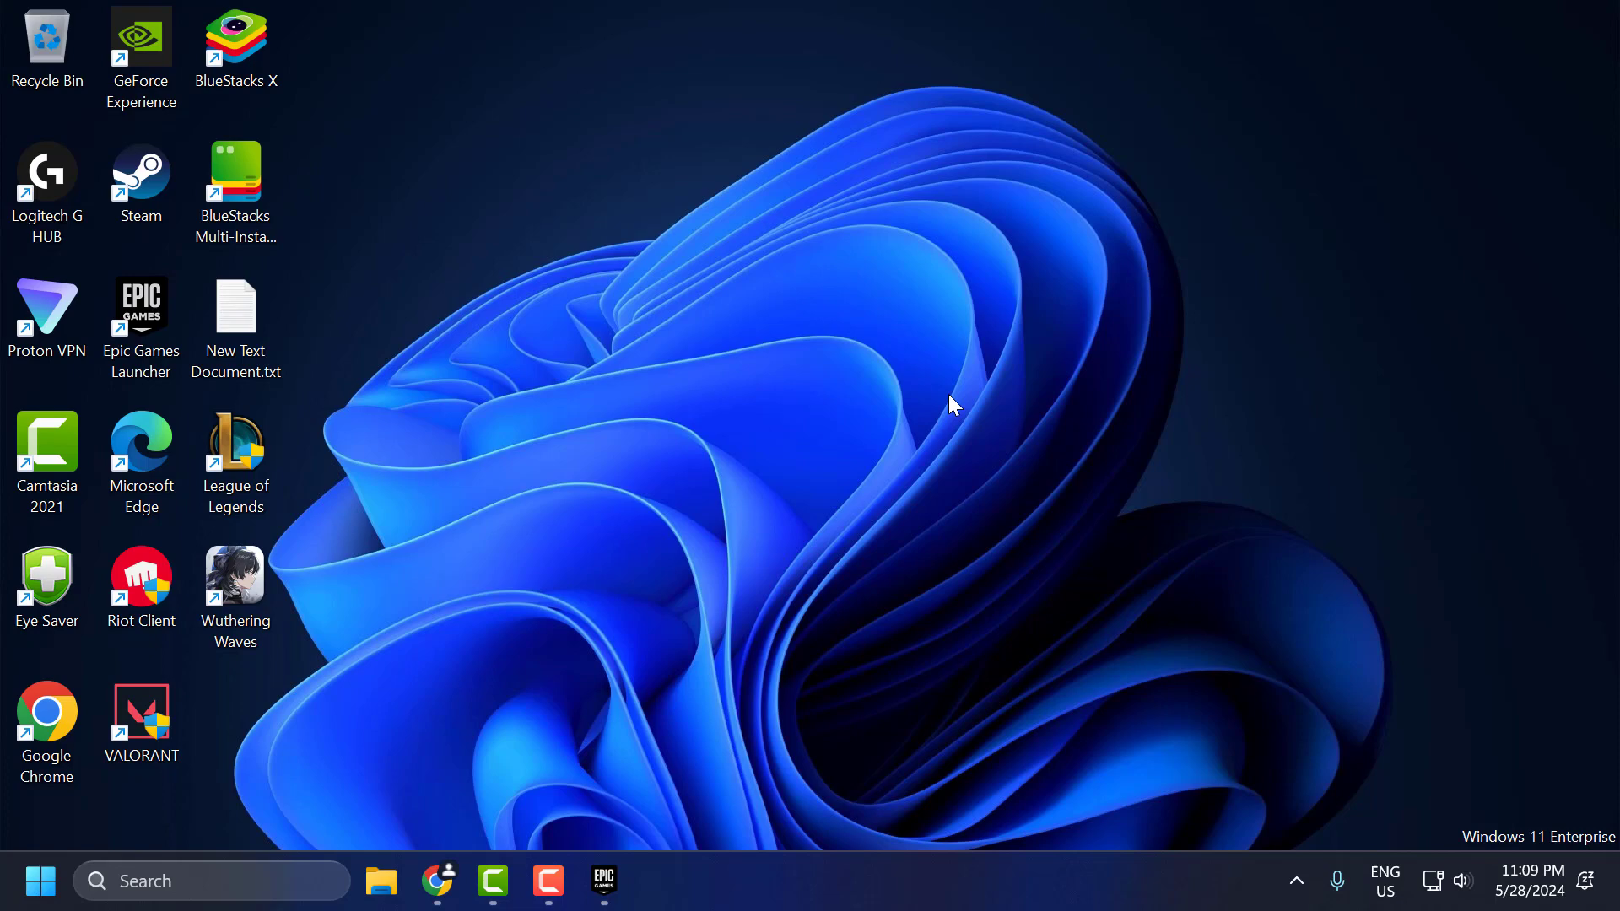
pyautogui.moveTo(661, 564)
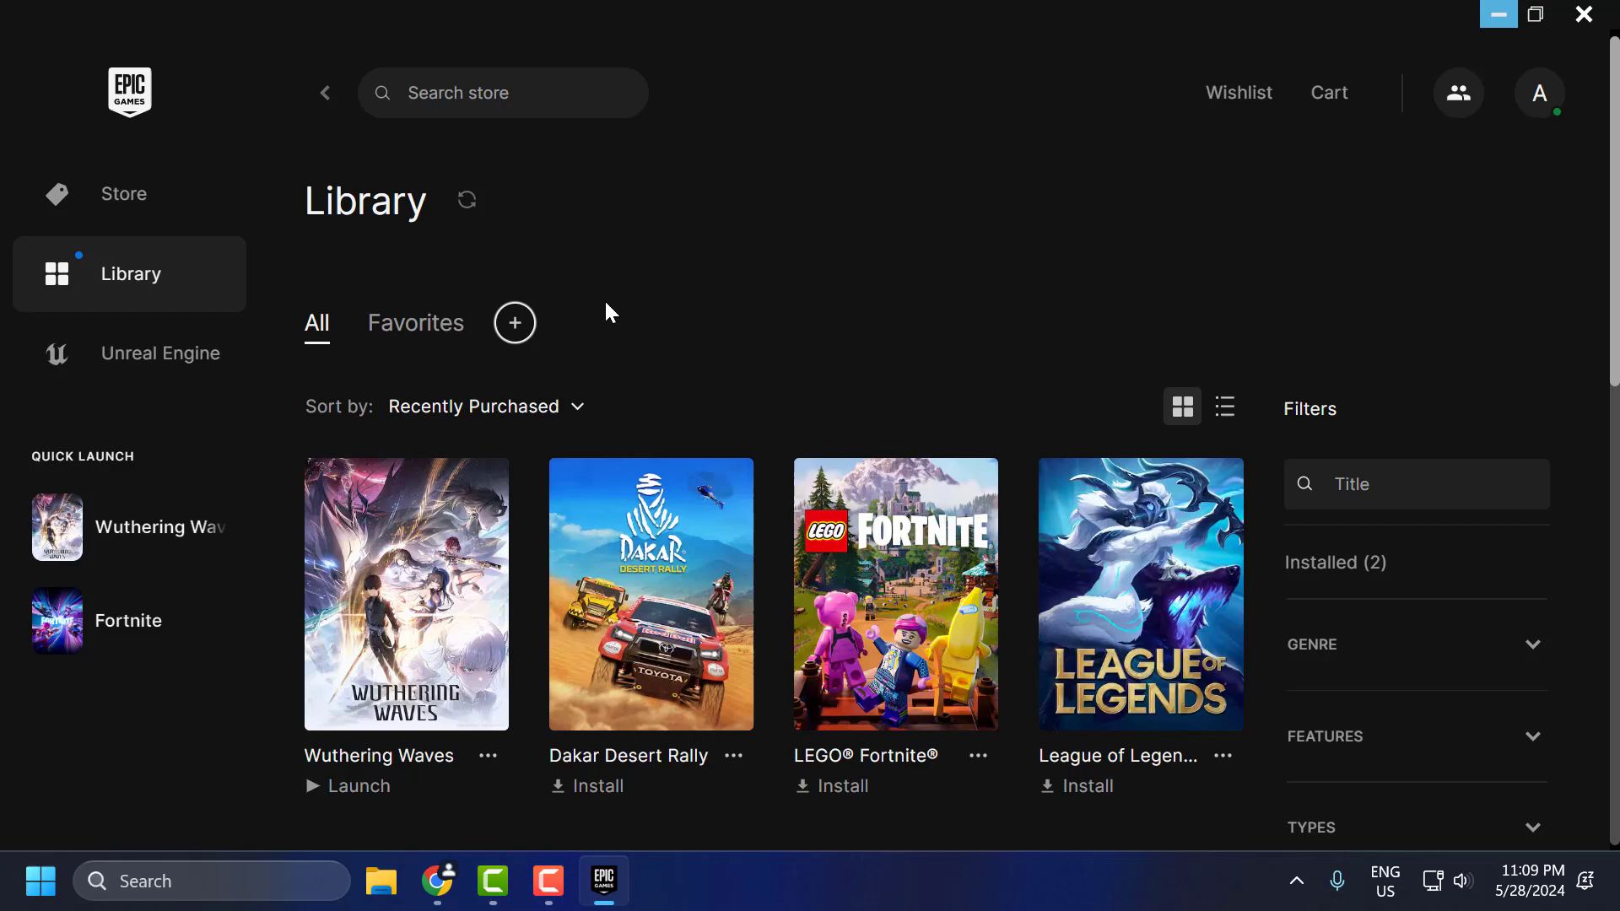
# - View the Manage panel for the Wuthering Waves installation and close it
pyautogui.scroll(-3)
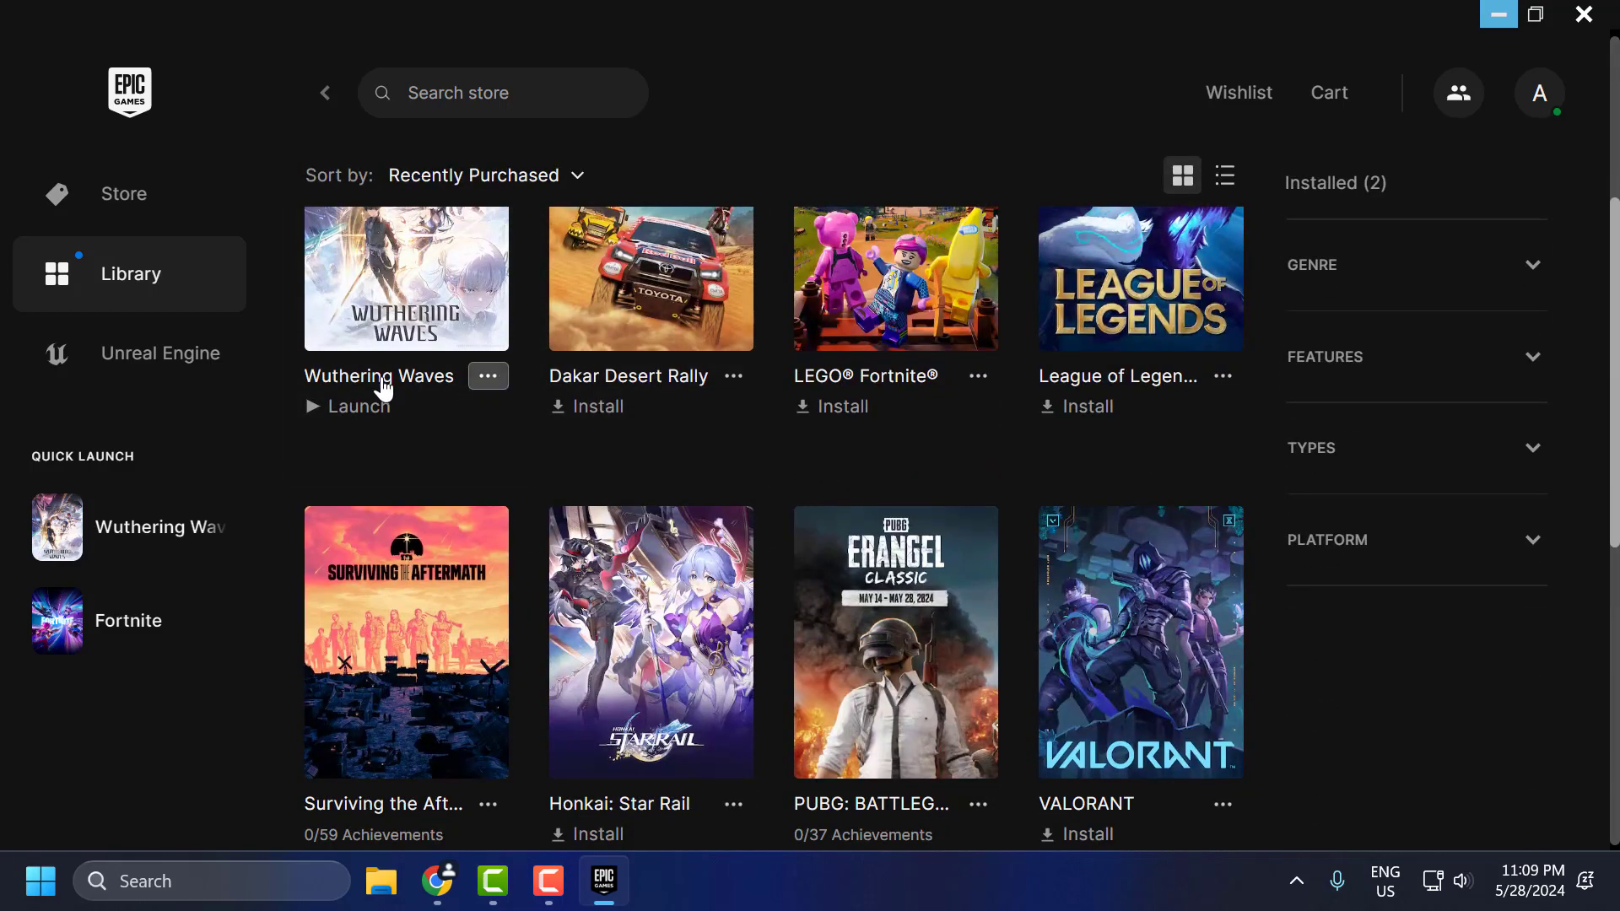
pyautogui.click(487, 374)
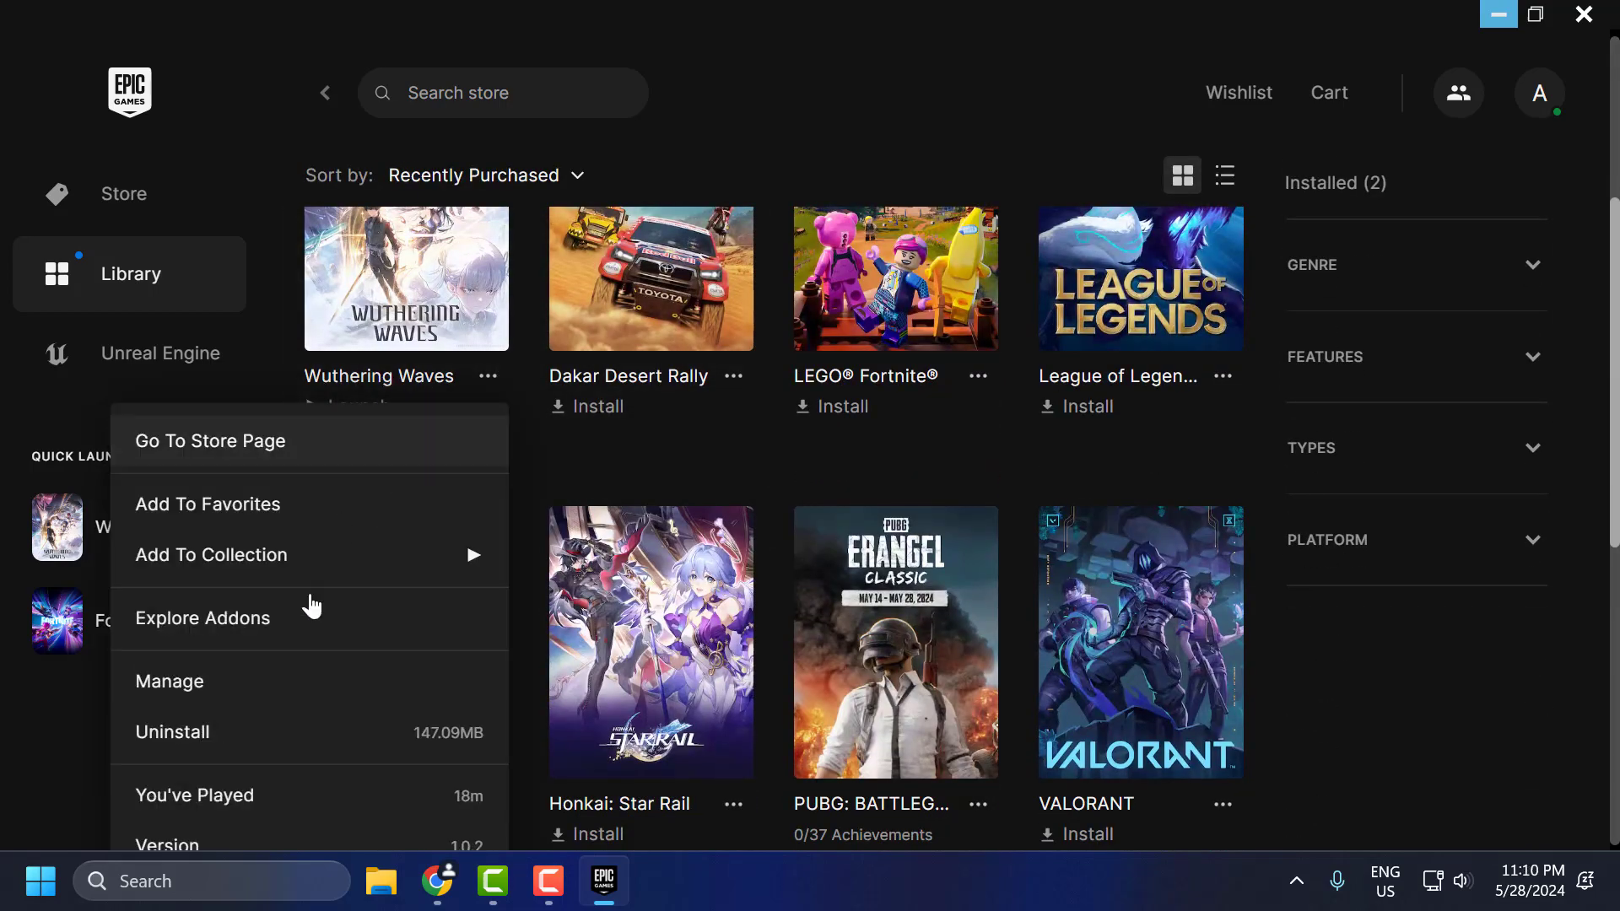
pyautogui.click(169, 680)
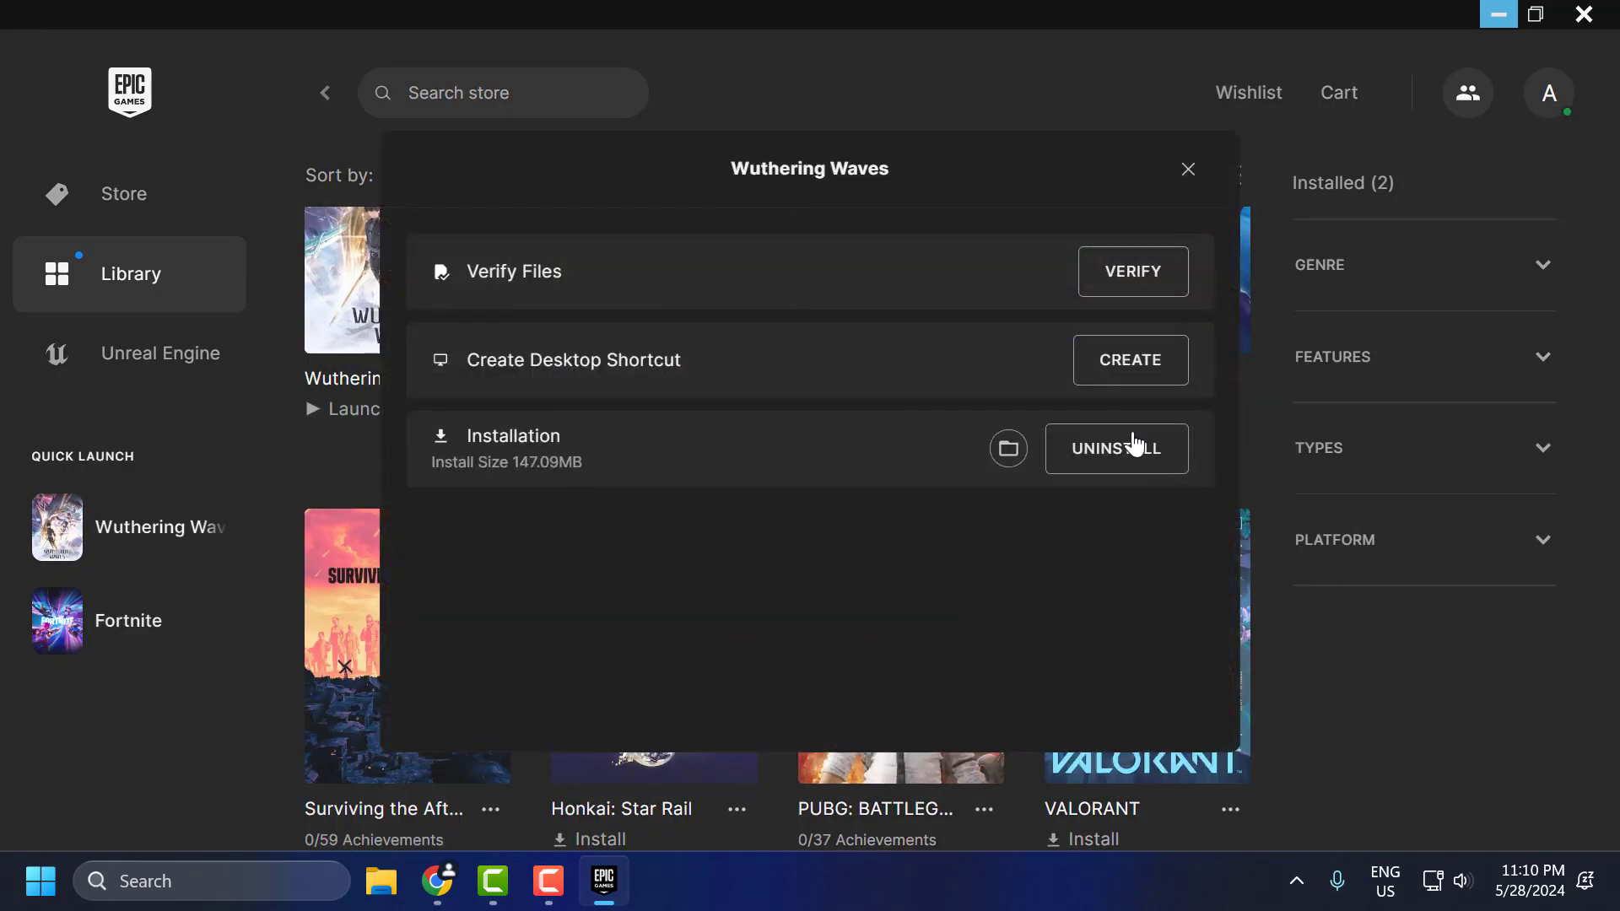
pyautogui.click(1186, 169)
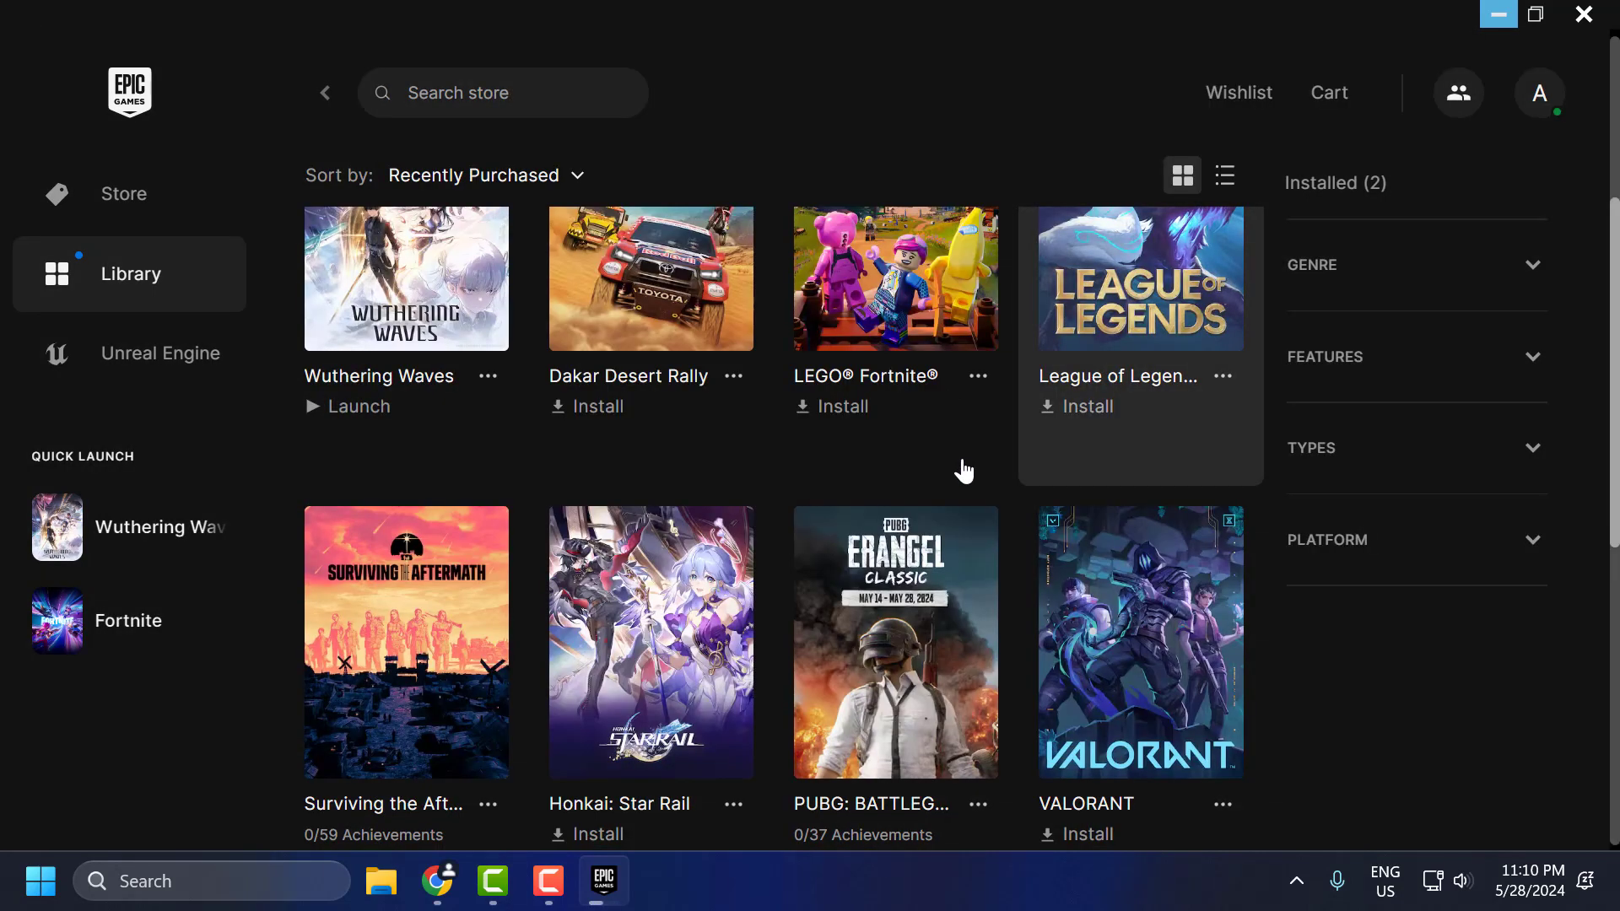
# - Minimize the Epic Games Launcher back to the desktop
pyautogui.click(358, 405)
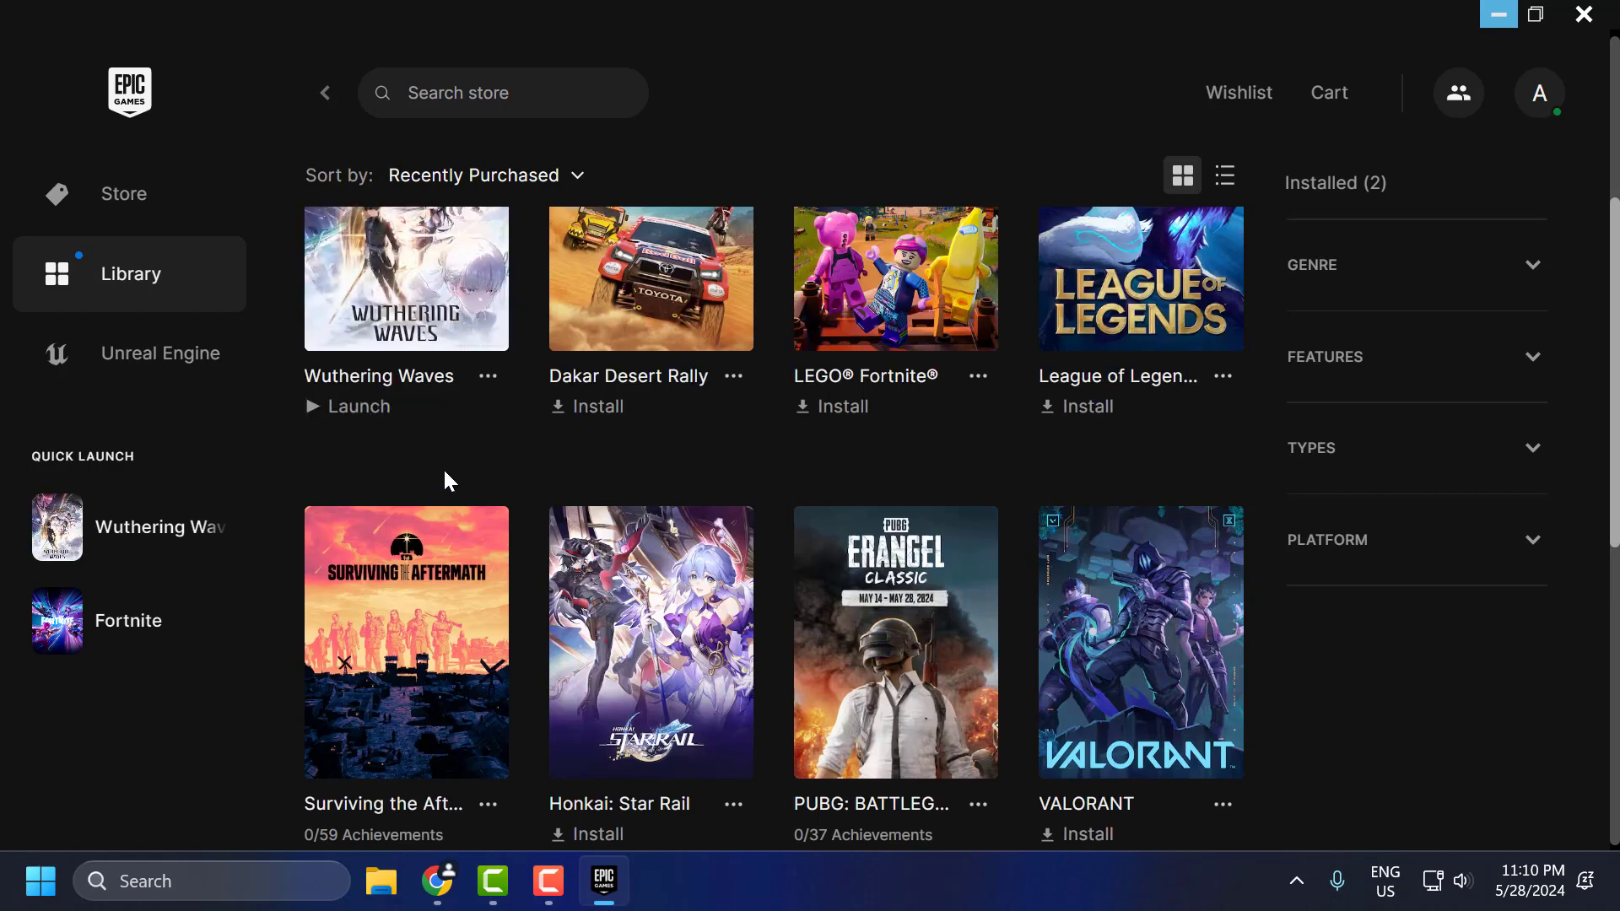
pyautogui.moveTo(1496, 13)
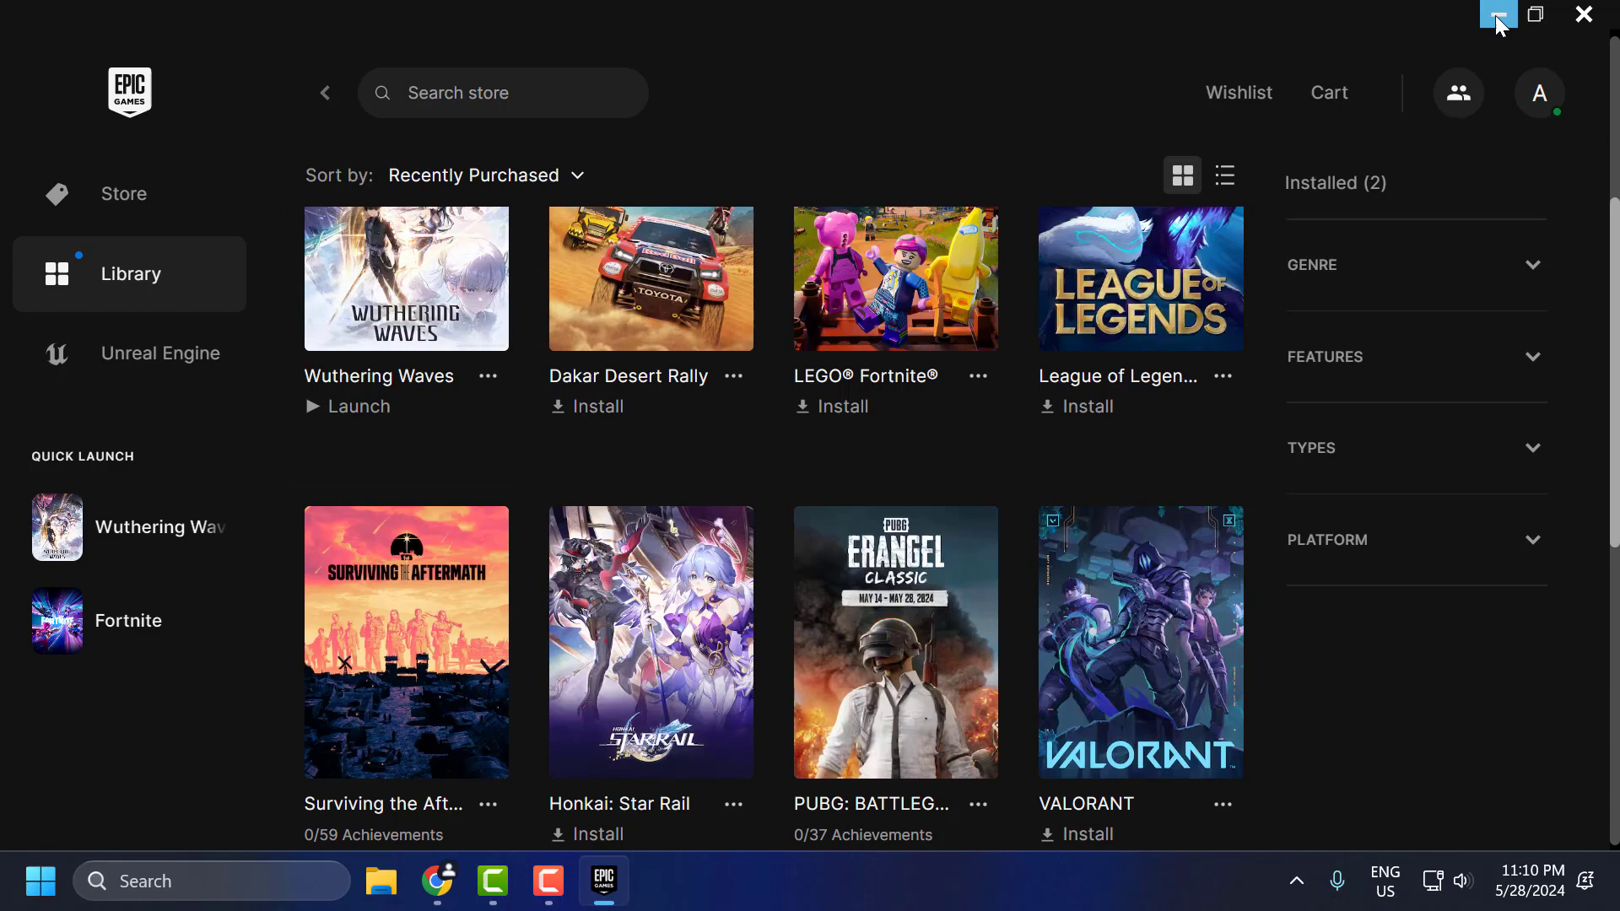
pyautogui.click(1497, 14)
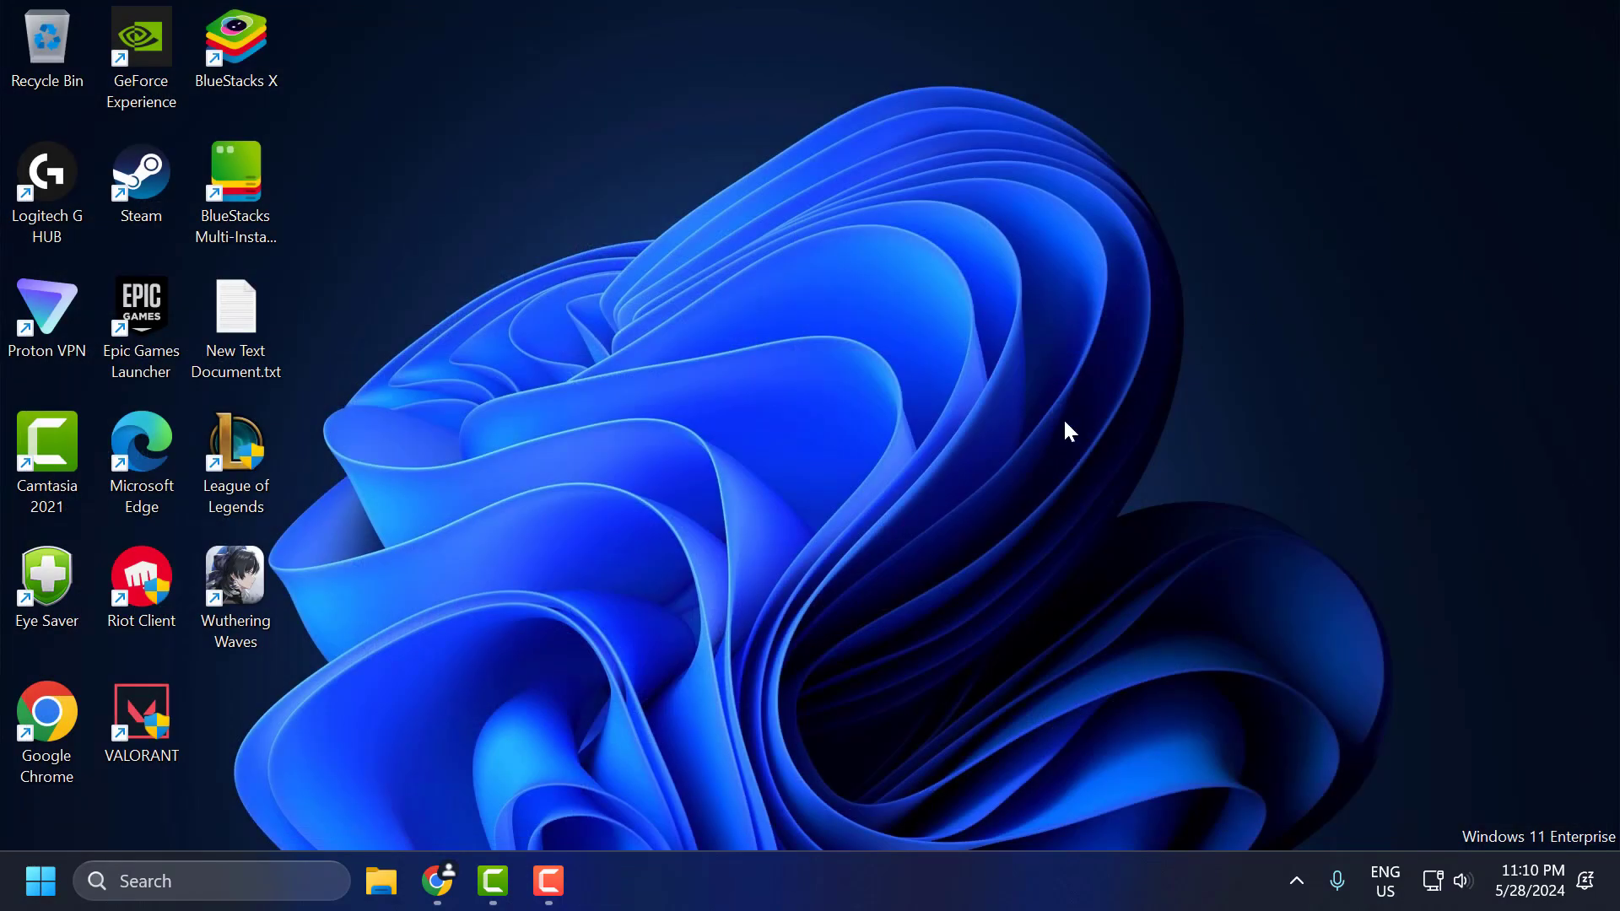
pyautogui.moveTo(661, 452)
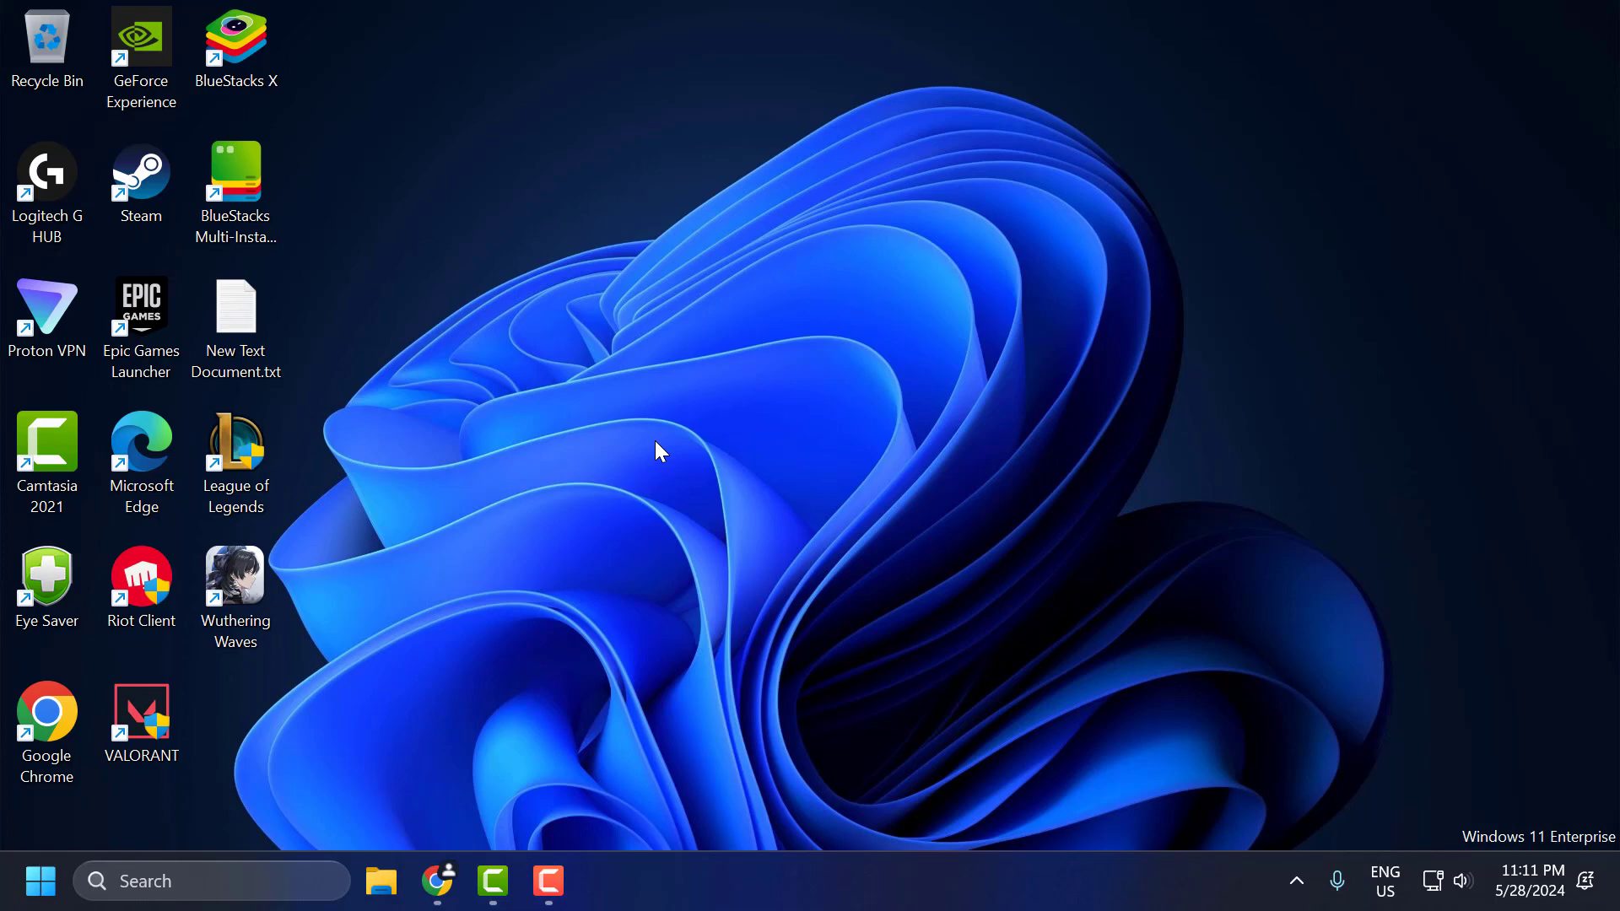
pyautogui.moveTo(438, 724)
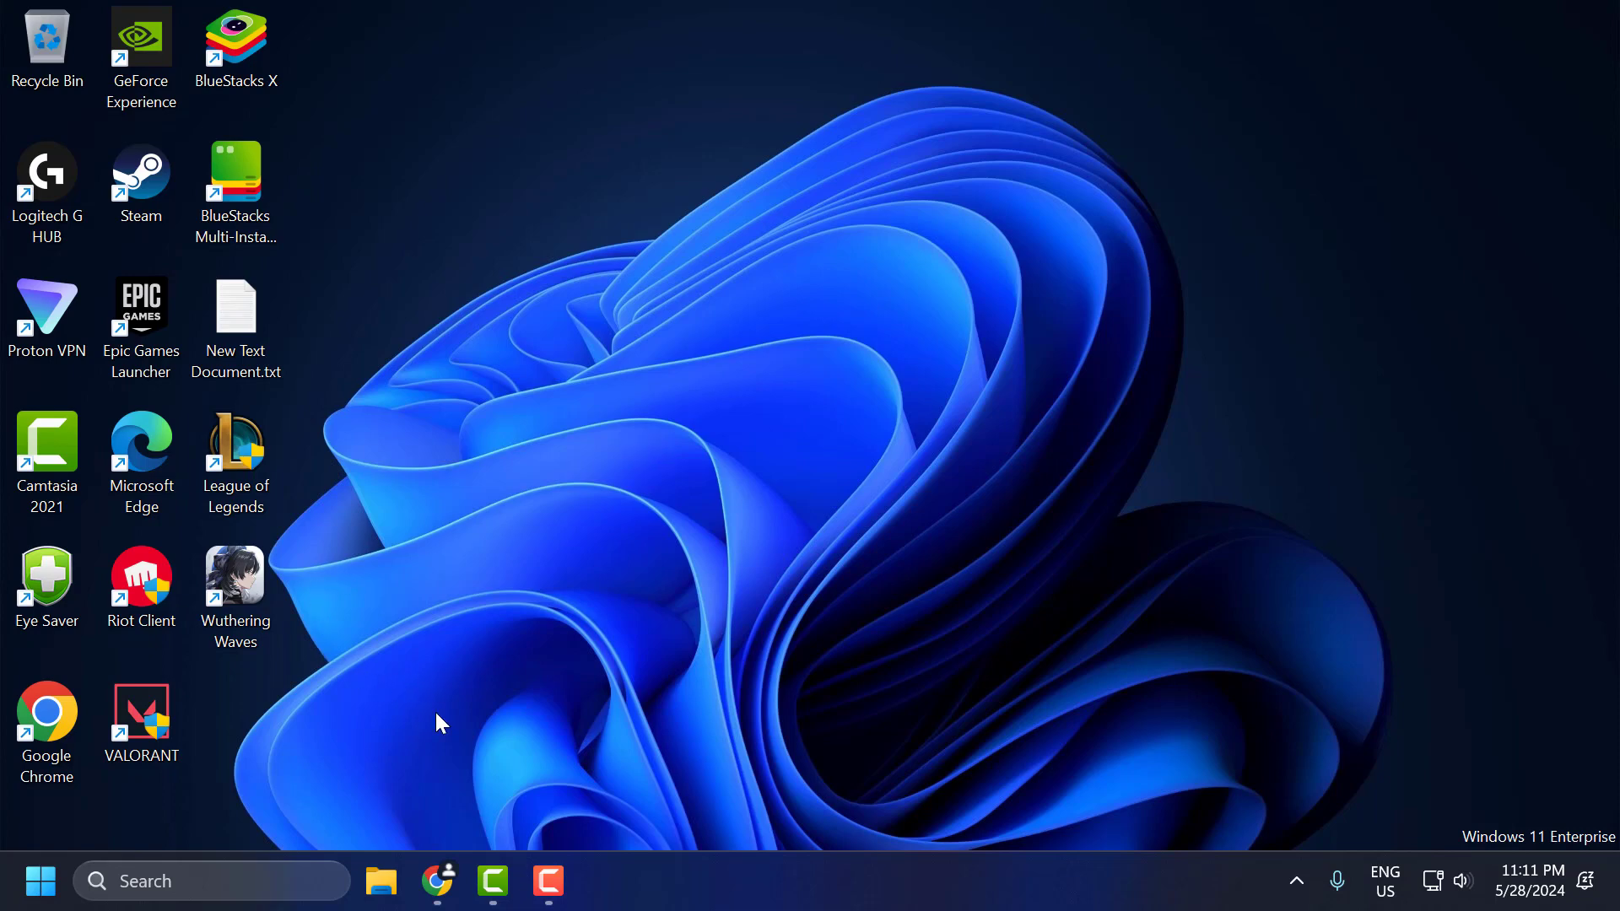
# - Launch Discord from the Windows search with 'discord'
pyautogui.write('discord')
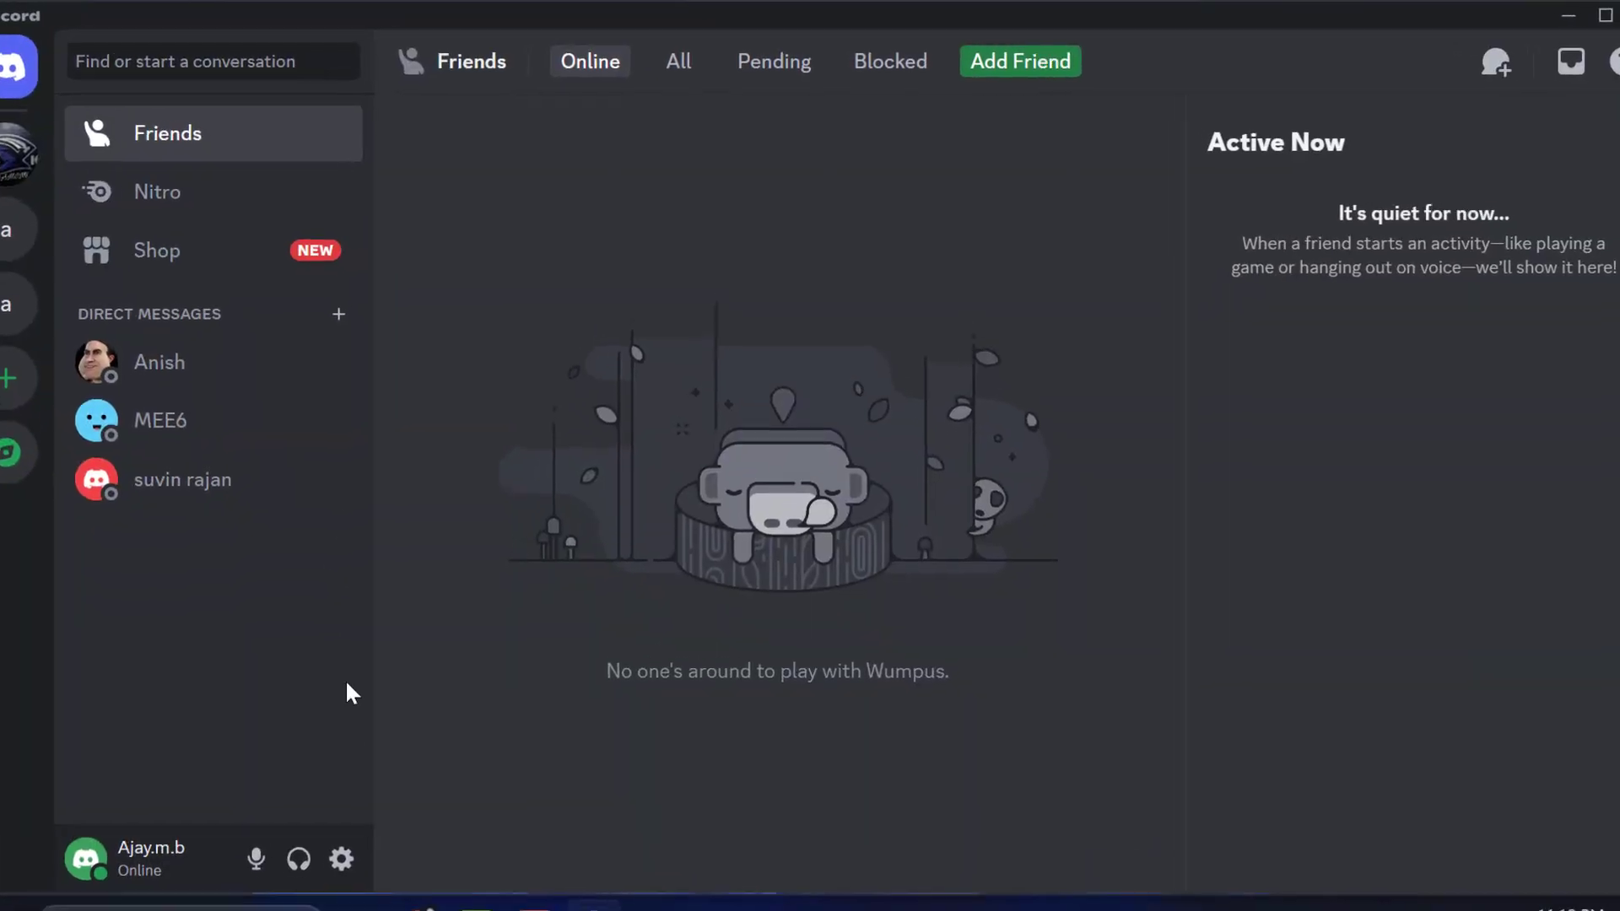
# - Enable the in-game overlay in Discord's Game Overlay settings and return to the desktop
pyautogui.click(339, 859)
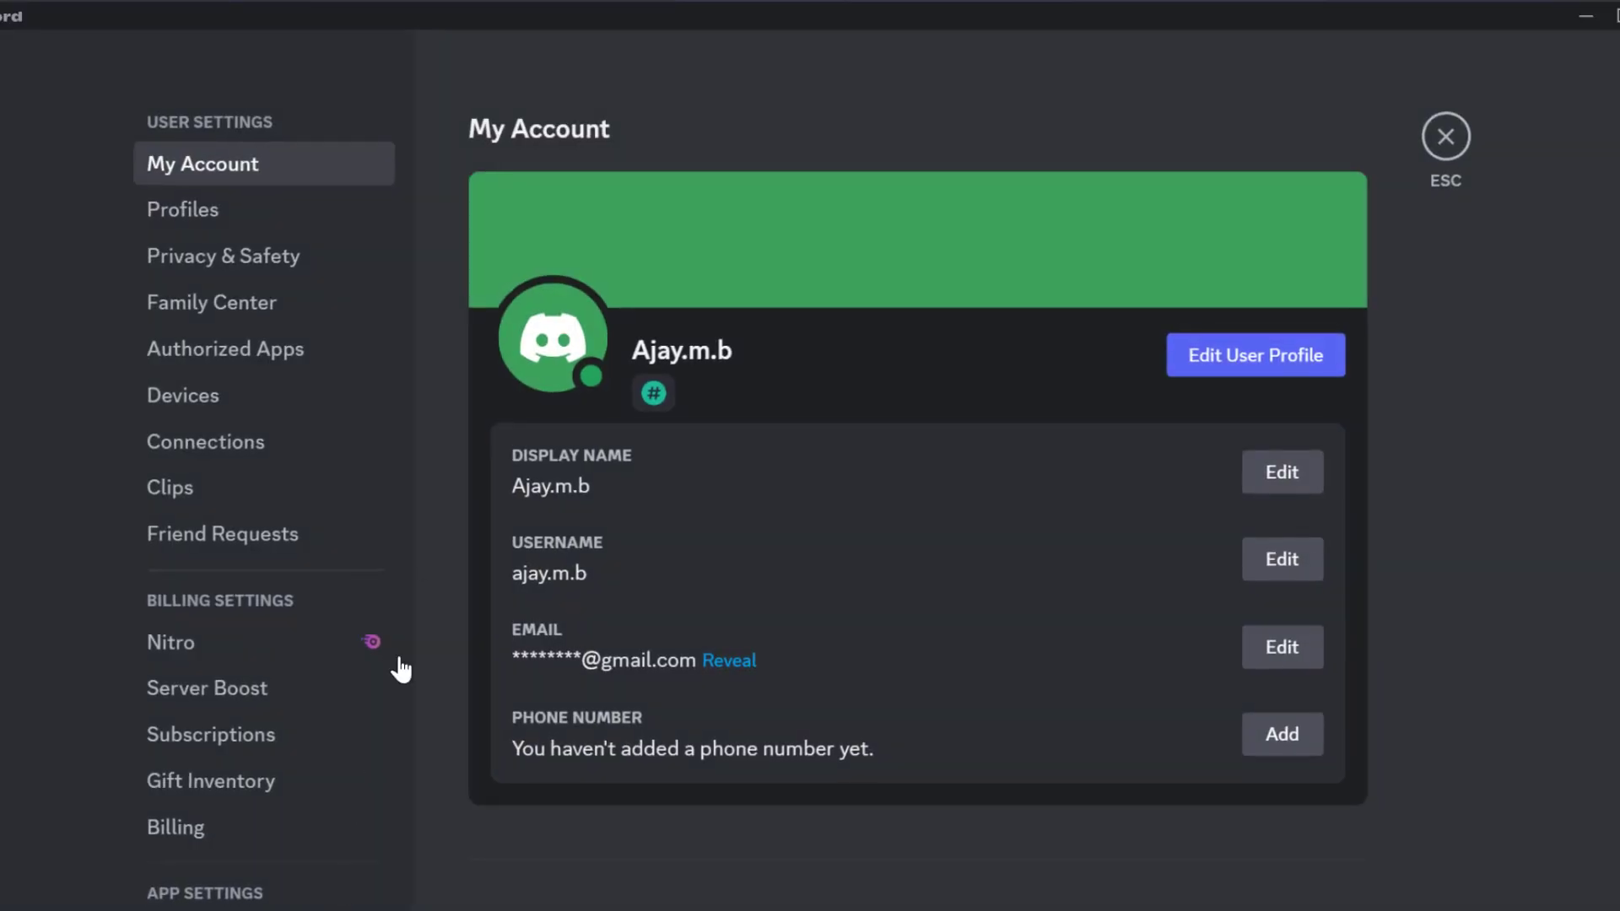
pyautogui.scroll(-3)
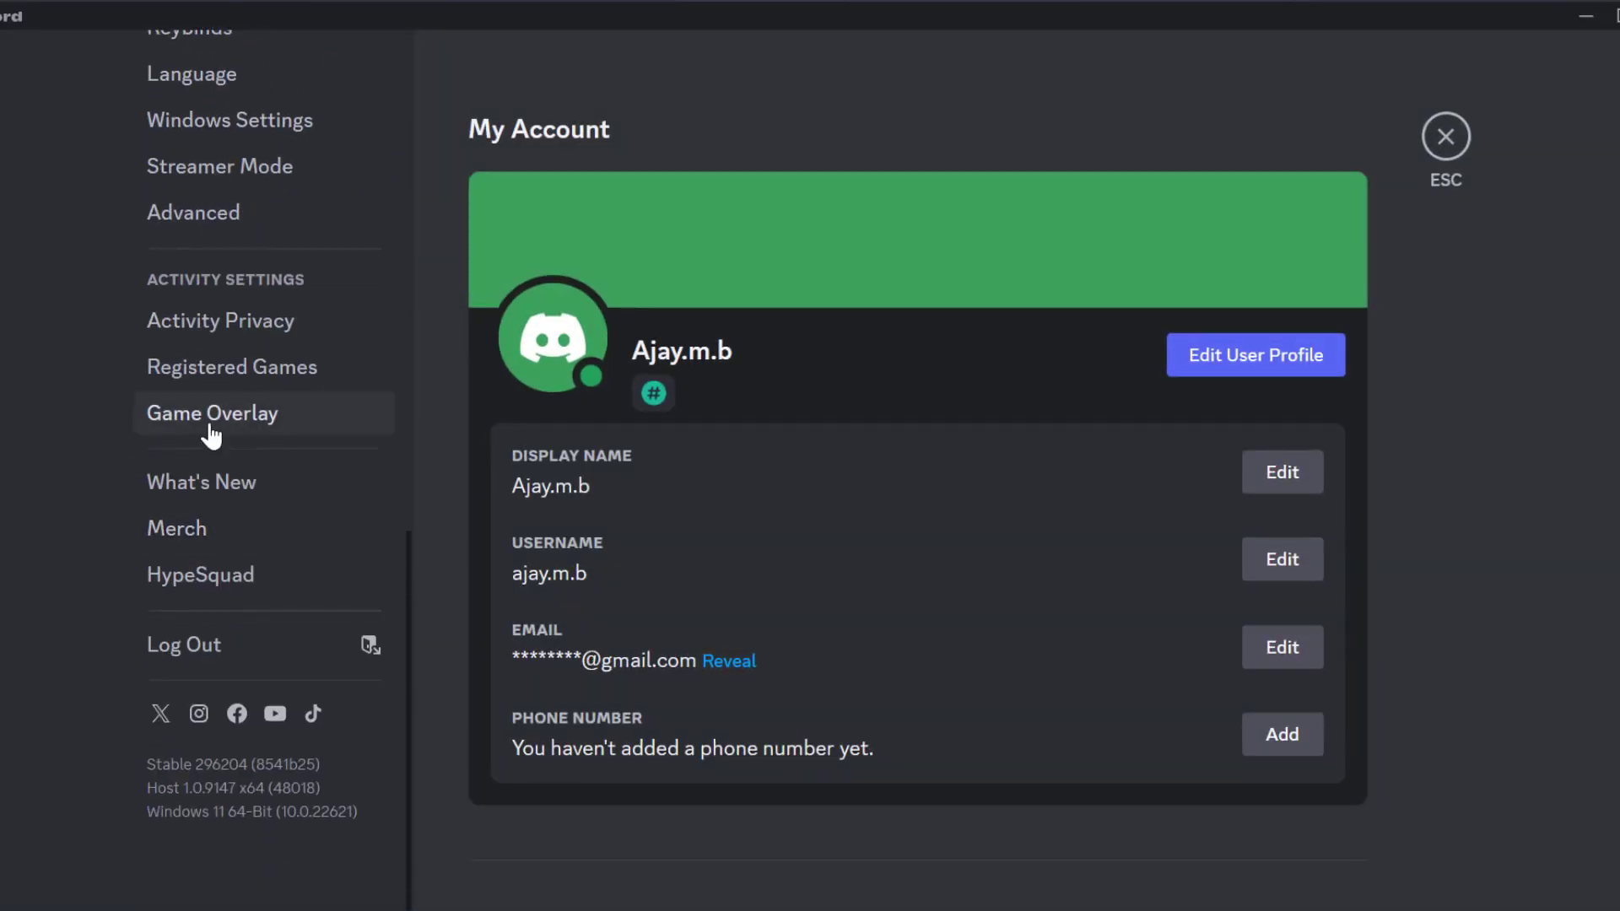
pyautogui.click(211, 411)
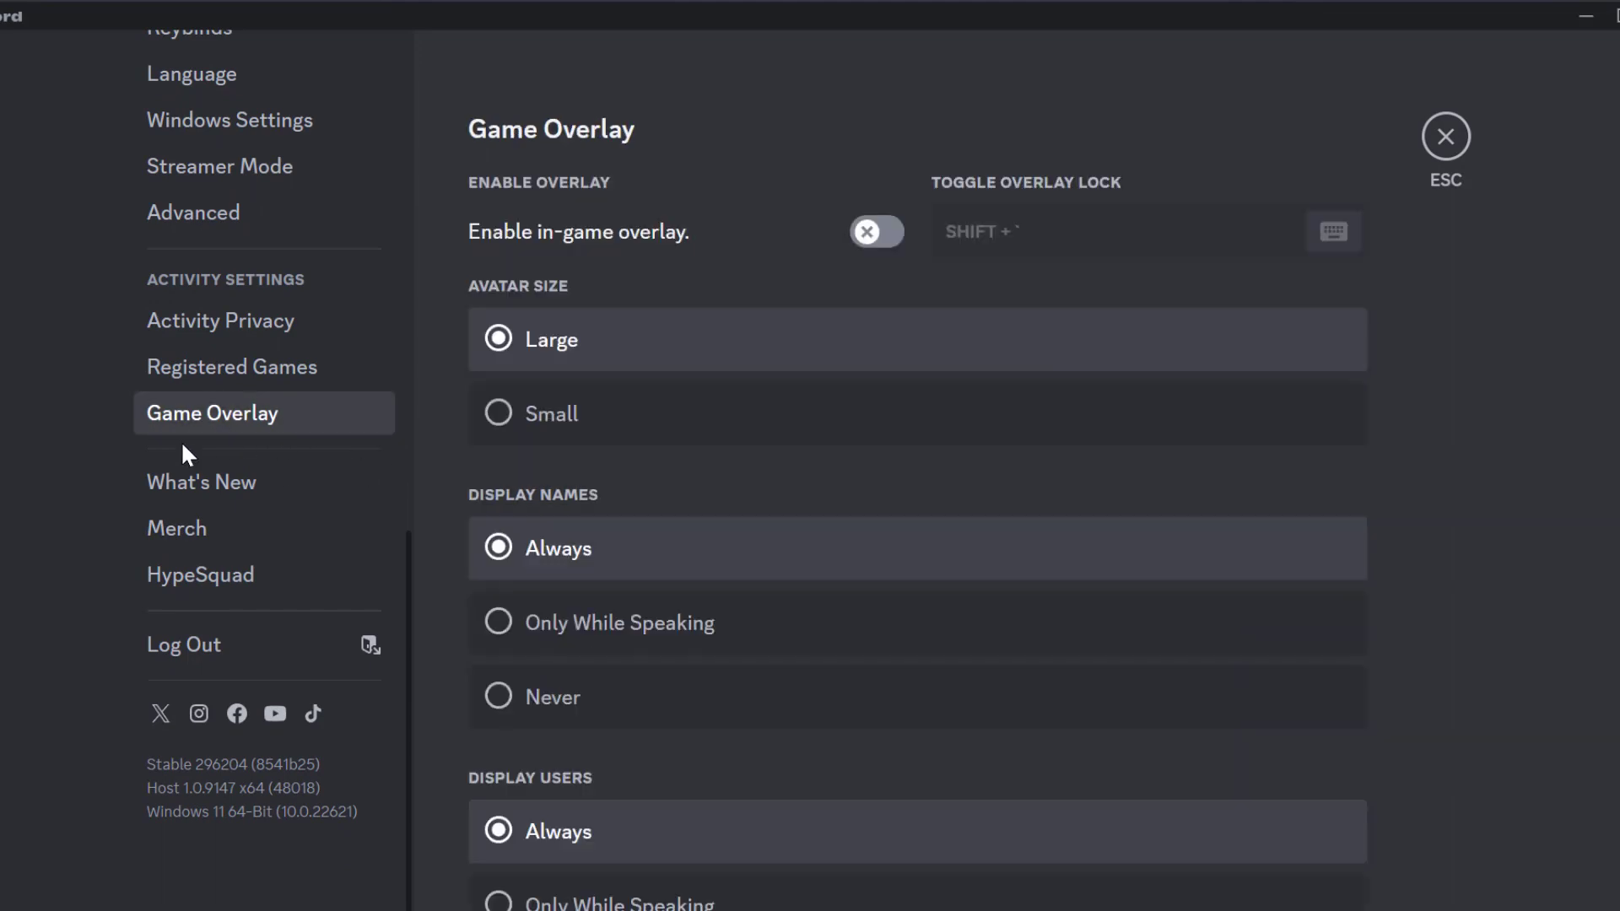
pyautogui.moveTo(648, 258)
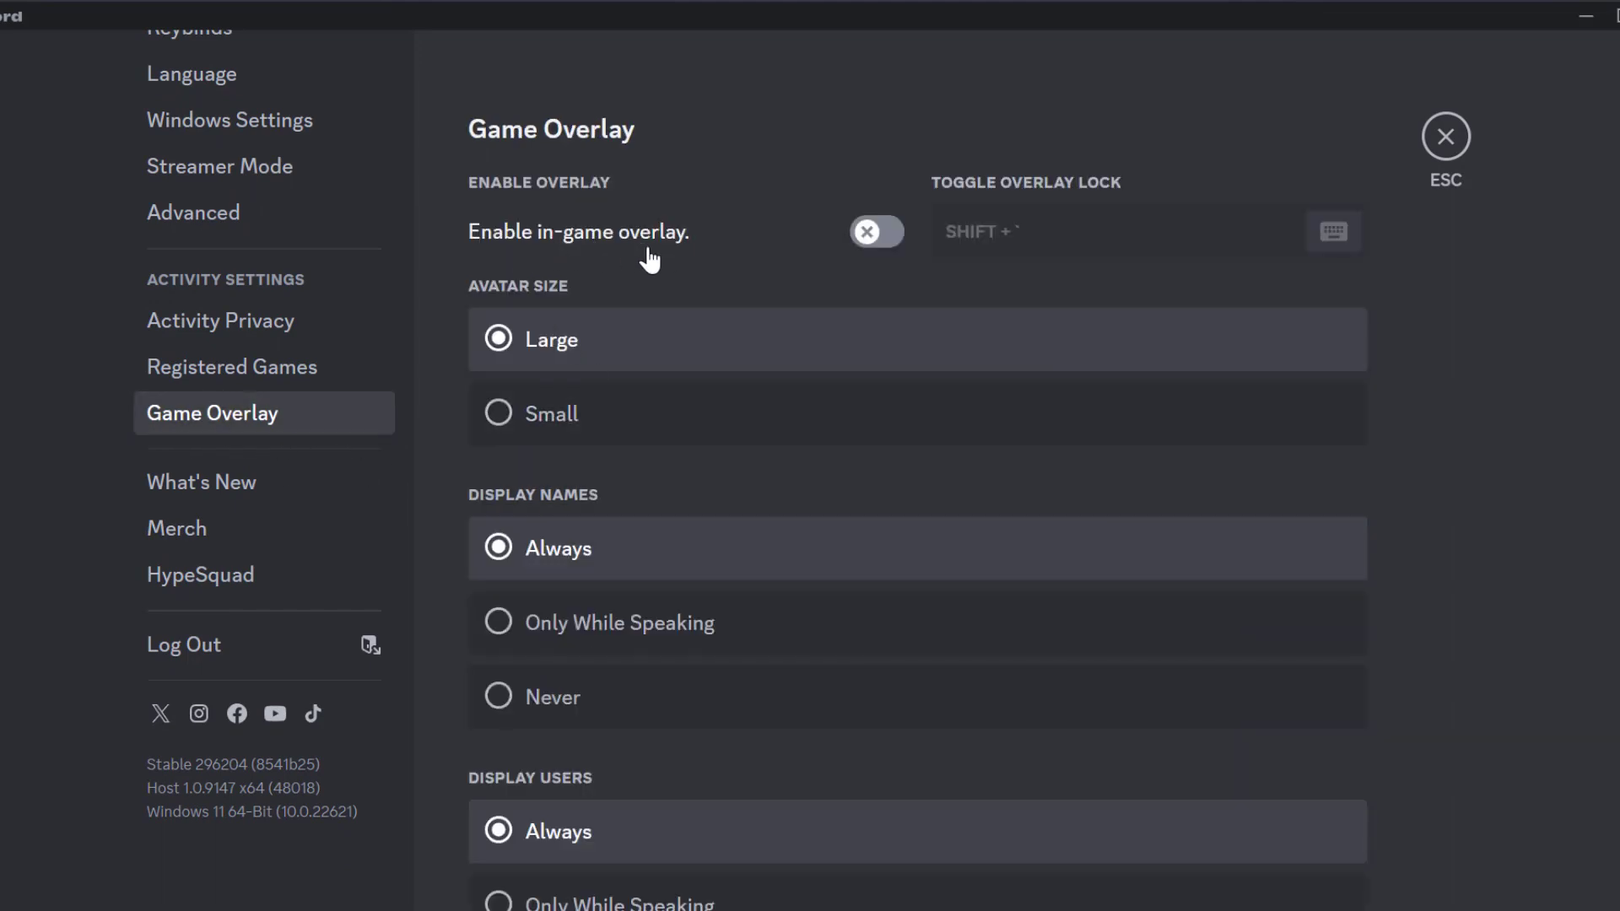
pyautogui.click(876, 231)
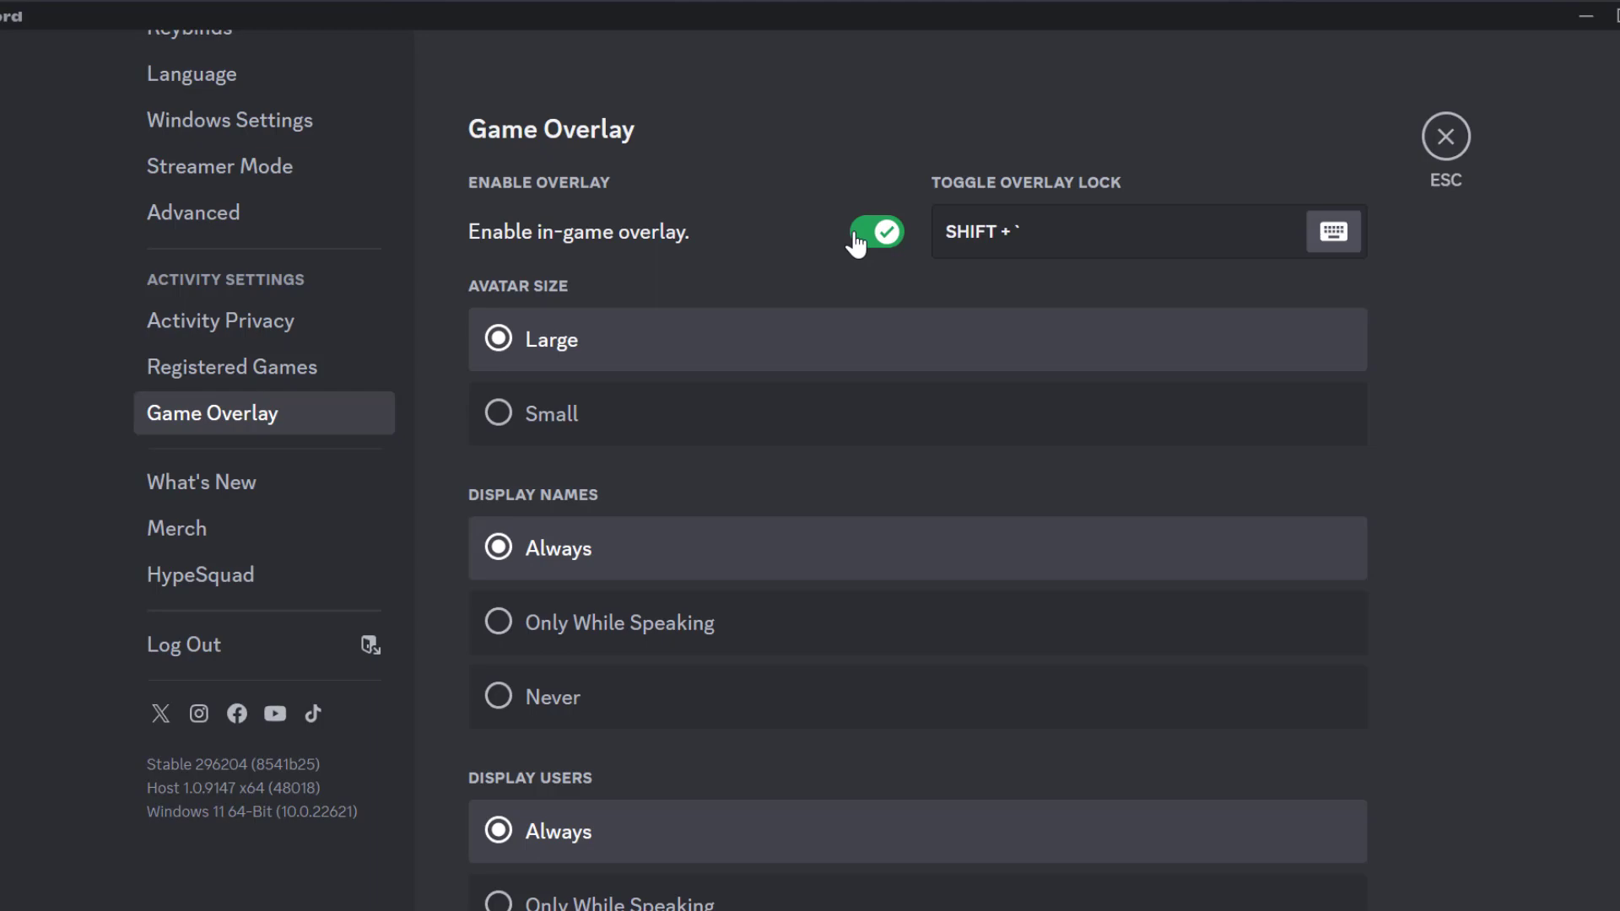
pyautogui.click(875, 231)
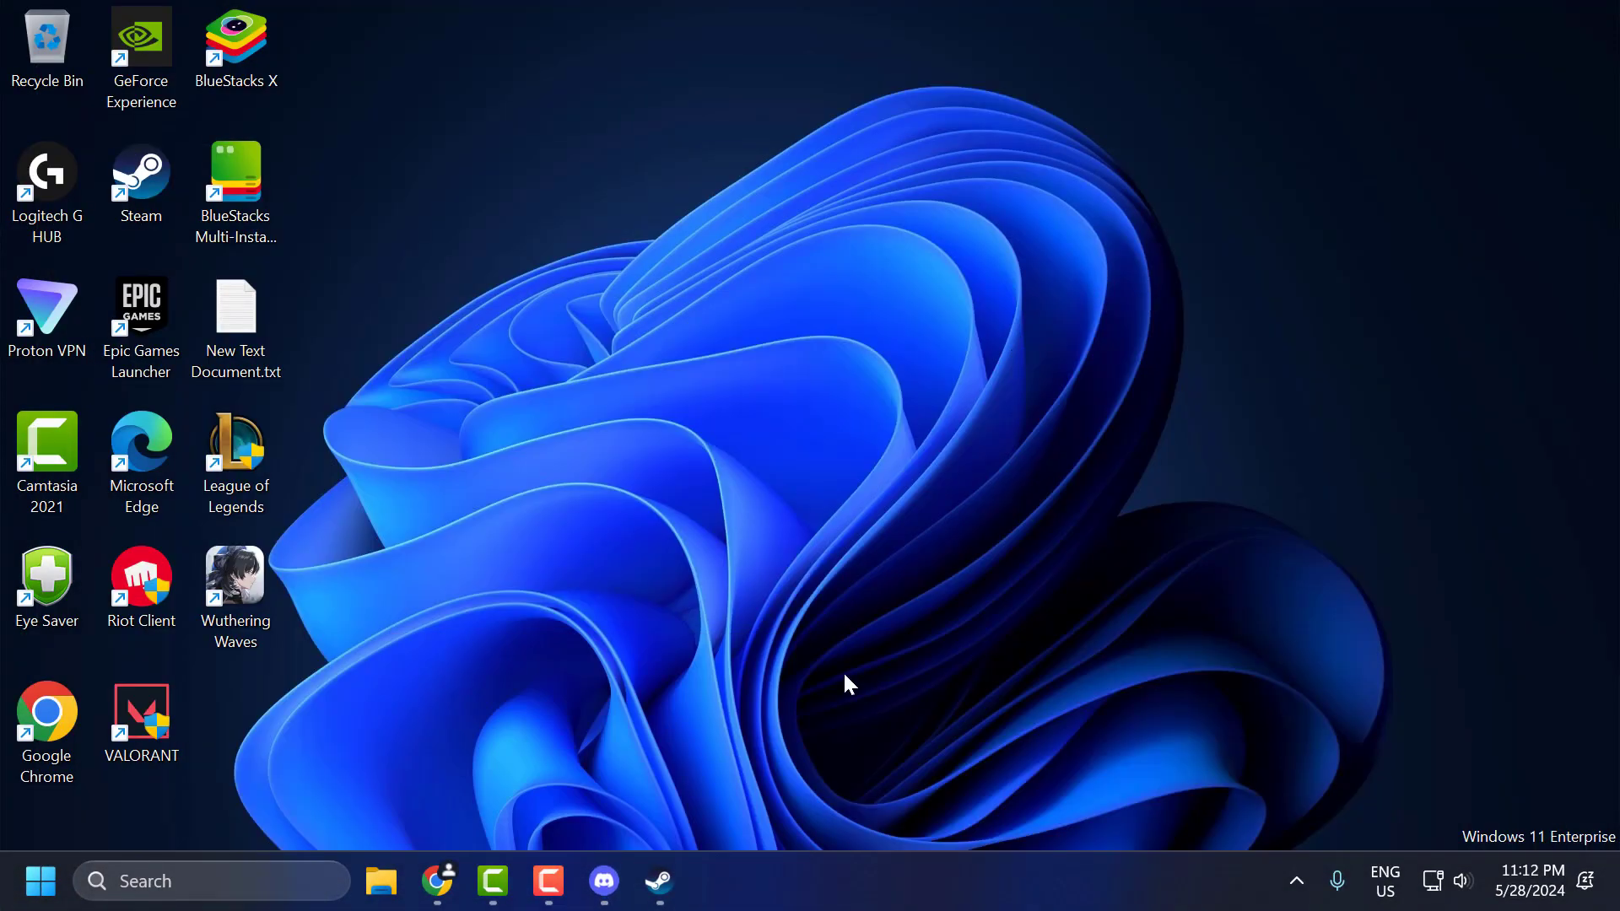
pyautogui.moveTo(720, 565)
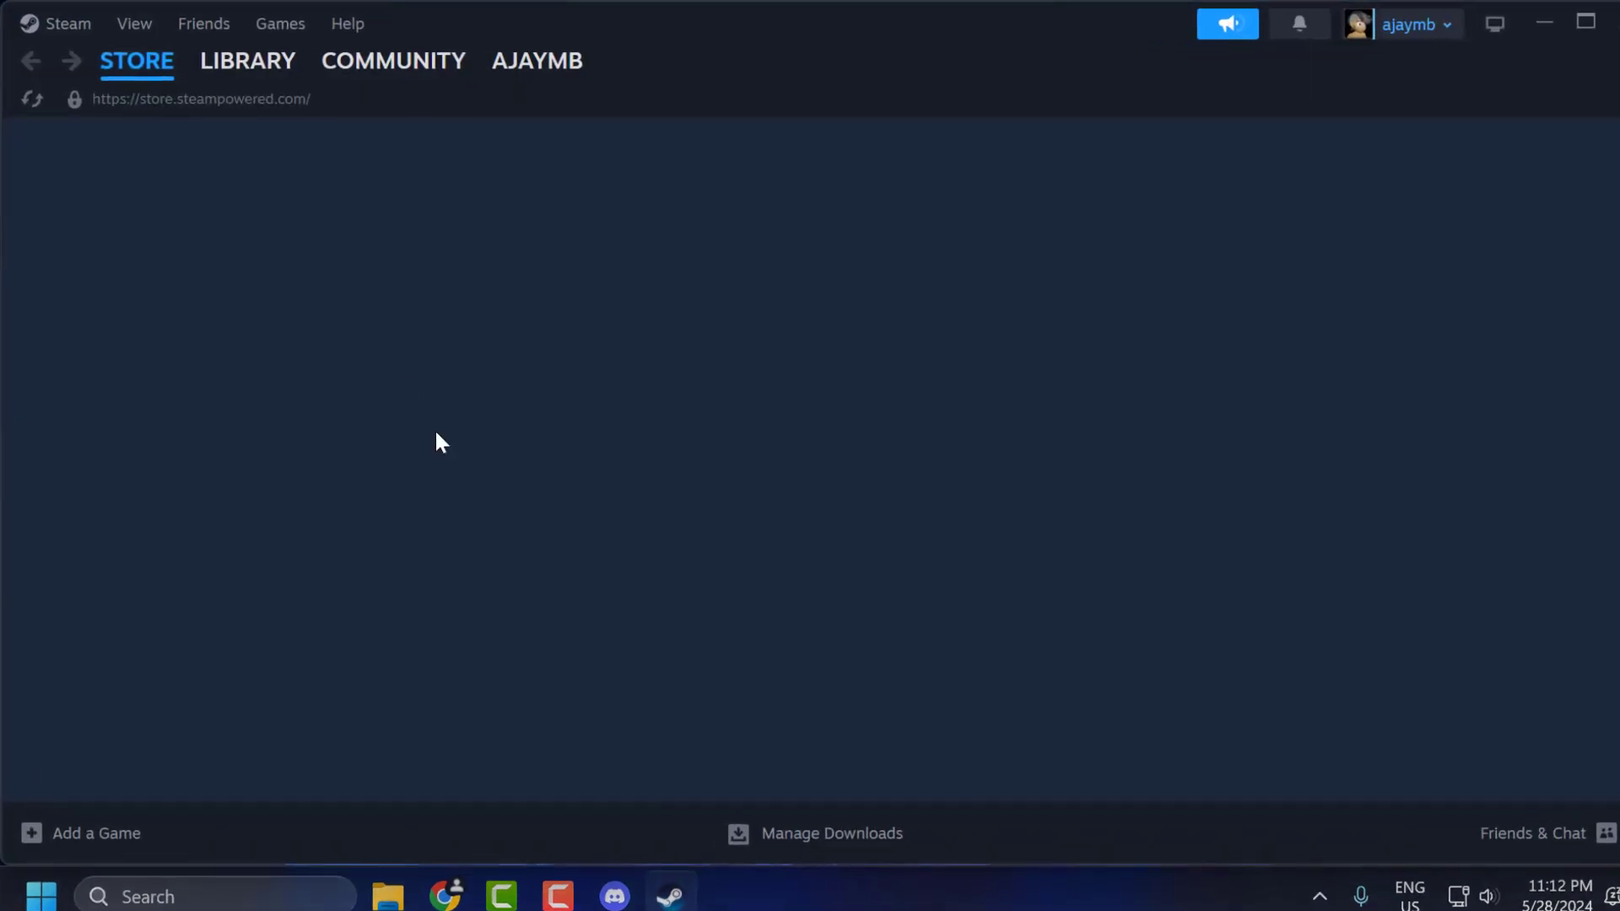
# - Toggle the in-game Steam Overlay on then off in Steam's In Game settings
pyautogui.click(67, 24)
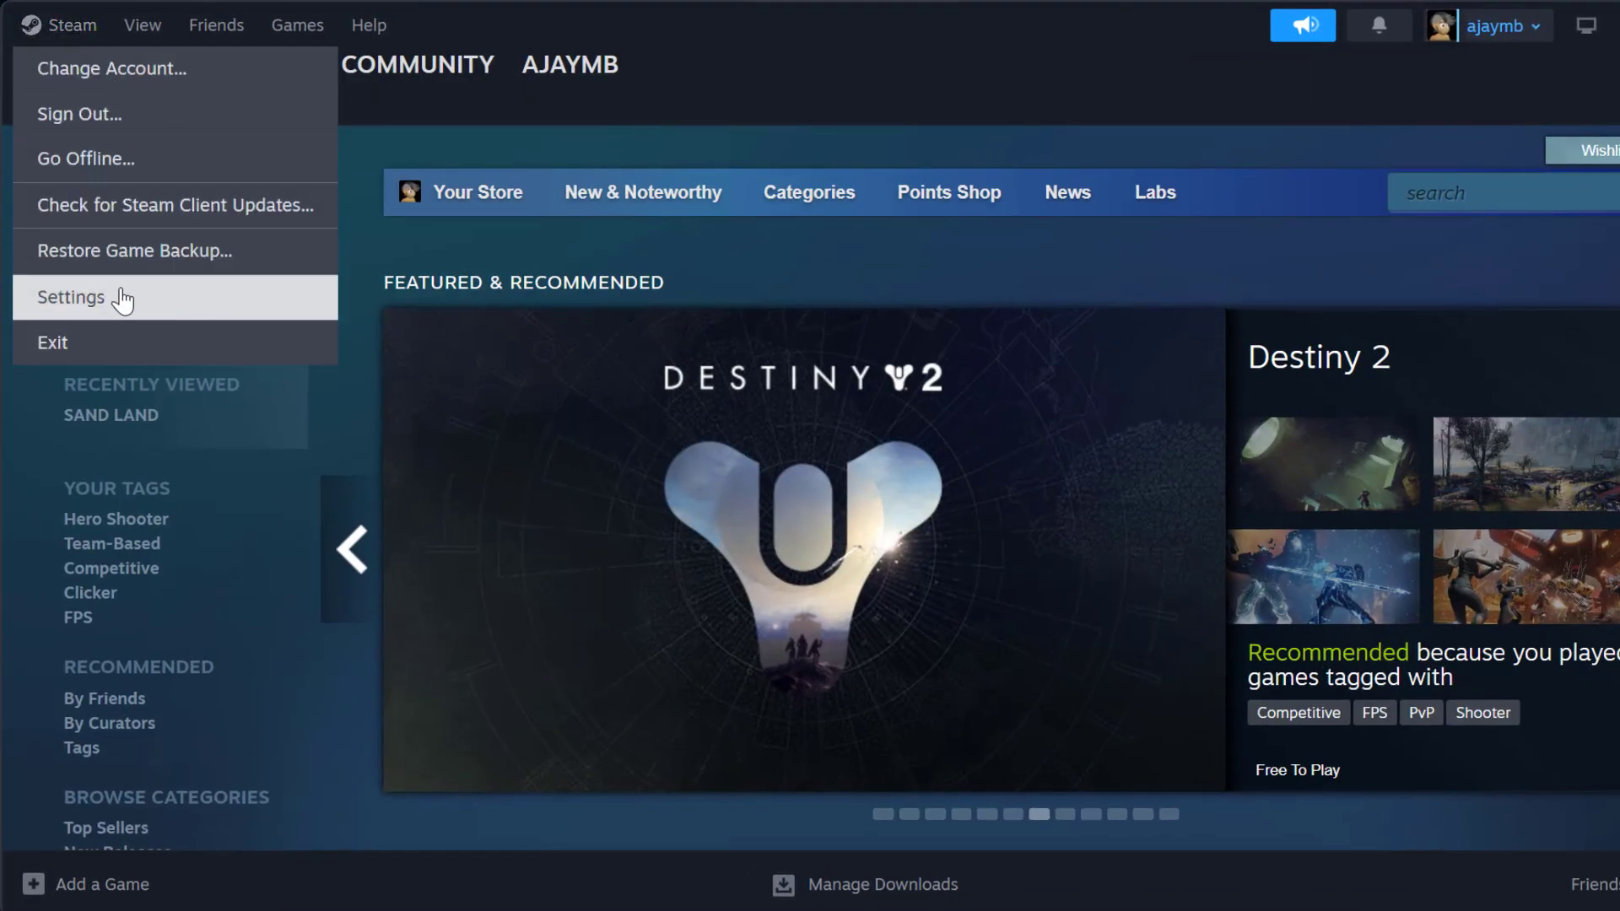
pyautogui.click(71, 297)
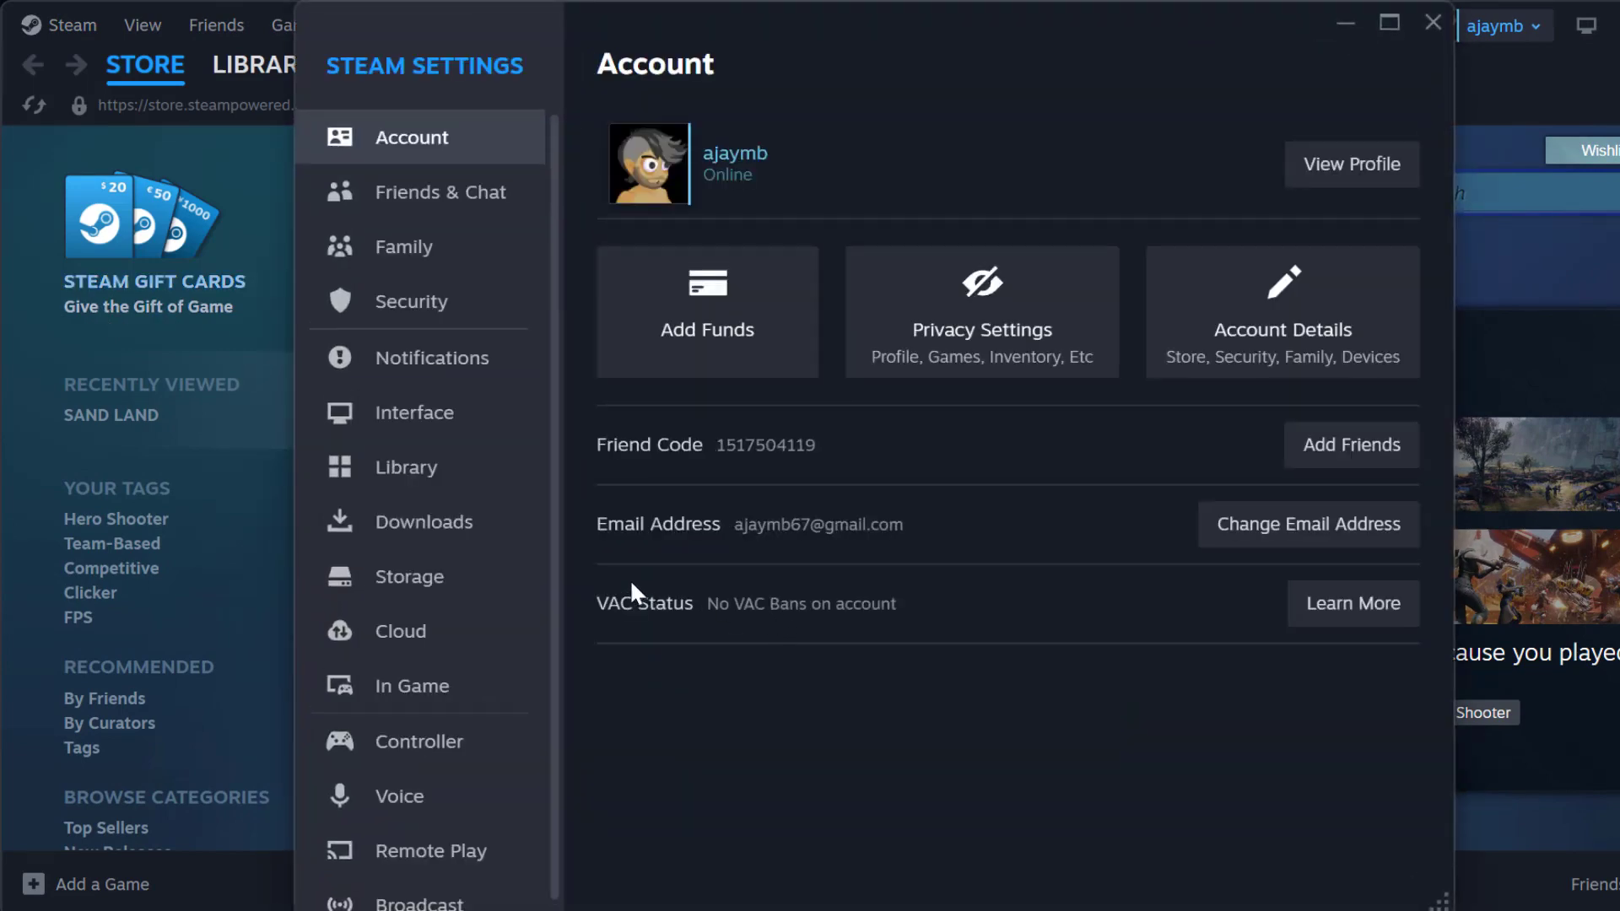
pyautogui.click(412, 684)
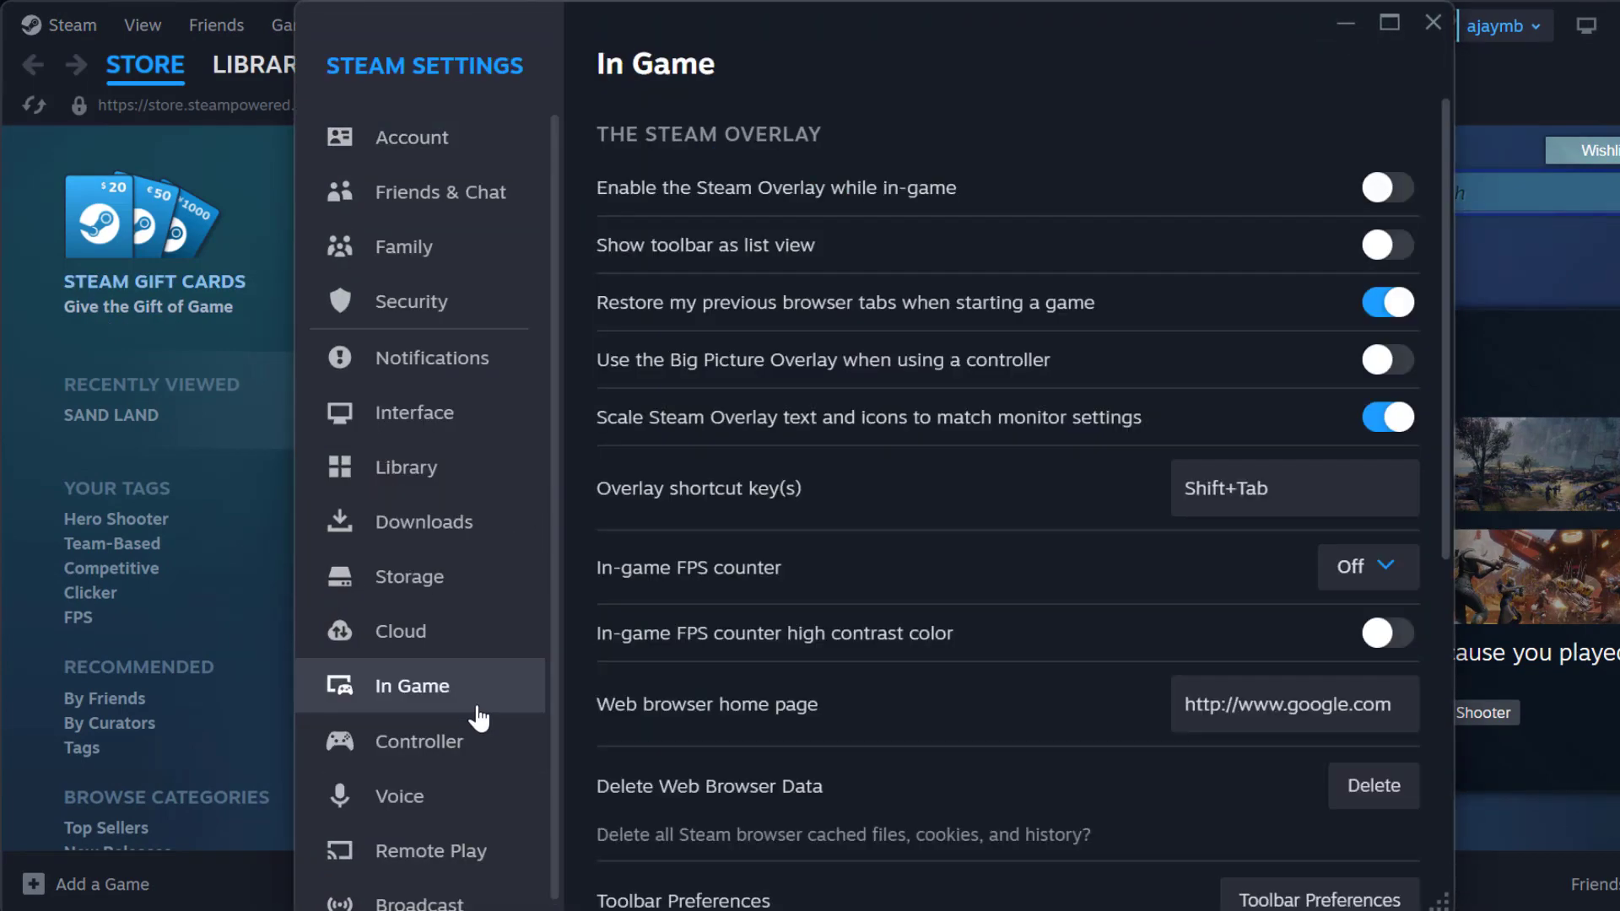
pyautogui.moveTo(848, 213)
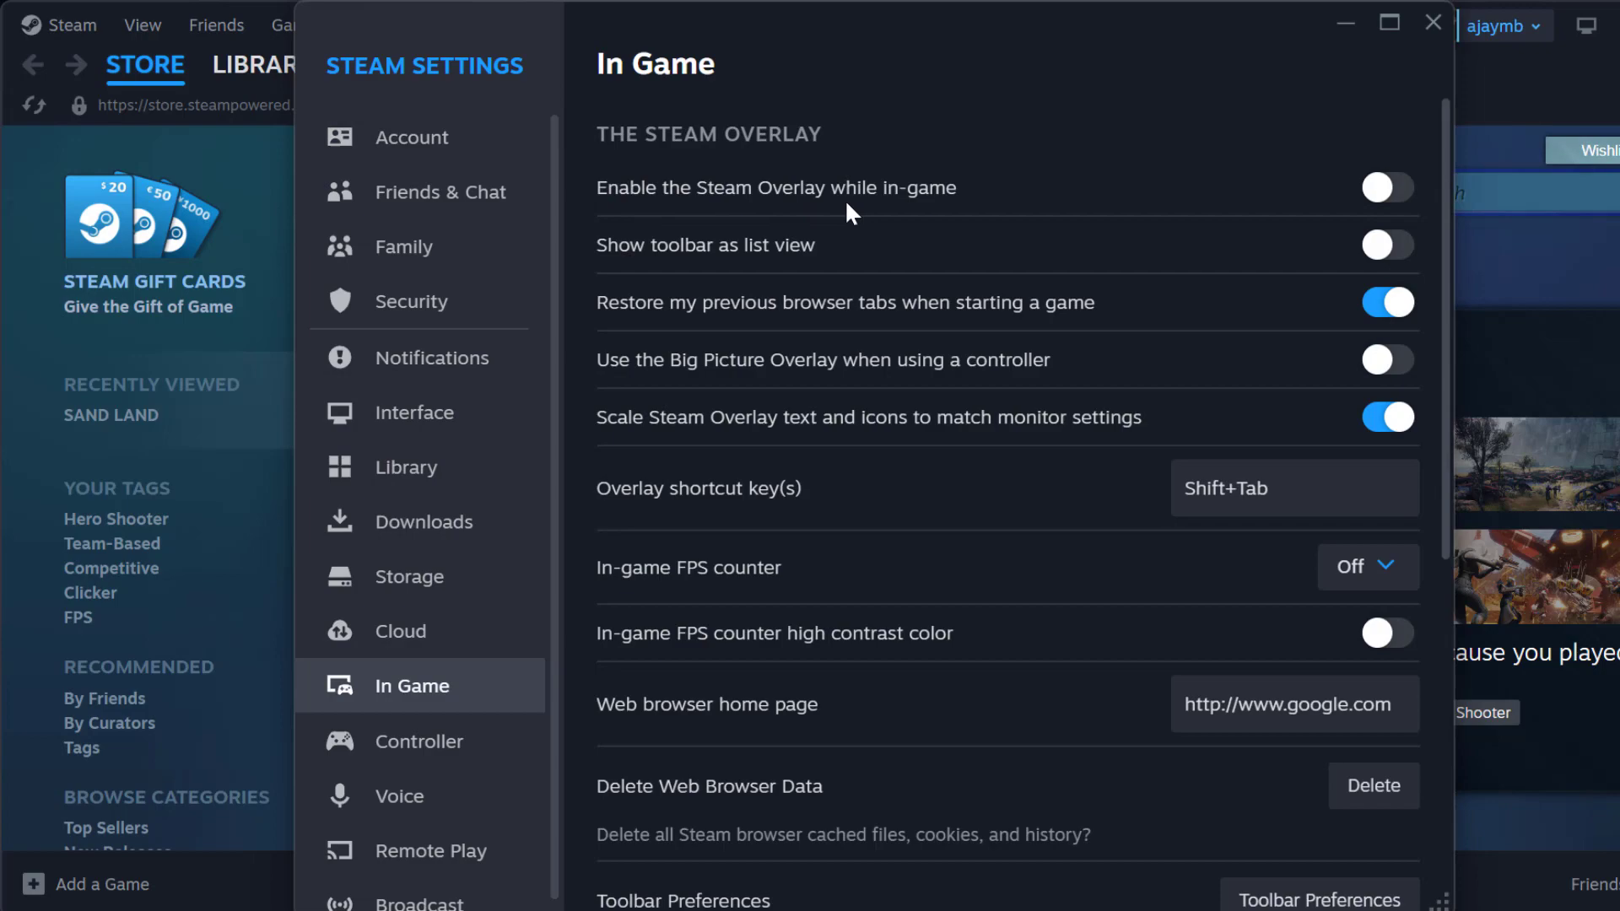
pyautogui.click(1386, 187)
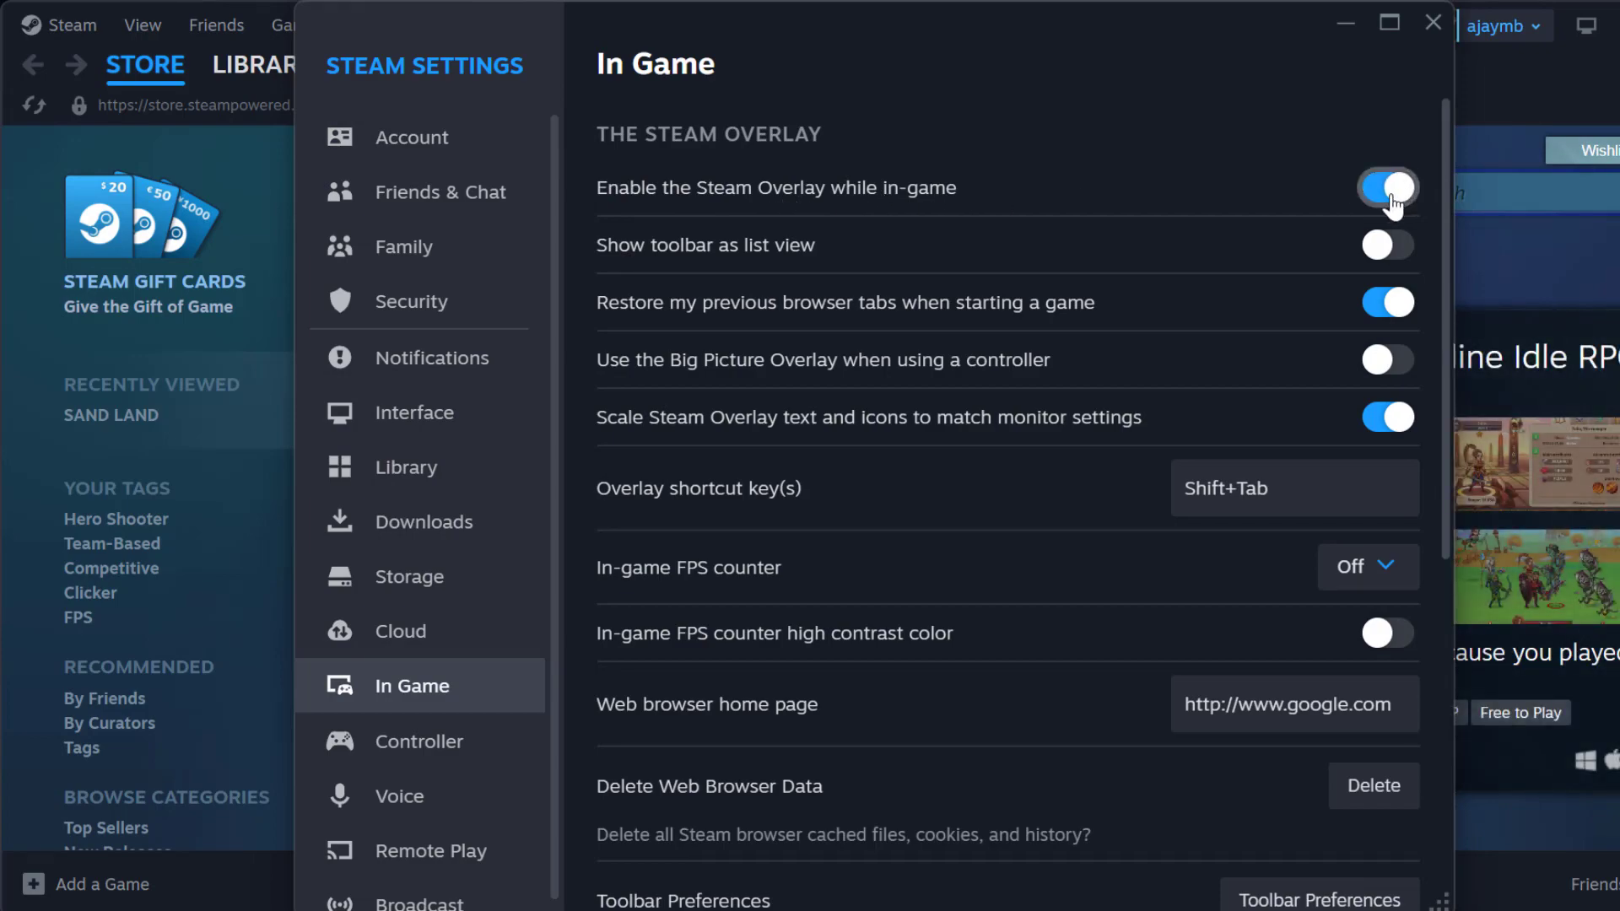
pyautogui.click(1387, 187)
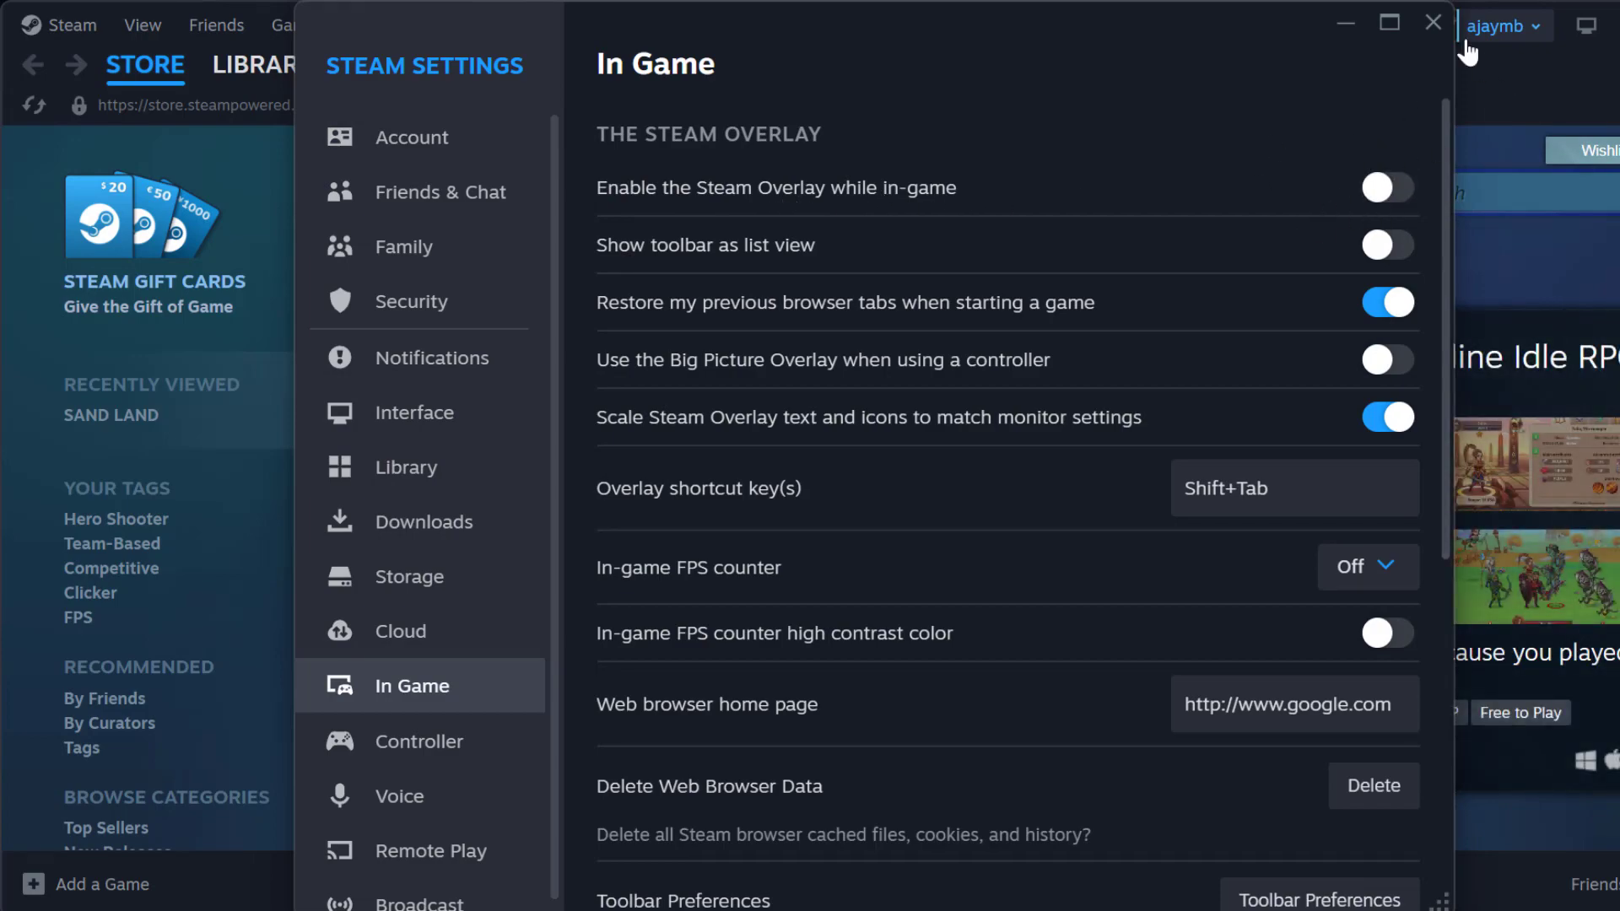
# - Close the Steam settings and shut Steam down
pyautogui.click(1432, 21)
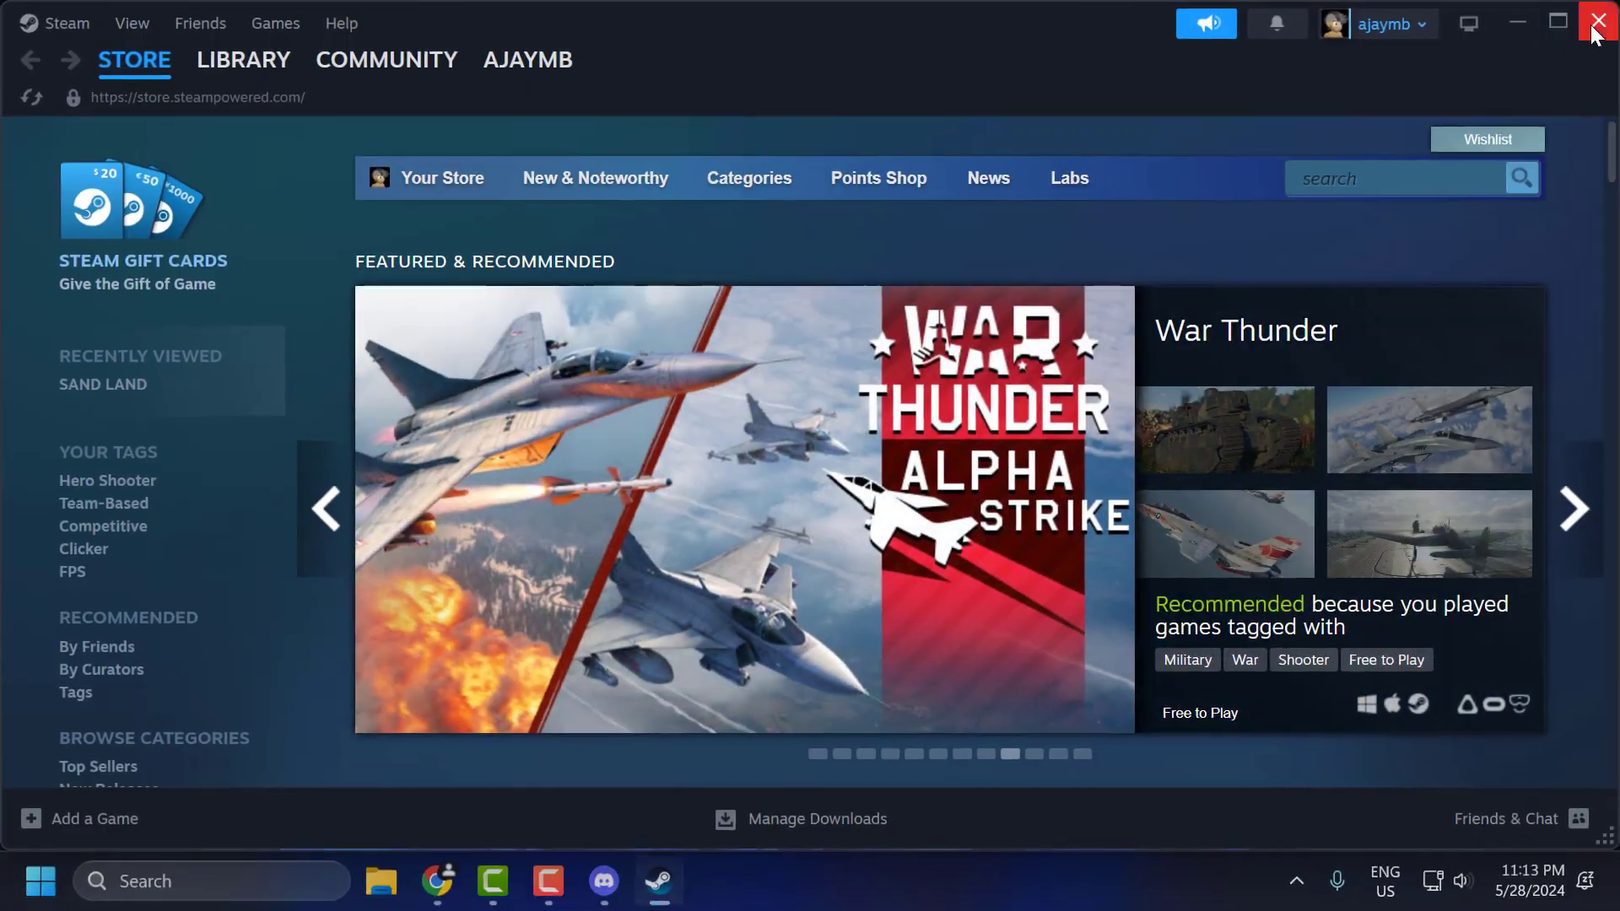
pyautogui.click(1595, 20)
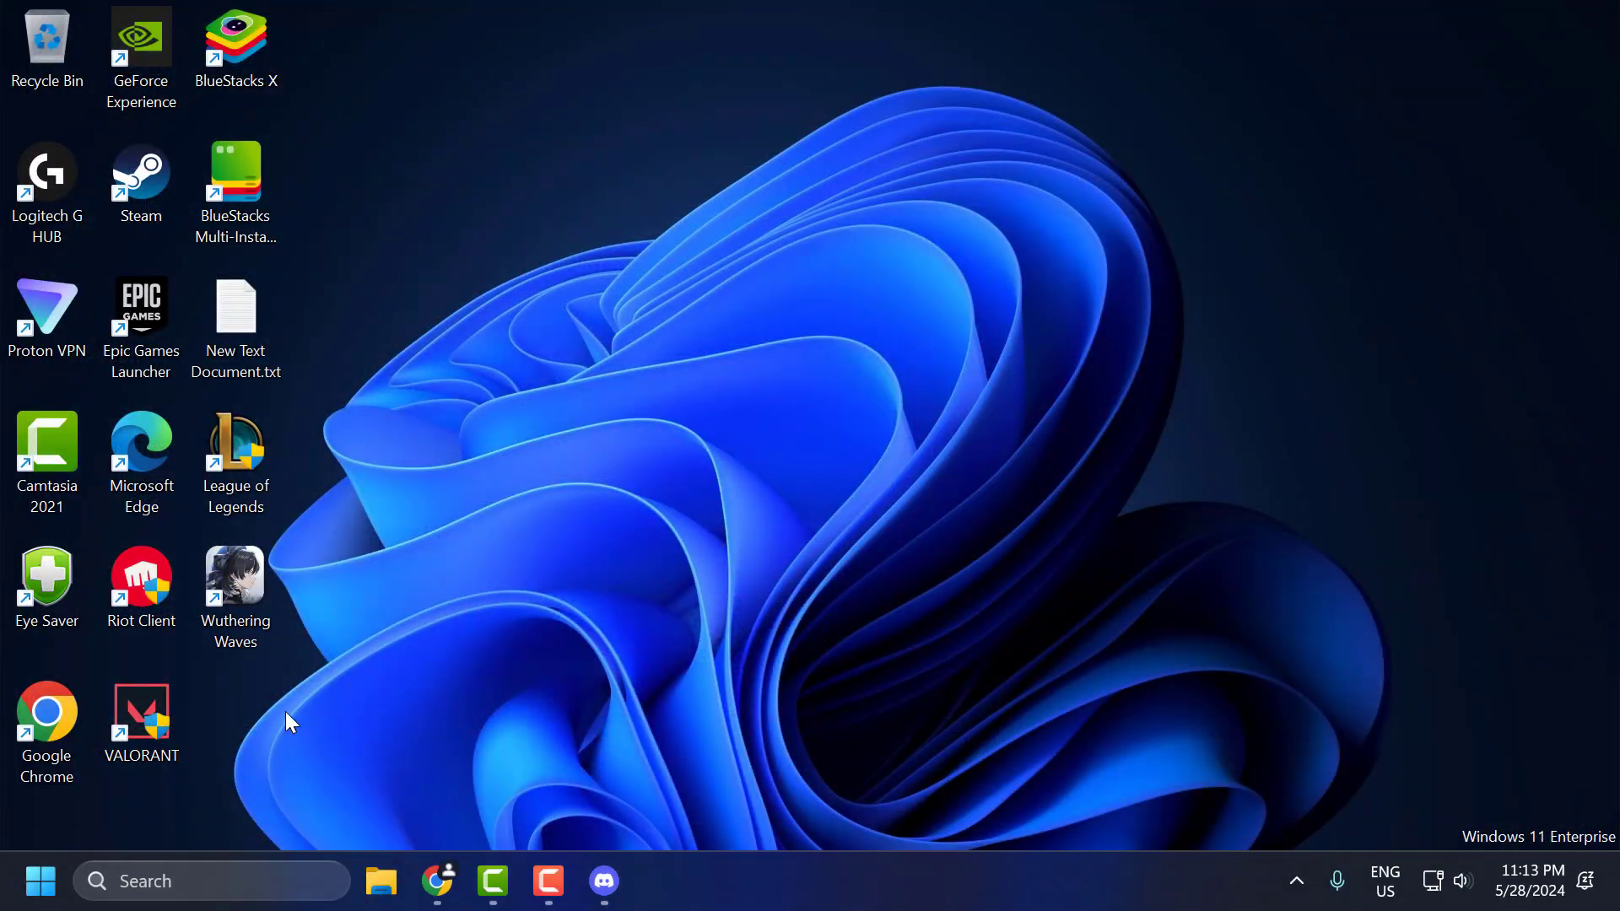
pyautogui.write('geForce Experience')
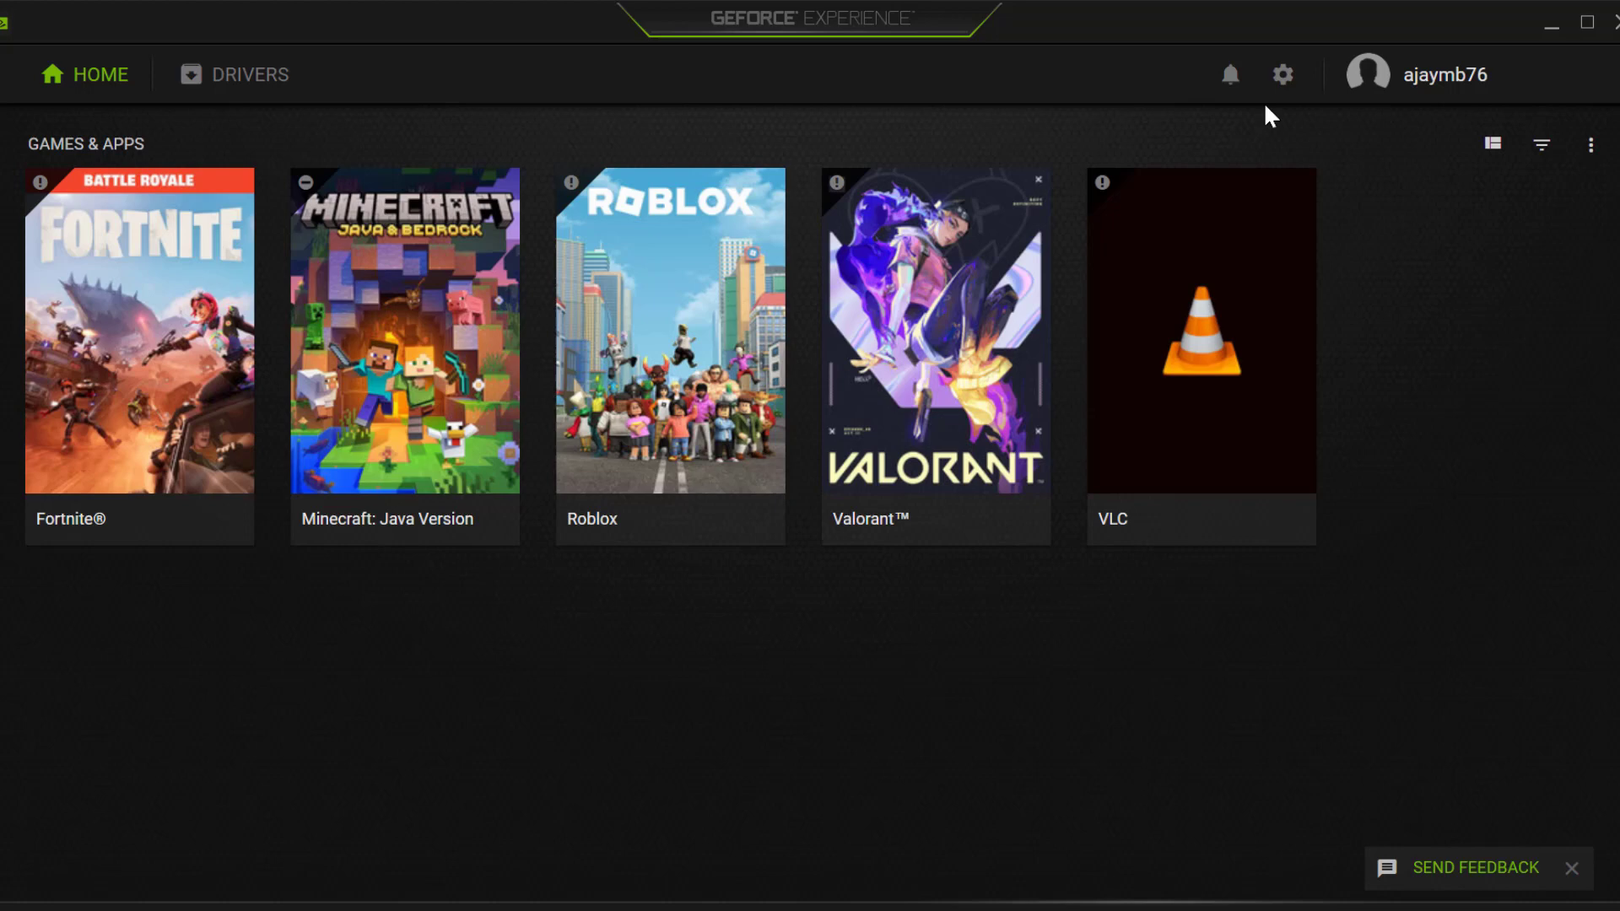
pyautogui.click(1283, 75)
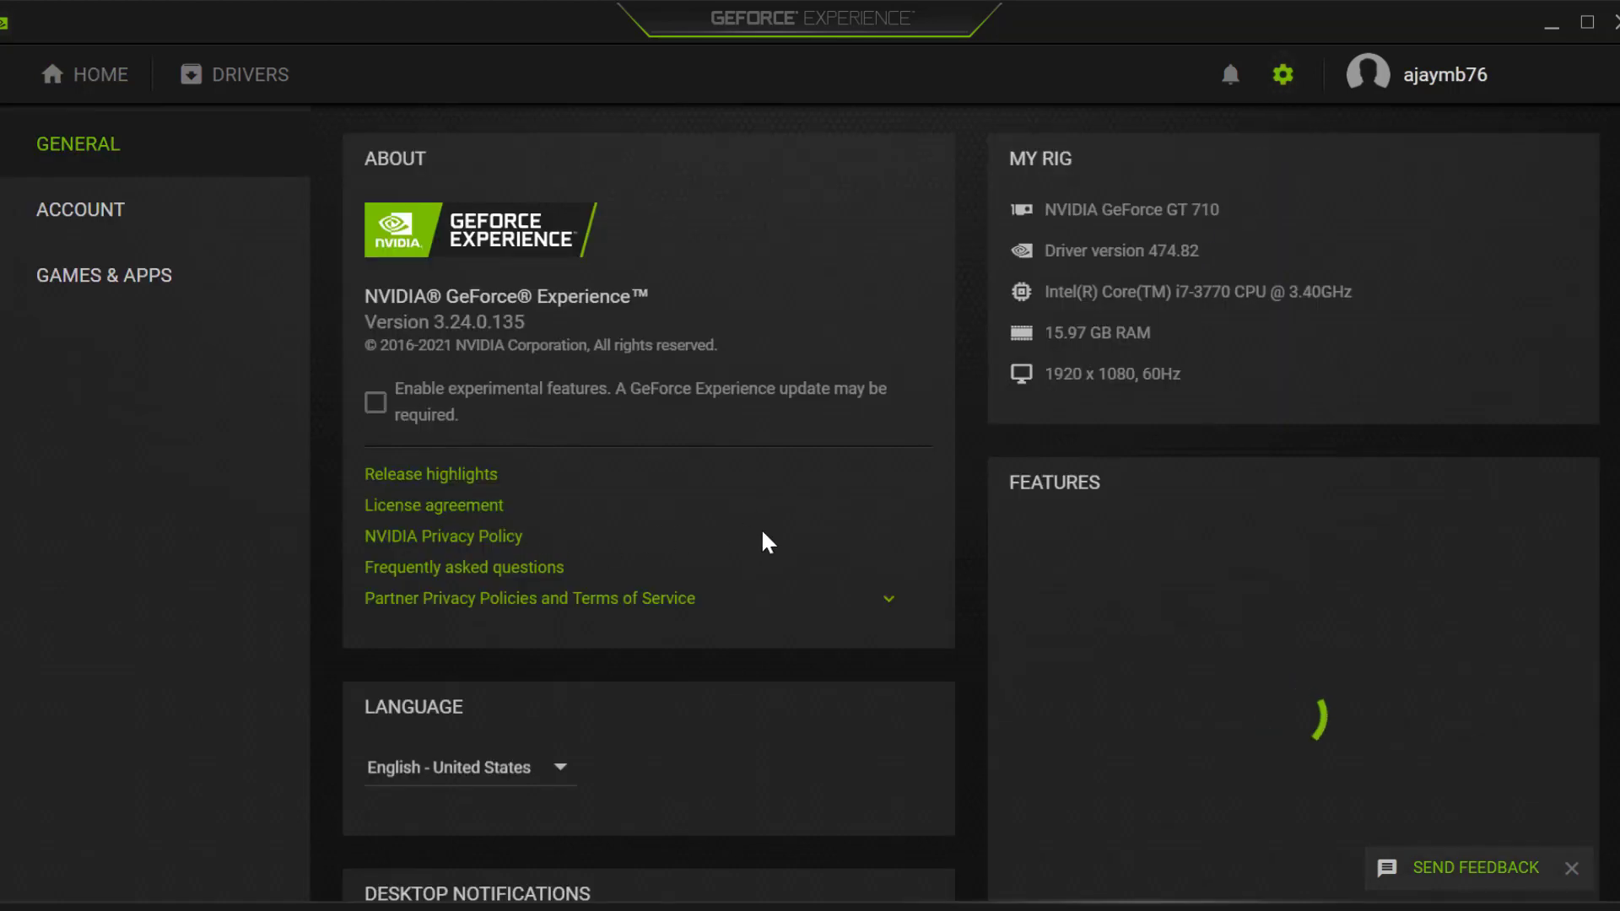
pyautogui.scroll(-3)
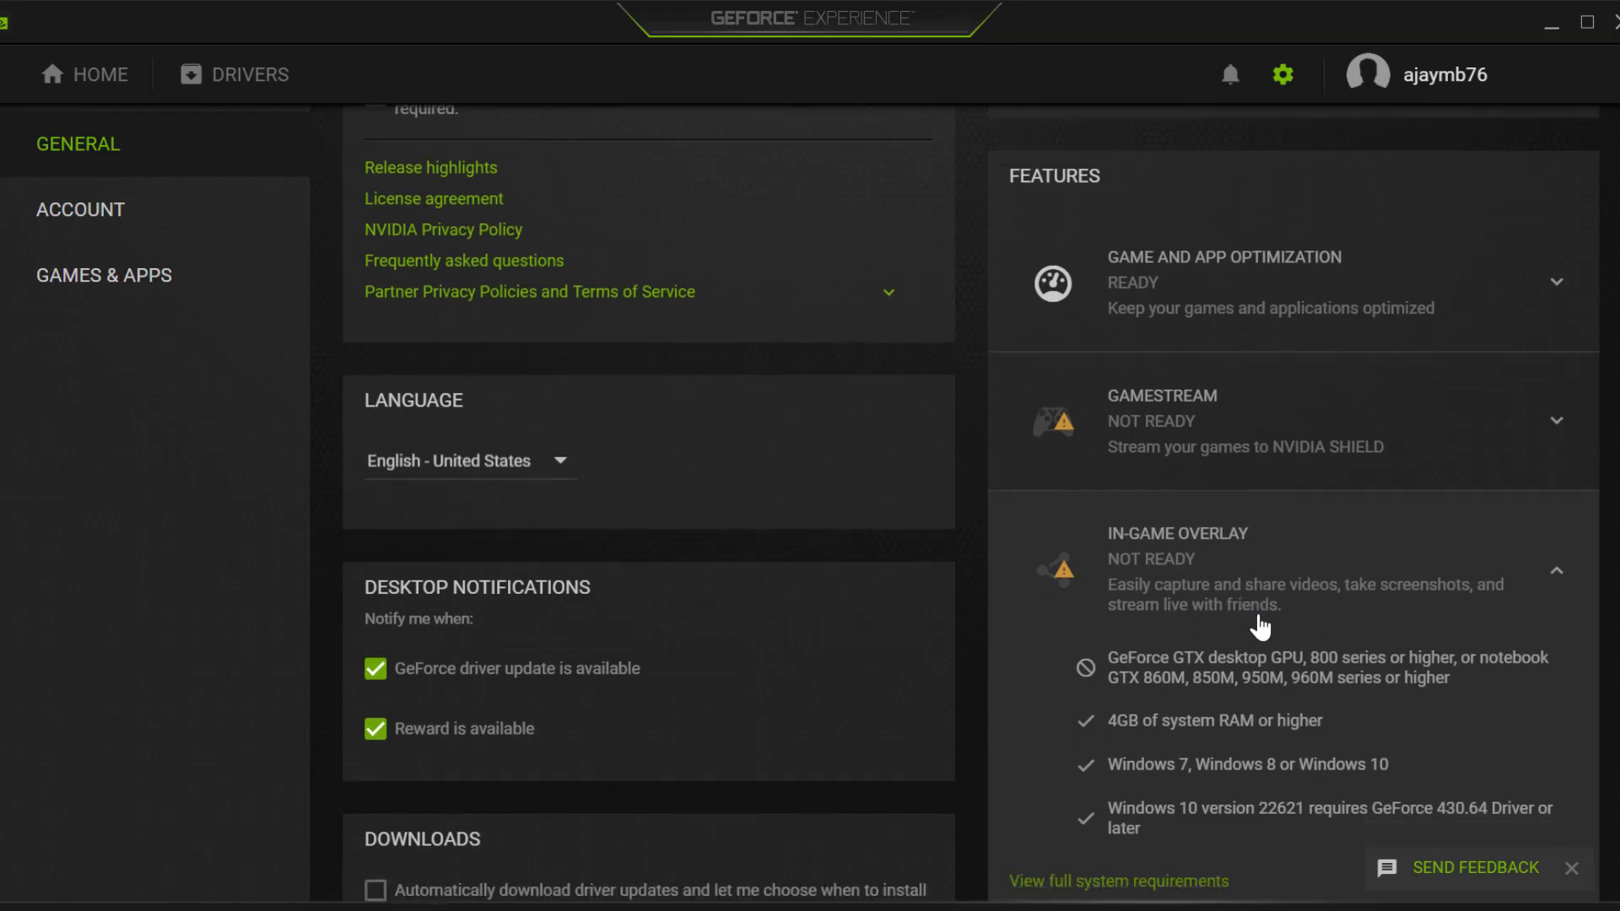
pyautogui.scroll(-3)
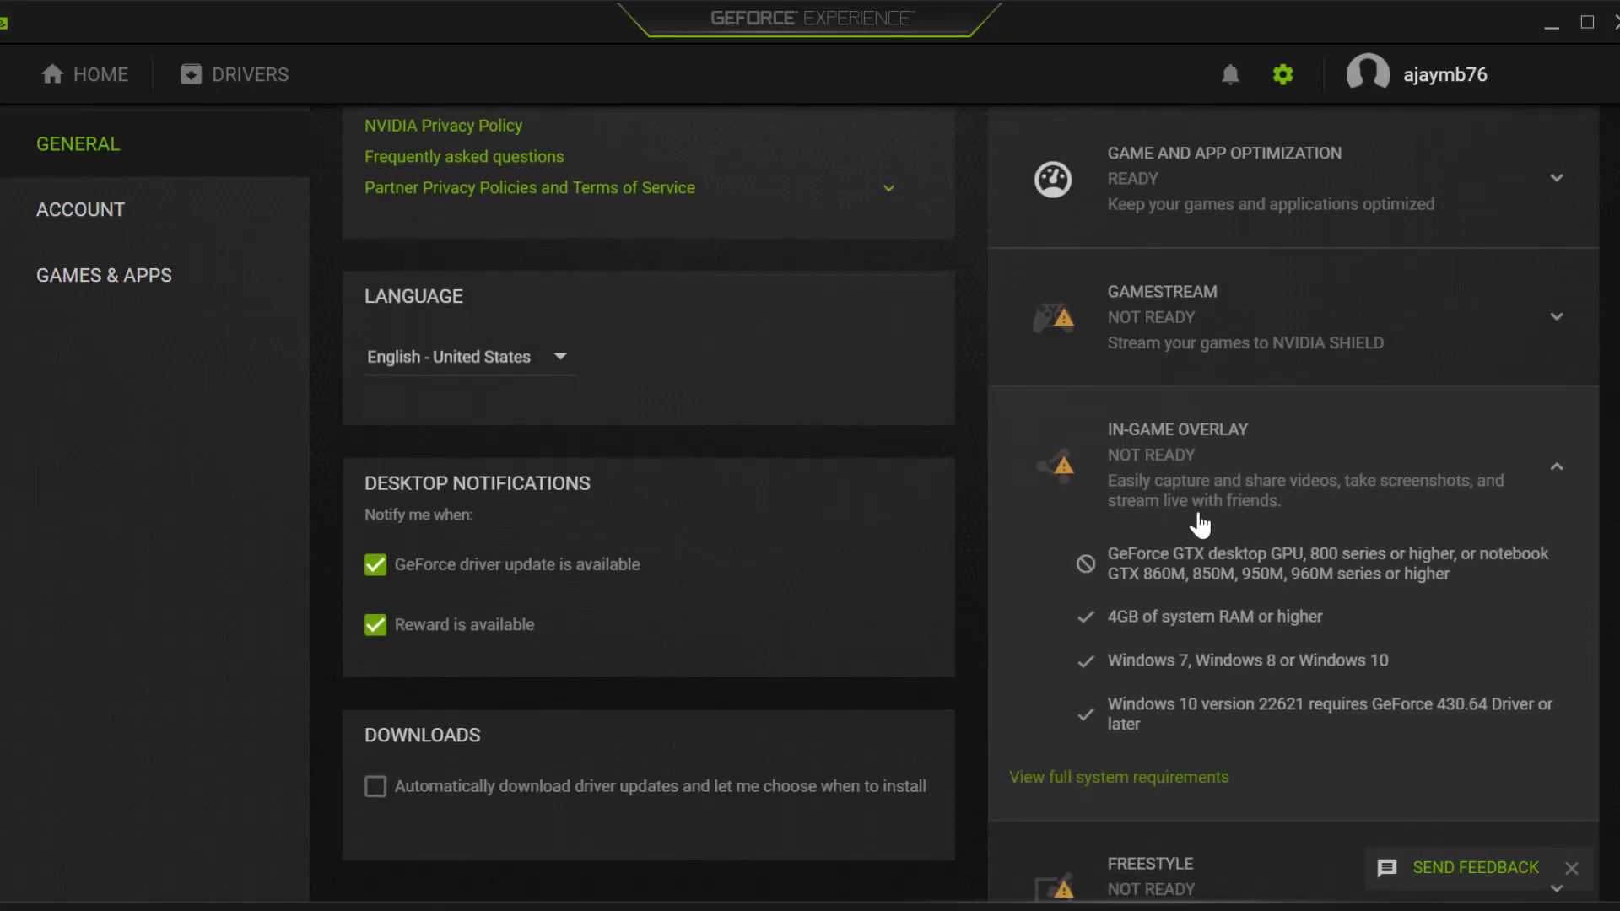
pyautogui.moveTo(1346, 381)
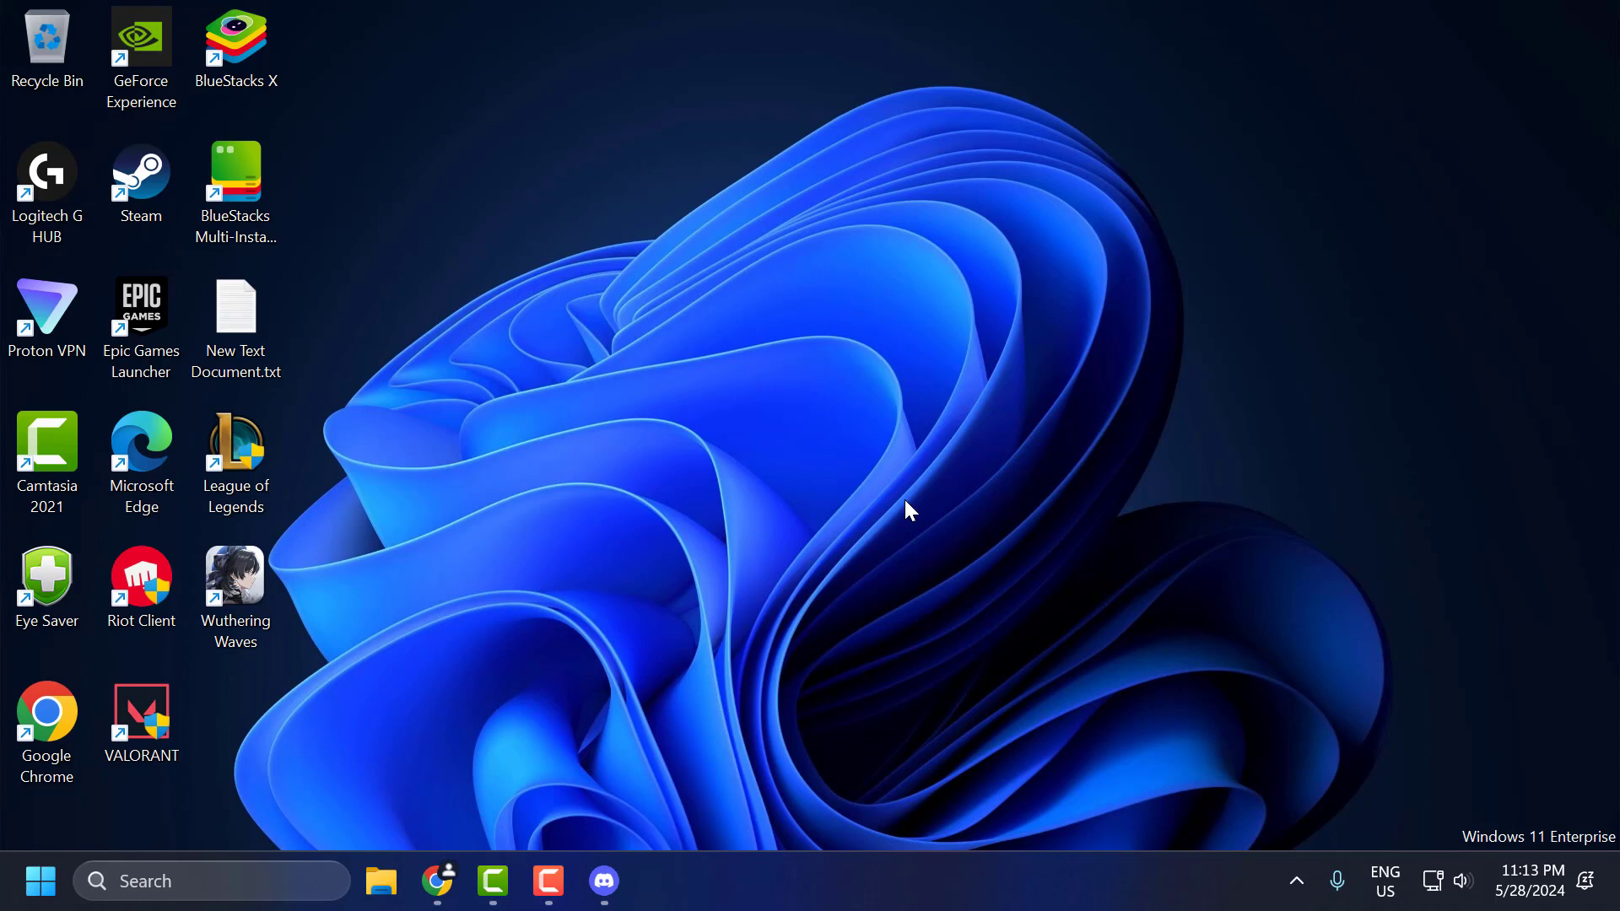
pyautogui.moveTo(519, 525)
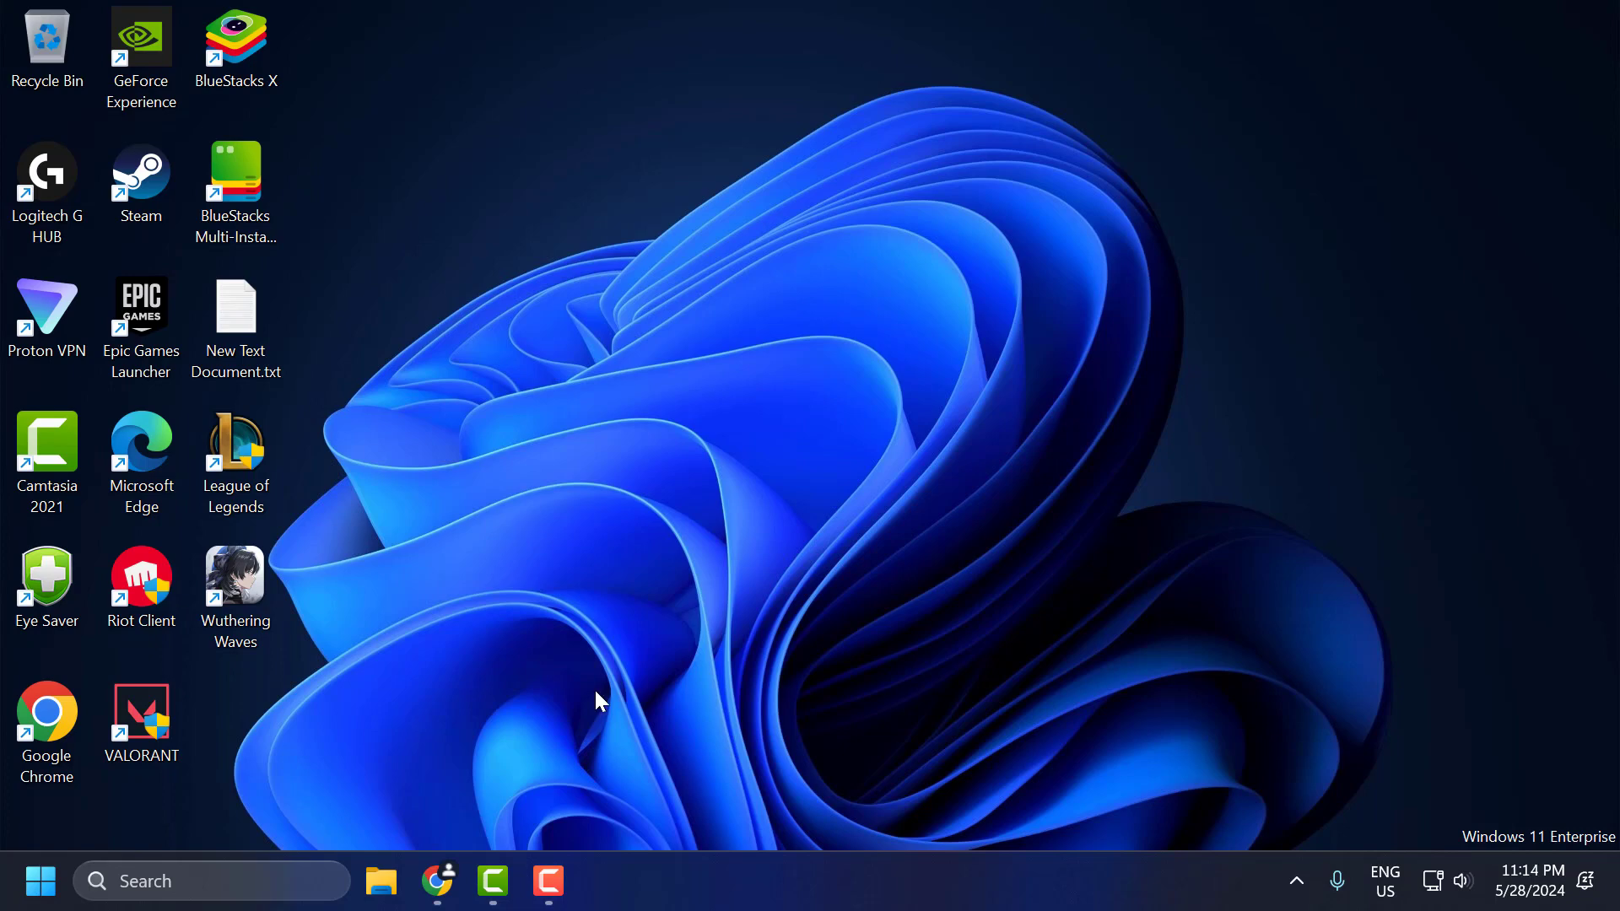
# - Search the Start menu for 'windows Update settings' to reach Windows Update
pyautogui.write('windows Update settings')
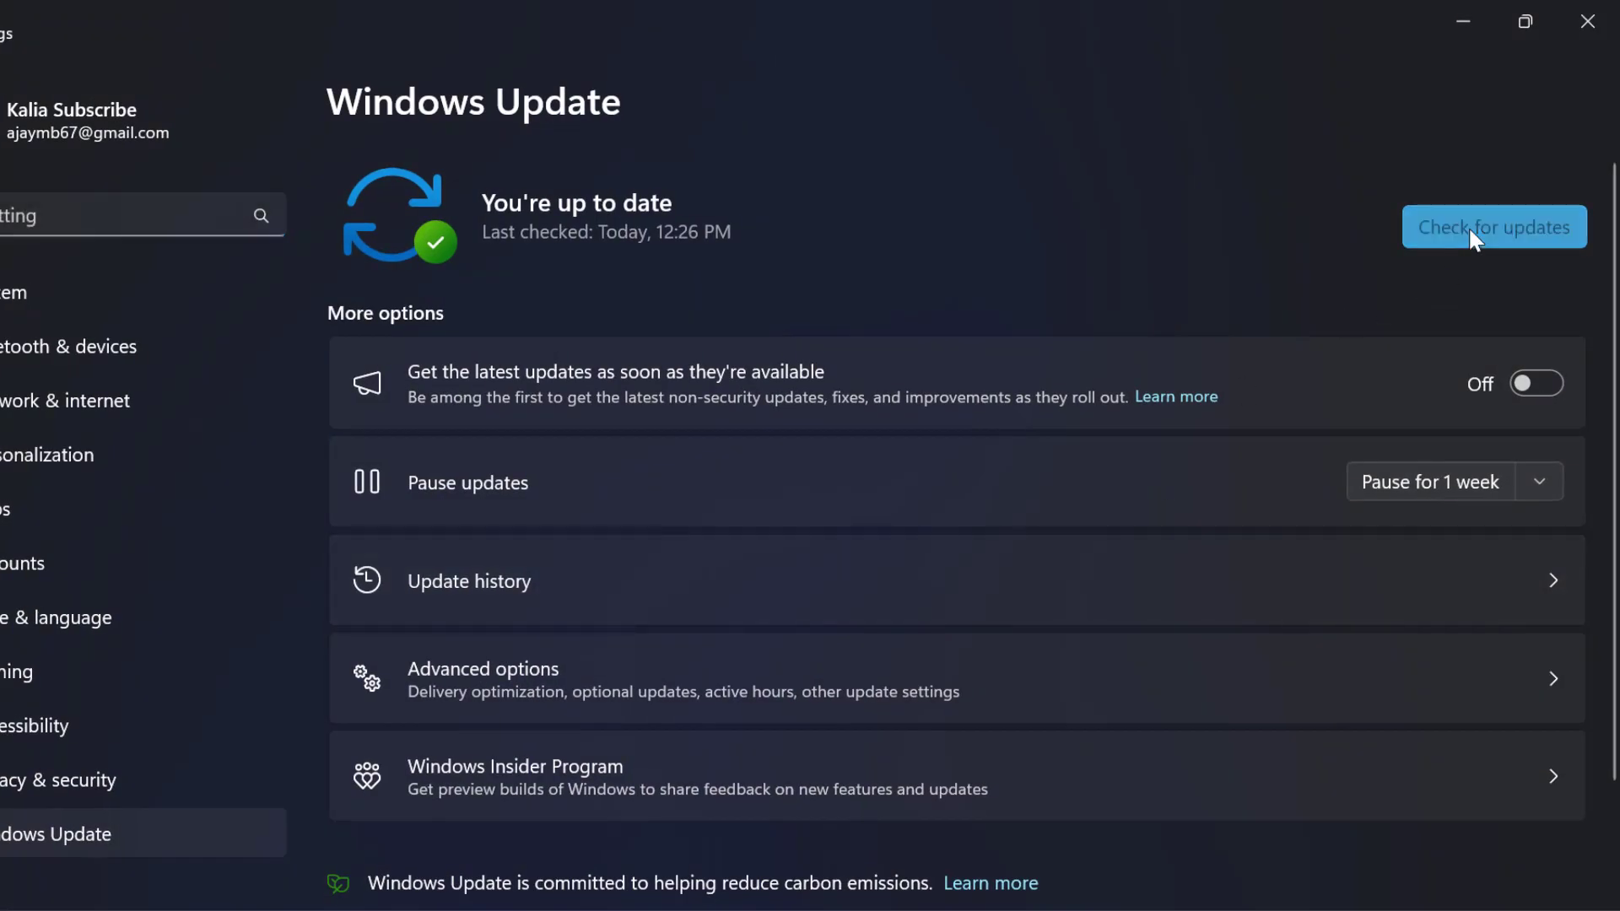
# - Run a fresh Windows Update check for new updates
pyautogui.click(1493, 226)
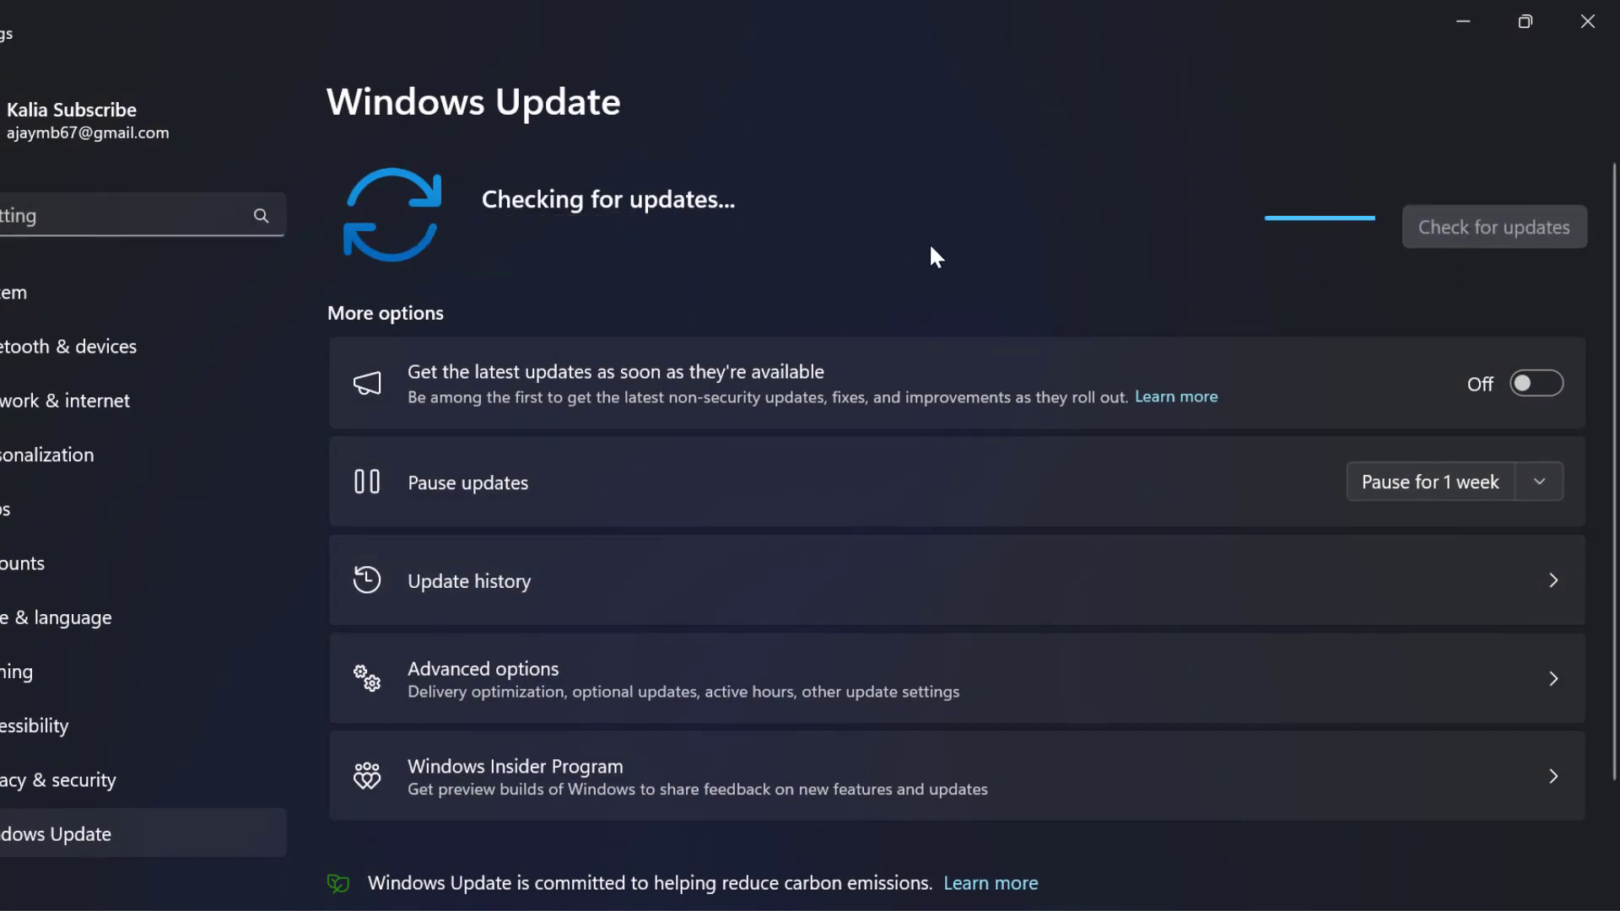
pyautogui.moveTo(555, 309)
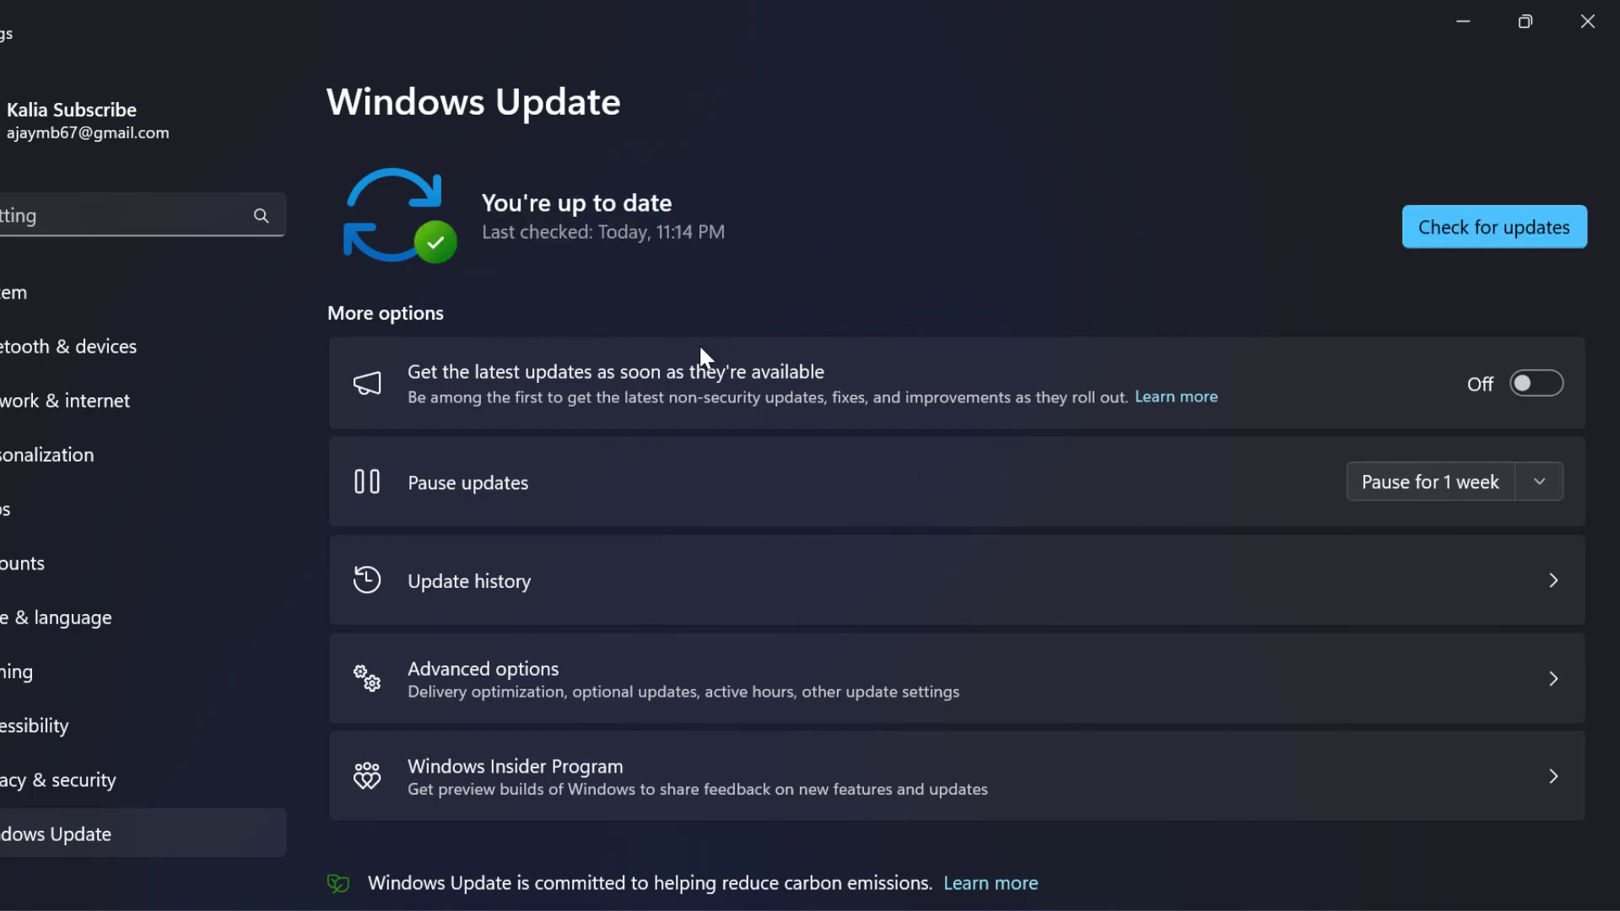
pyautogui.moveTo(1552, 76)
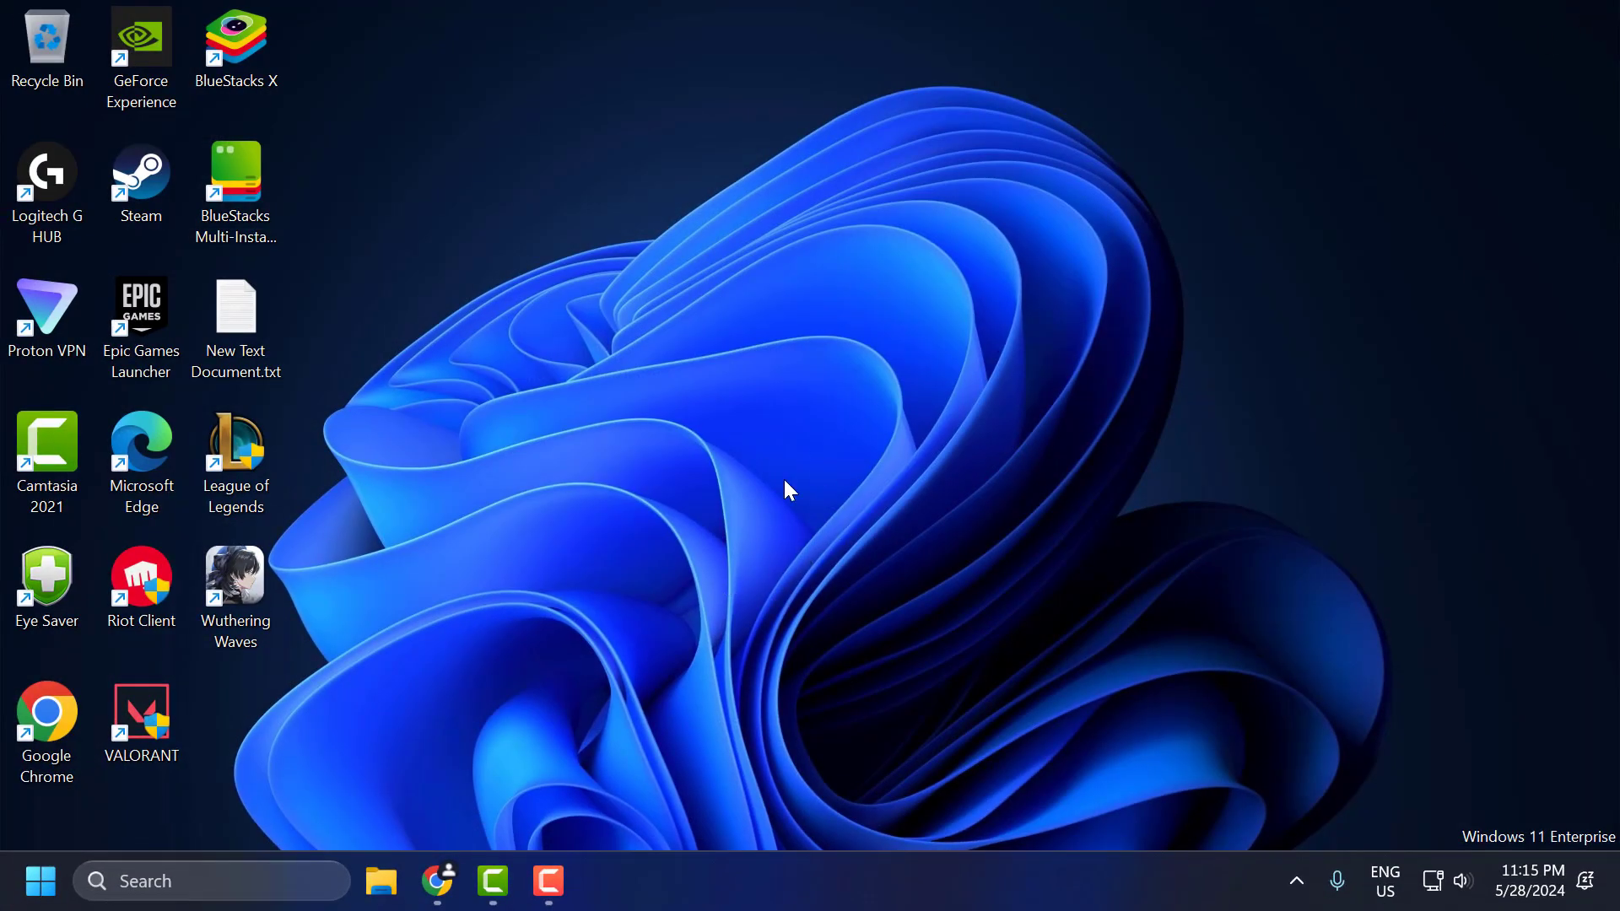
pyautogui.moveTo(788, 542)
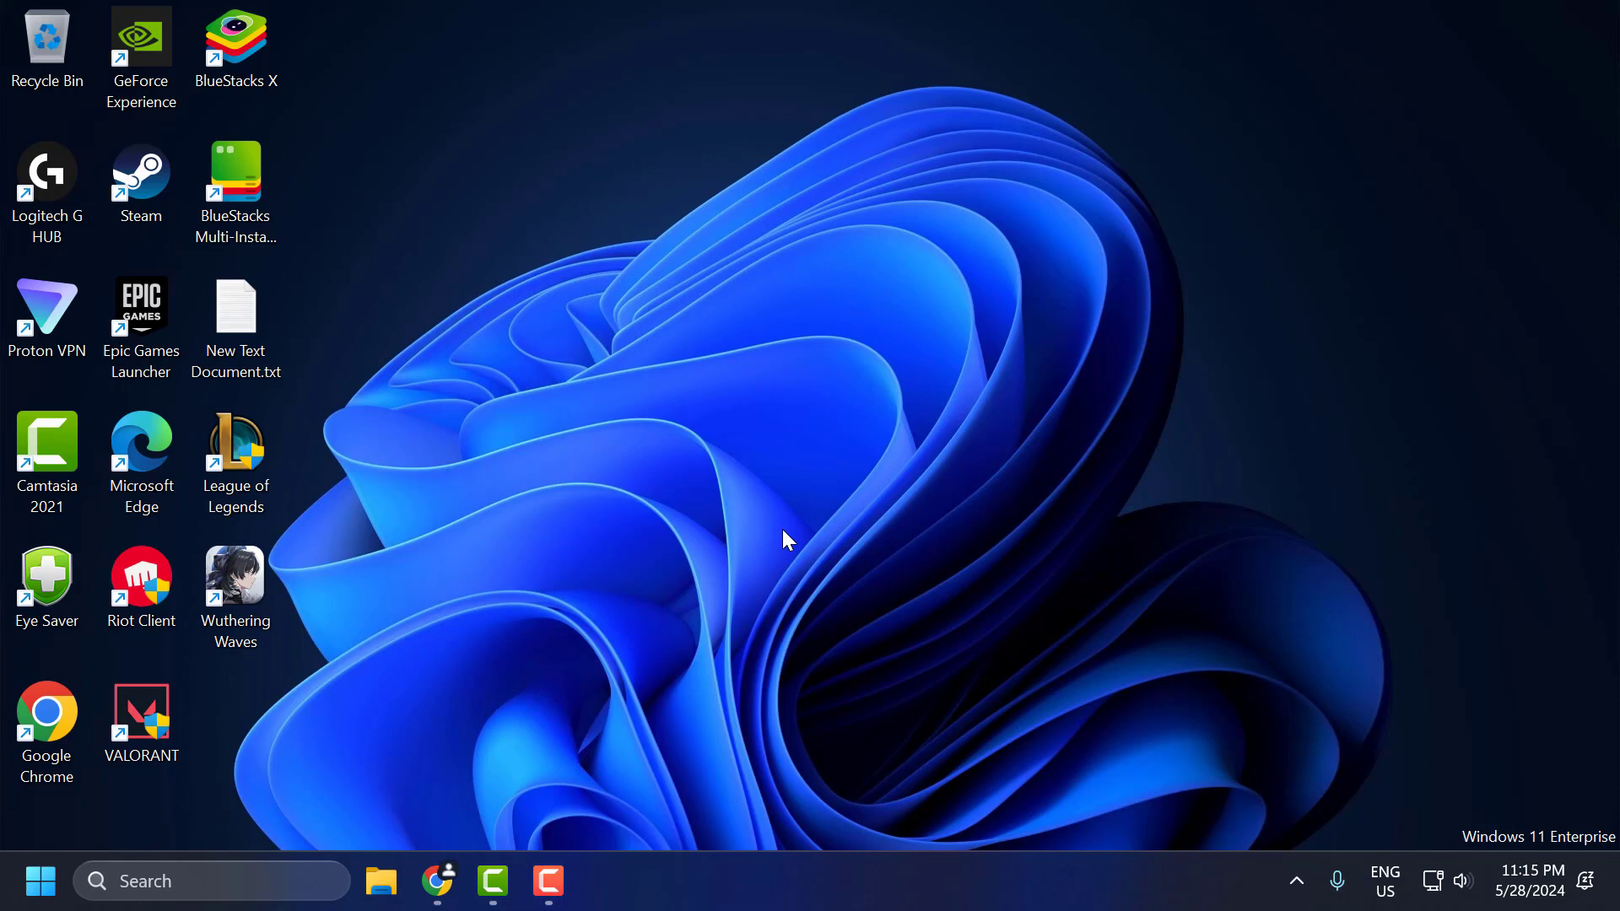
pyautogui.moveTo(657, 578)
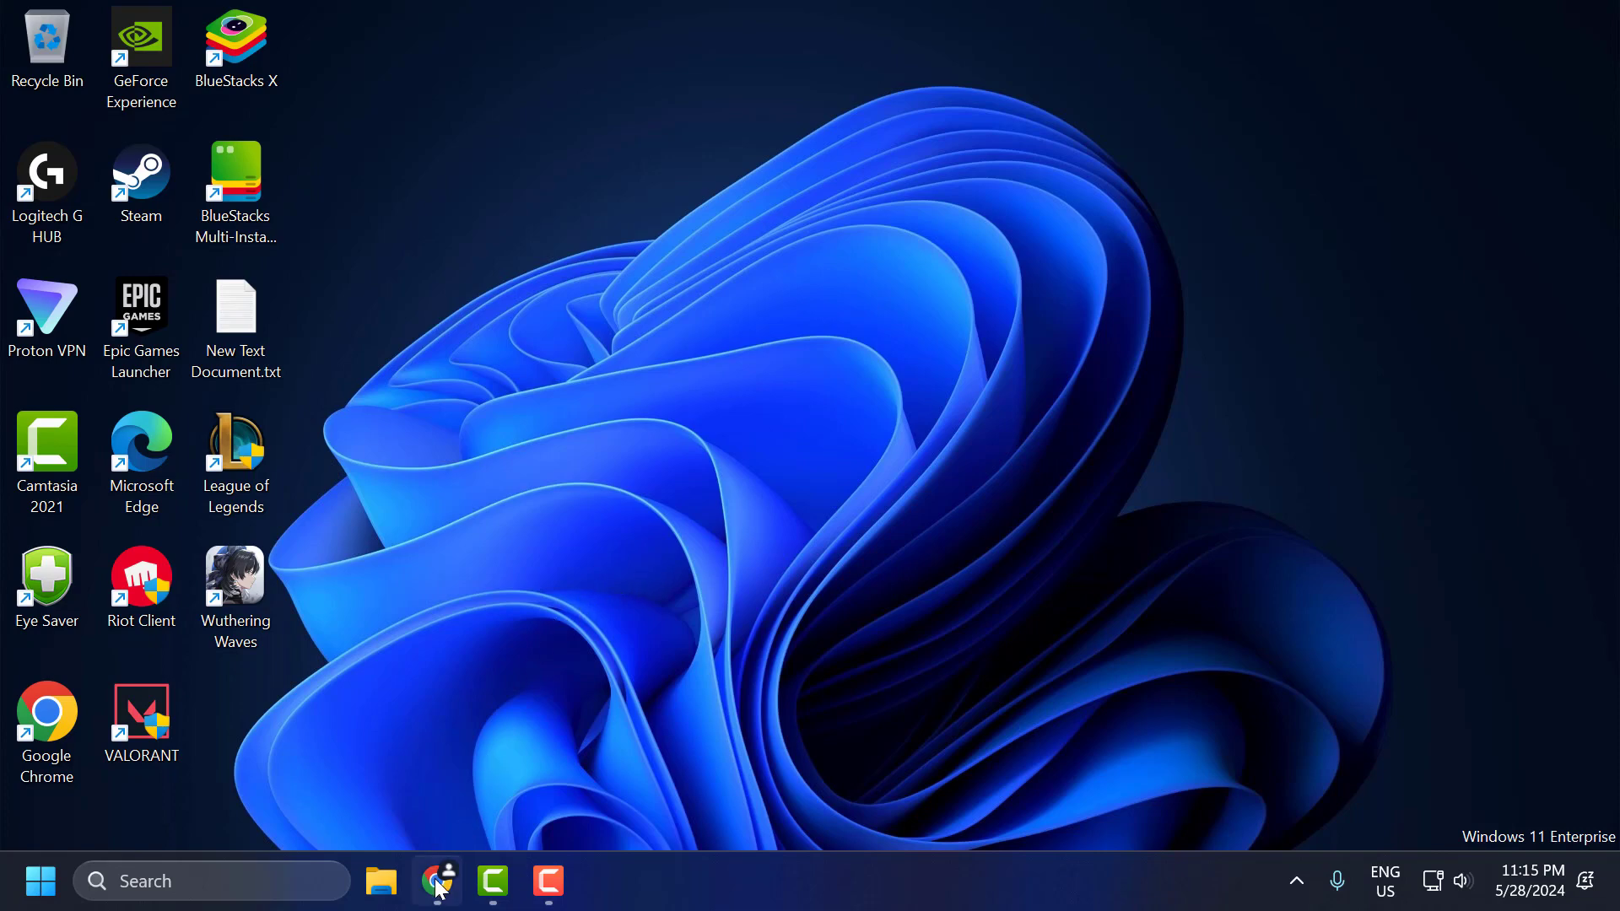
# - Restore the Chrome window from the taskbar
pyautogui.click(438, 881)
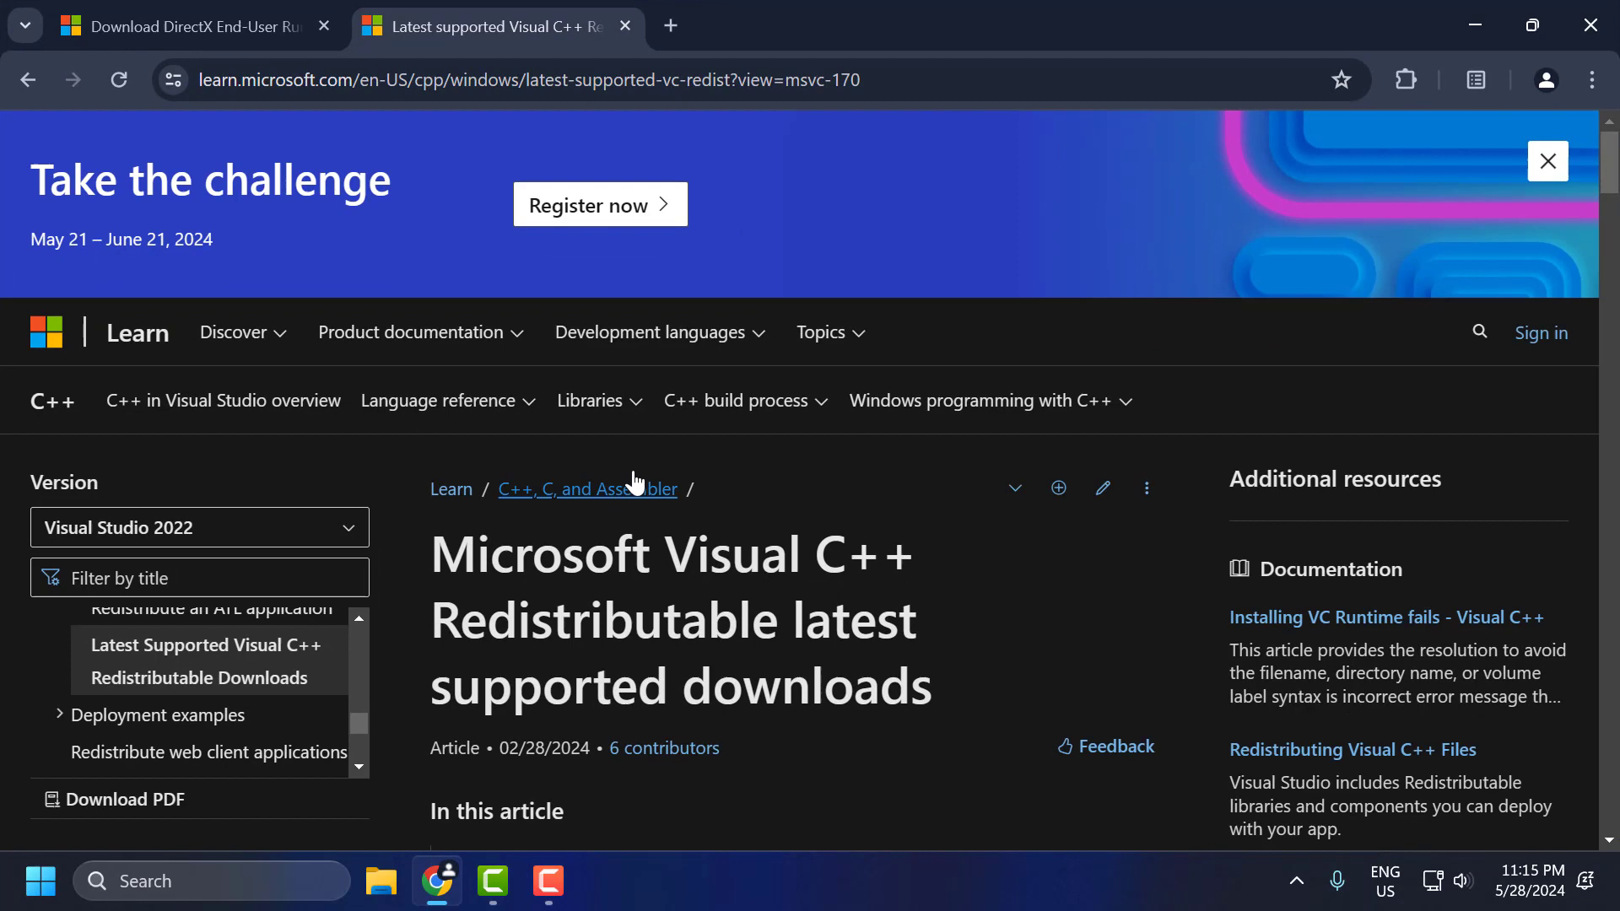
# - Download the DirectX End-User Runtime Web Installer and return to the Visual C++ Redistributable page
pyautogui.click(186, 25)
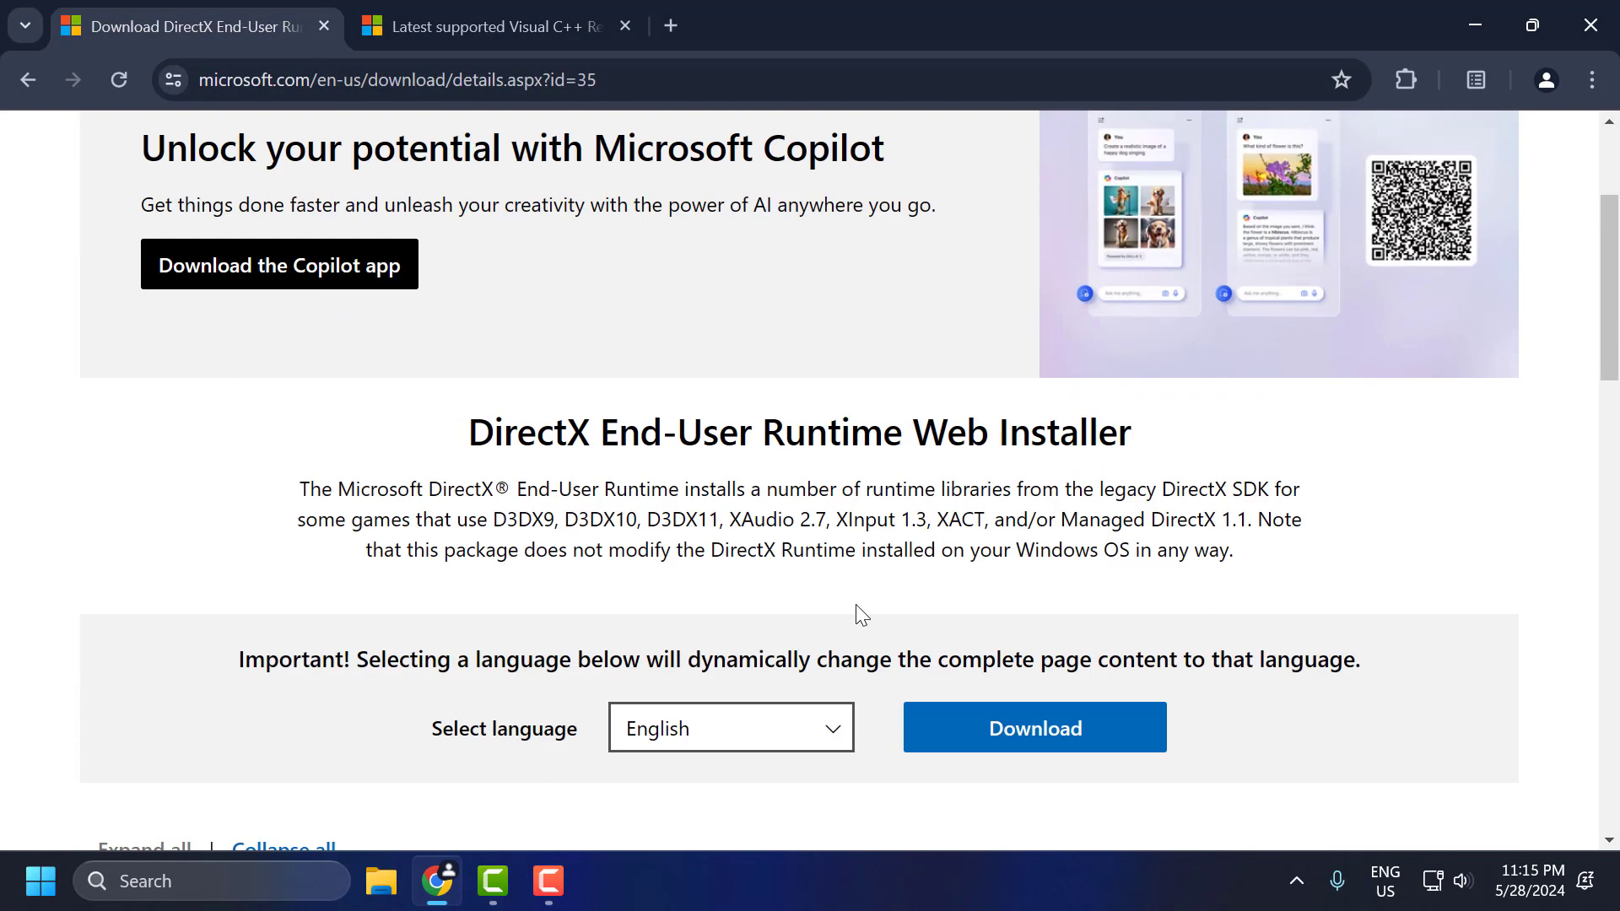
pyautogui.scroll(-3)
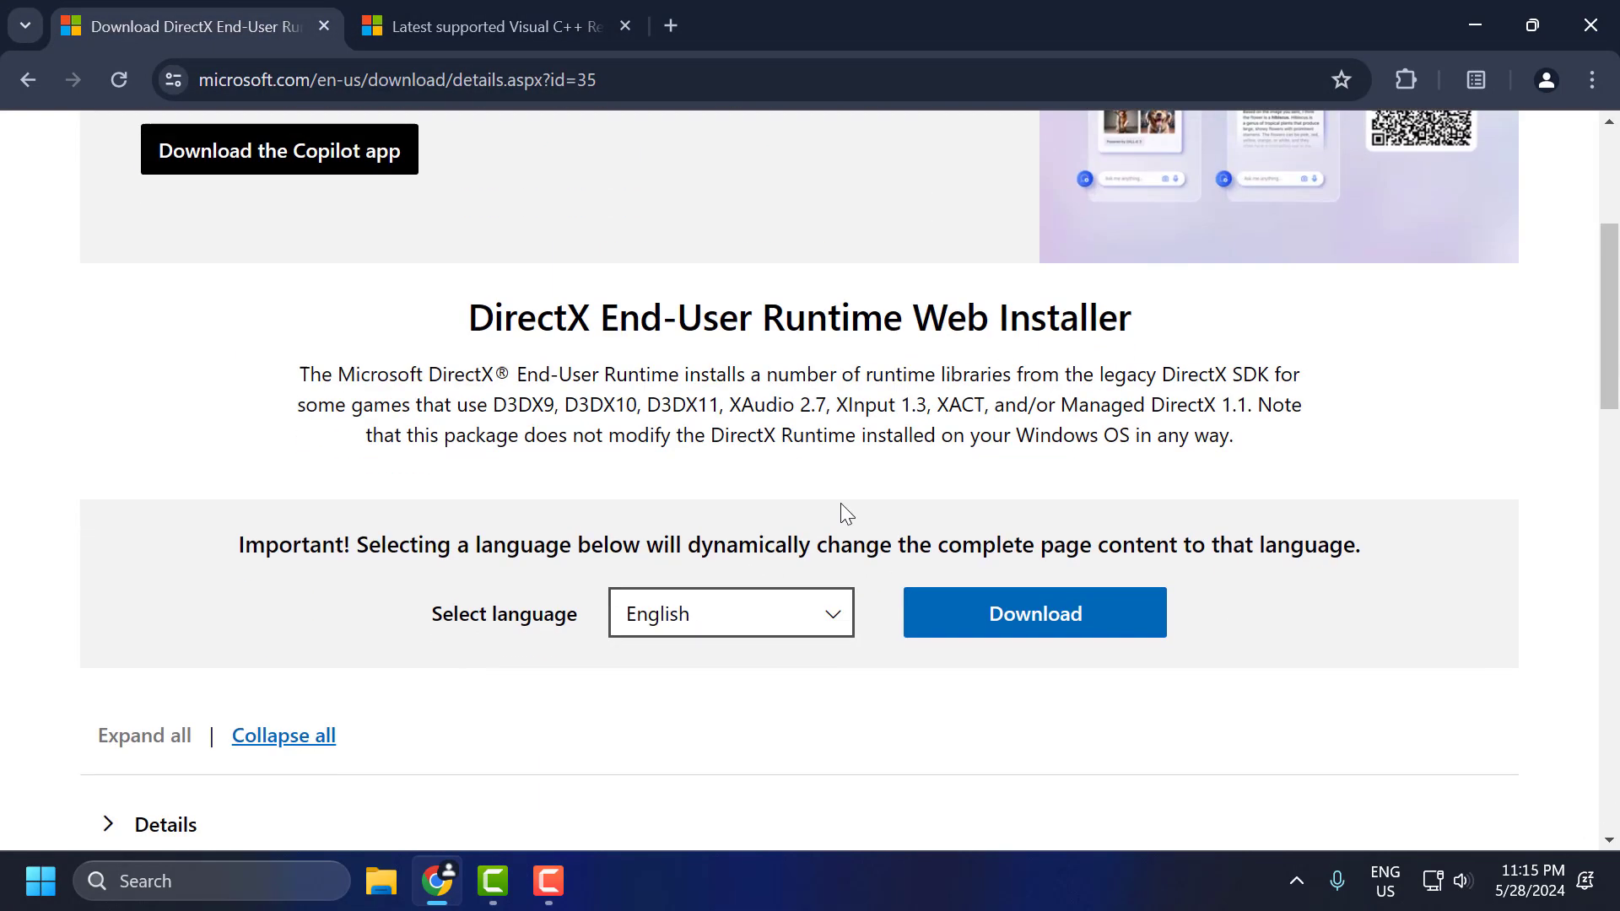
pyautogui.click(1033, 611)
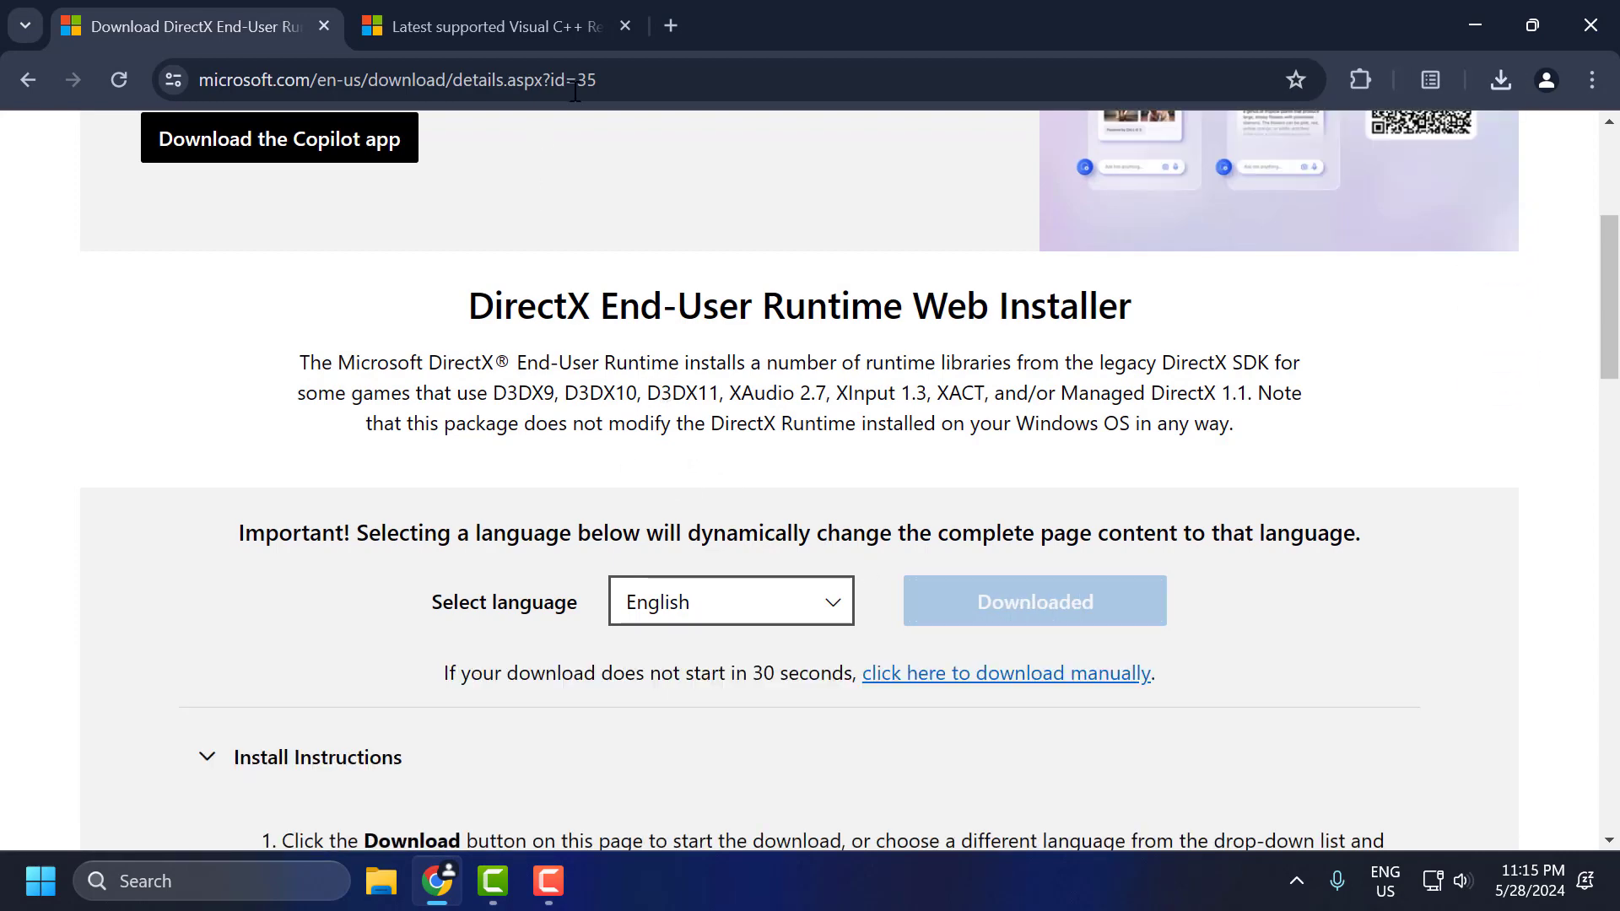
pyautogui.click(490, 25)
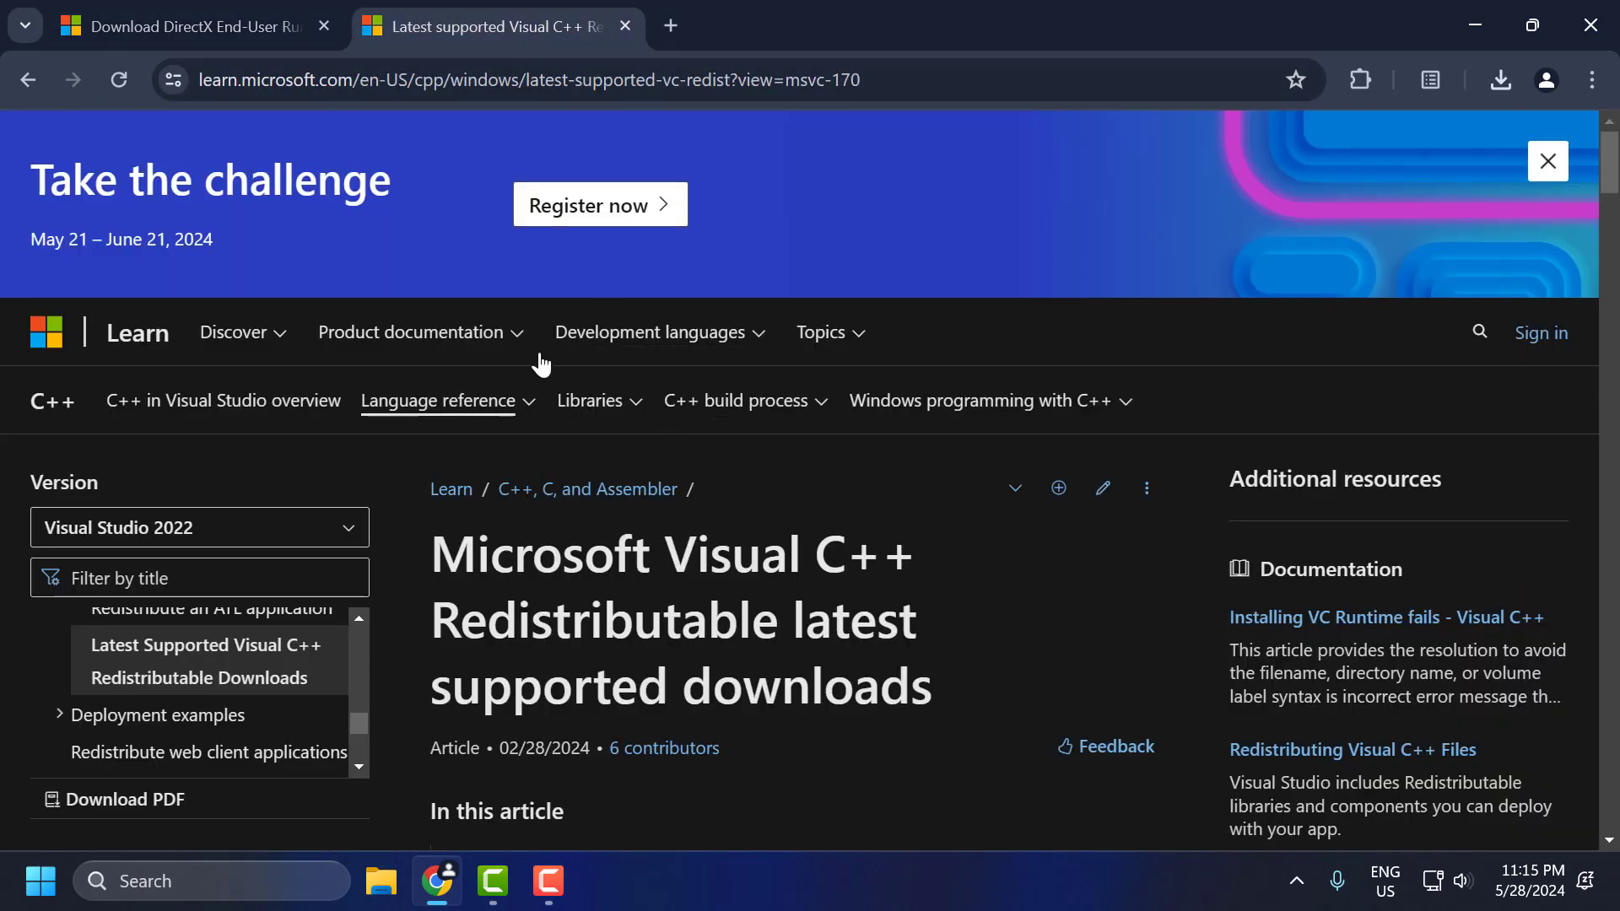
pyautogui.moveTo(687, 440)
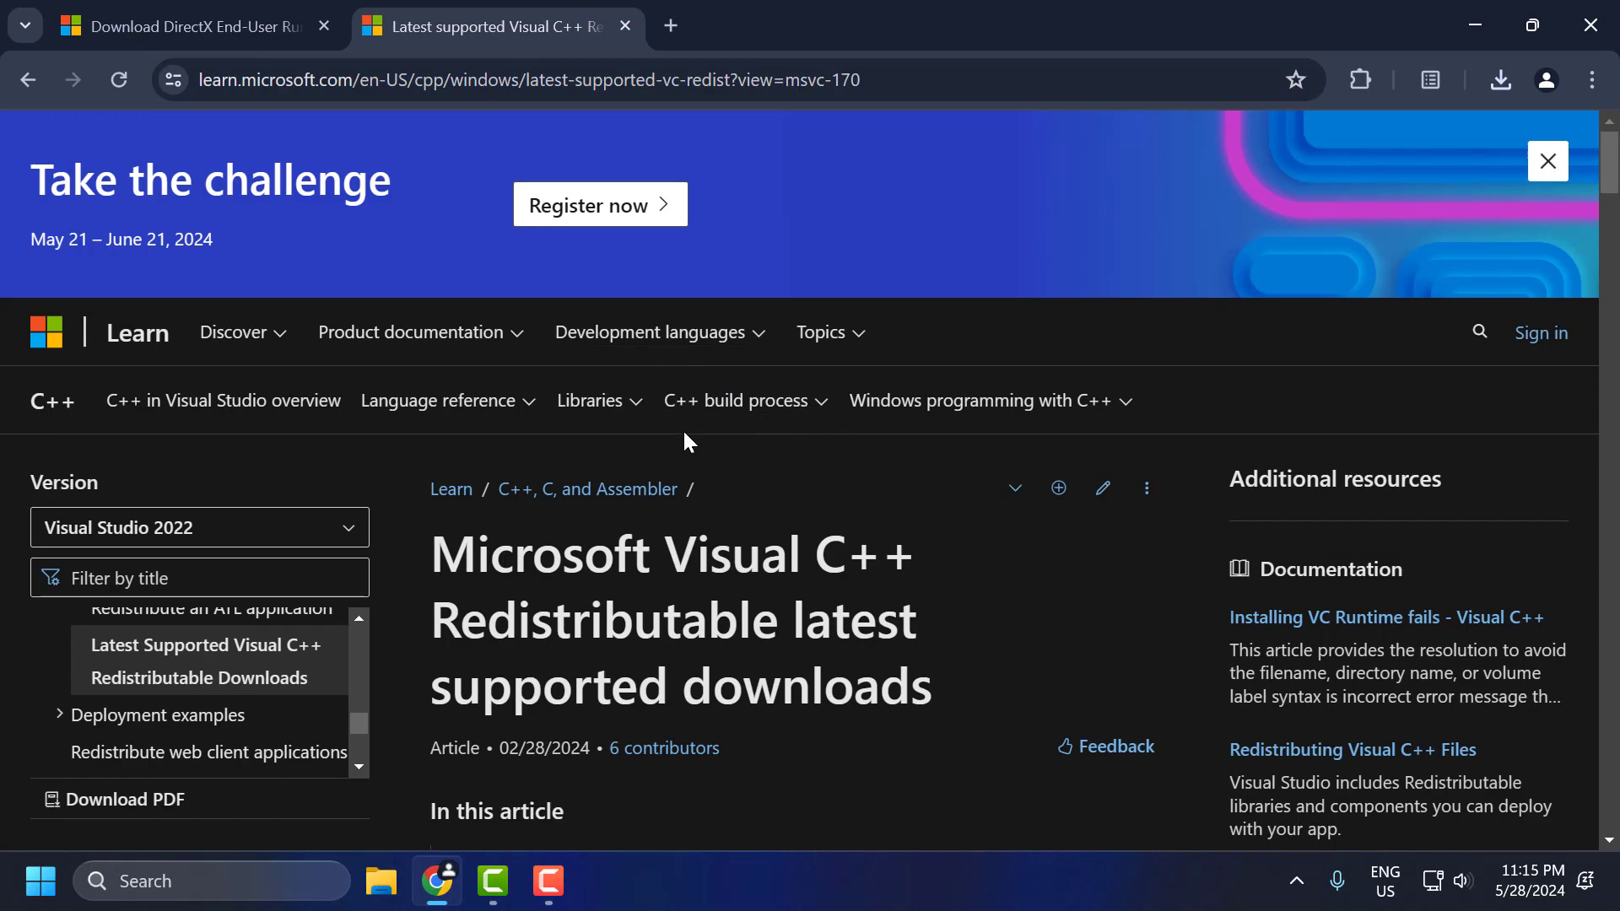
# - Download vc_redist.x64.exe from the X64 row and confirm VC_redist.x64 (3).exe shows Done
pyautogui.scroll(-3)
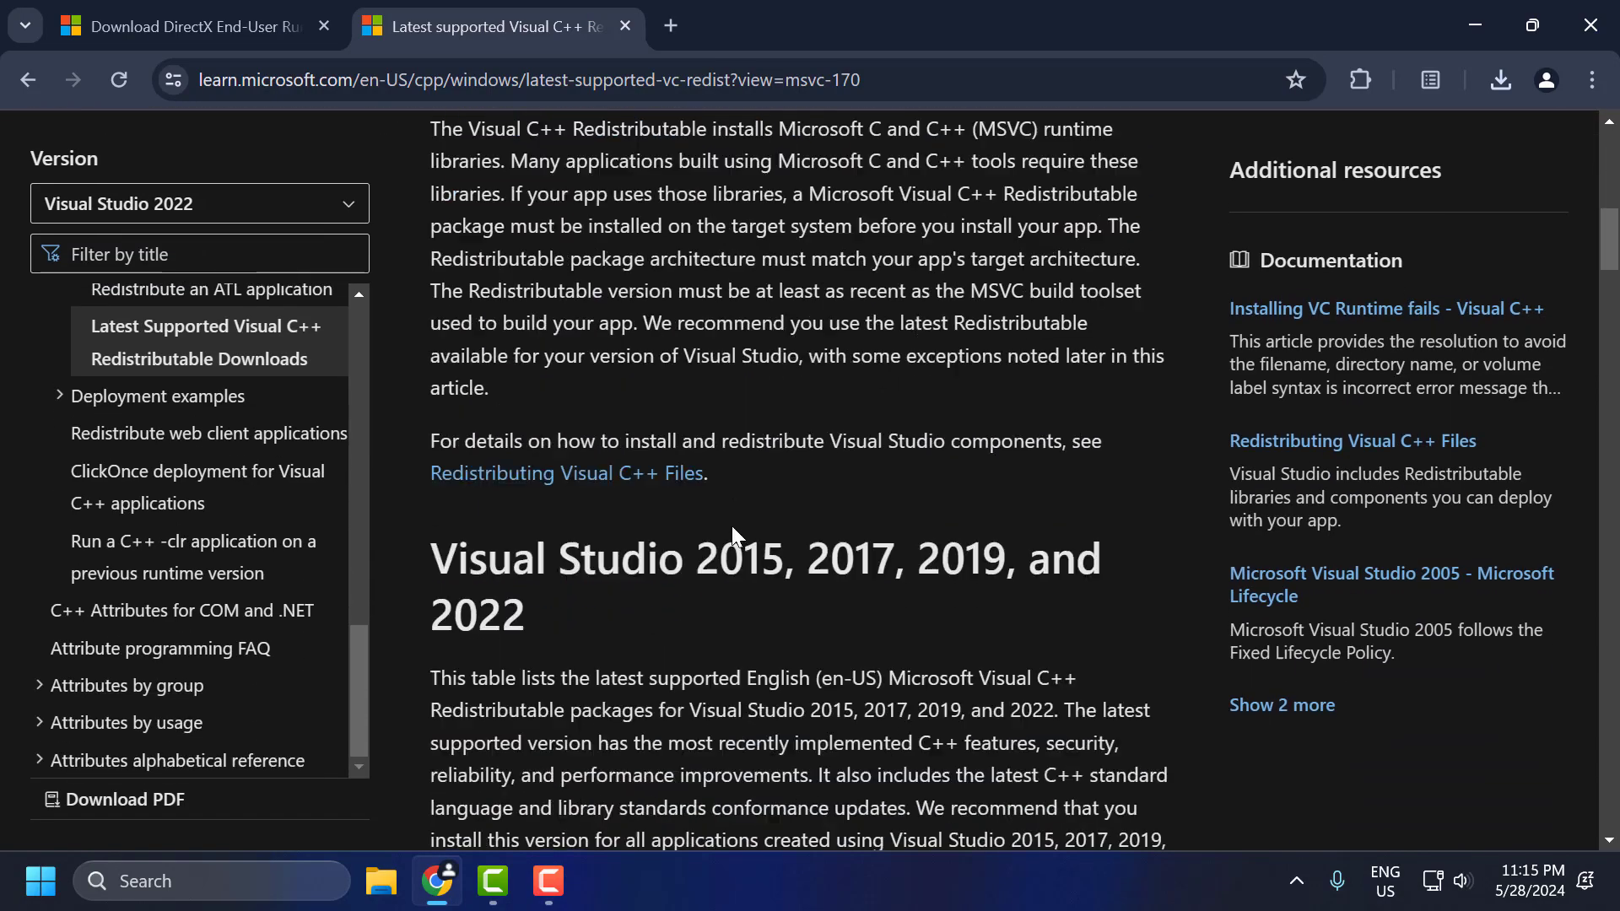
pyautogui.scroll(-3)
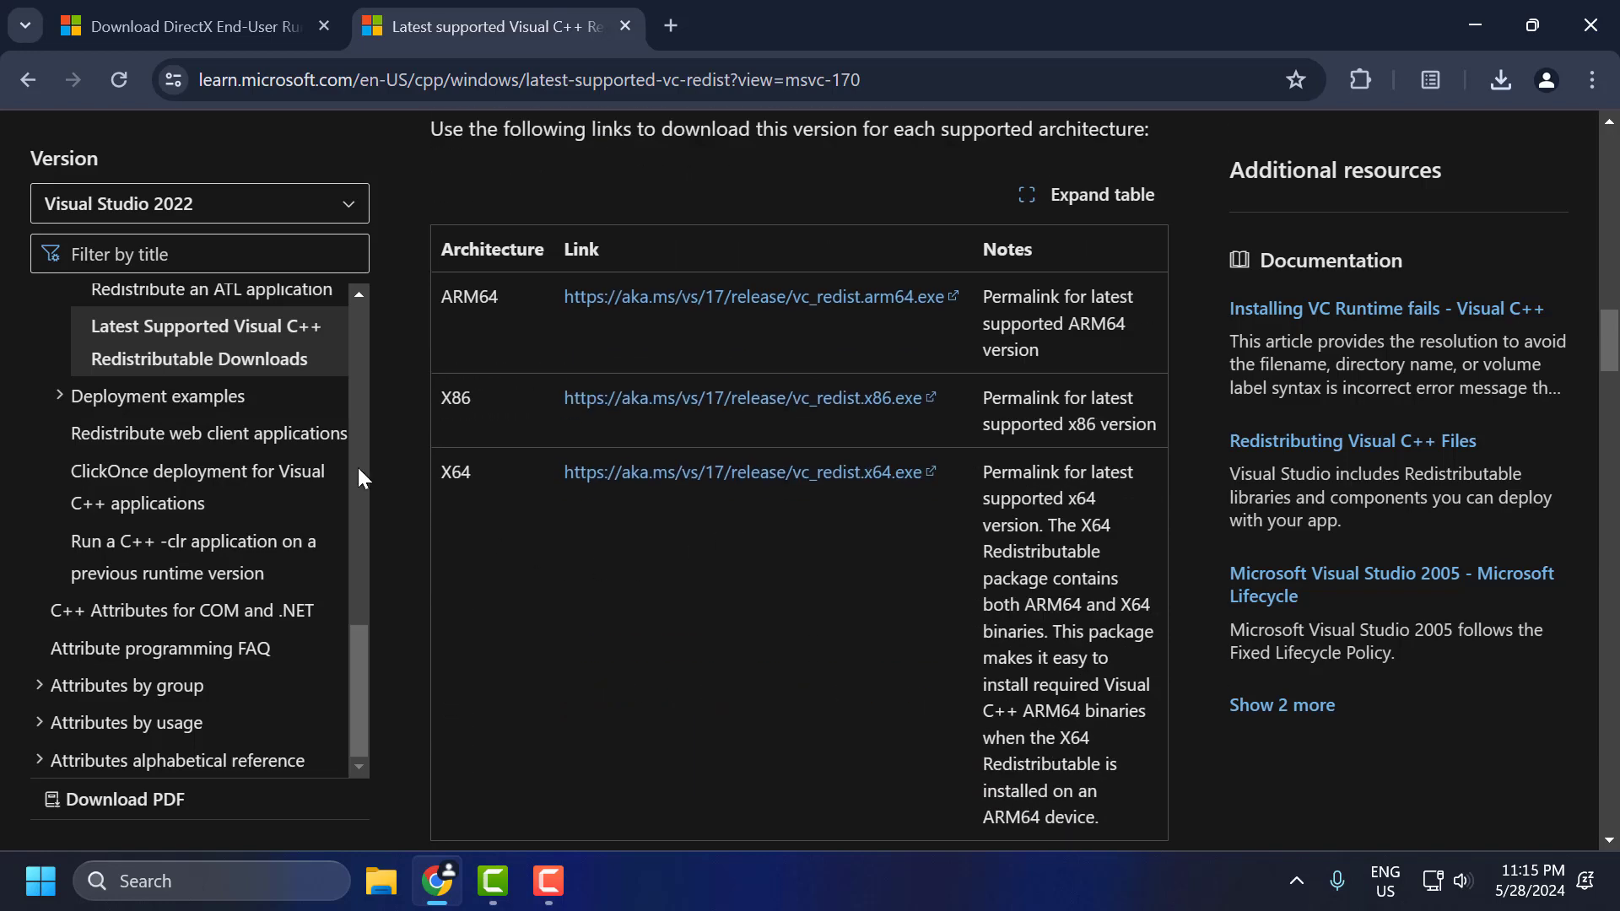
pyautogui.doubleClick(454, 473)
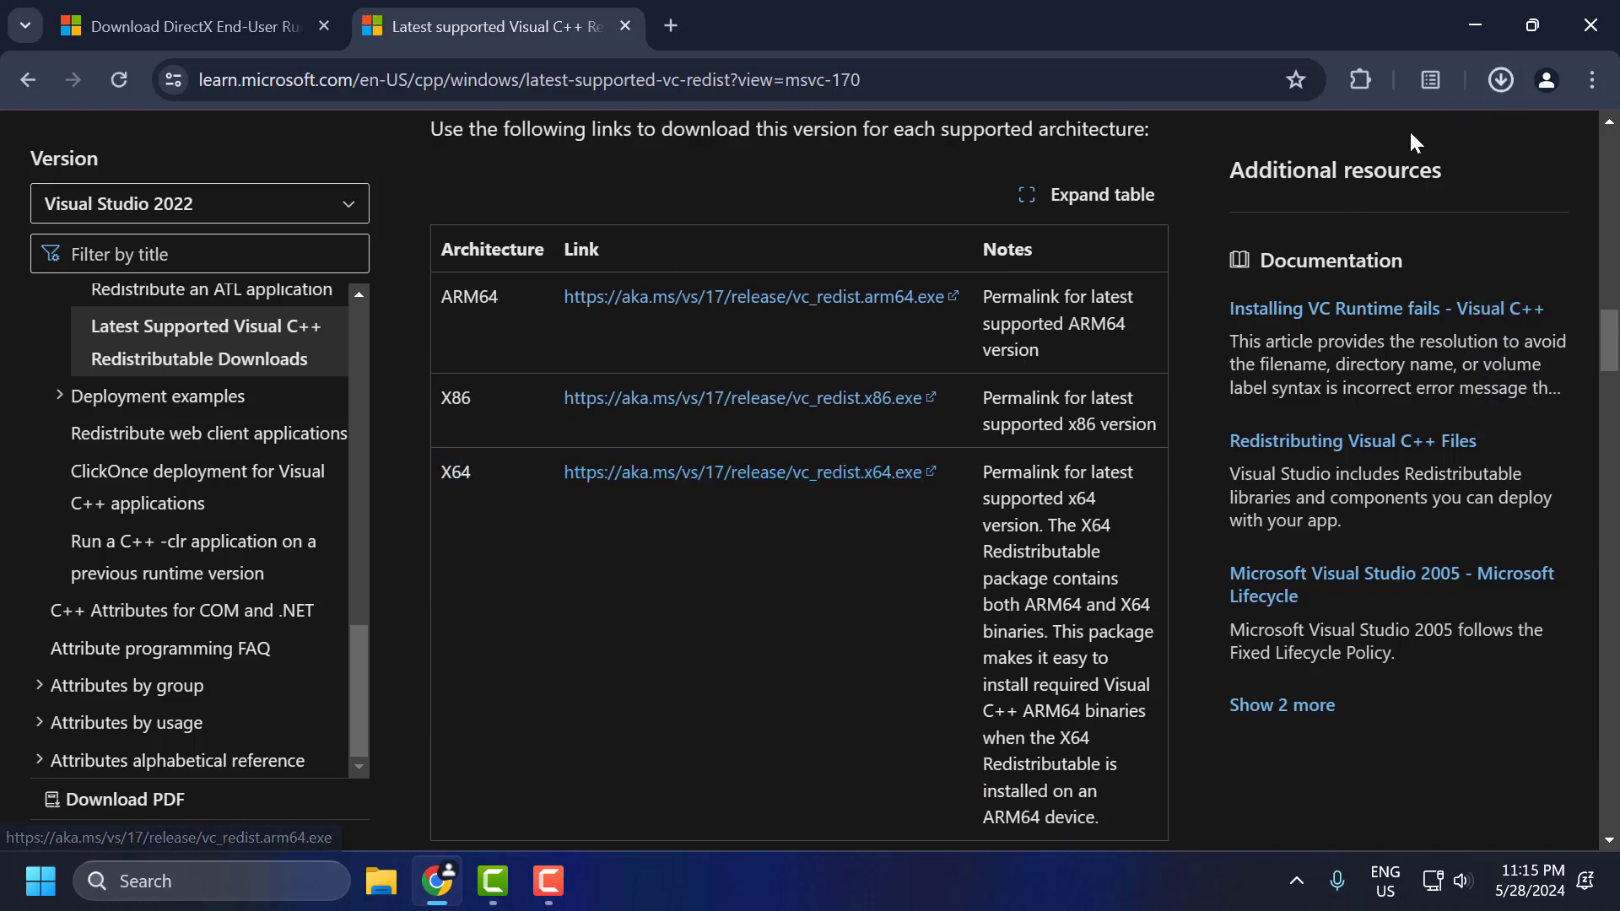
pyautogui.click(1498, 79)
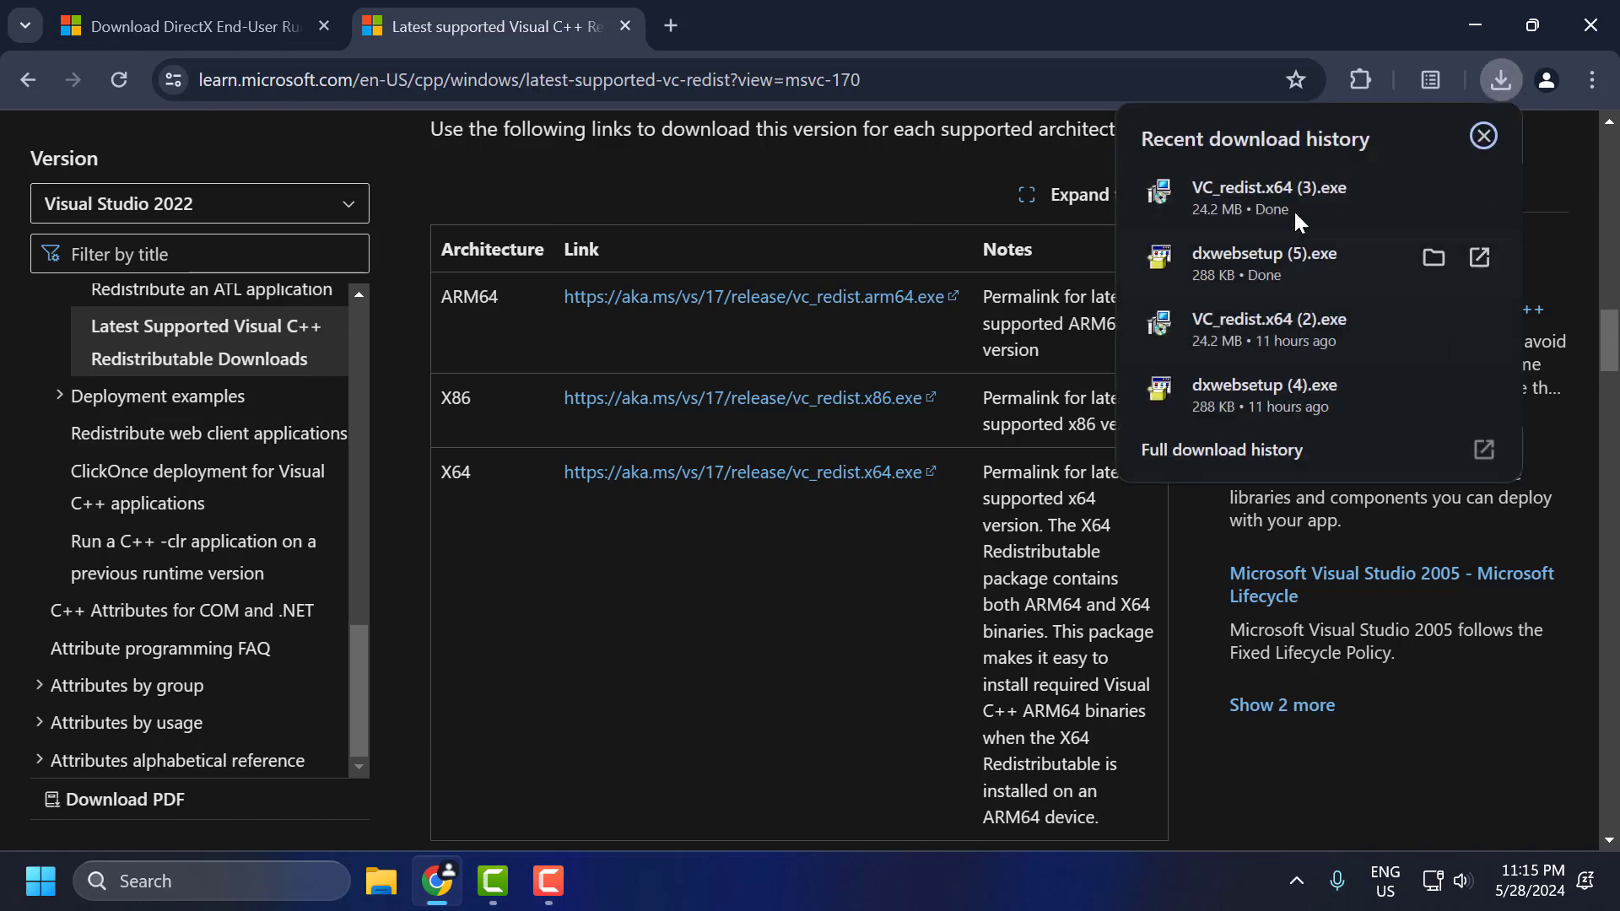
pyautogui.moveTo(1363, 88)
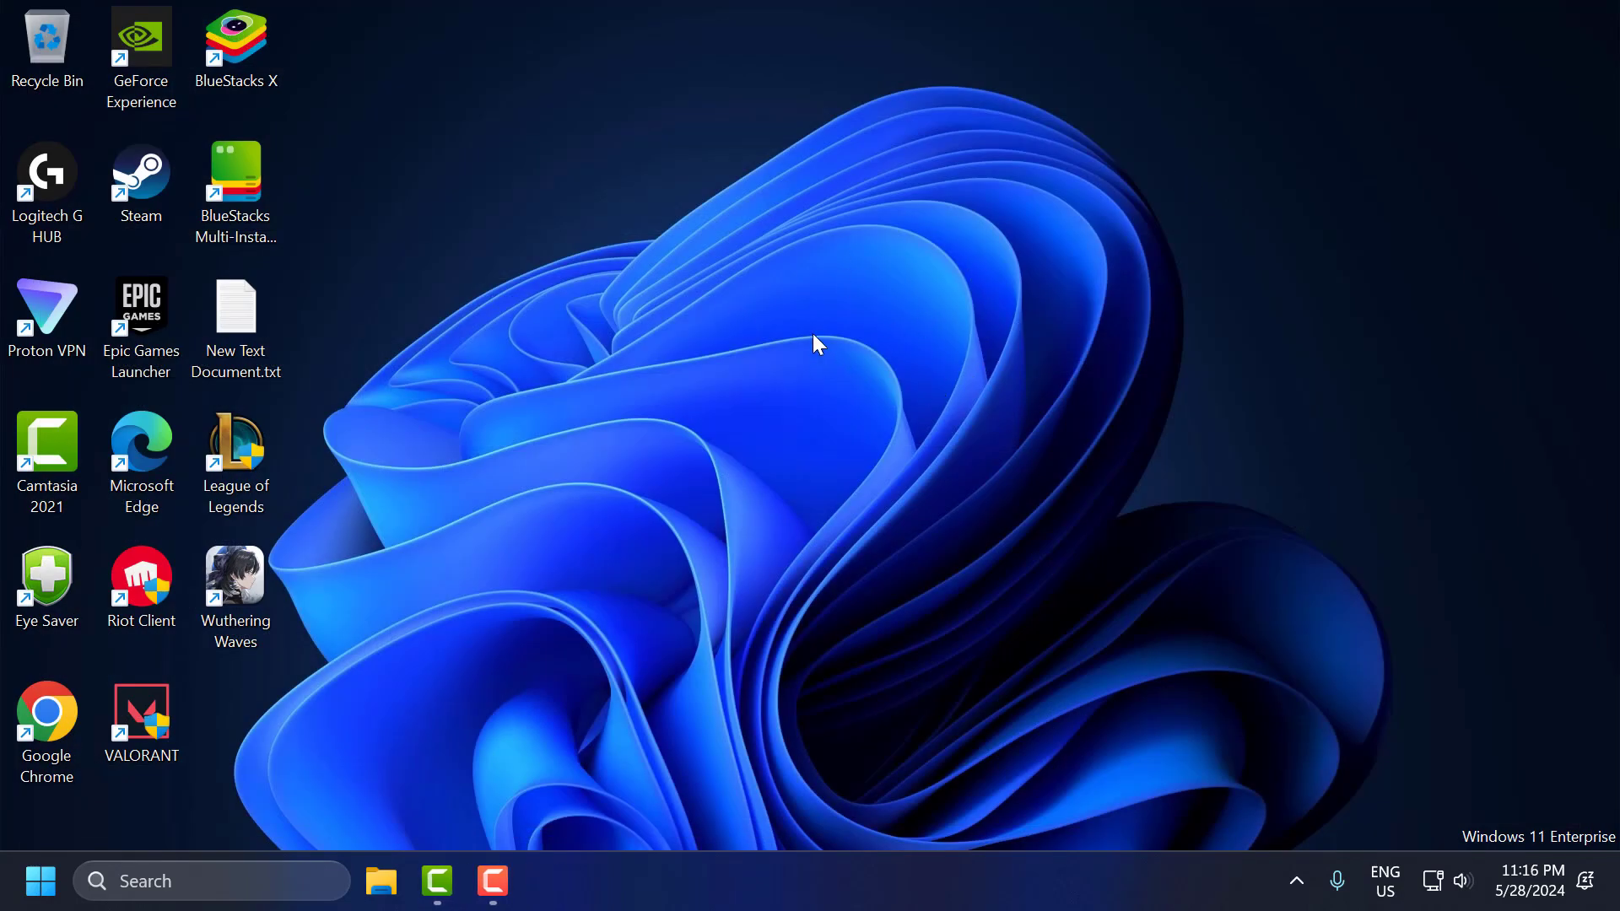
pyautogui.moveTo(862, 429)
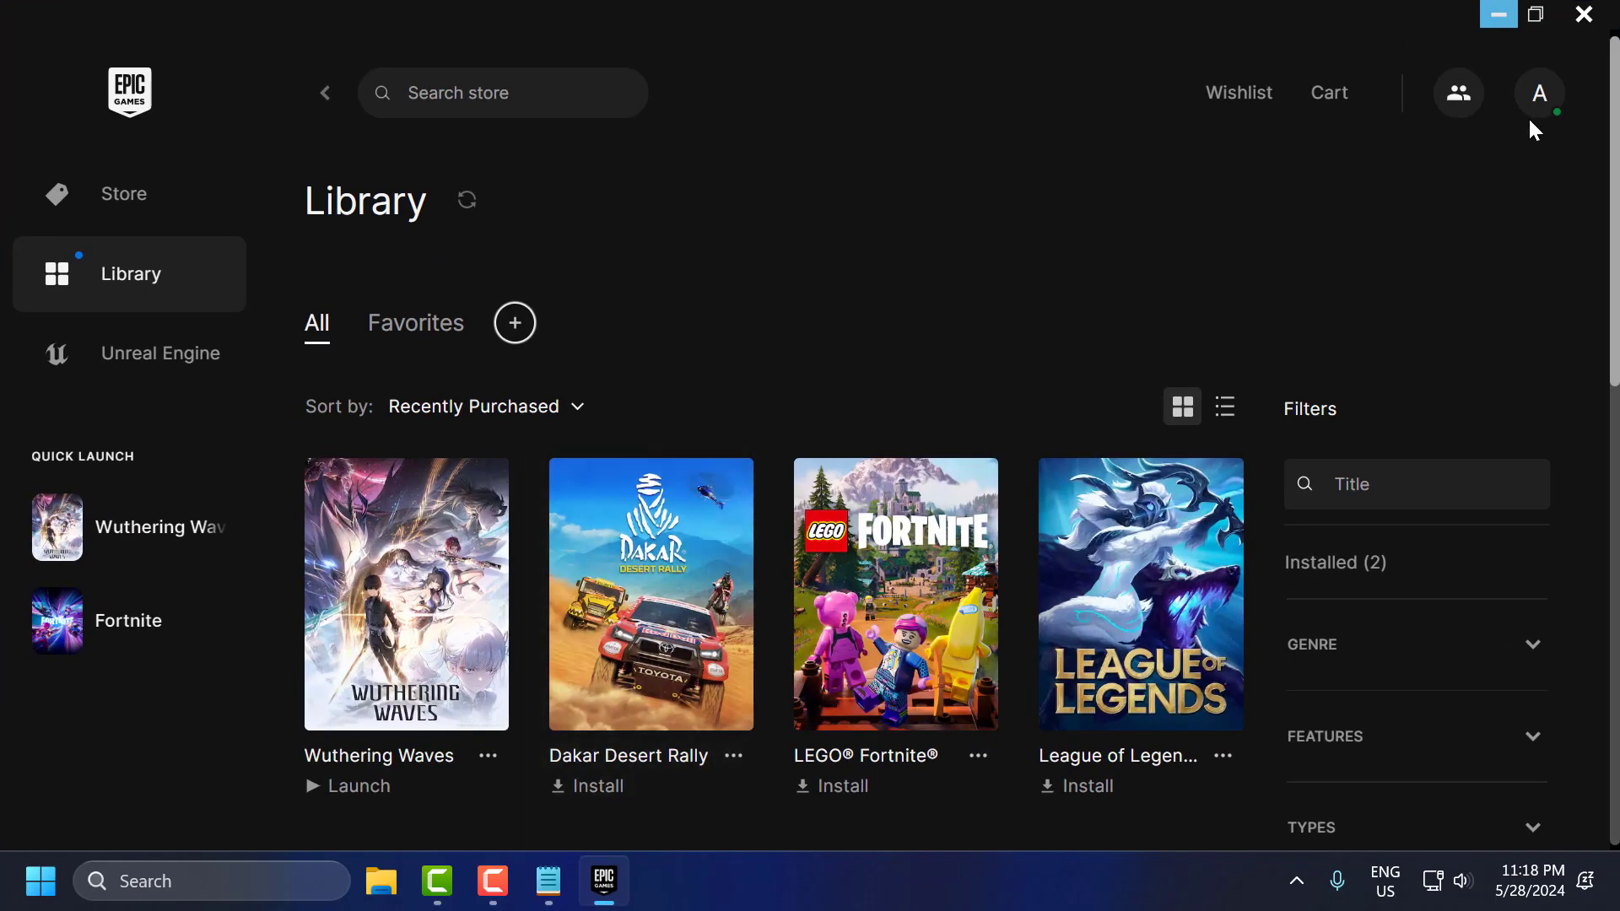
# - Reach the launcher Settings via the profile avatar and scroll to Manage Games listing Wuthering Waves
pyautogui.click(1538, 92)
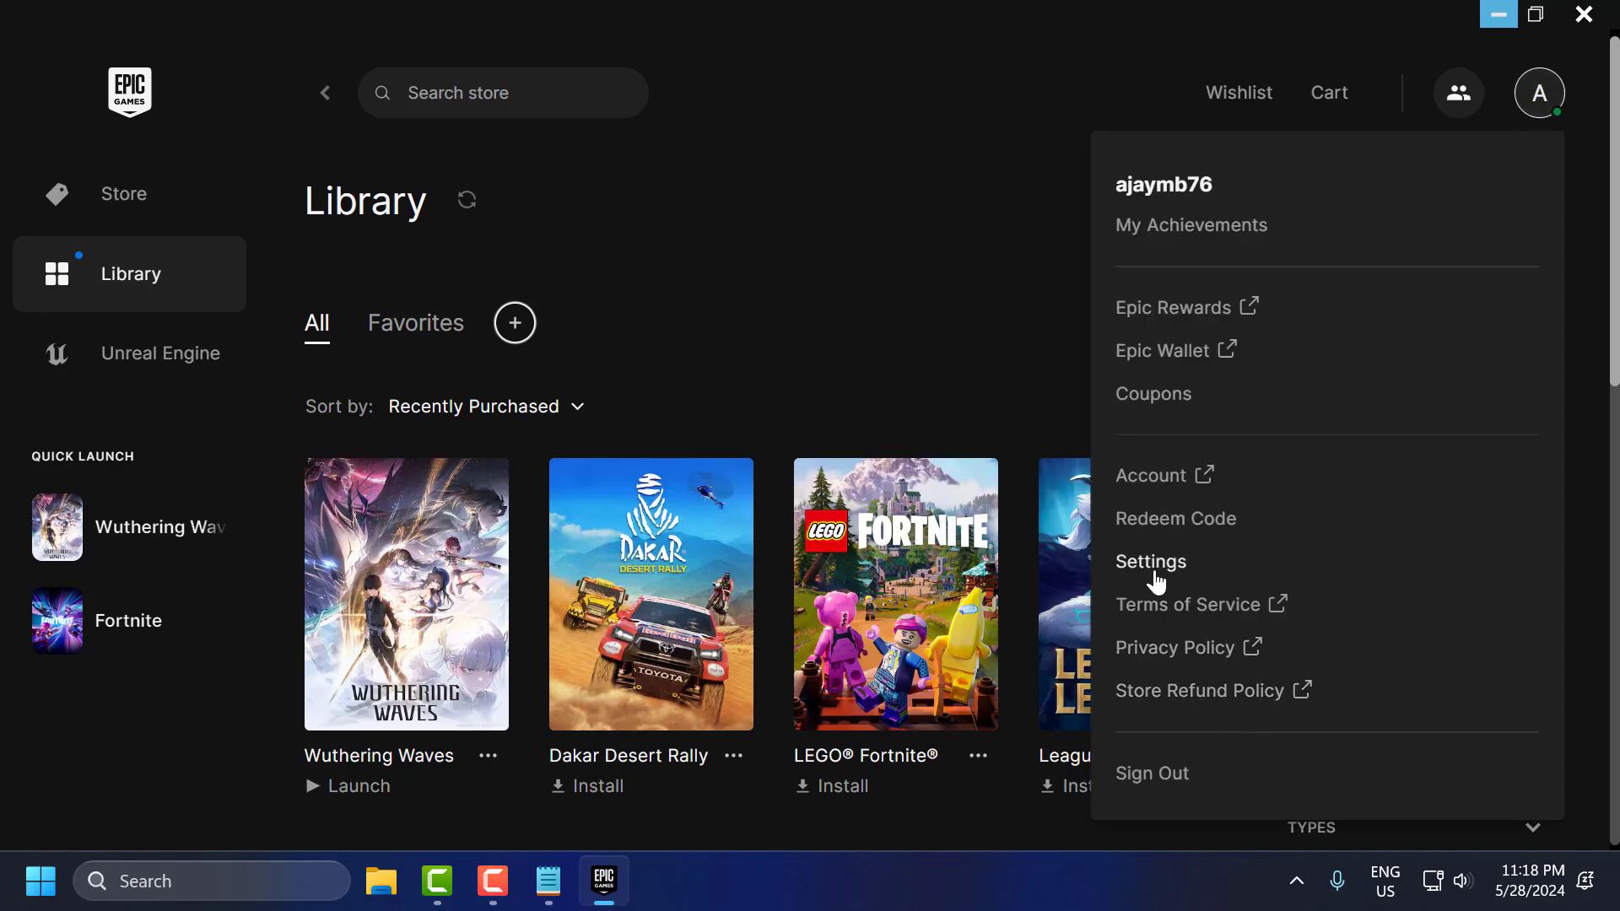
pyautogui.click(1149, 560)
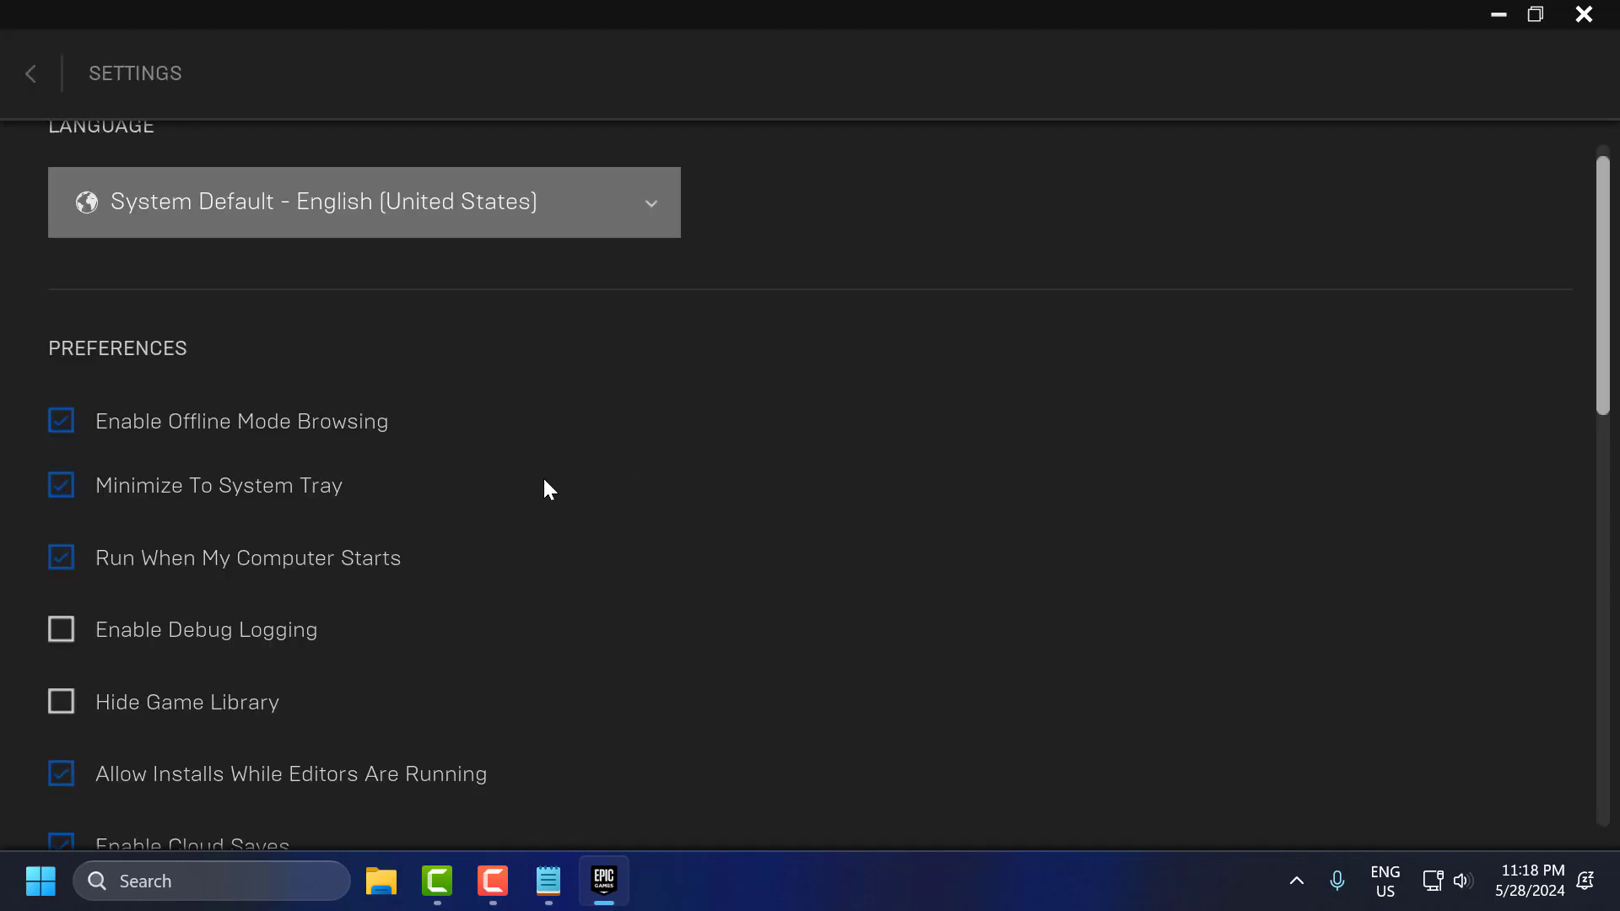
pyautogui.scroll(-3)
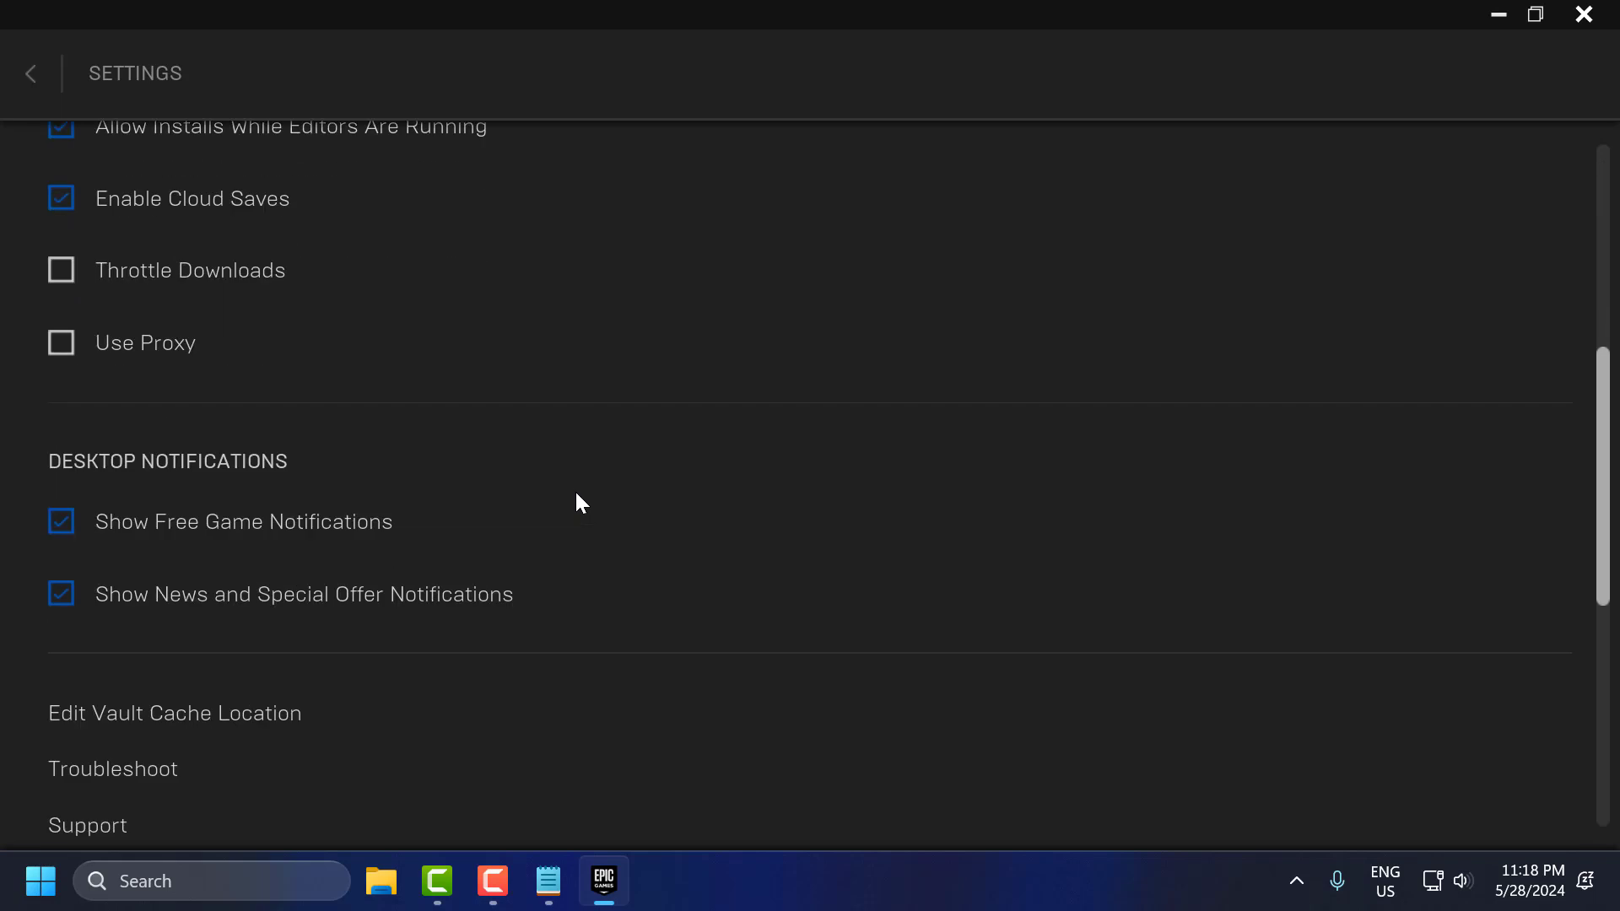
pyautogui.scroll(-3)
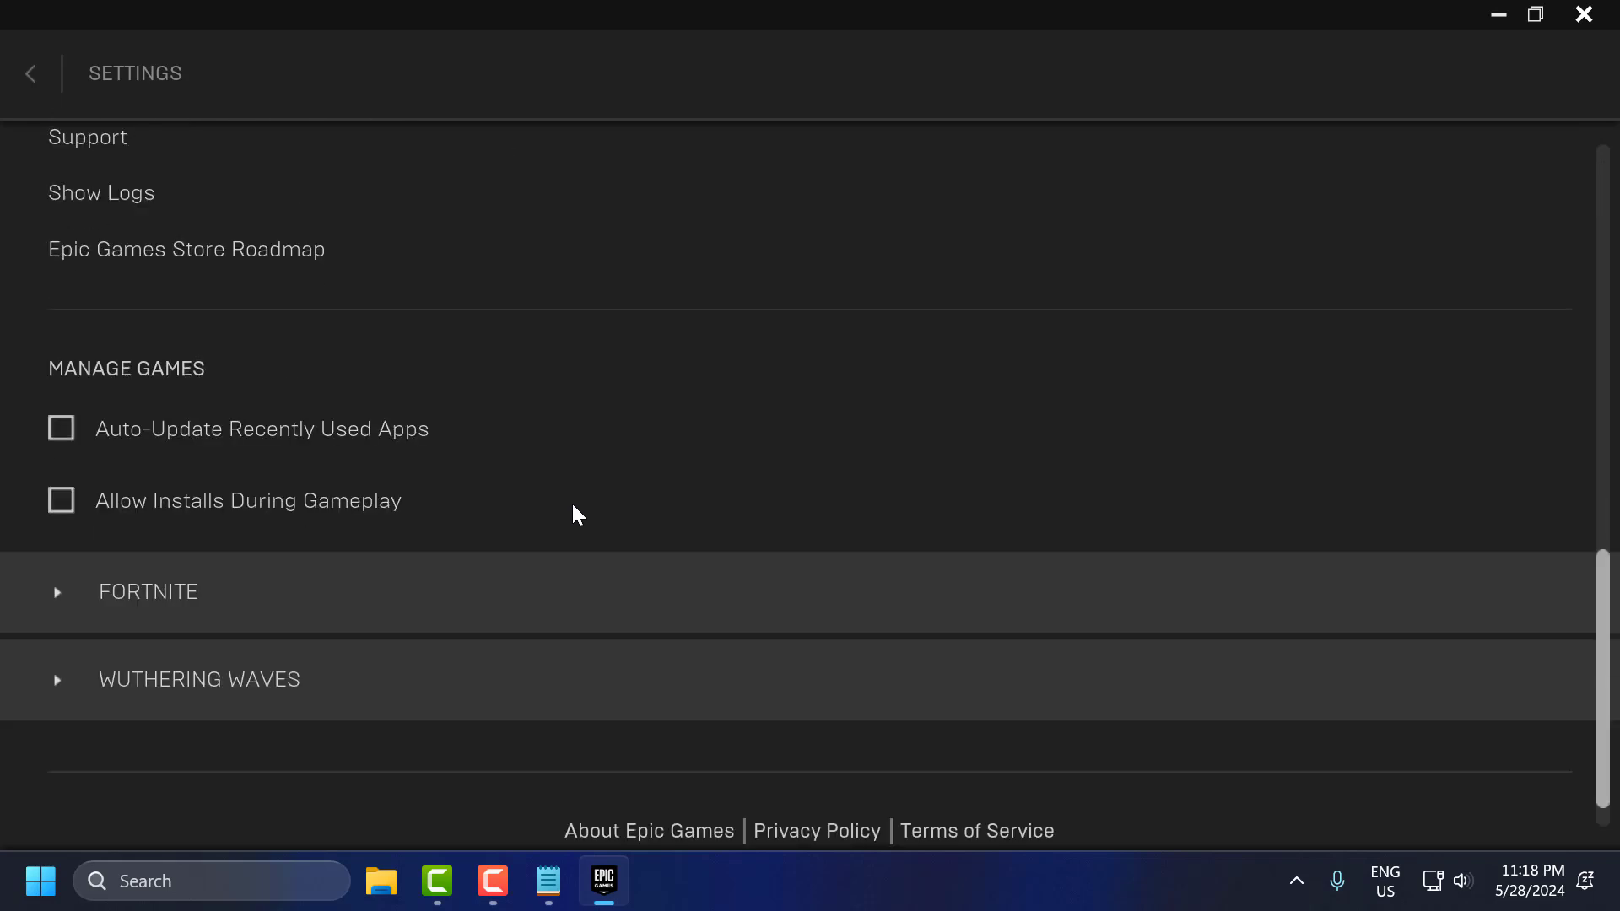
pyautogui.scroll(-3)
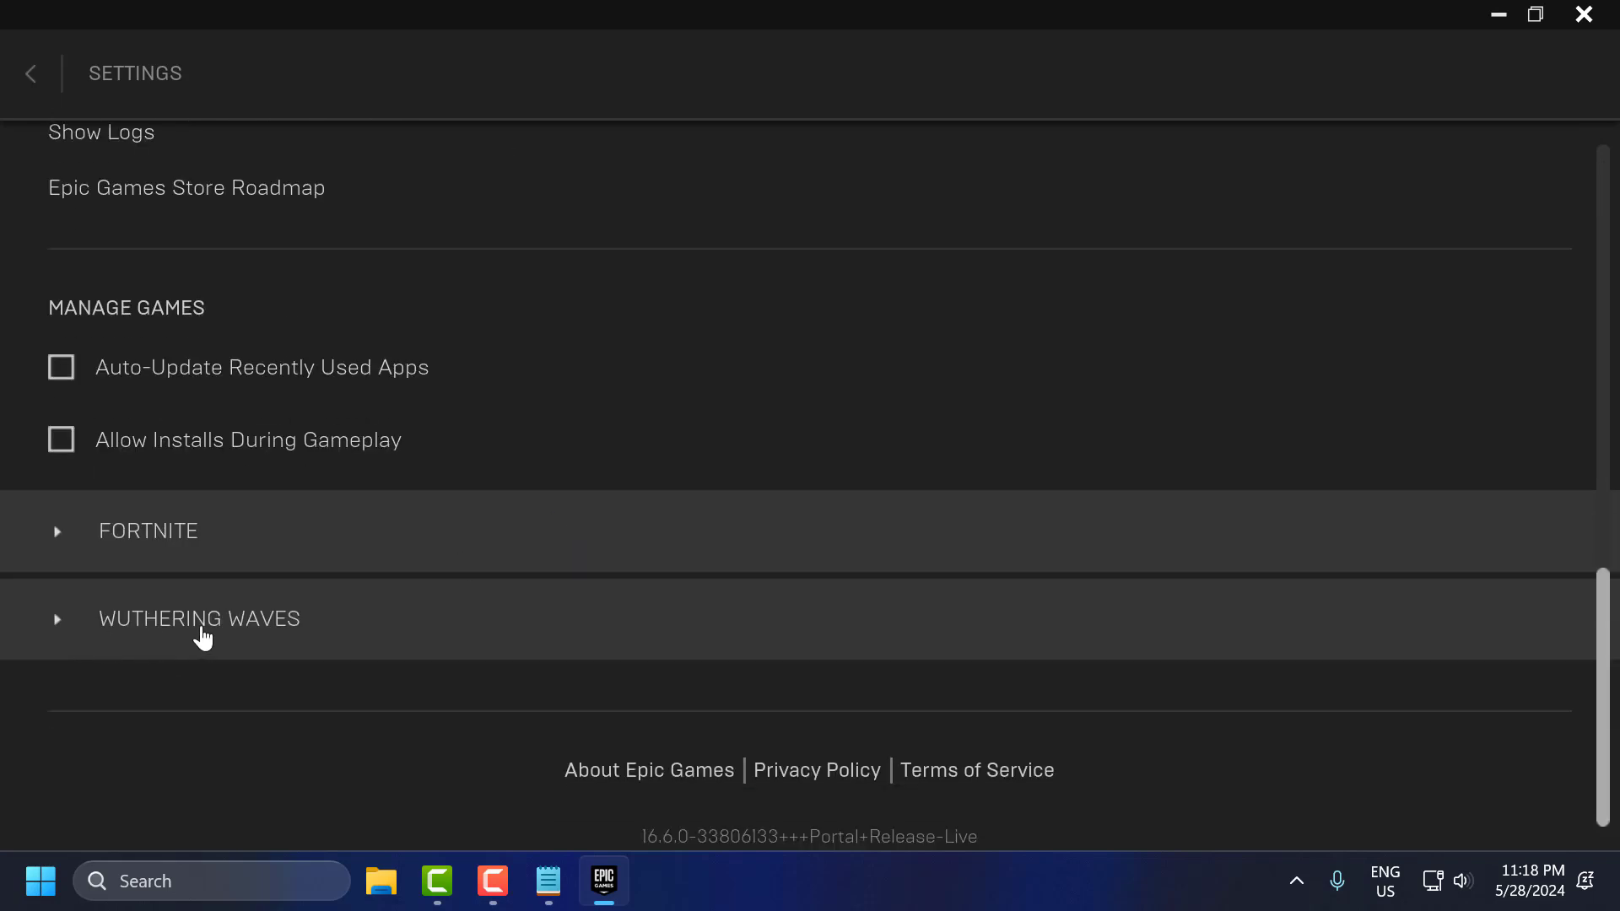
pyautogui.moveTo(67, 656)
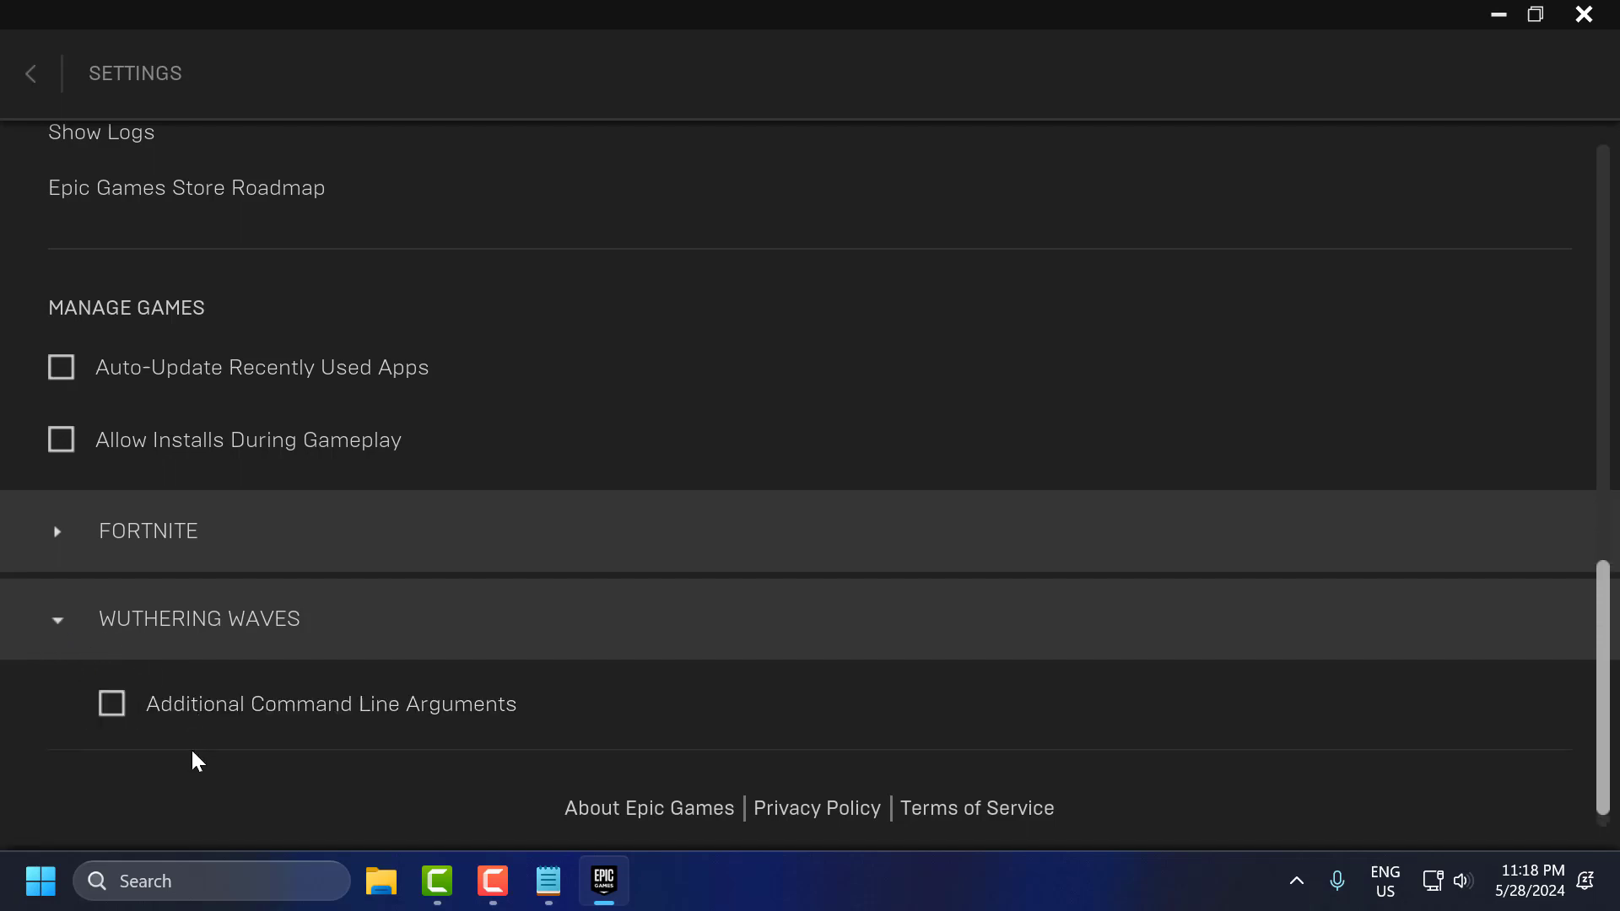
# - Enable Additional Command Line Arguments for Wuthering Waves and fetch the argument from the notes
pyautogui.click(111, 703)
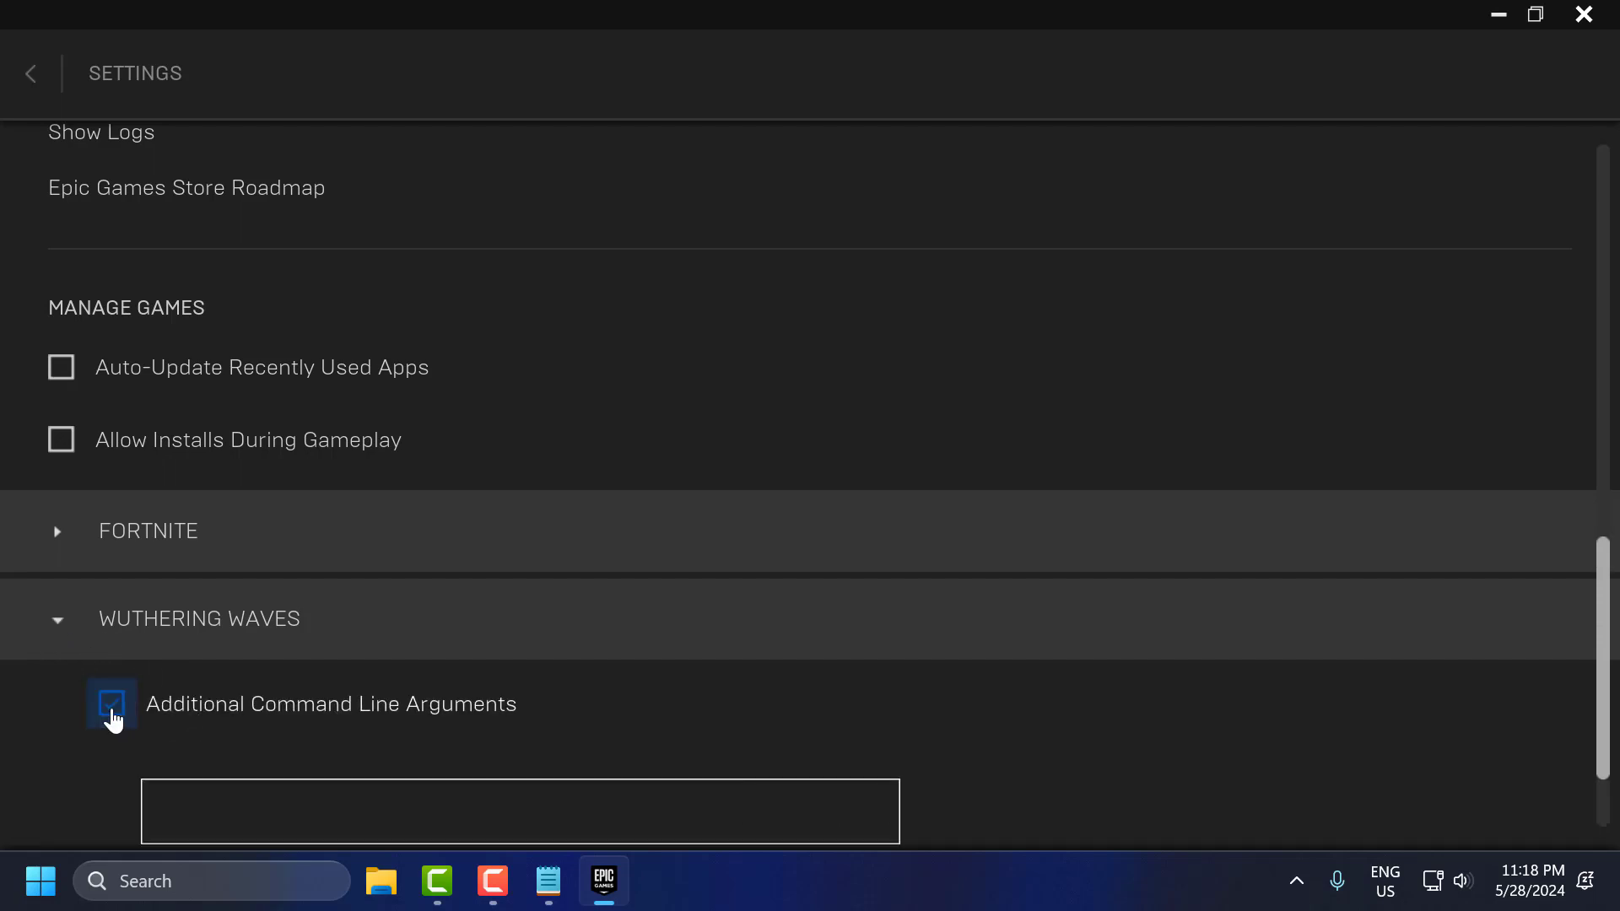
pyautogui.click(112, 703)
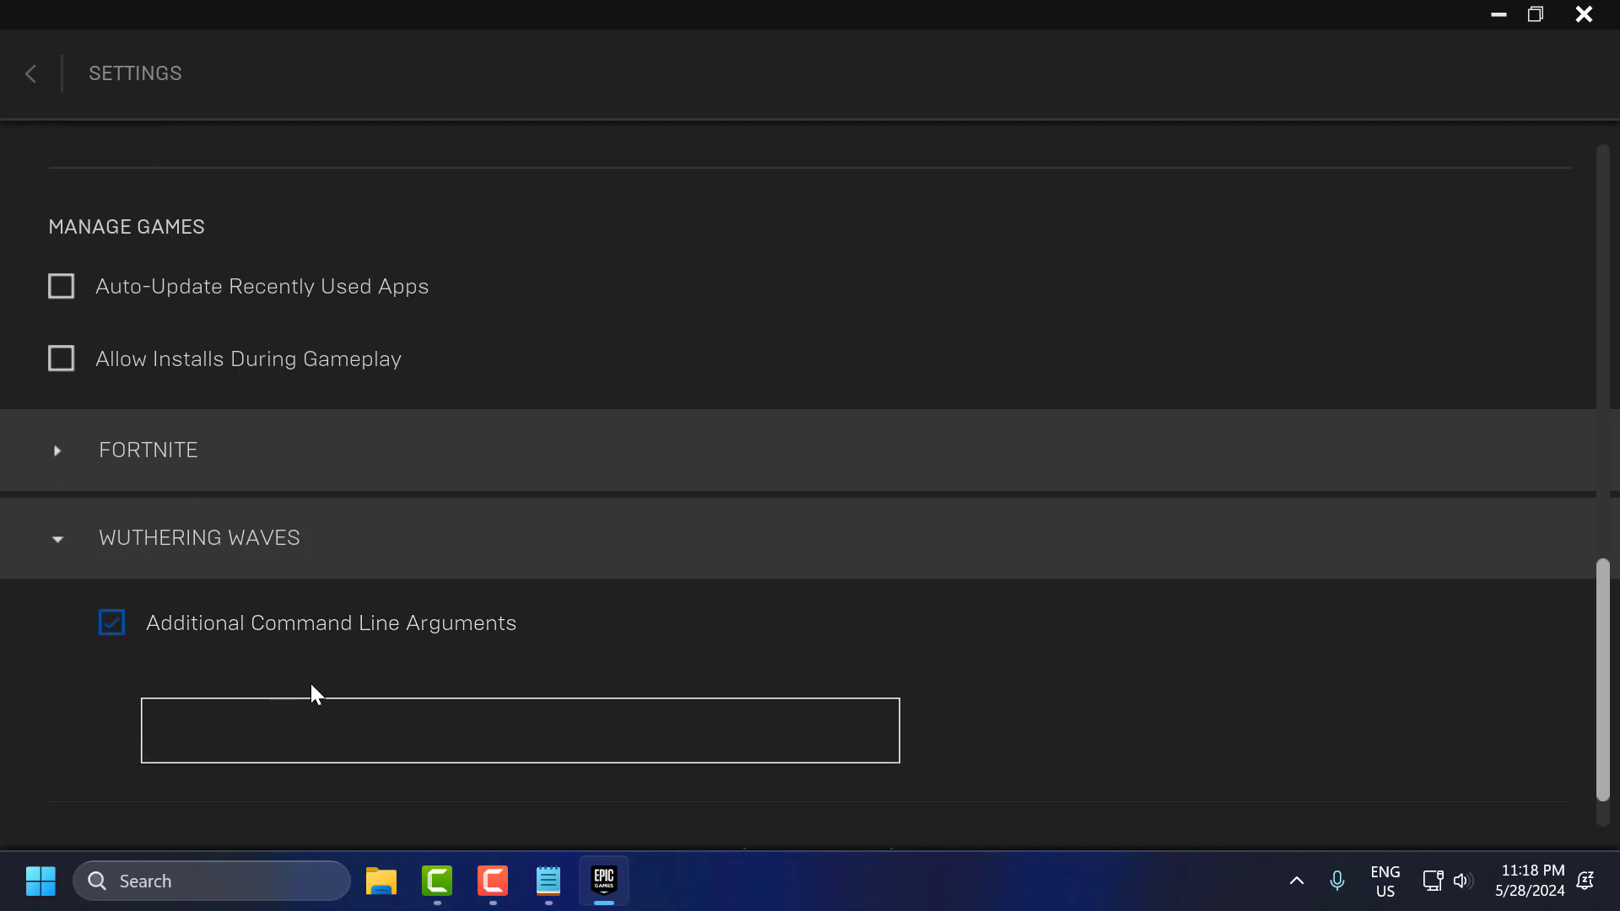
pyautogui.moveTo(326, 688)
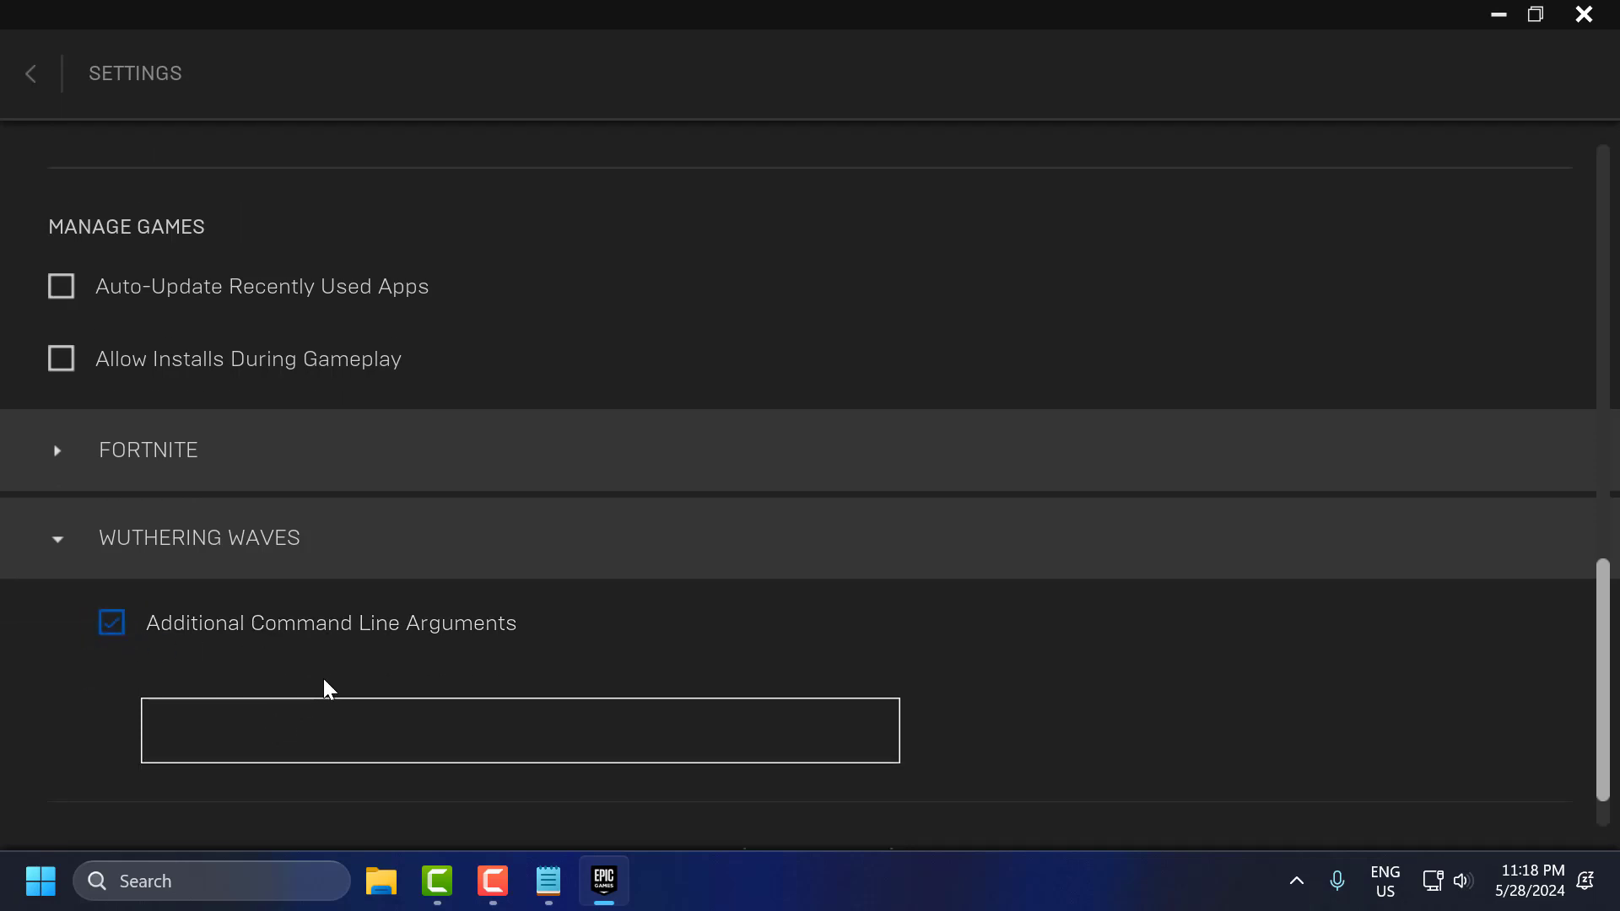
pyautogui.moveTo(374, 679)
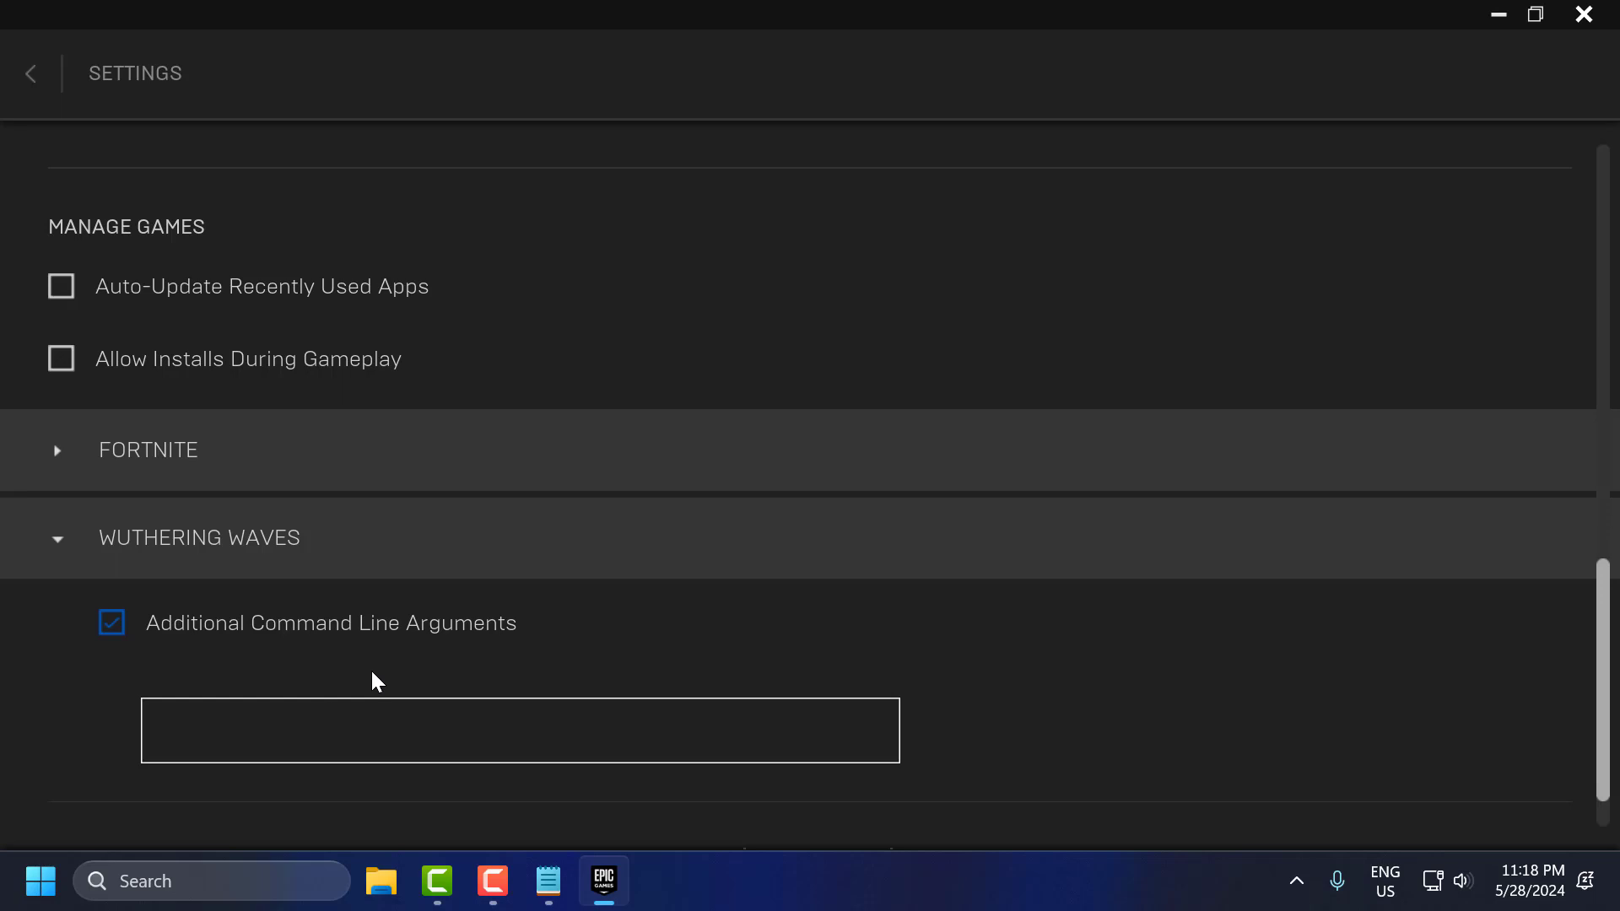
pyautogui.moveTo(547, 880)
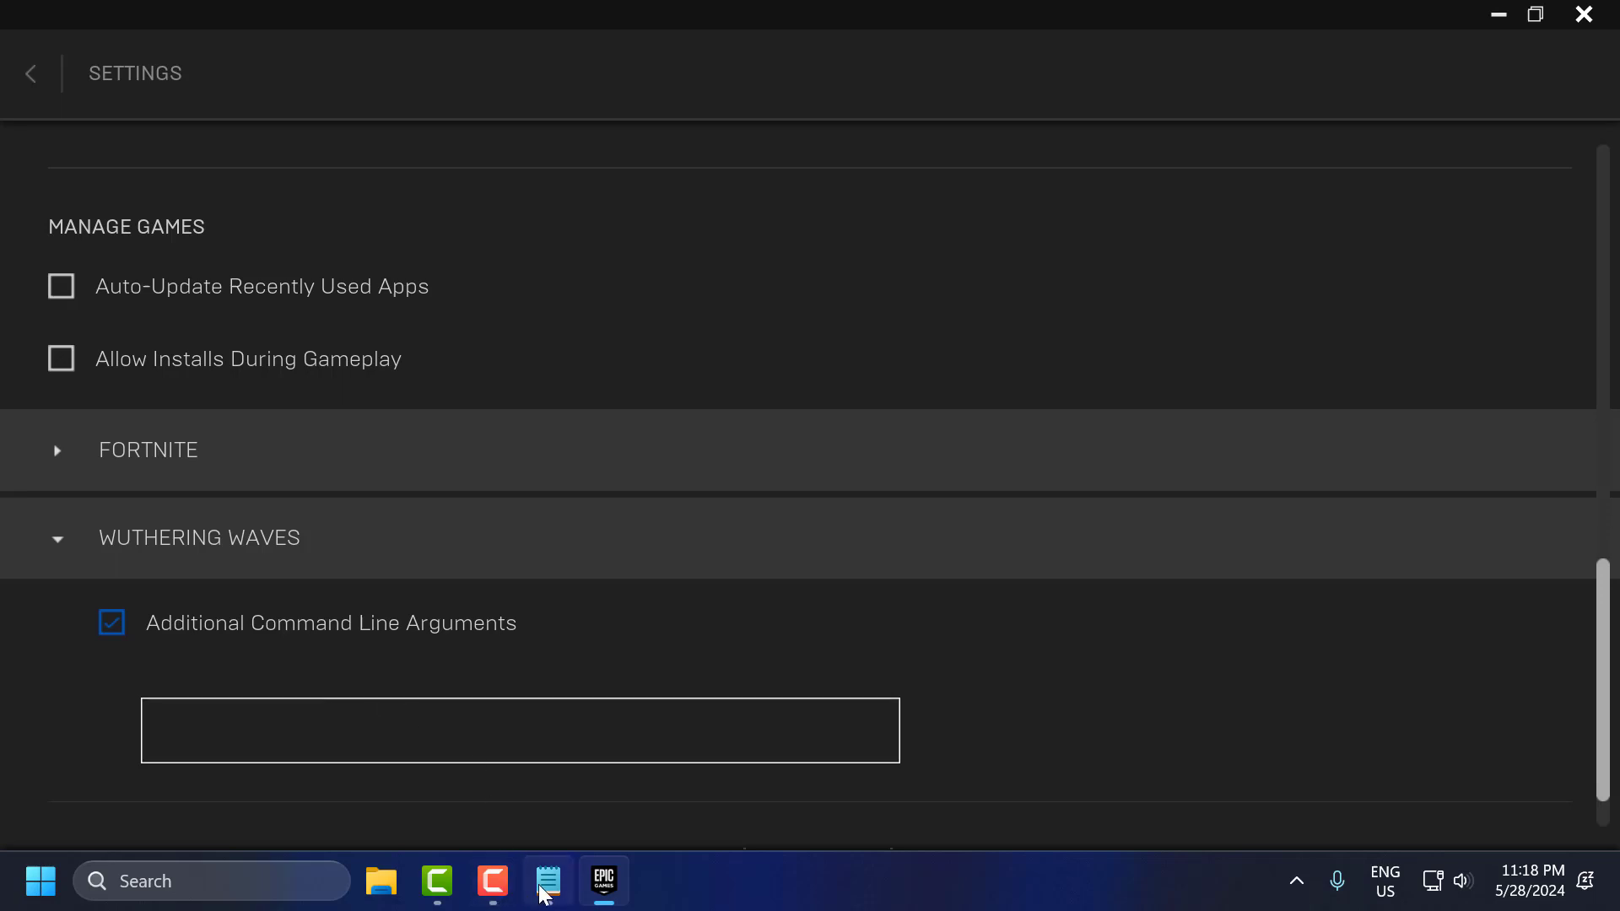
pyautogui.click(548, 880)
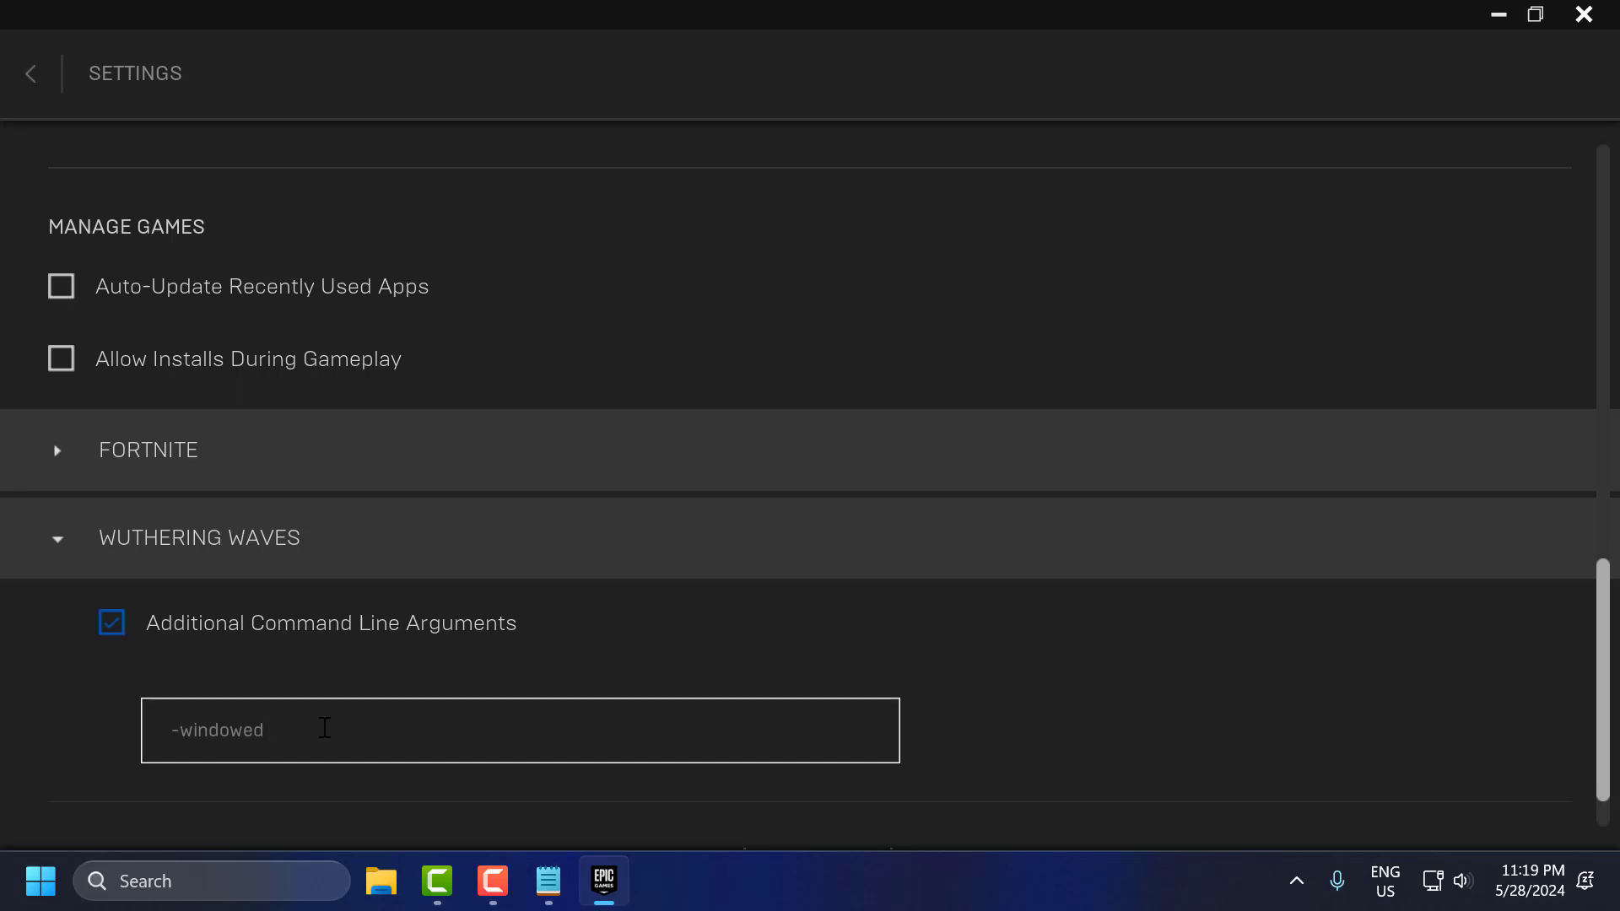
pyautogui.moveTo(400, 705)
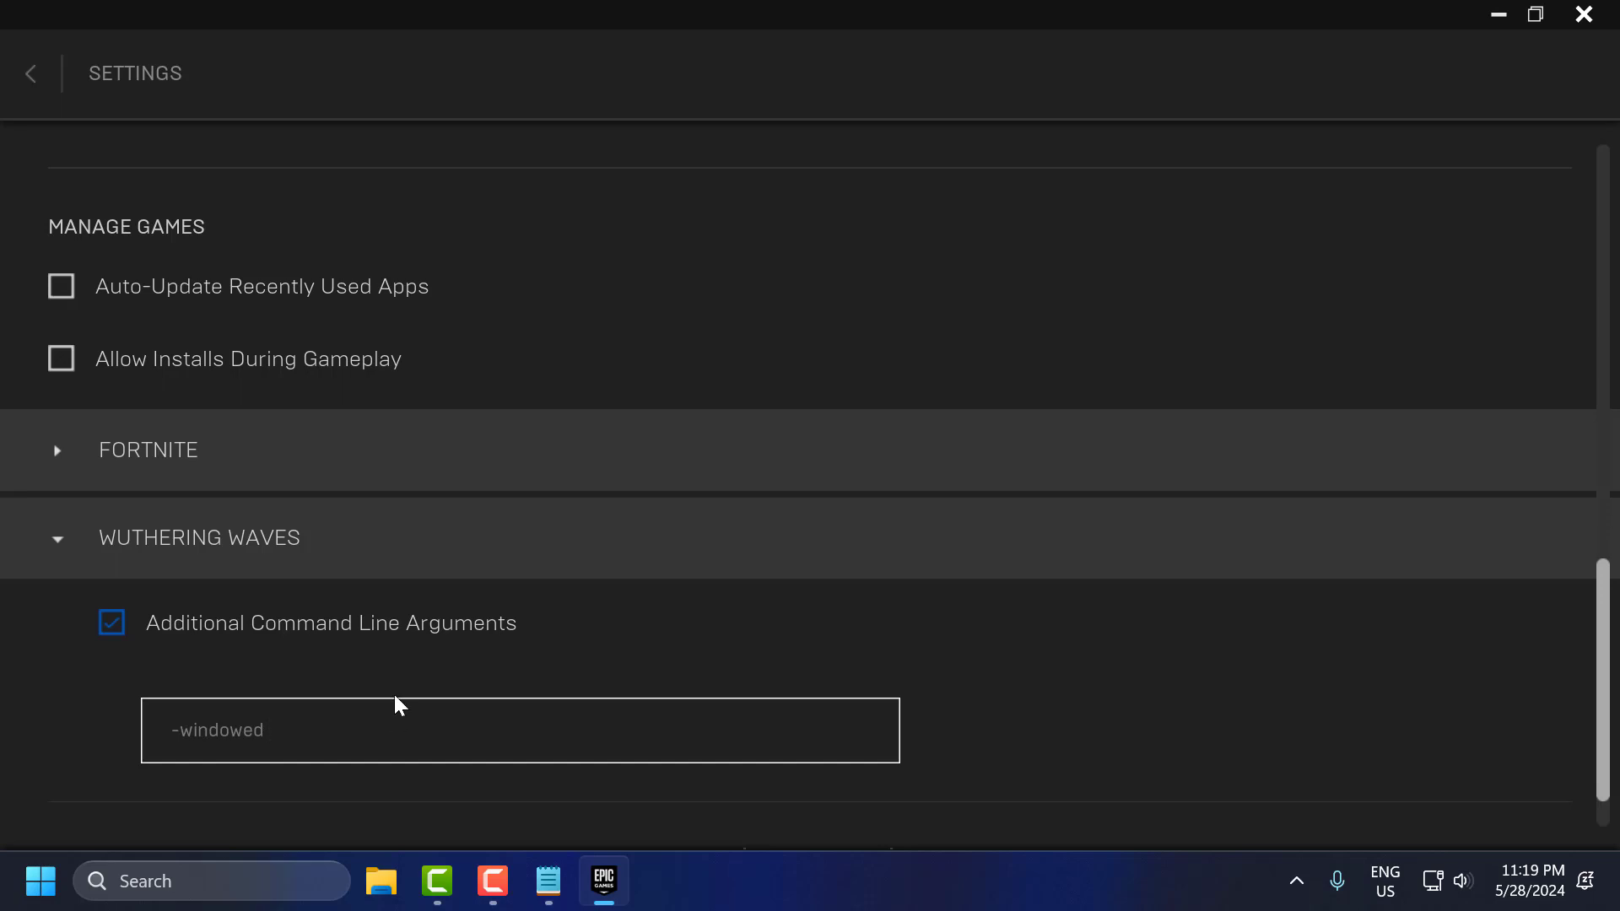
pyautogui.moveTo(490, 843)
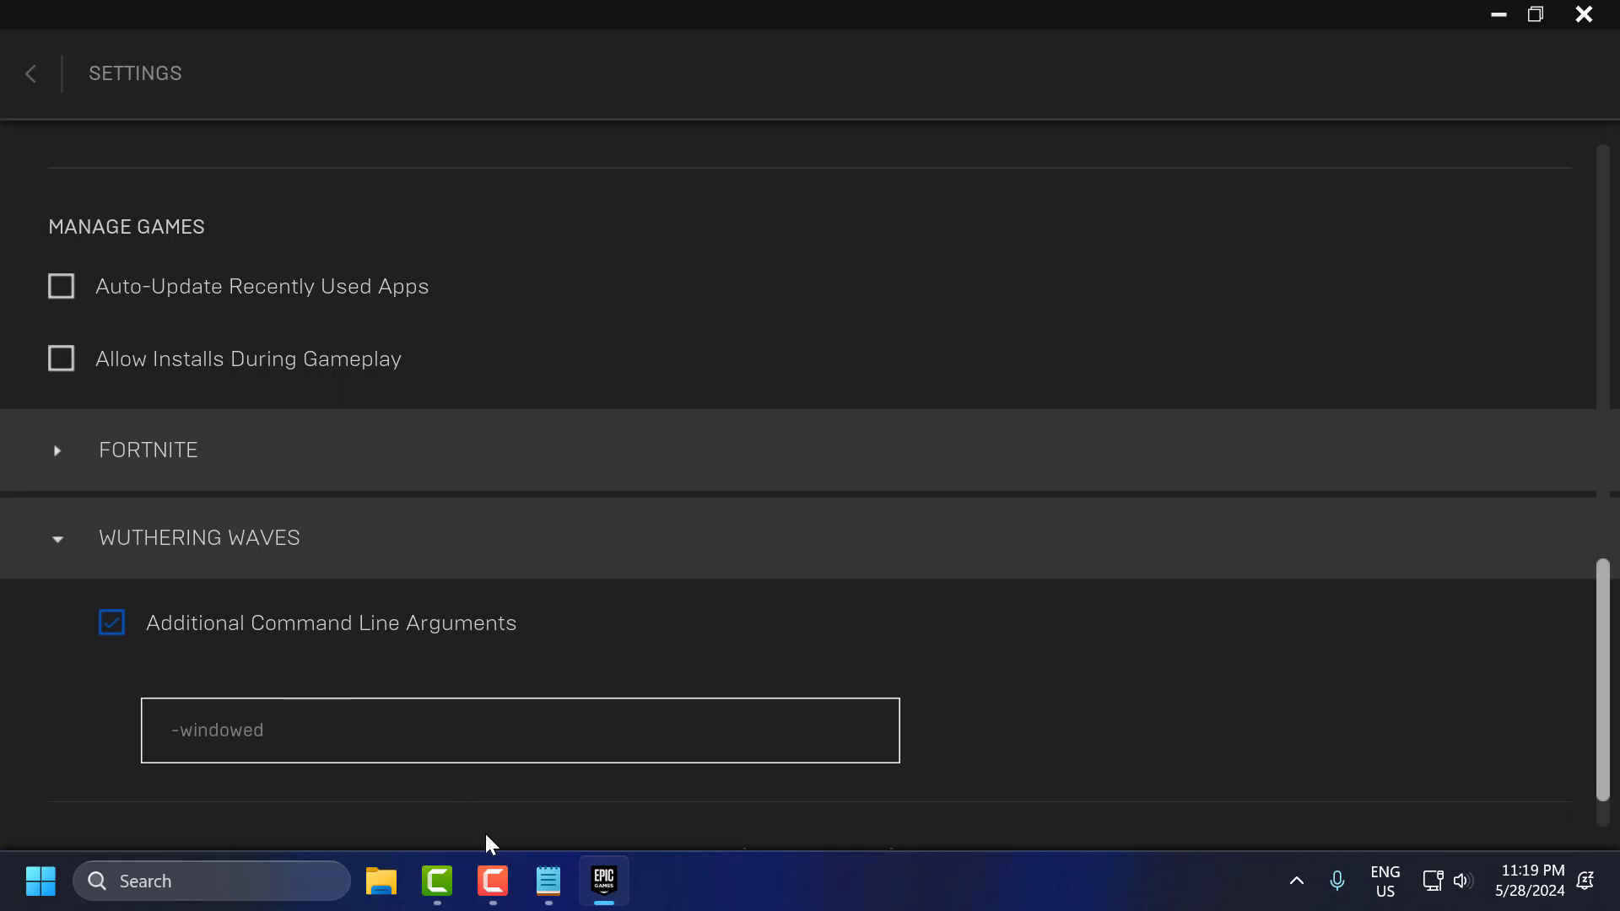
# - Enter the windowed launch argument in the text box and minimize the launcher to the desktop
pyautogui.click(549, 880)
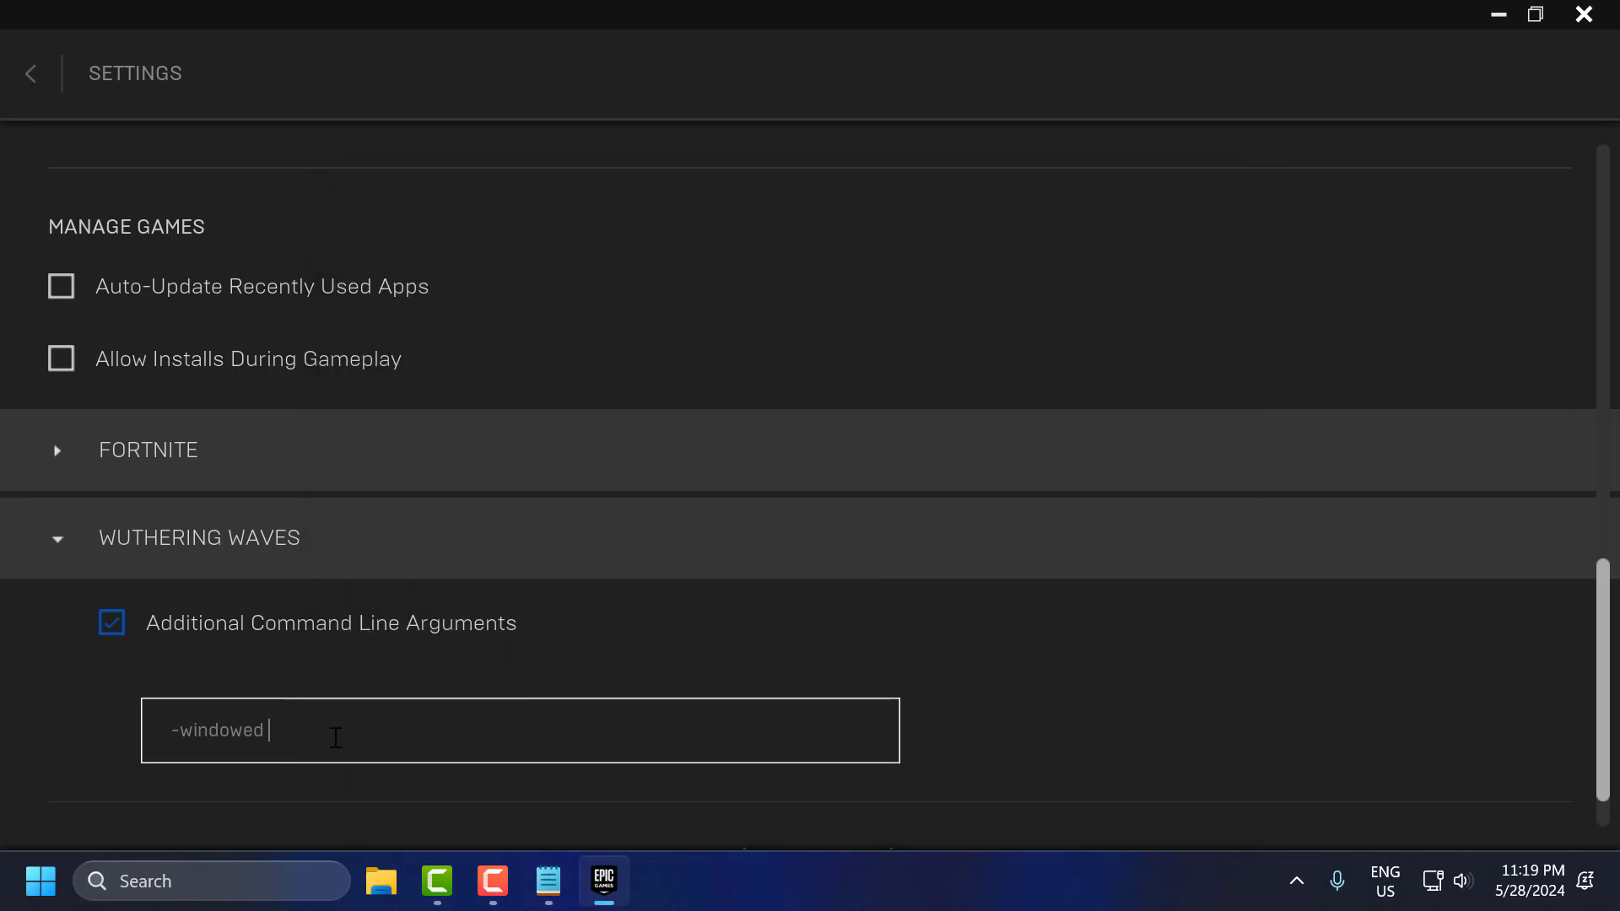
pyautogui.write('-noborder')
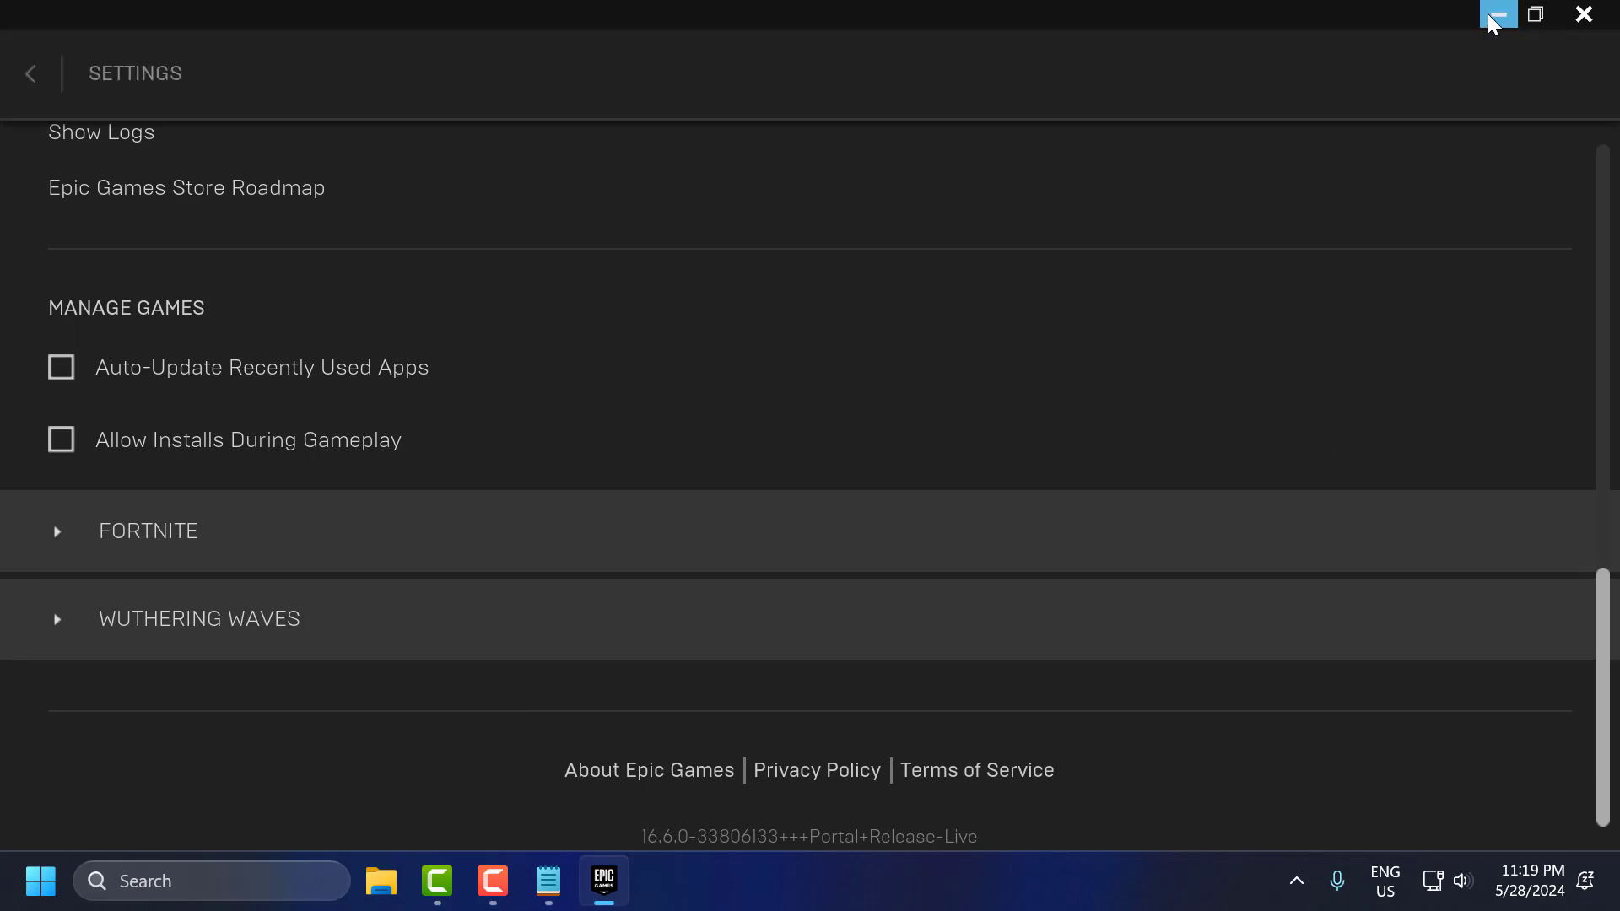
pyautogui.click(1496, 13)
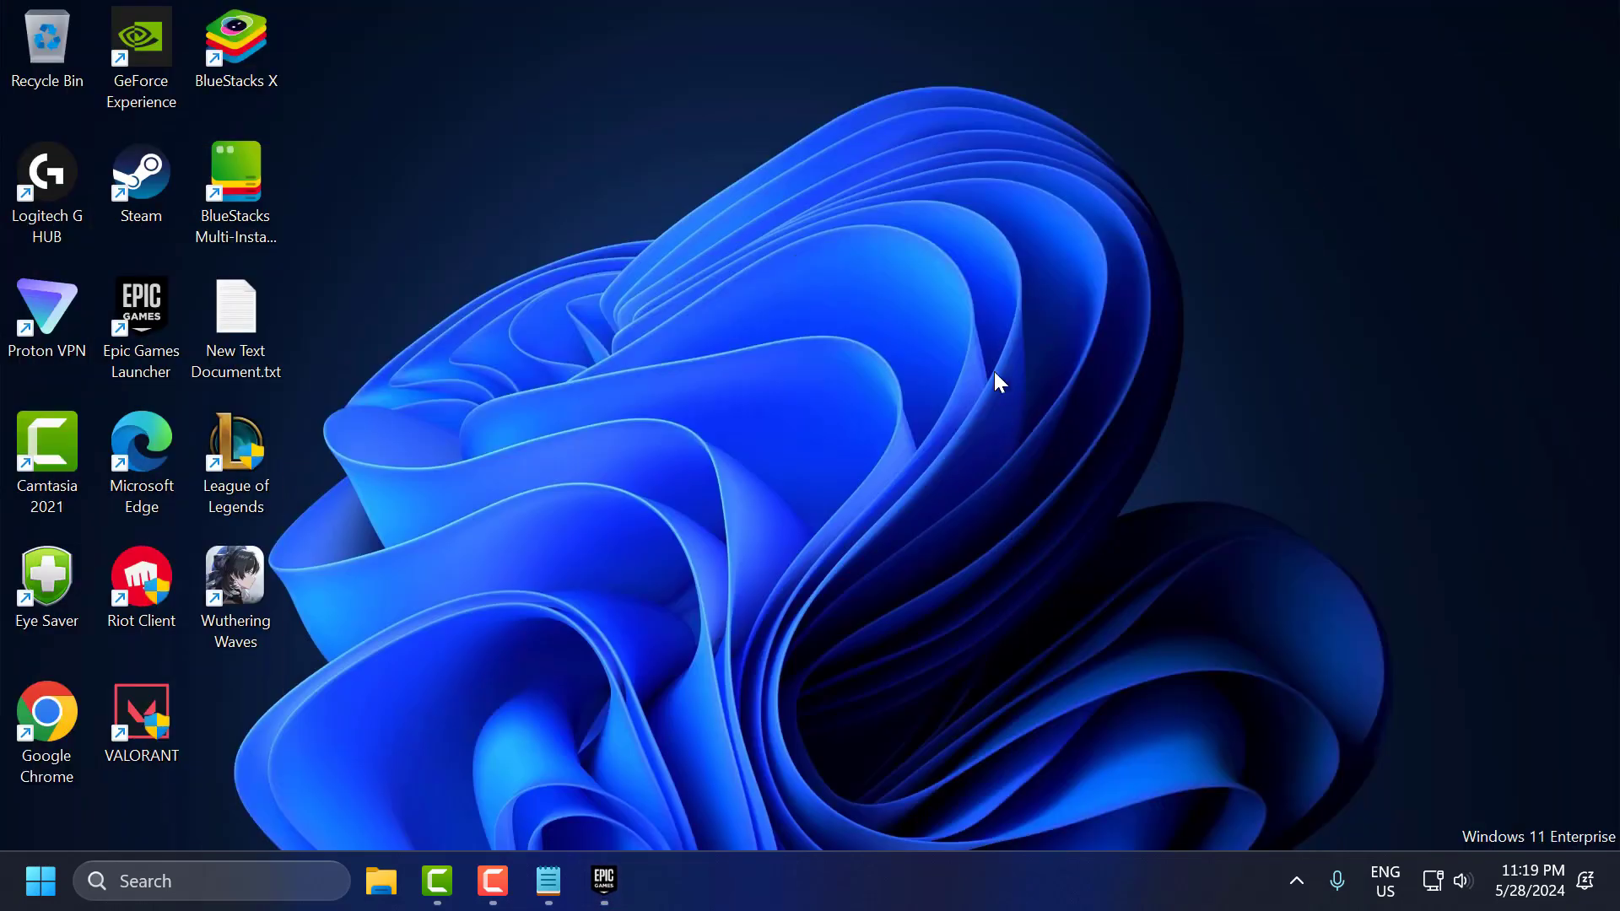
pyautogui.moveTo(969, 379)
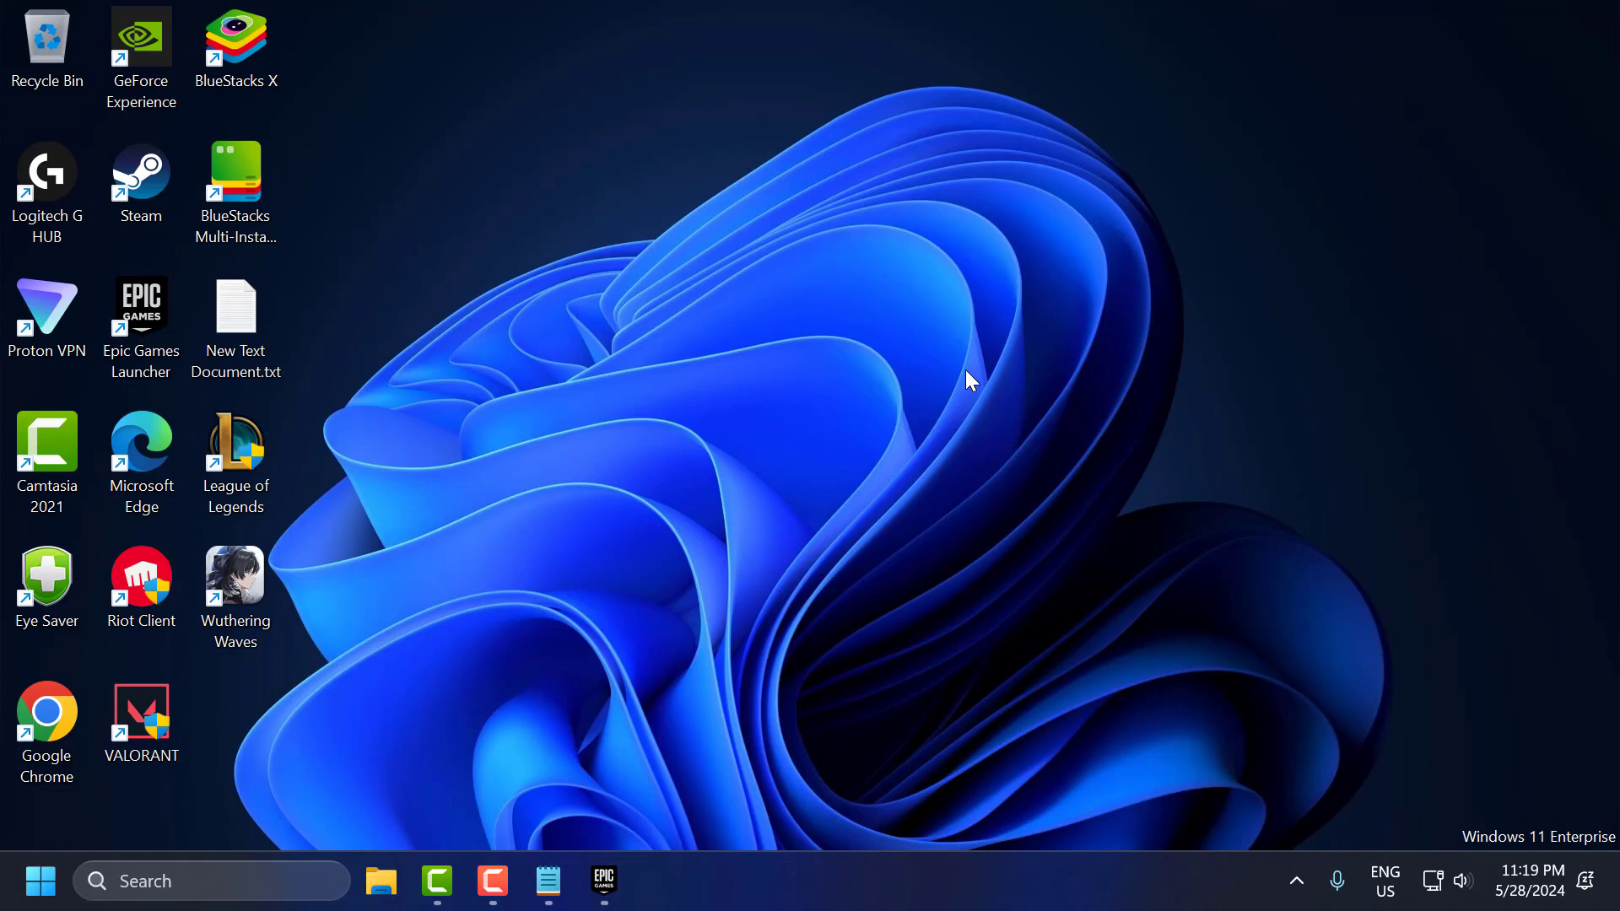